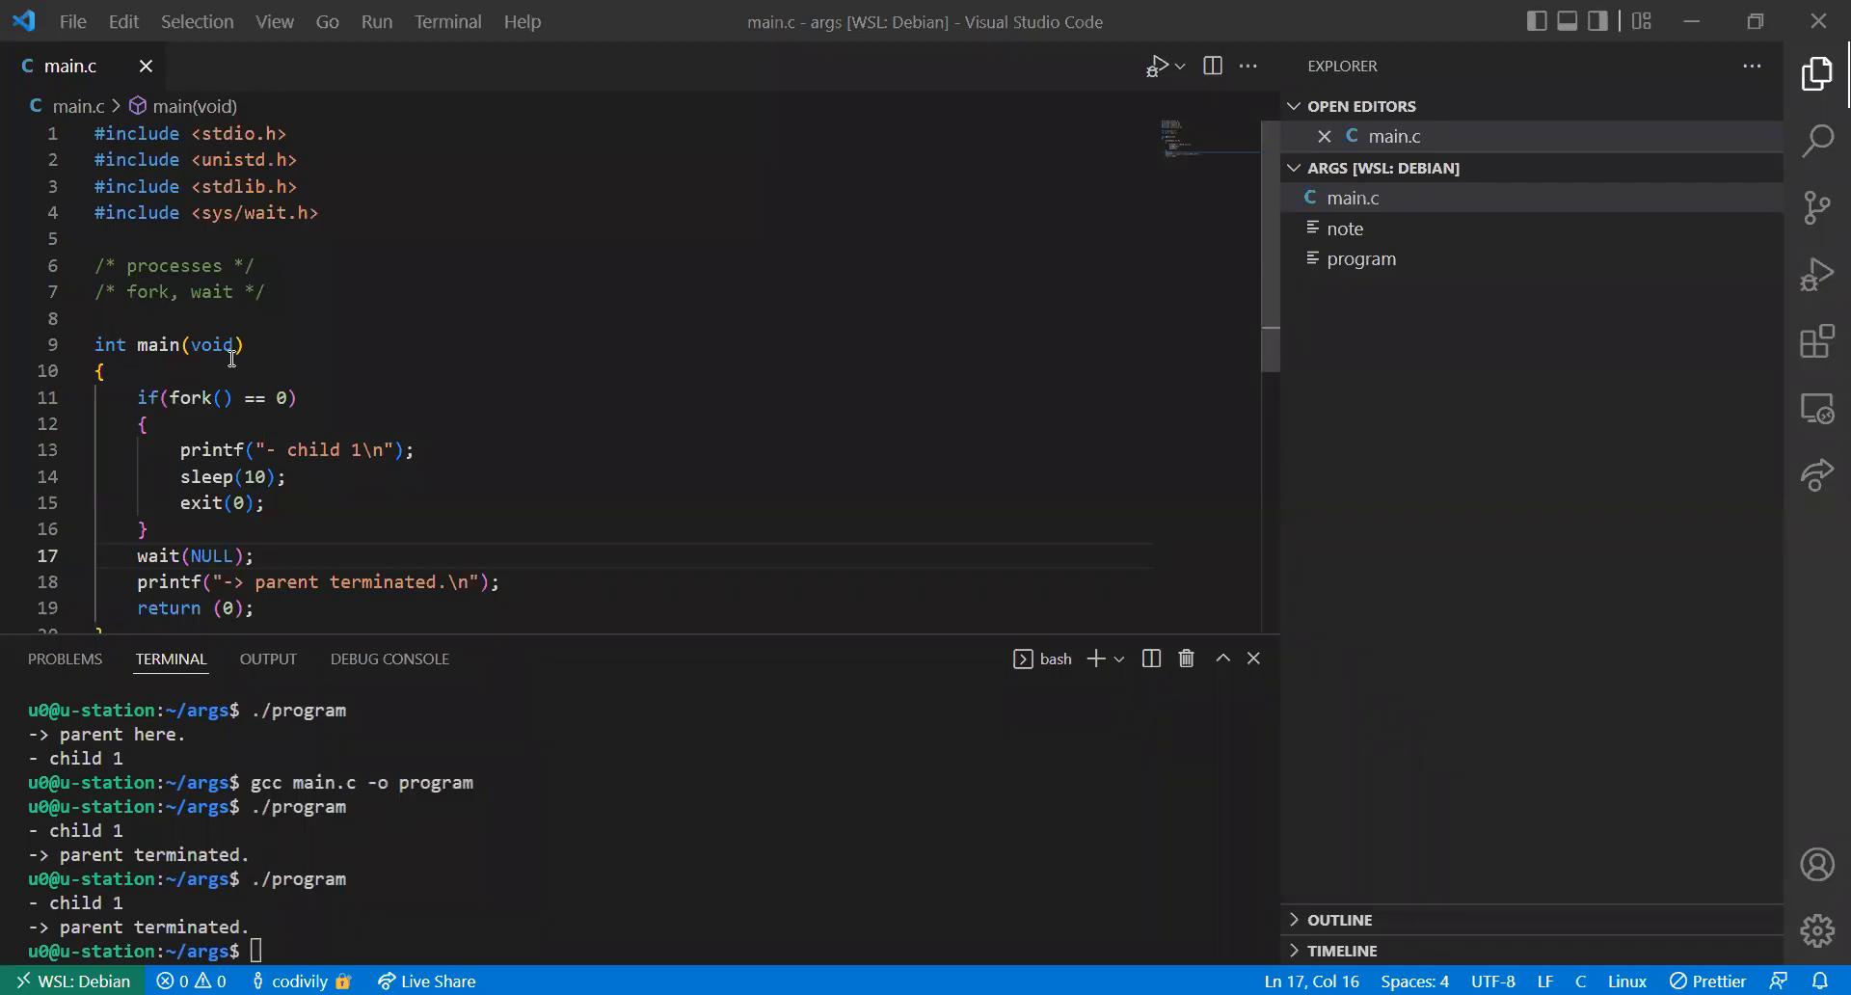
mouse_move(309, 509)
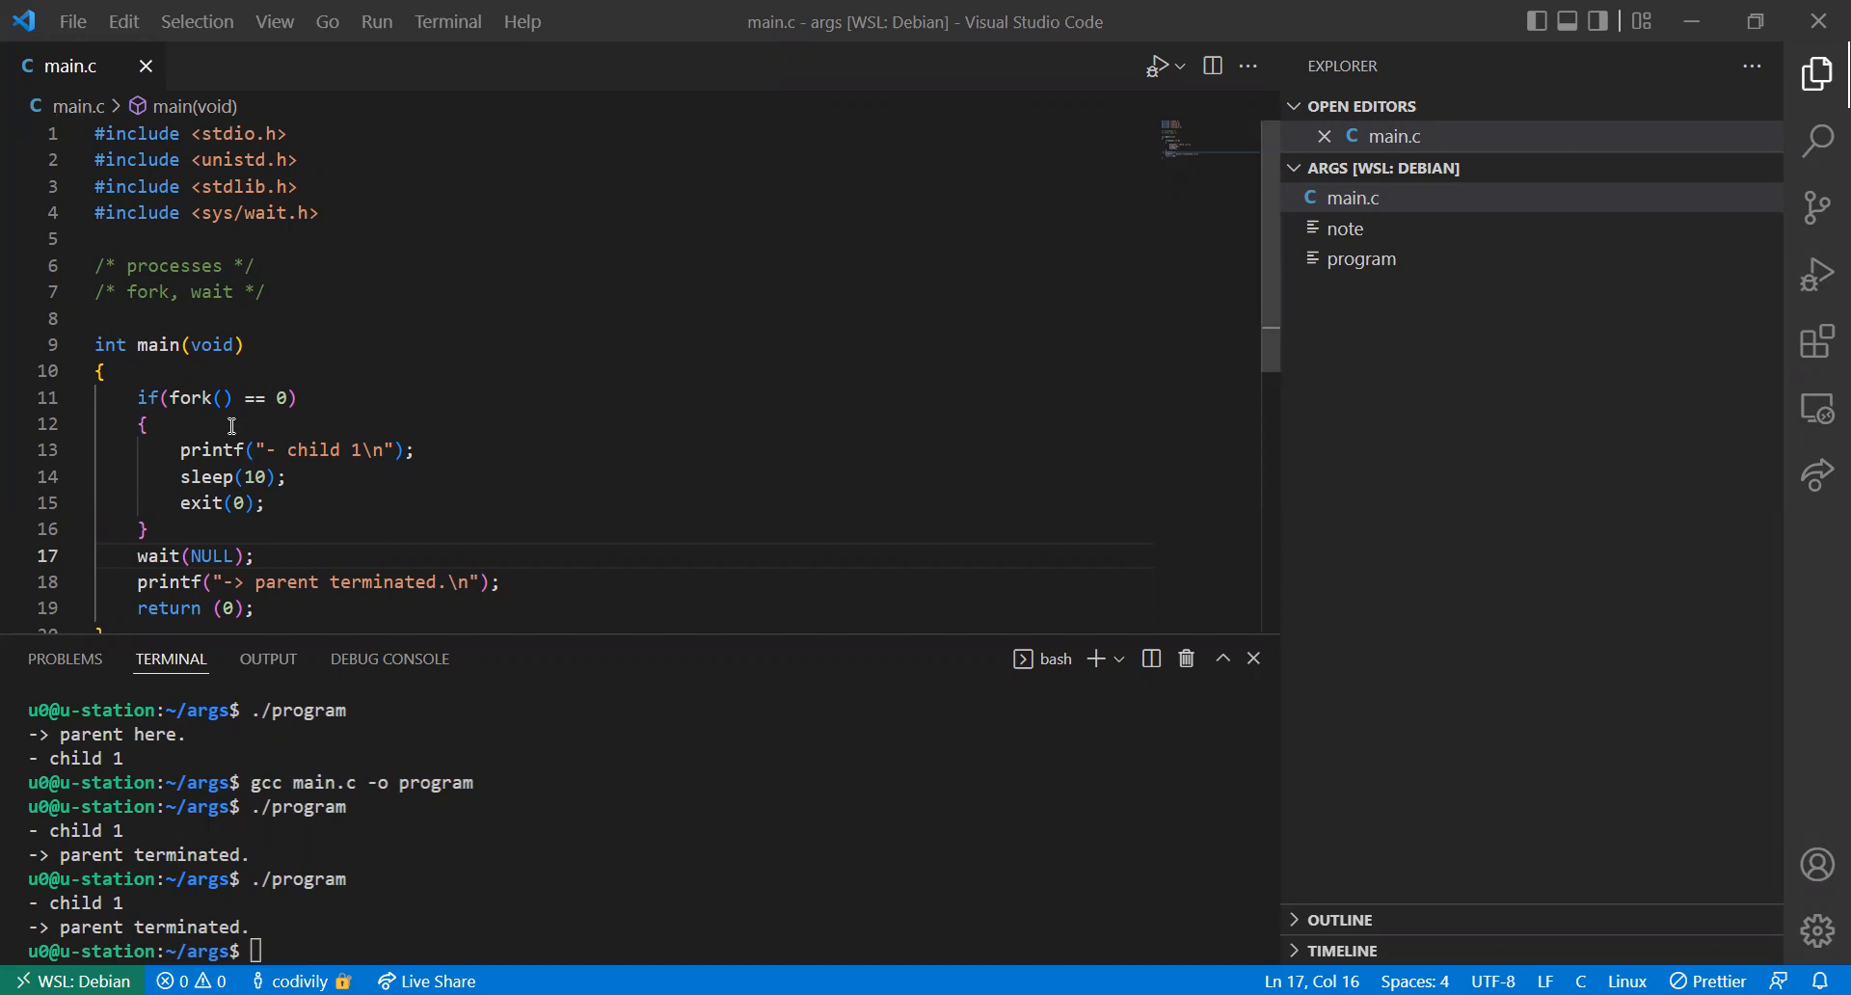
mouse_move(223, 385)
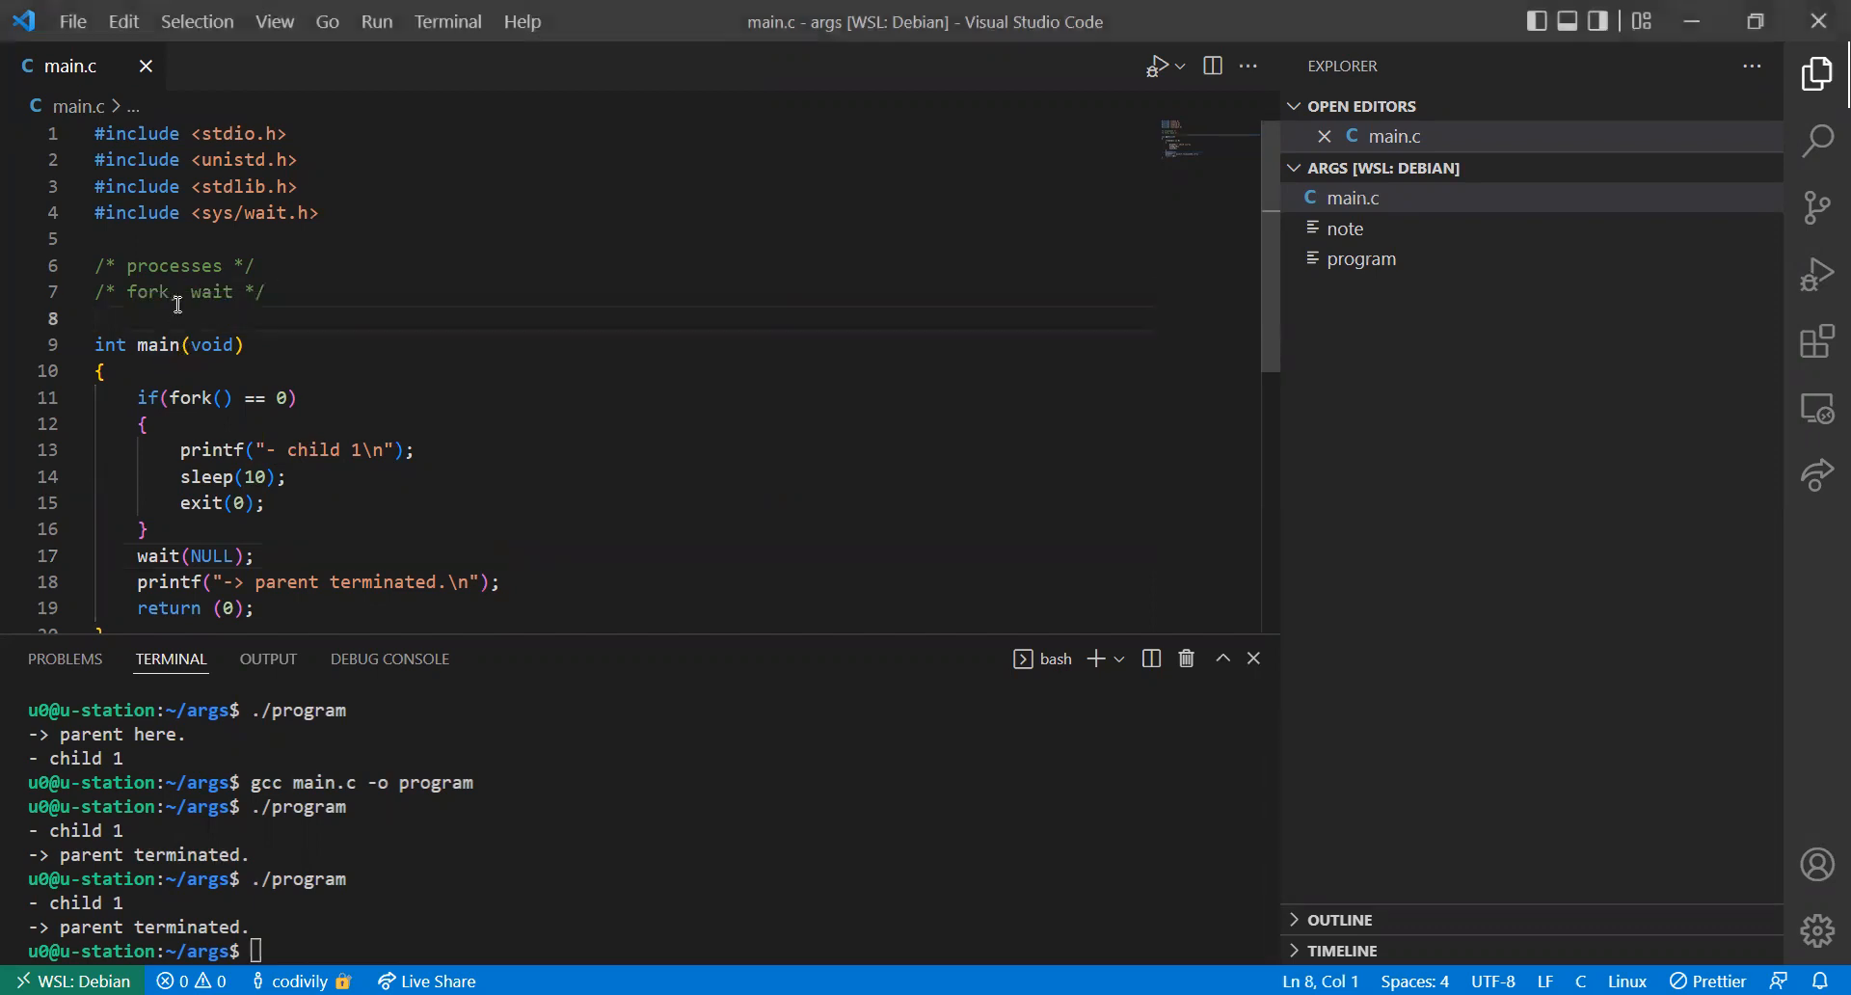
Add an /* execve */ comment below the fork, wait comment in main.c
type("/* */")
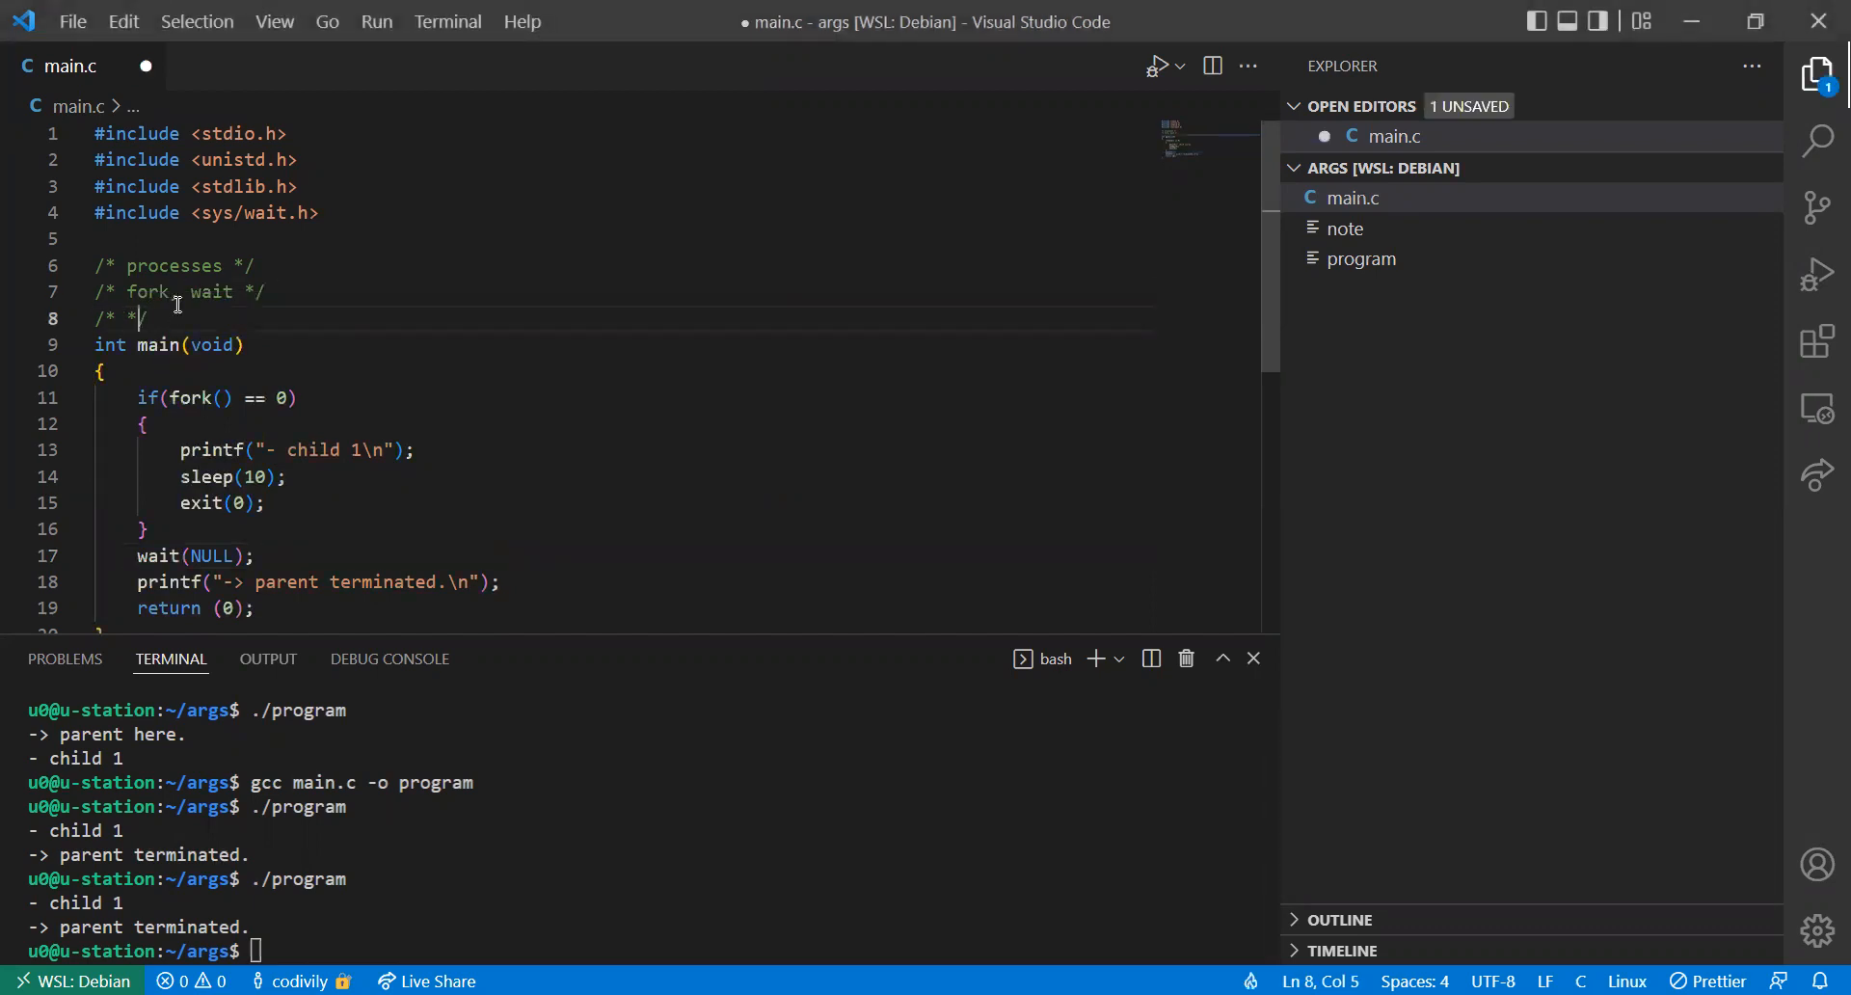
type("execve")
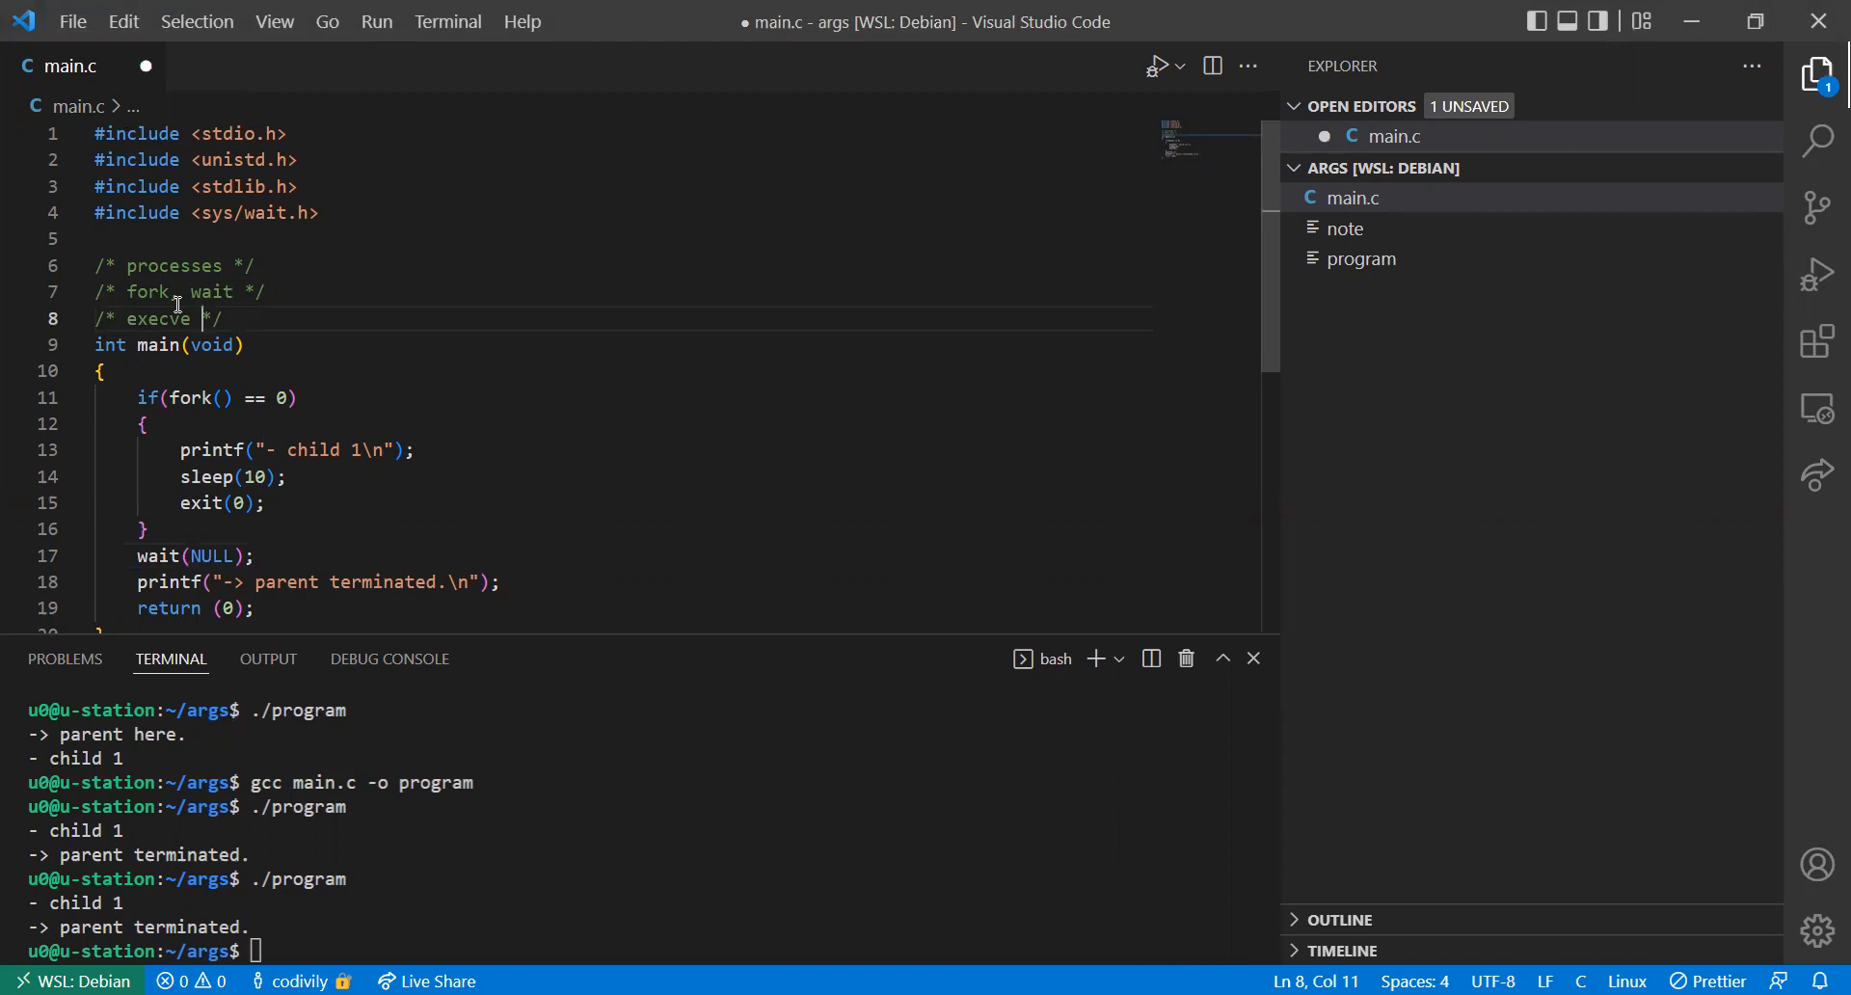
mouse_move(386, 709)
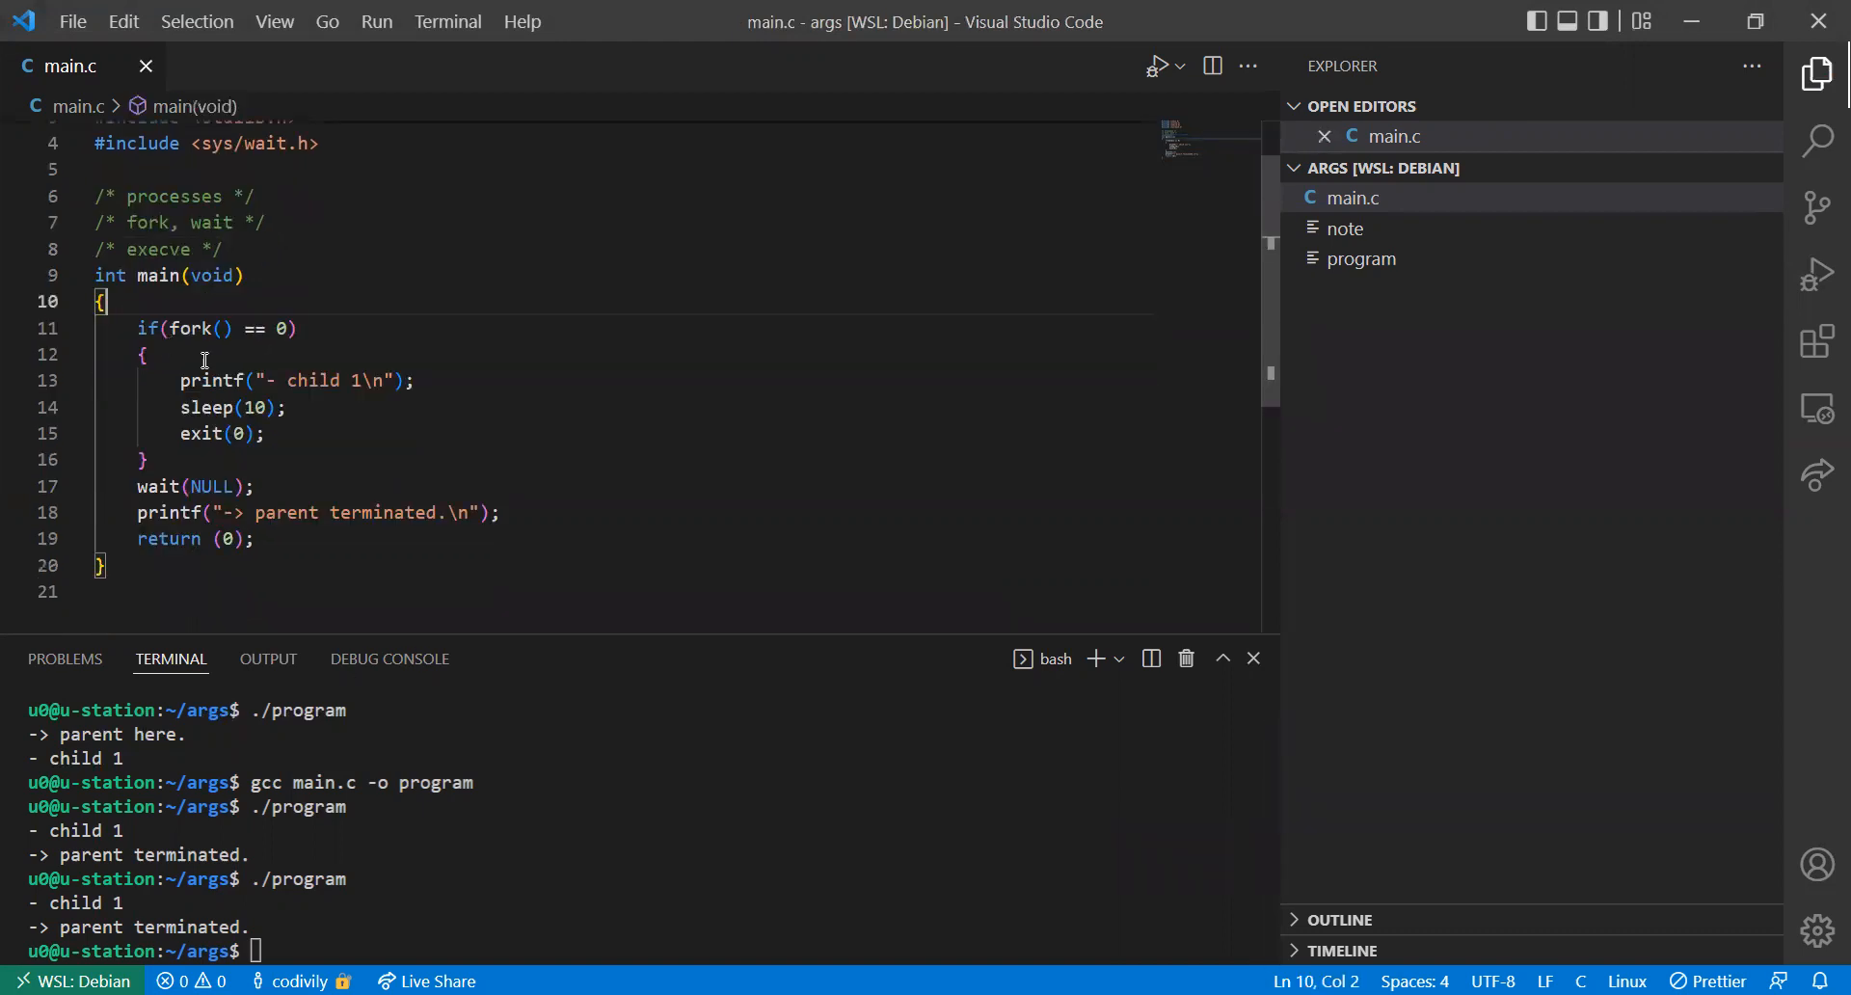
Clear main's old fork-and-wait body, leaving only return (0);
left_click_drag(281, 327, 256, 538)
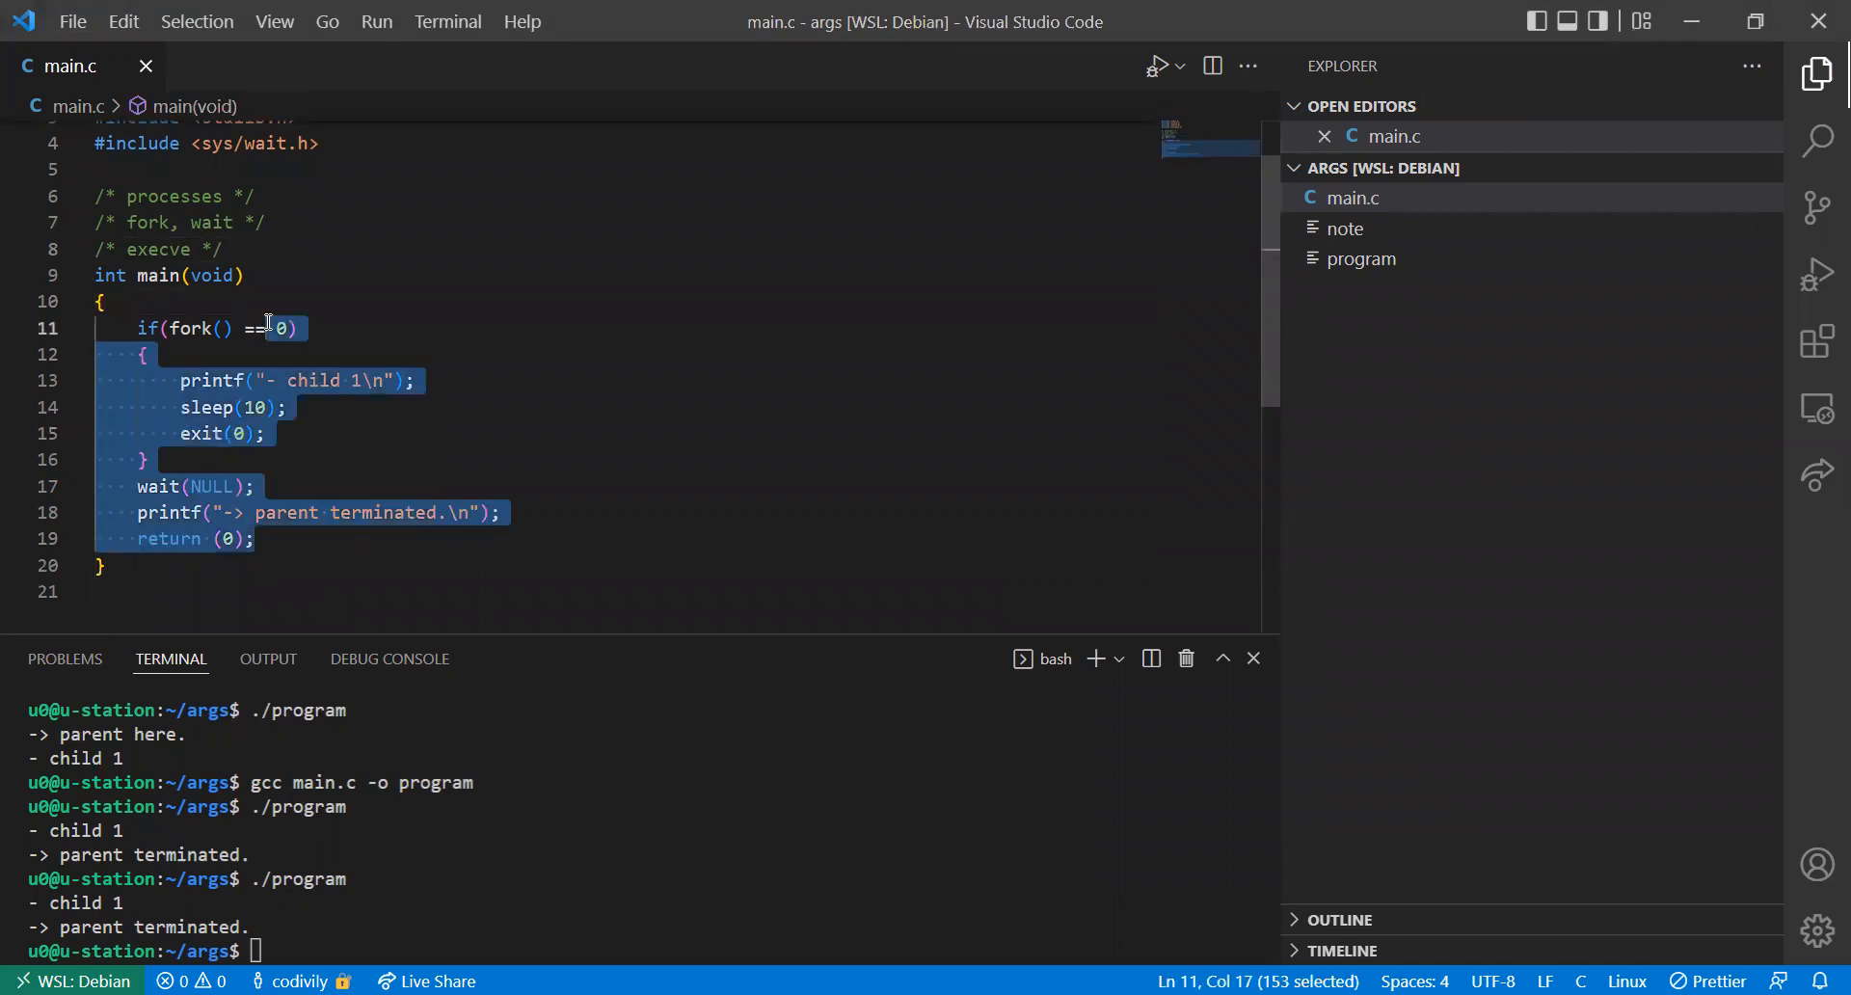
key("Delete")
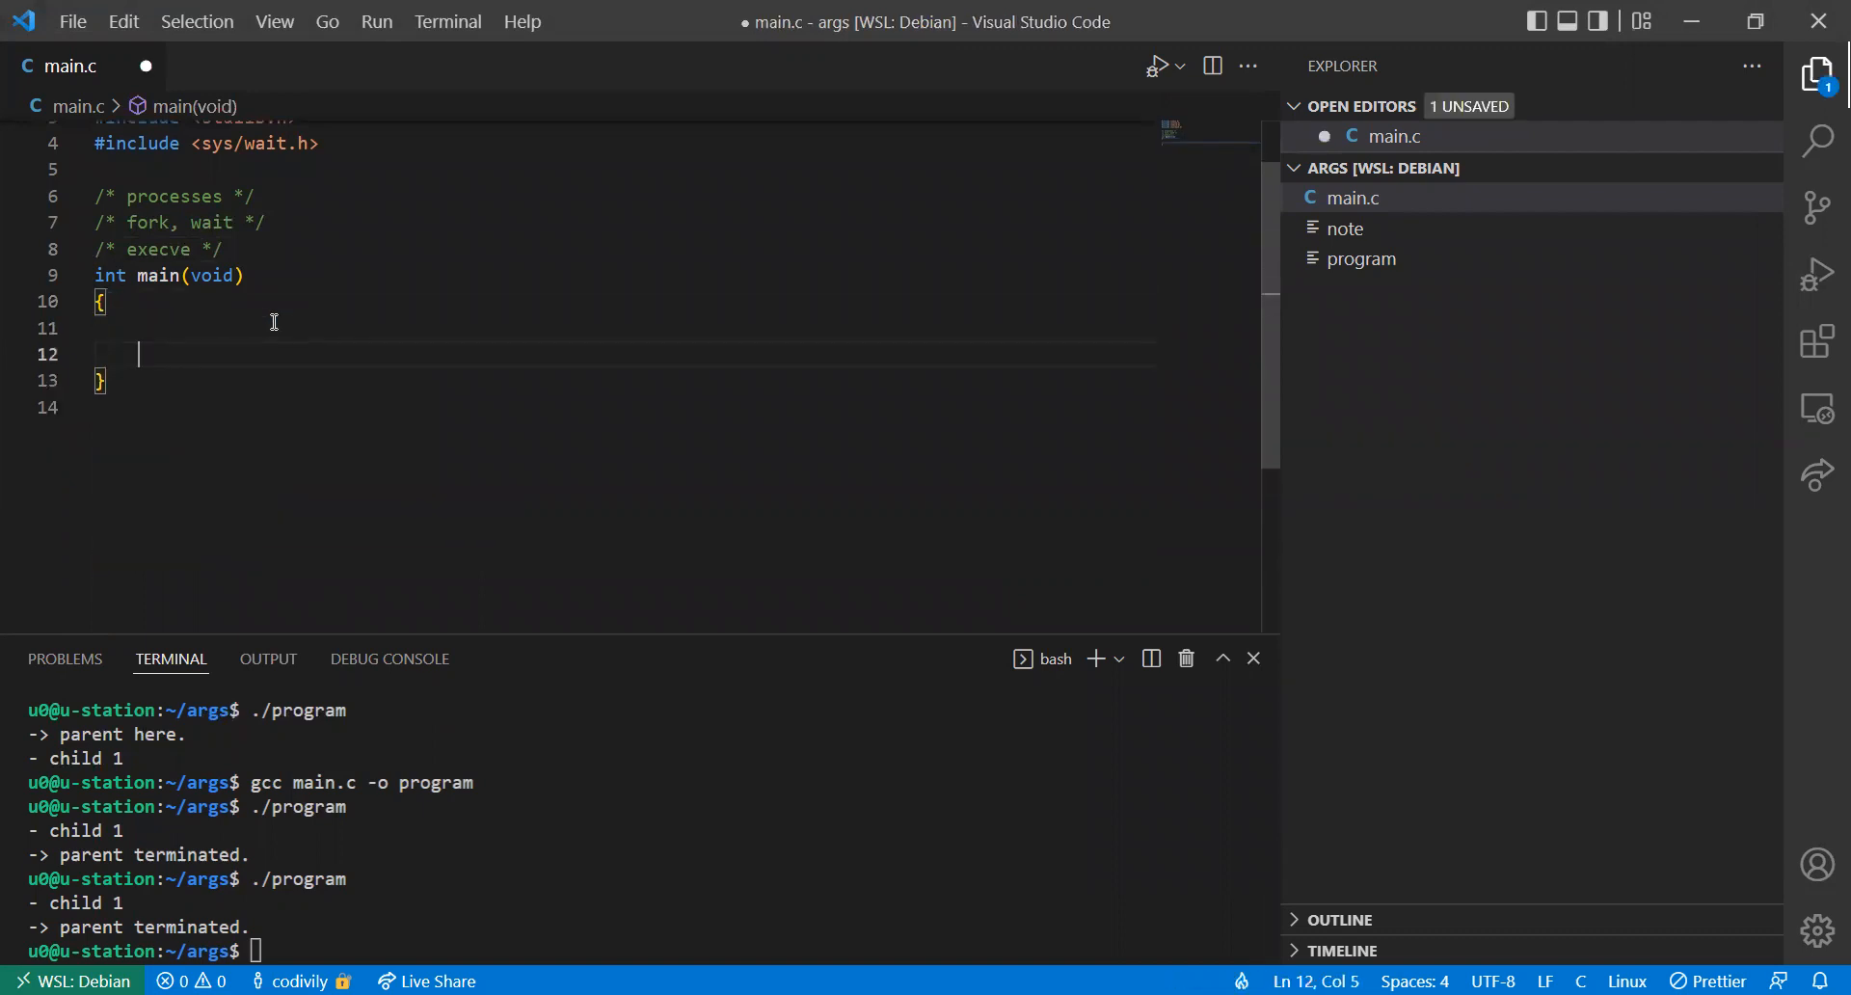
type("return (0);")
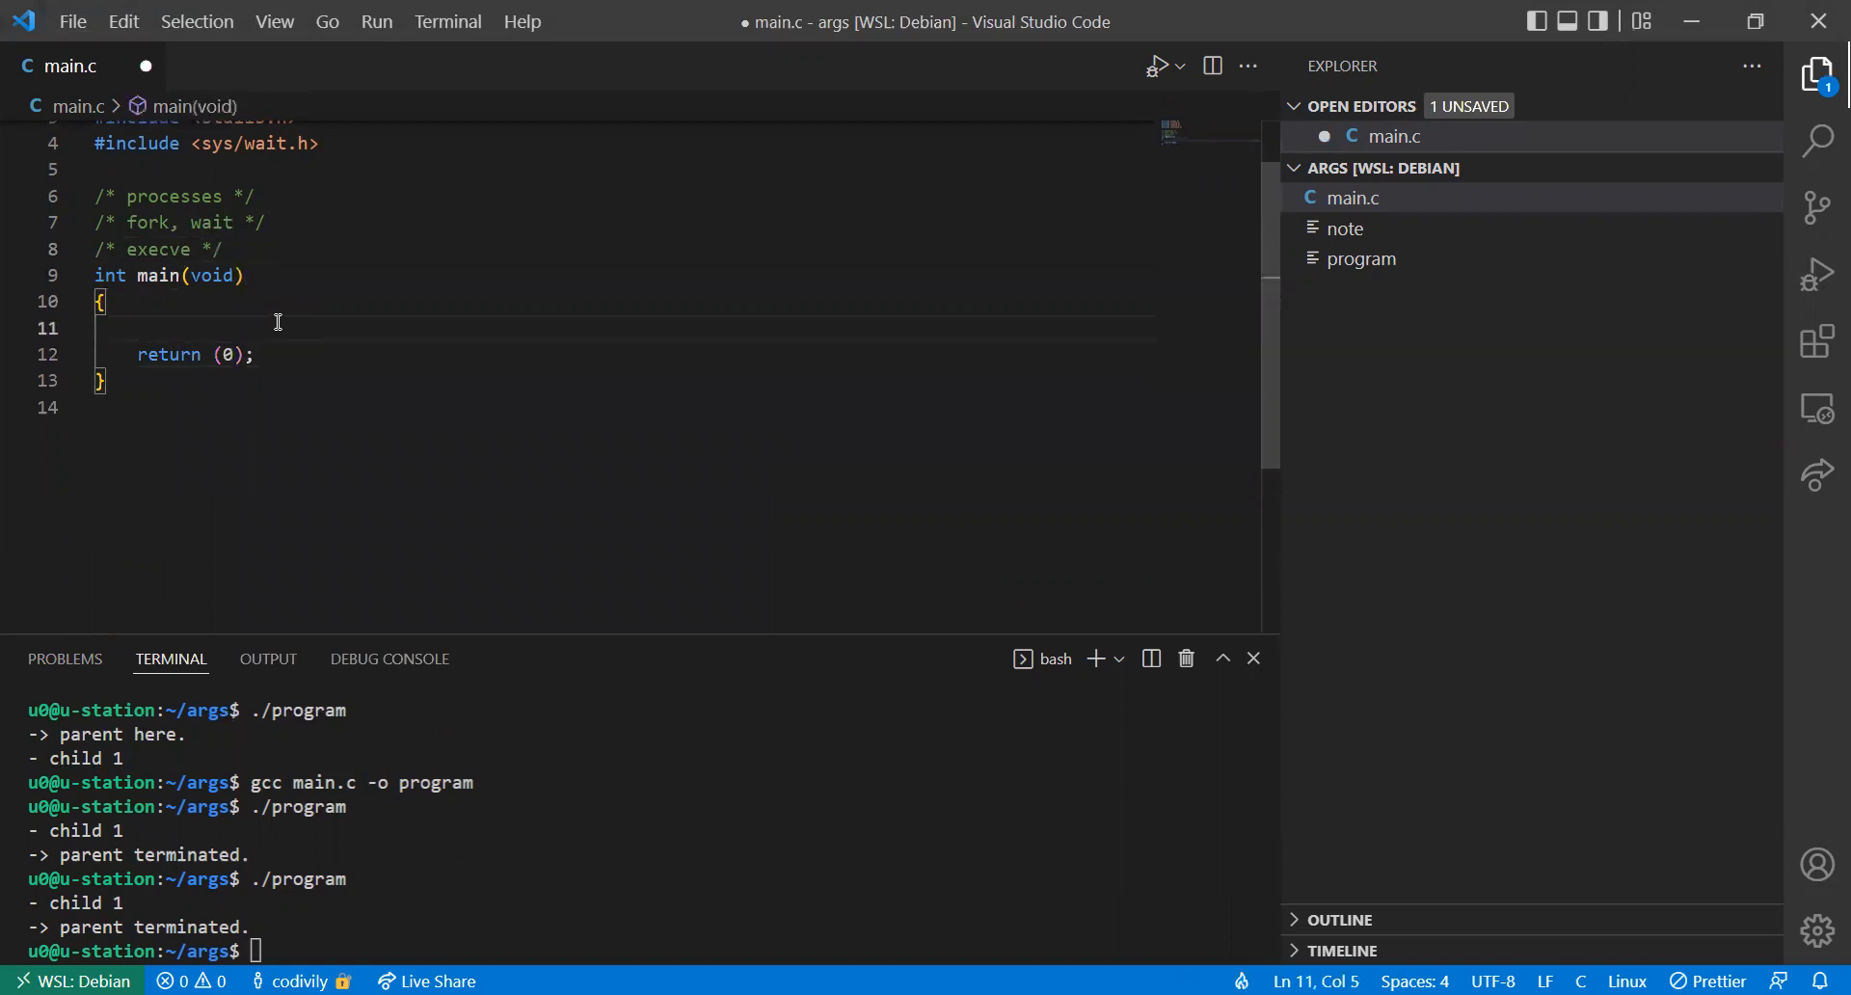
key("Enter")
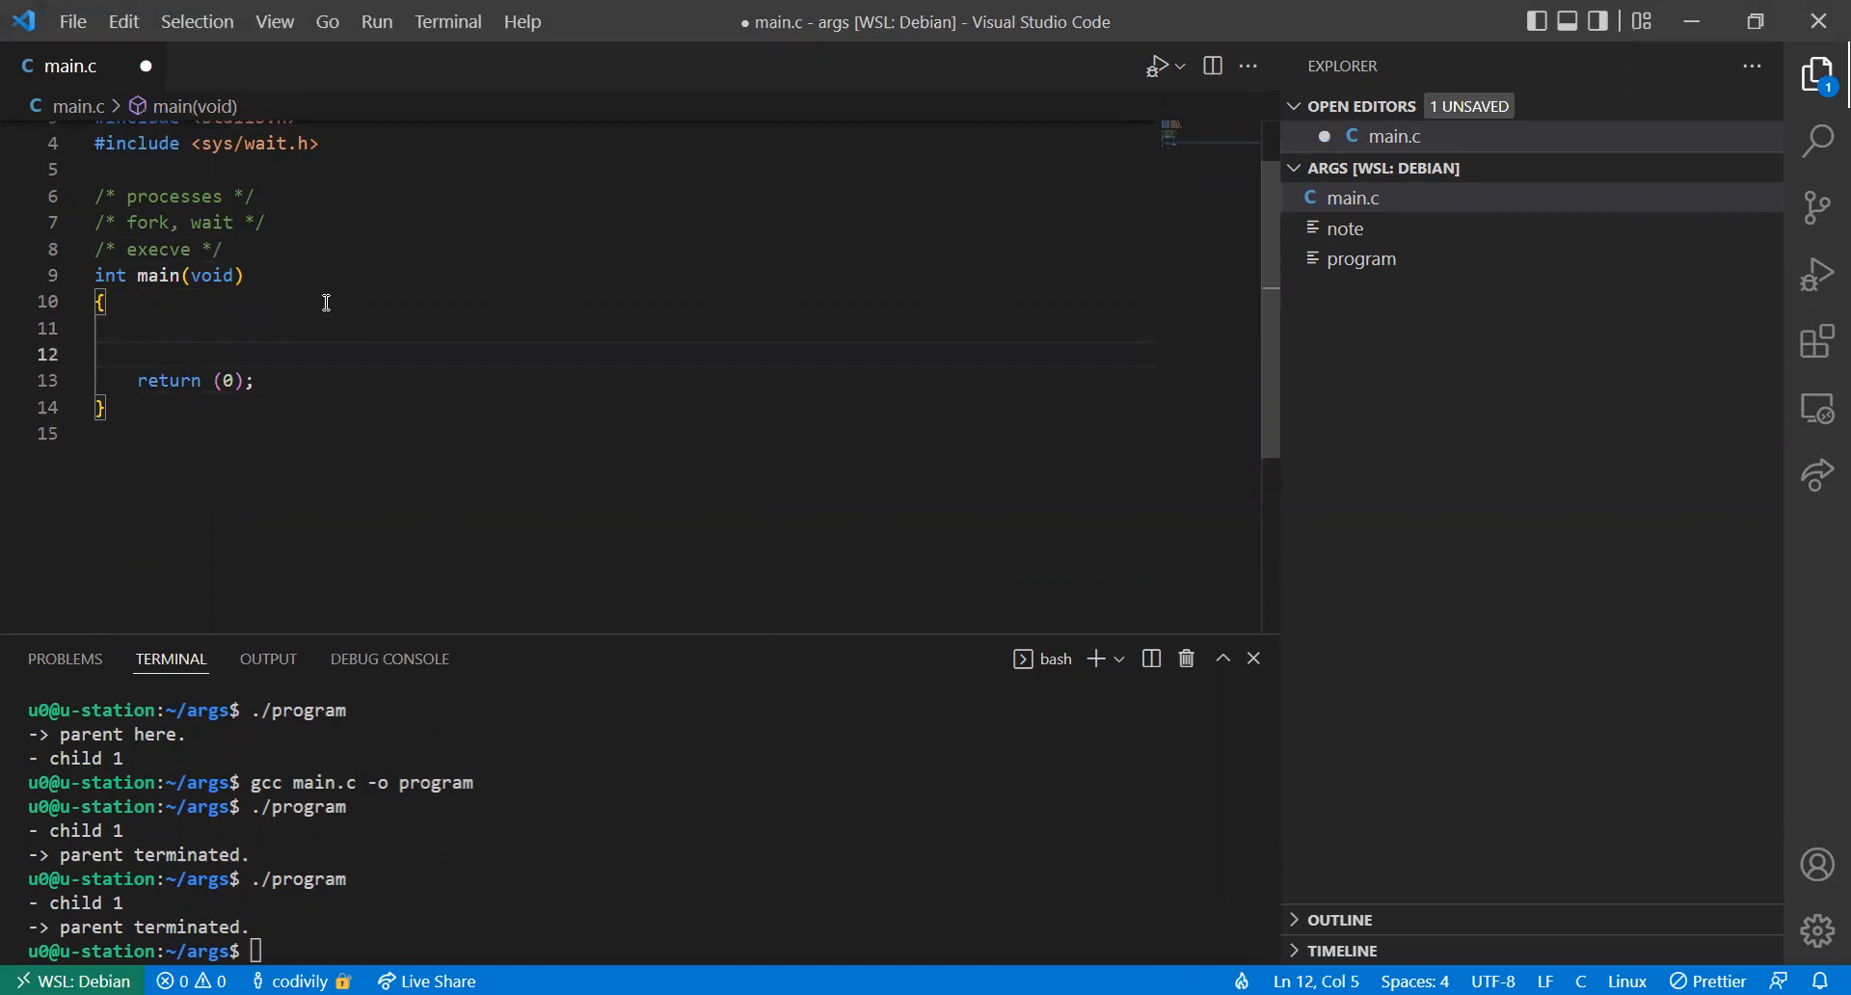
Add a while(1) loop that prints "Enter command: " above the return
type("while(1")
type("{}")
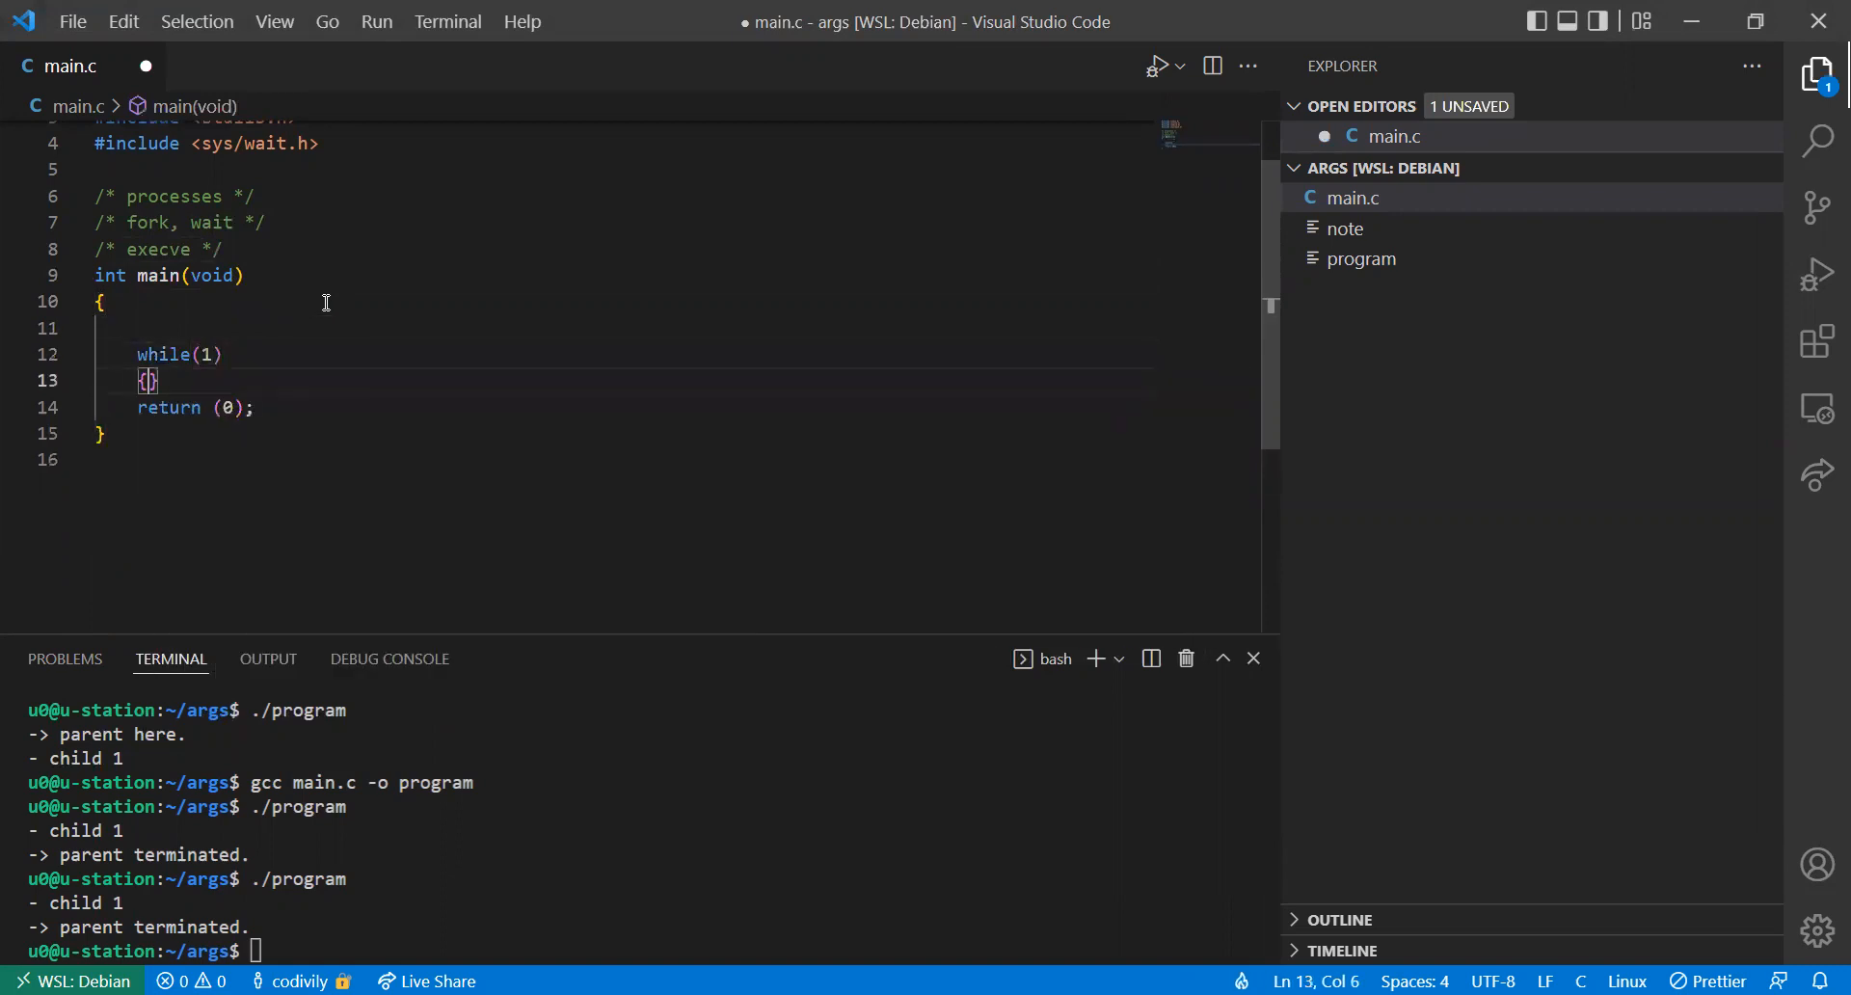
key("Enter")
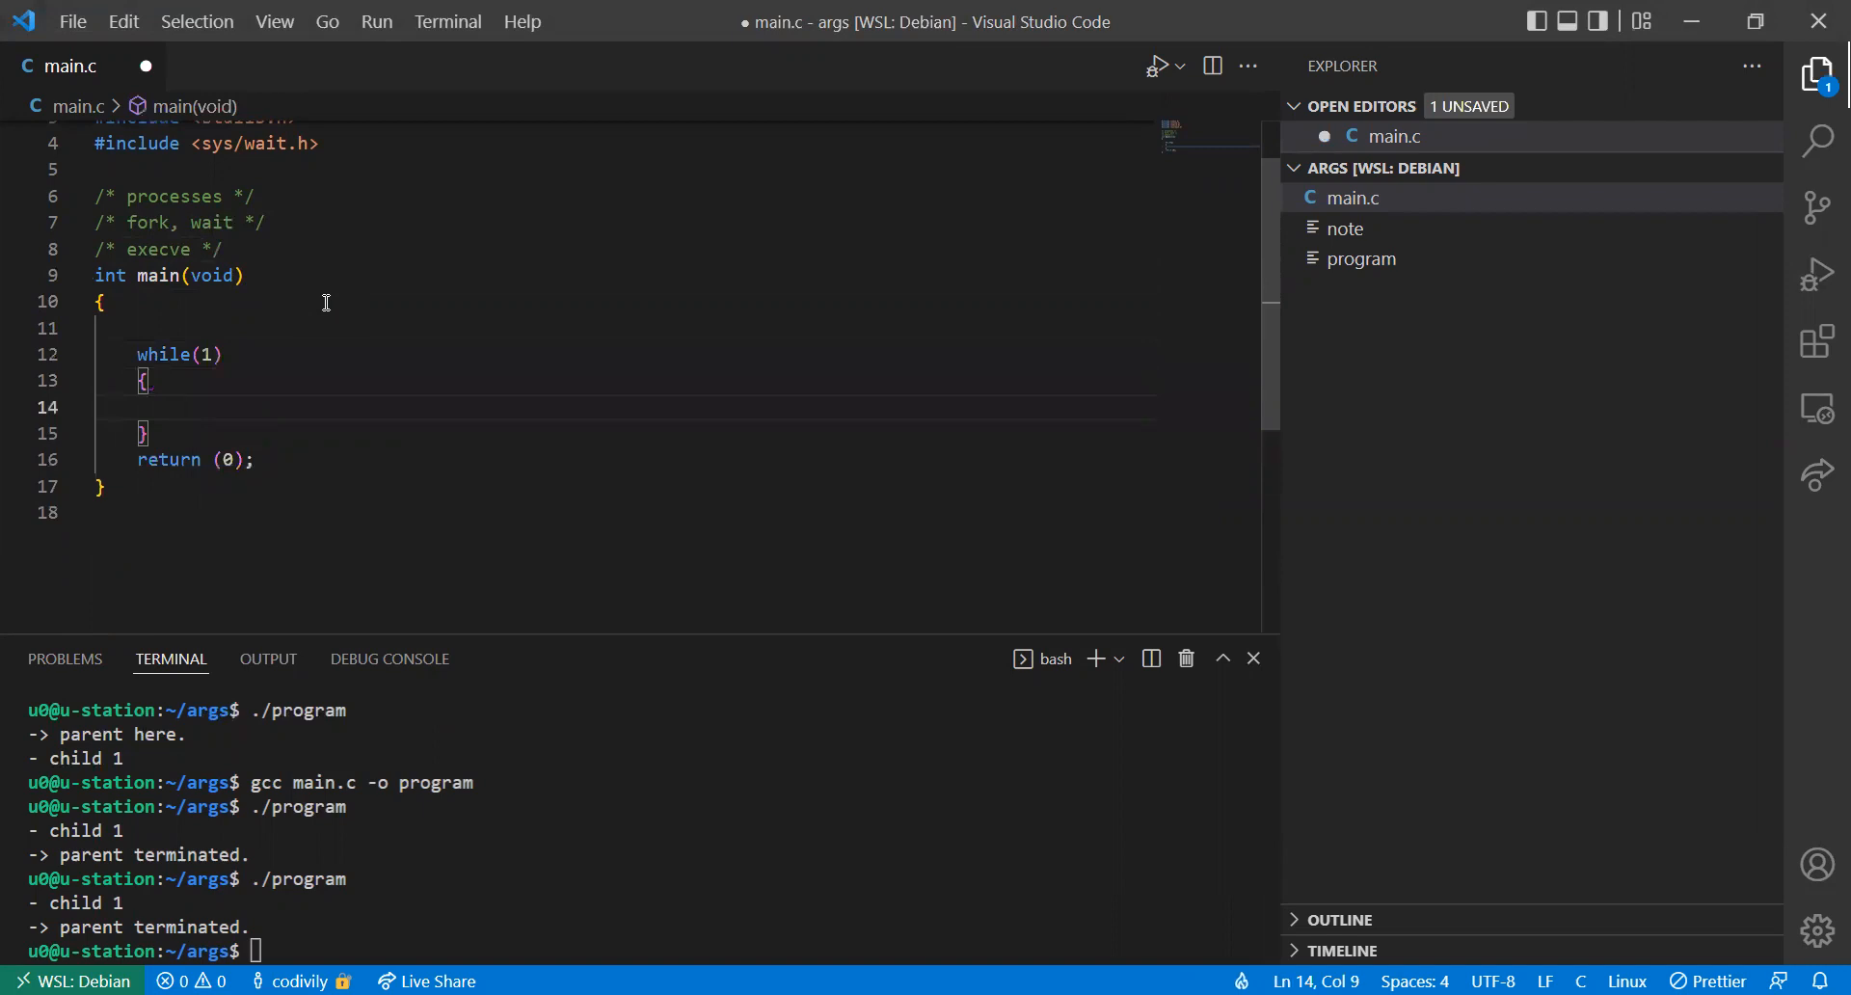
key("Enter")
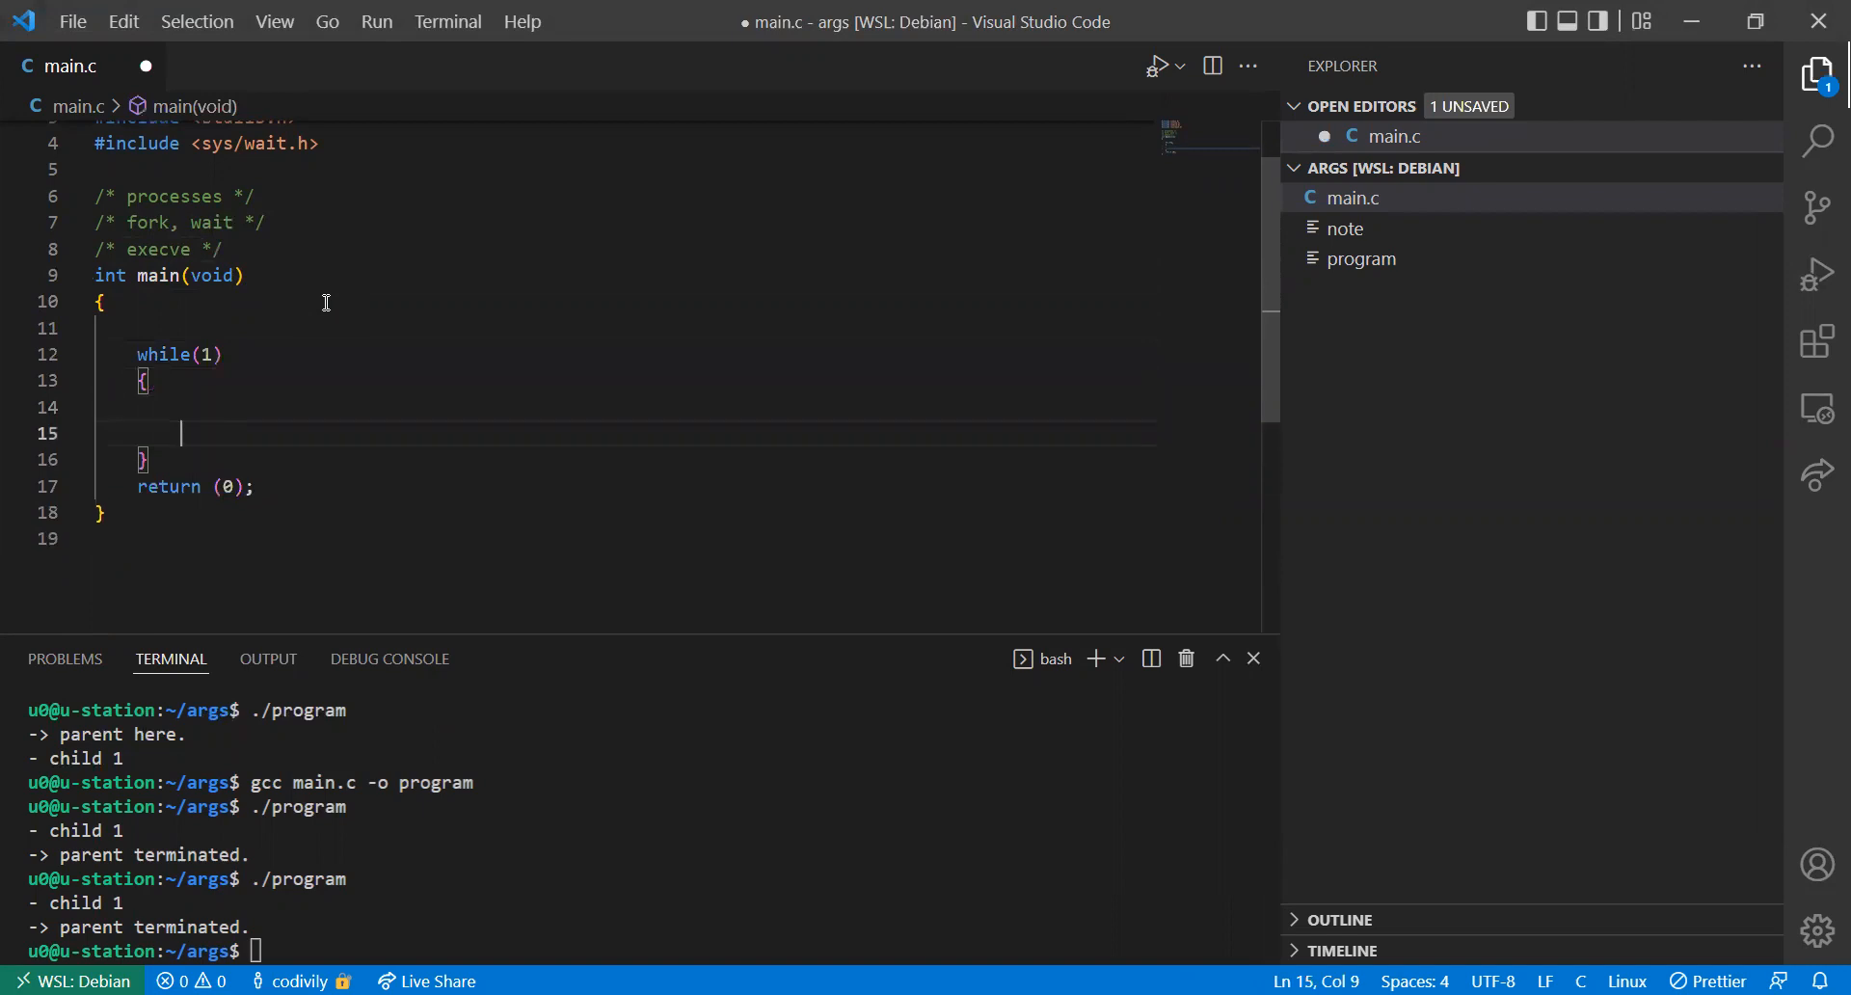
type("printf(\"\")")
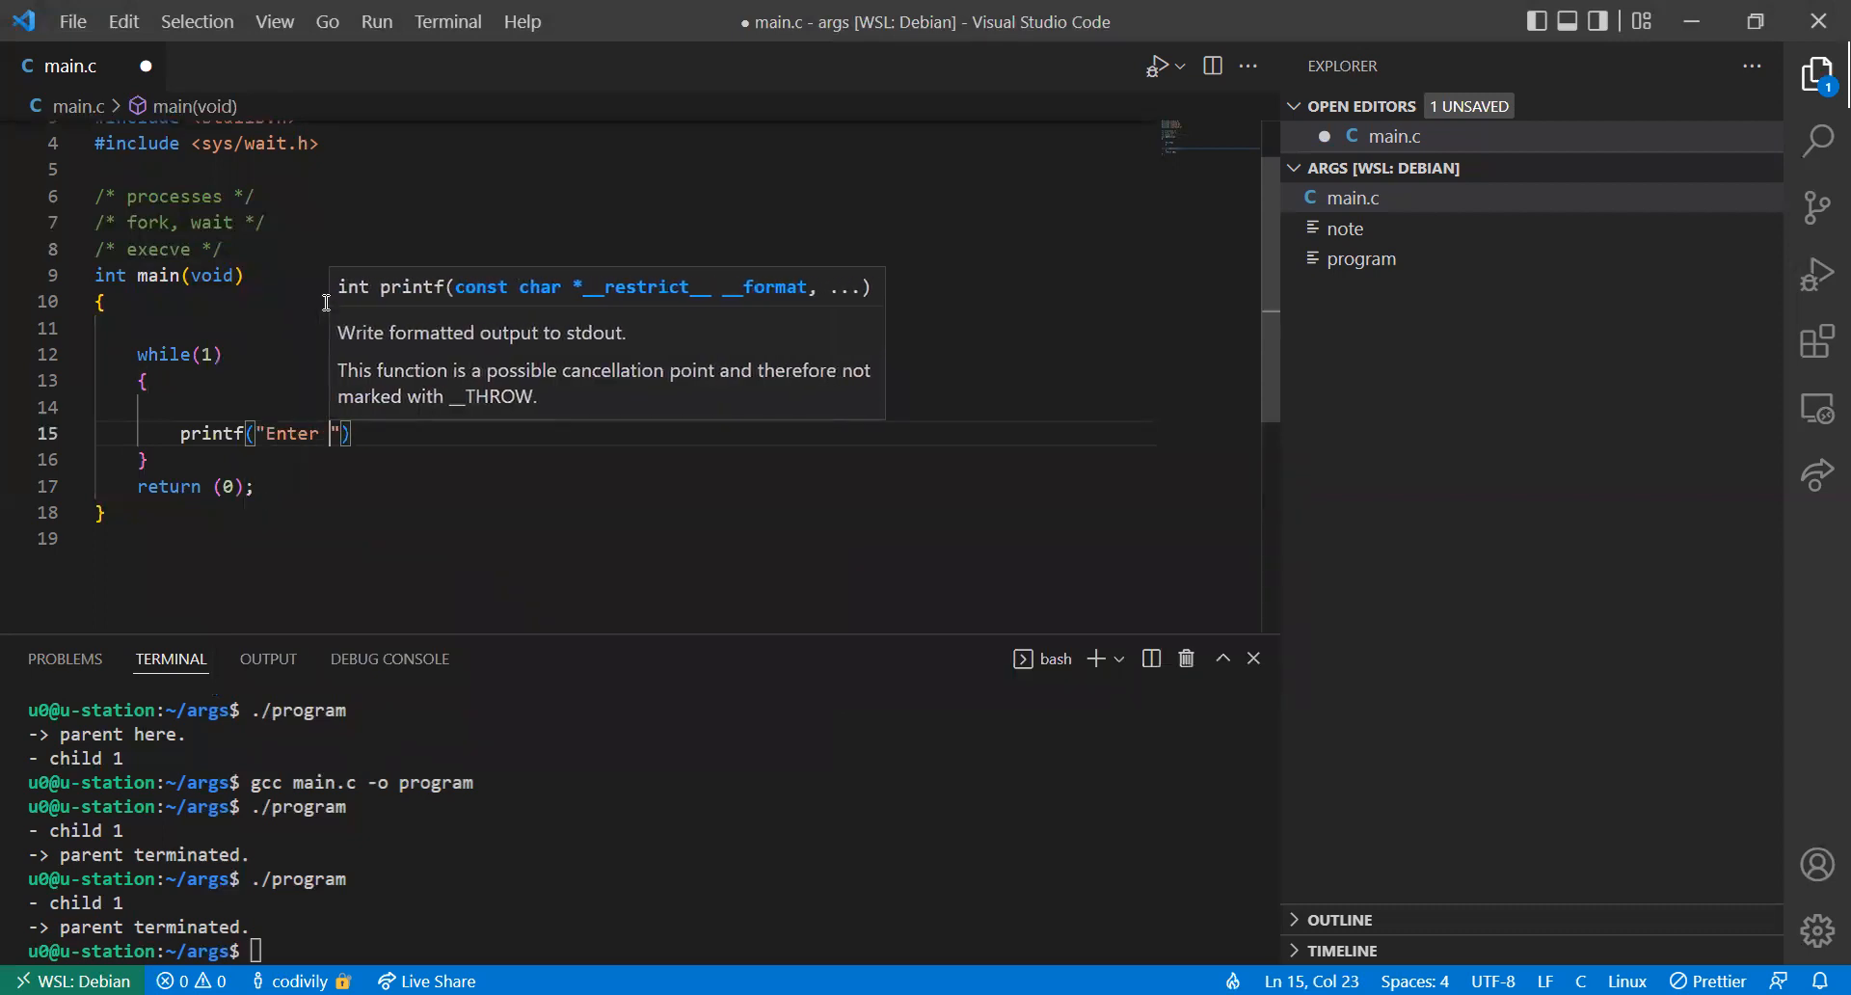
type("command:")
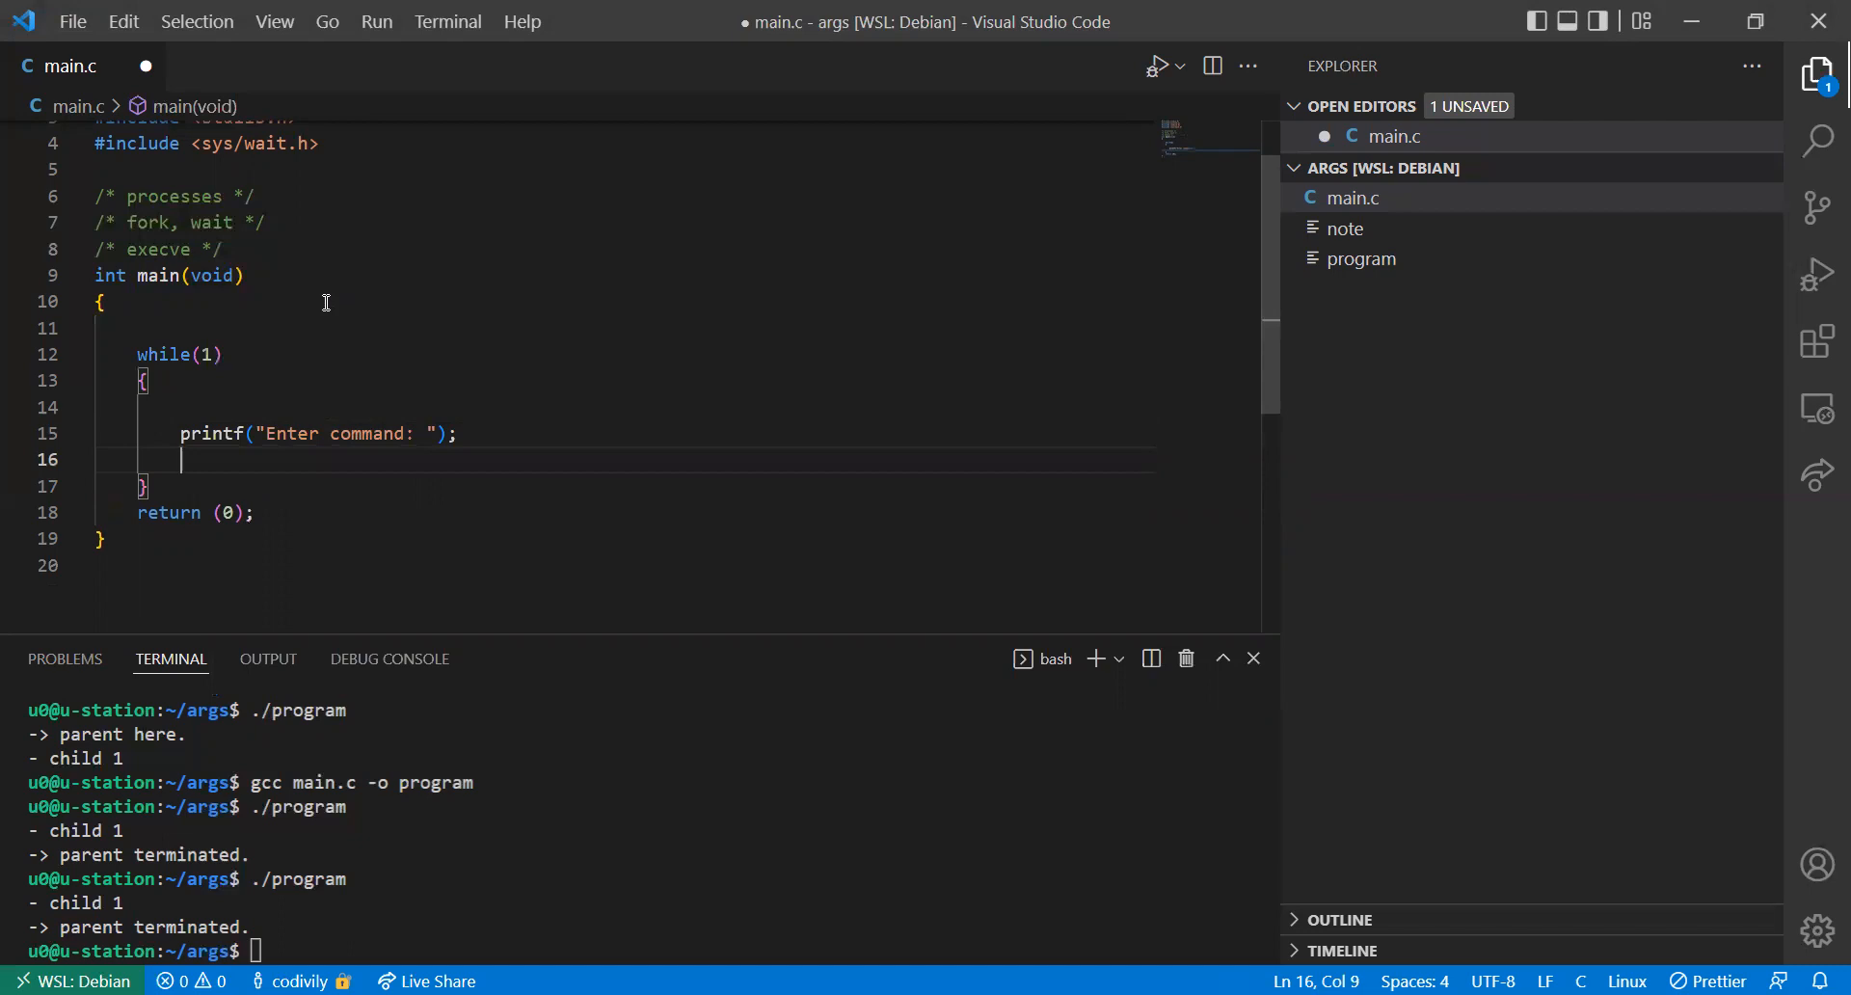
Start a getline(&command, buffer...) call inside the loop to read input
type("getline()")
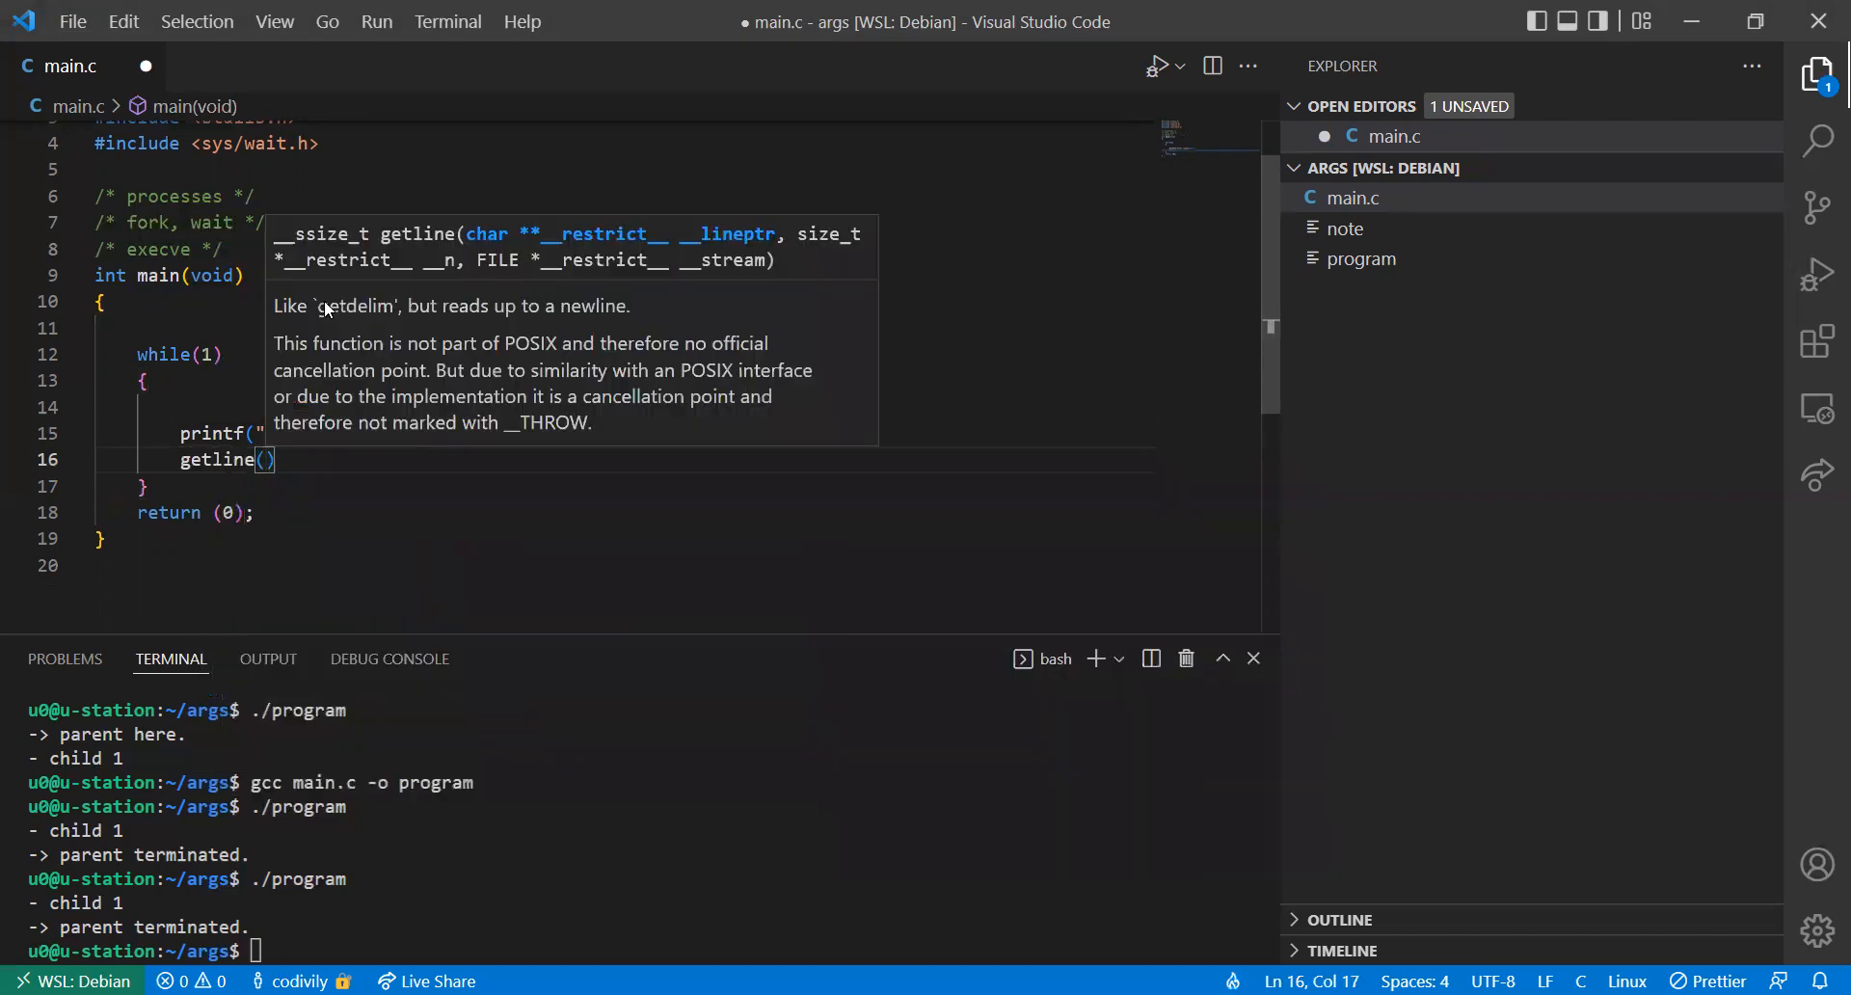
type("&command")
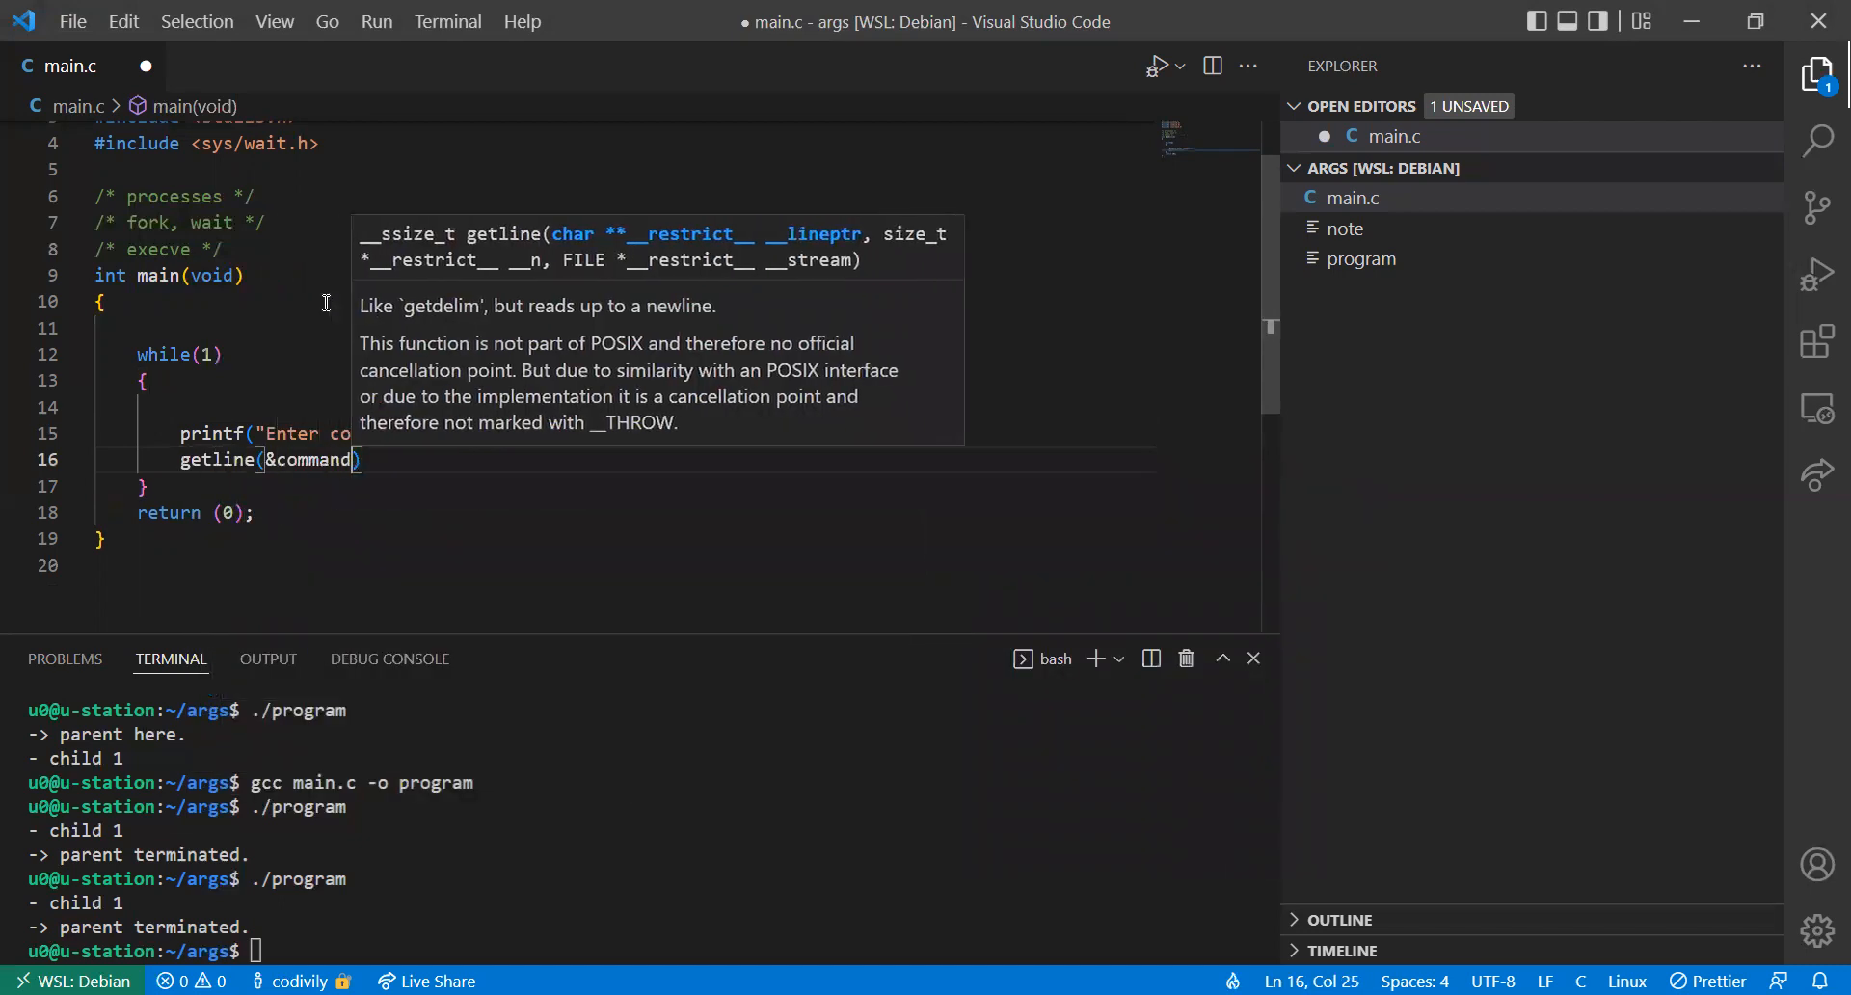
type("\", \"")
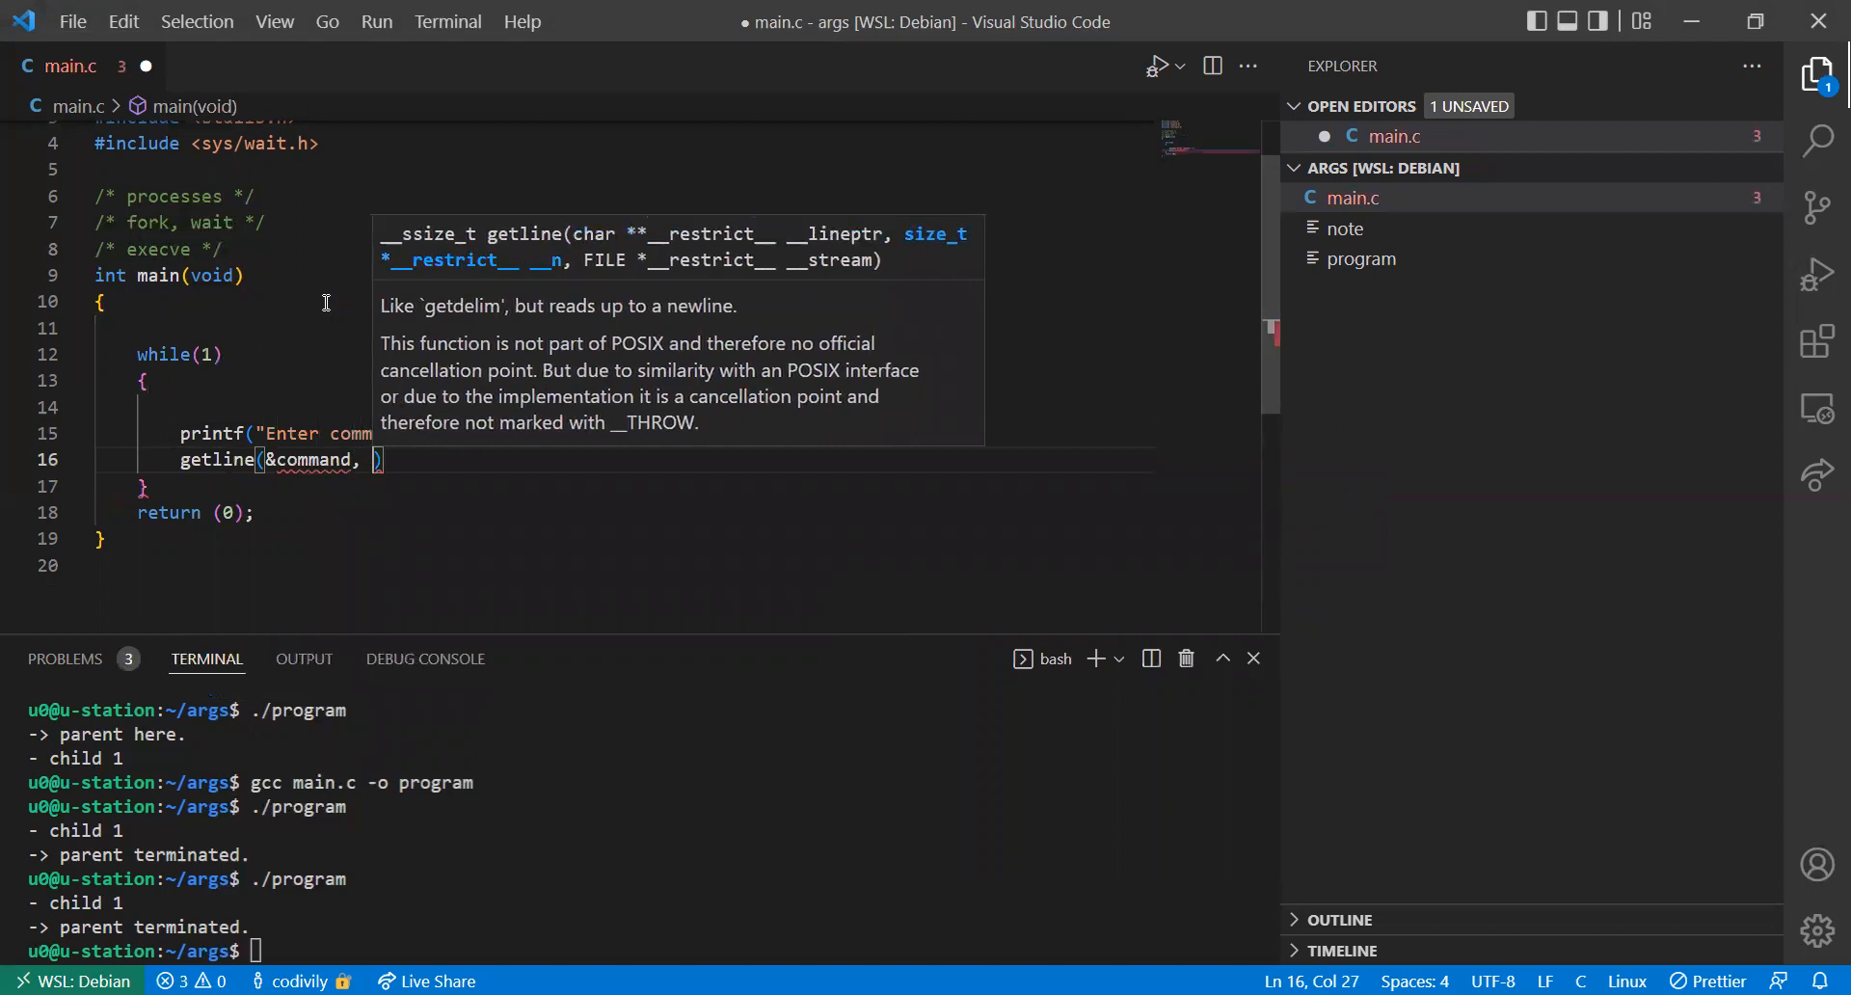
type("bu")
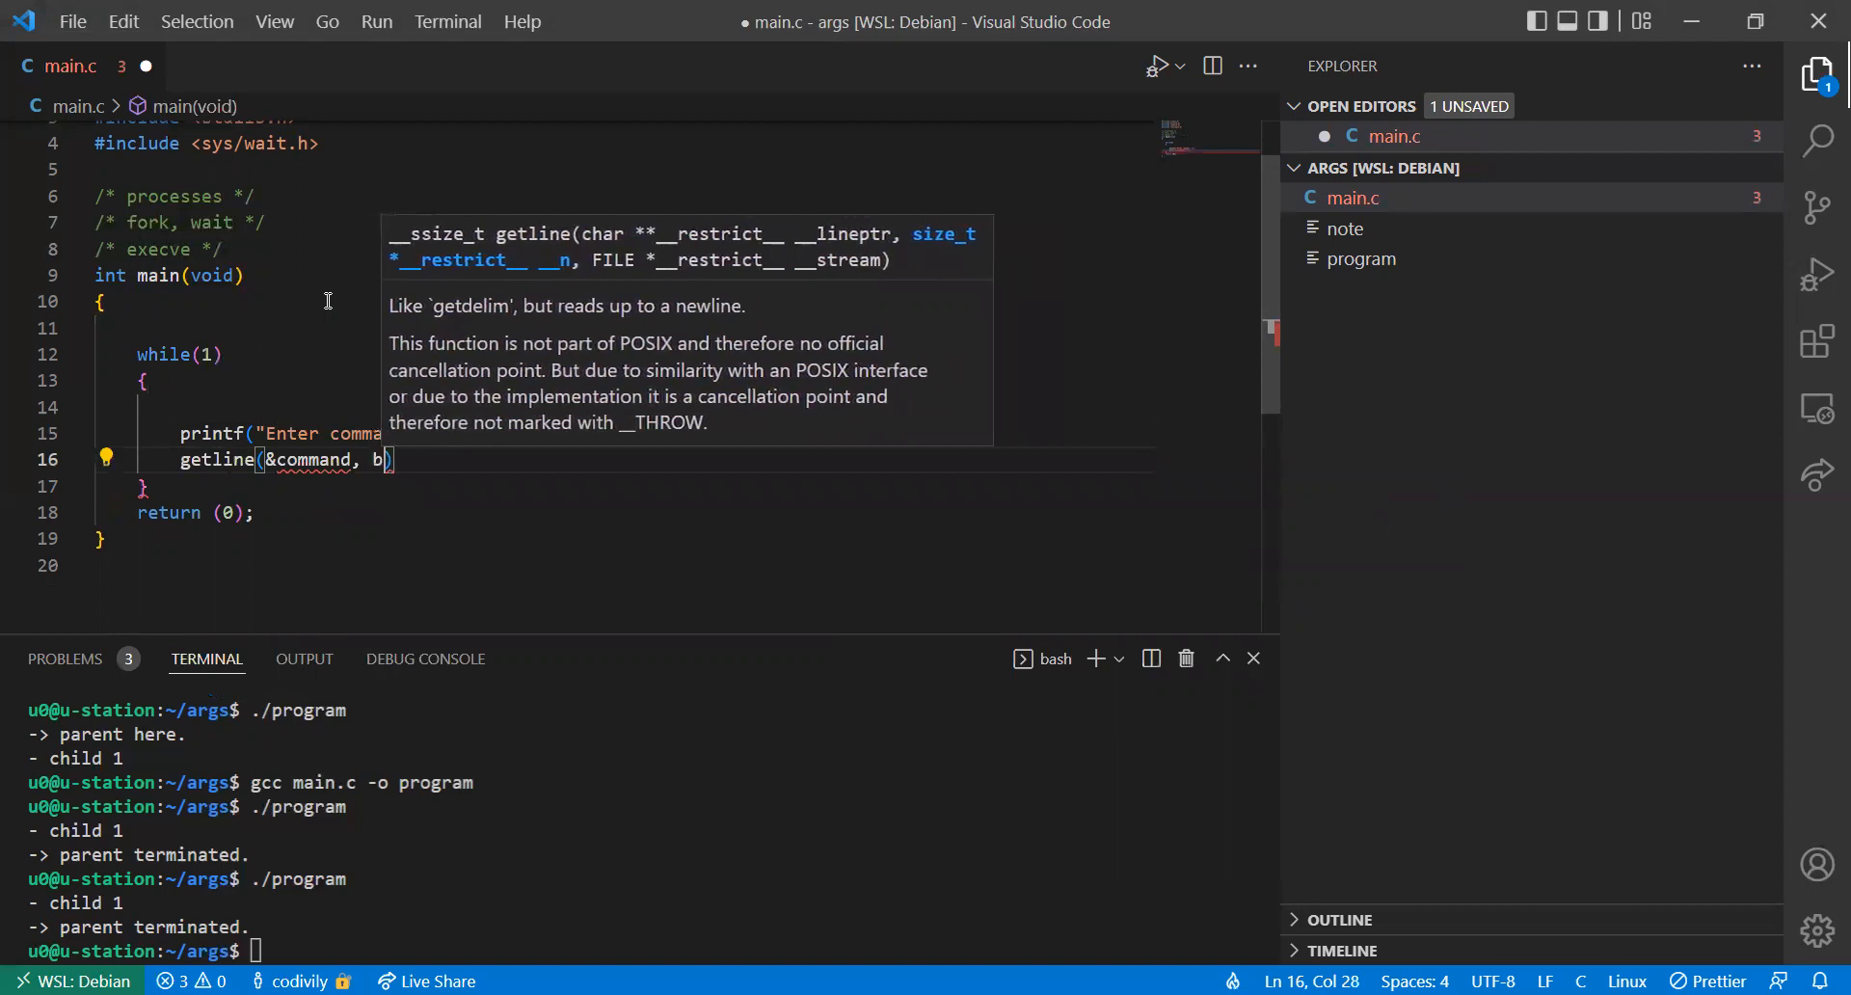
type("uffer")
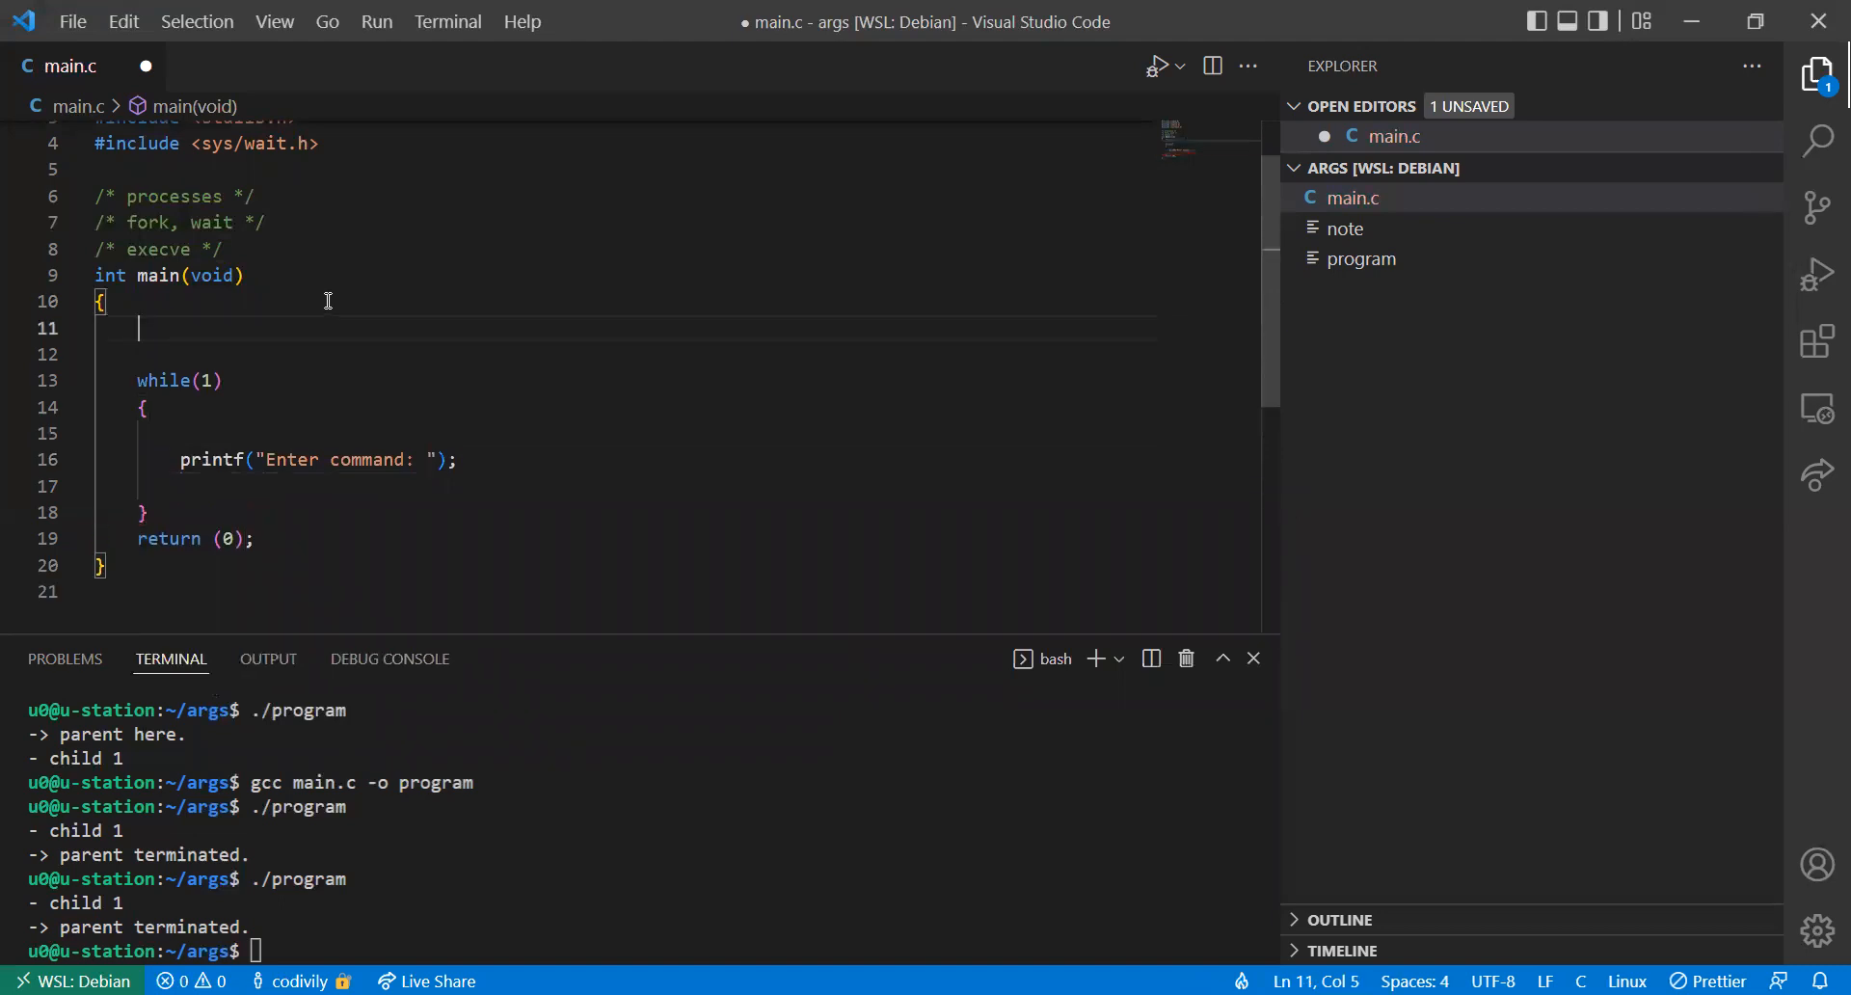
Declare char *args[] = {NULL, ...} at the top of main
type("char **args")
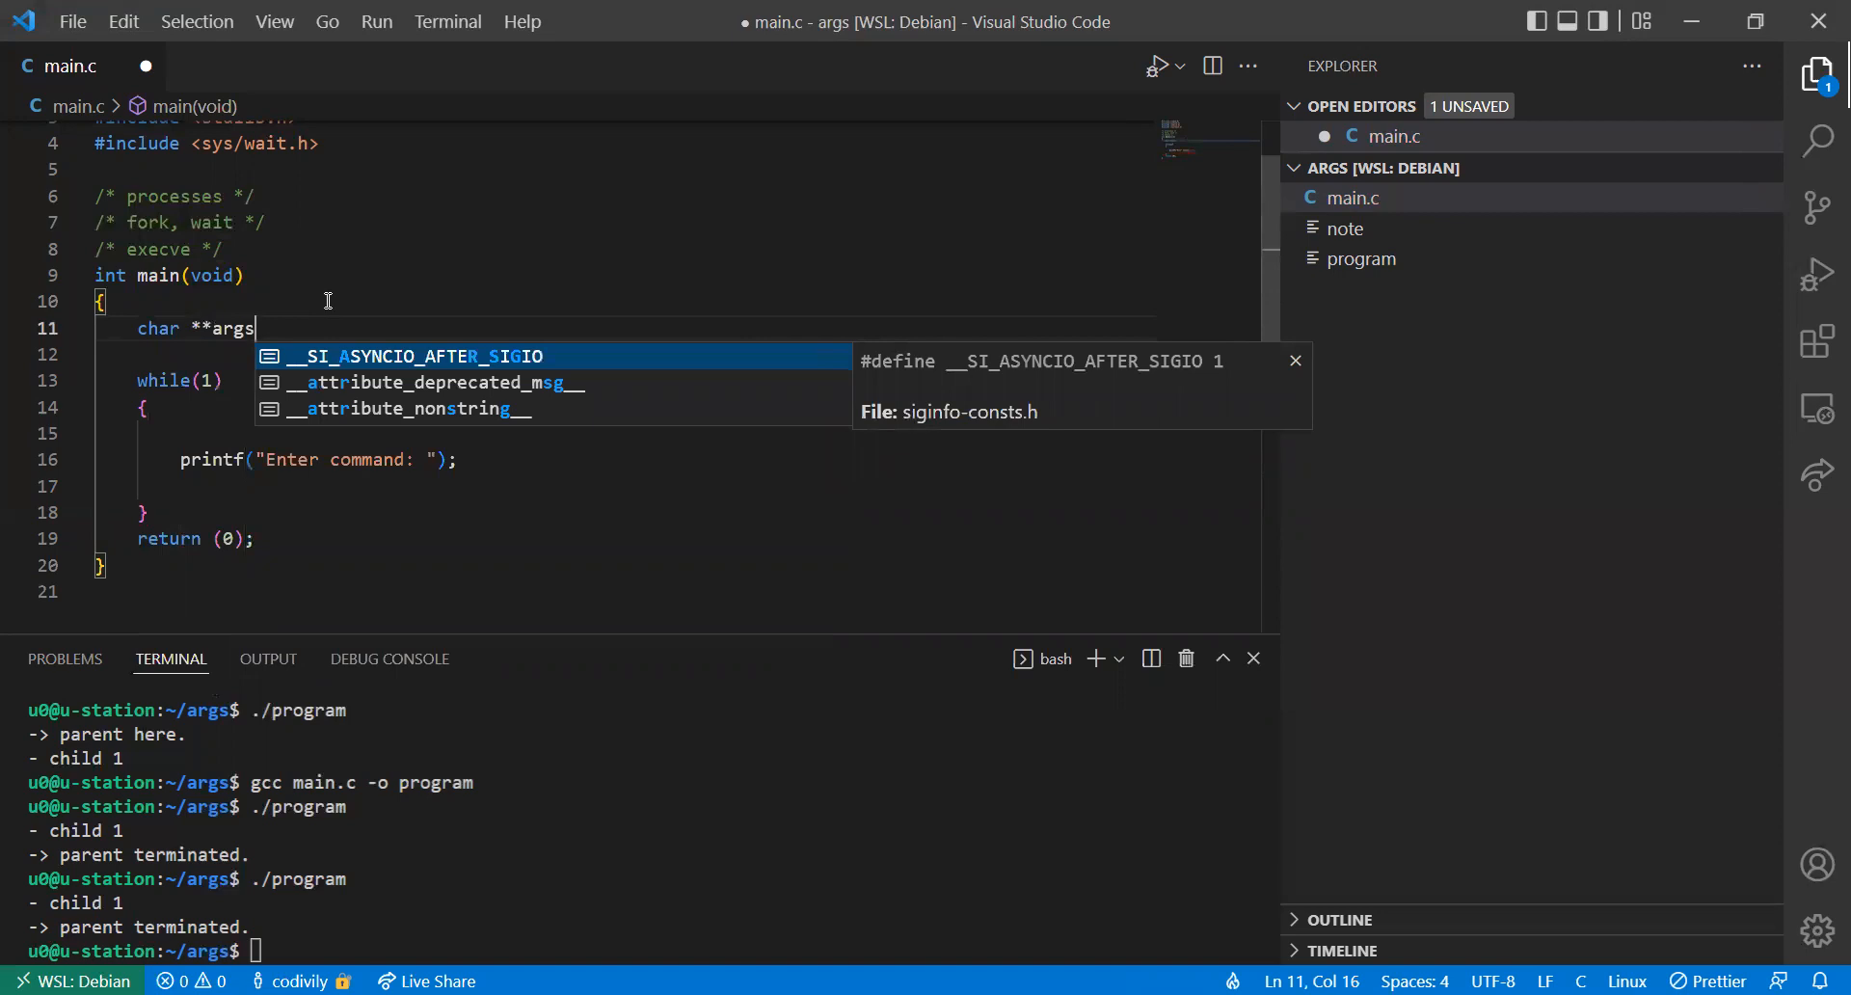
key("Backspace")
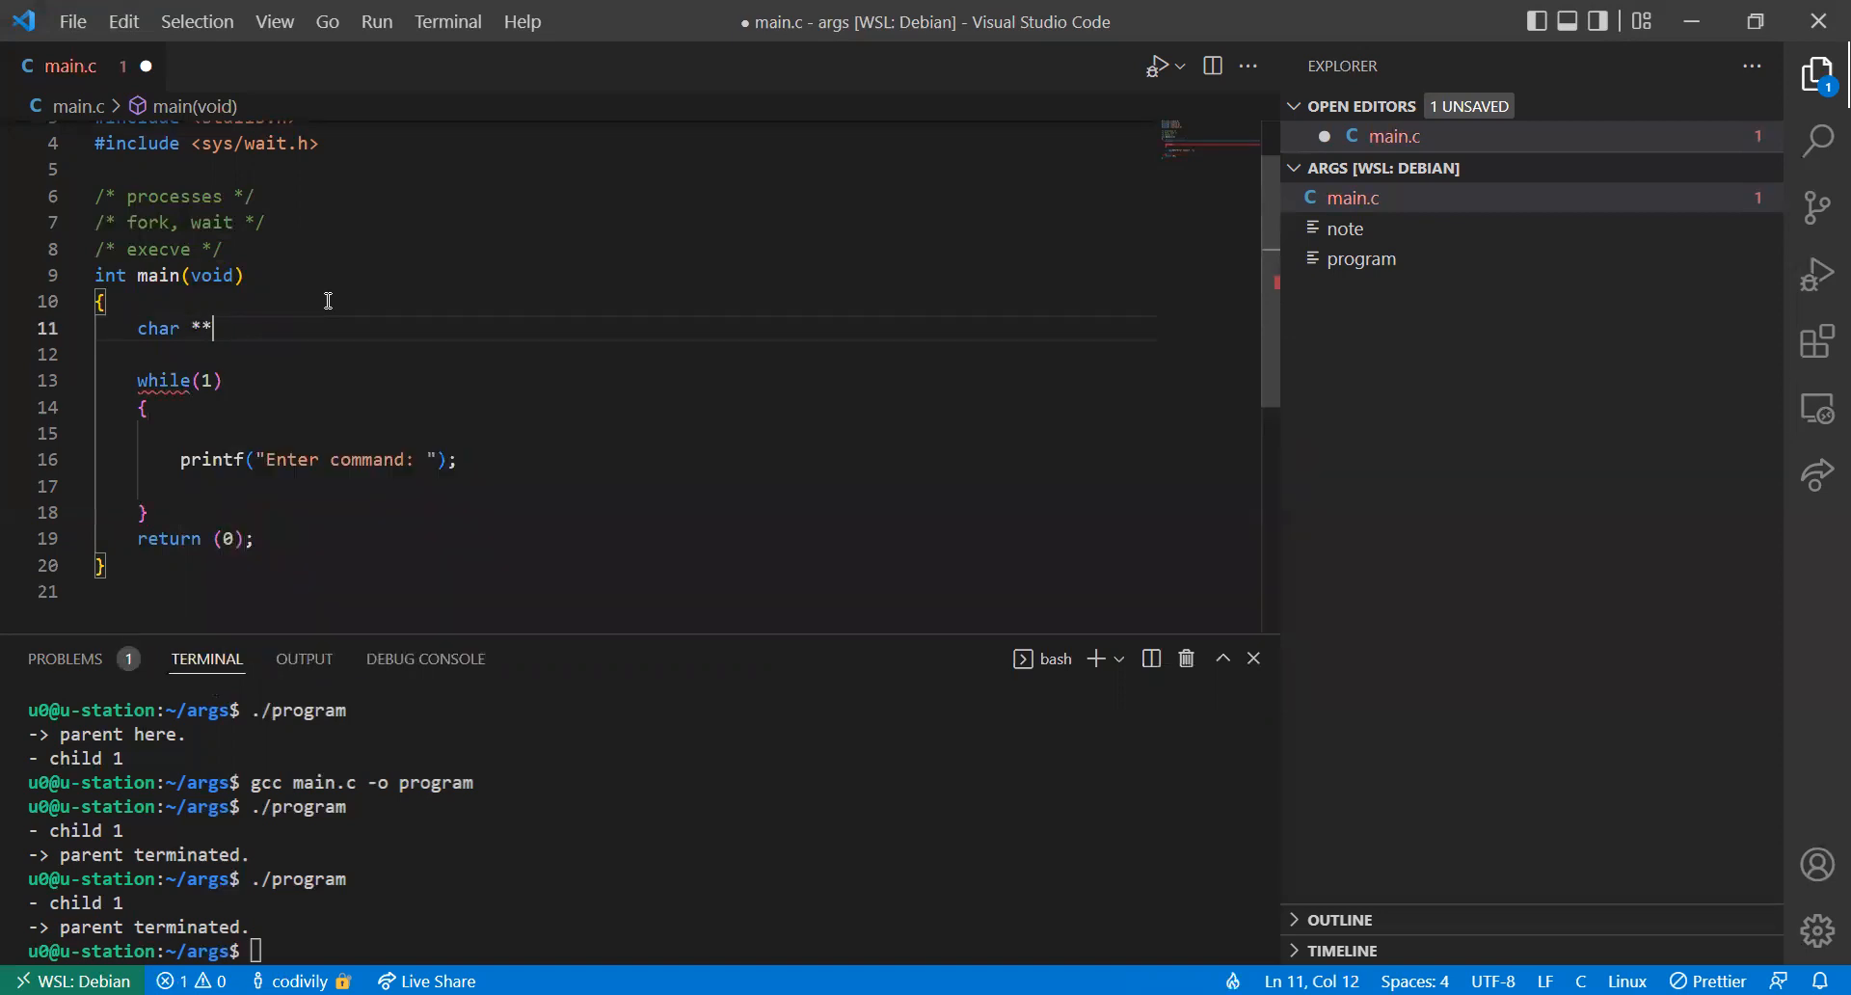
type("args")
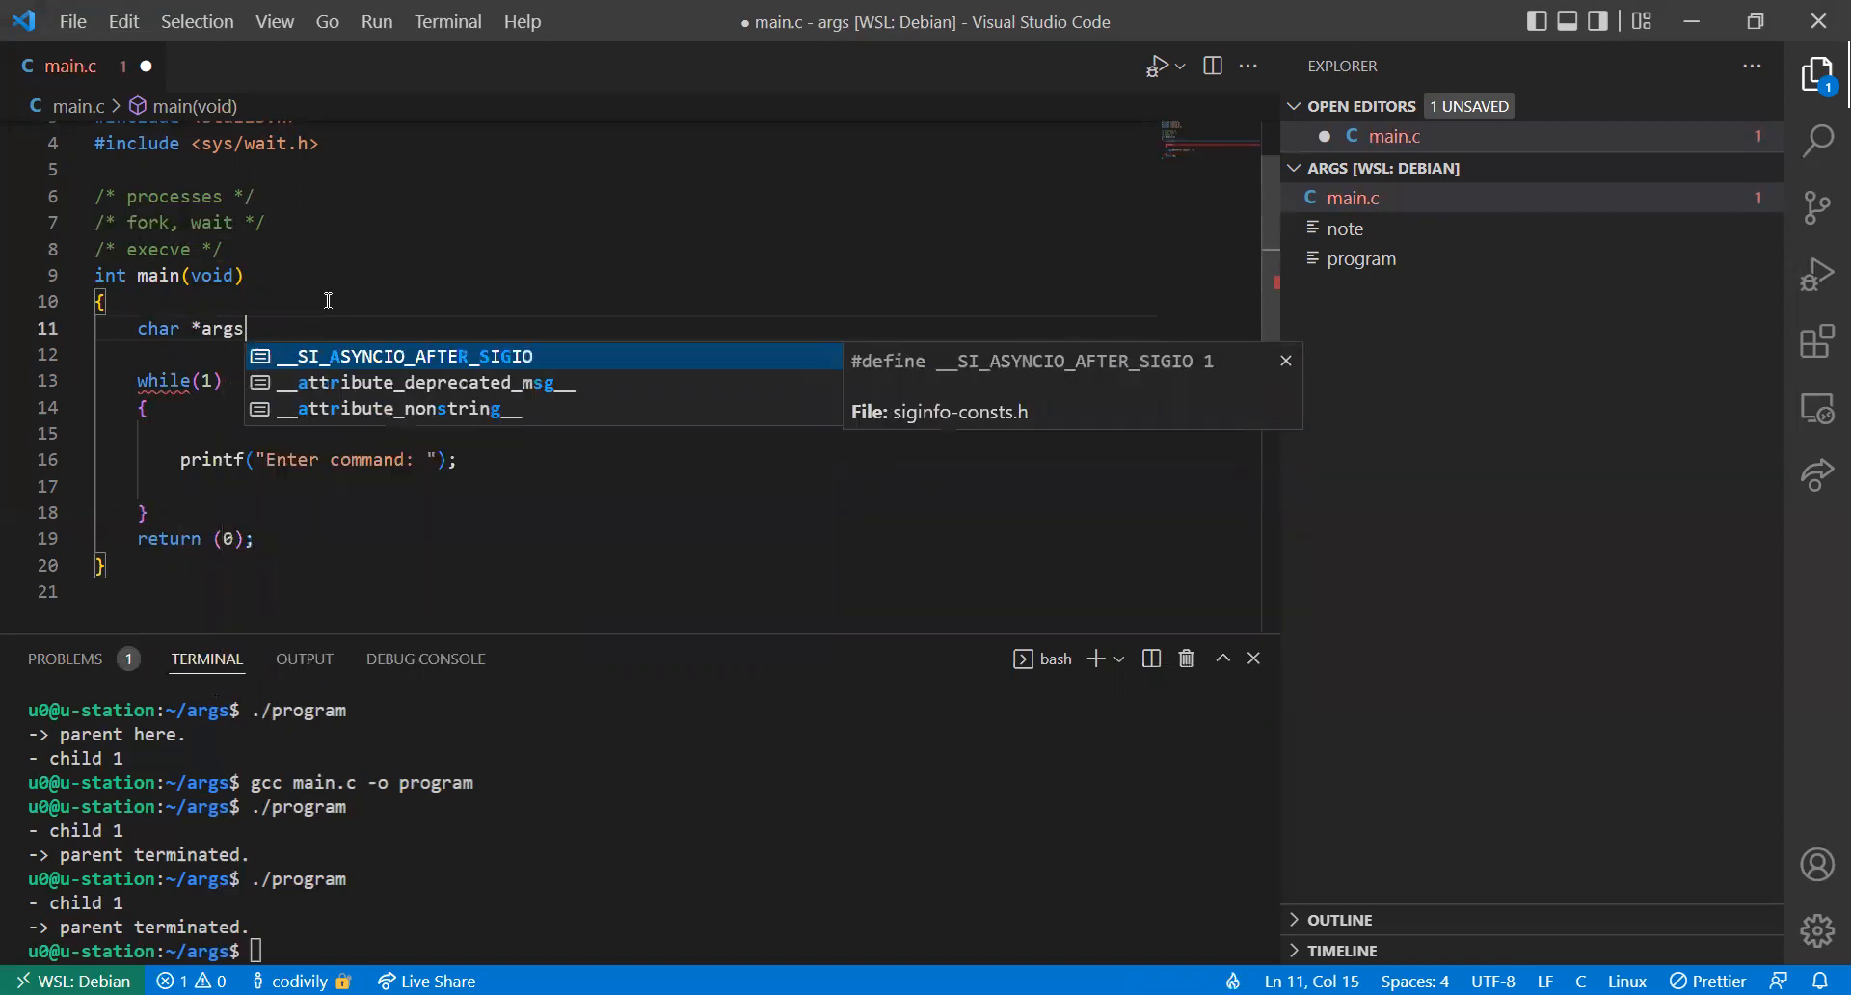
type("[]")
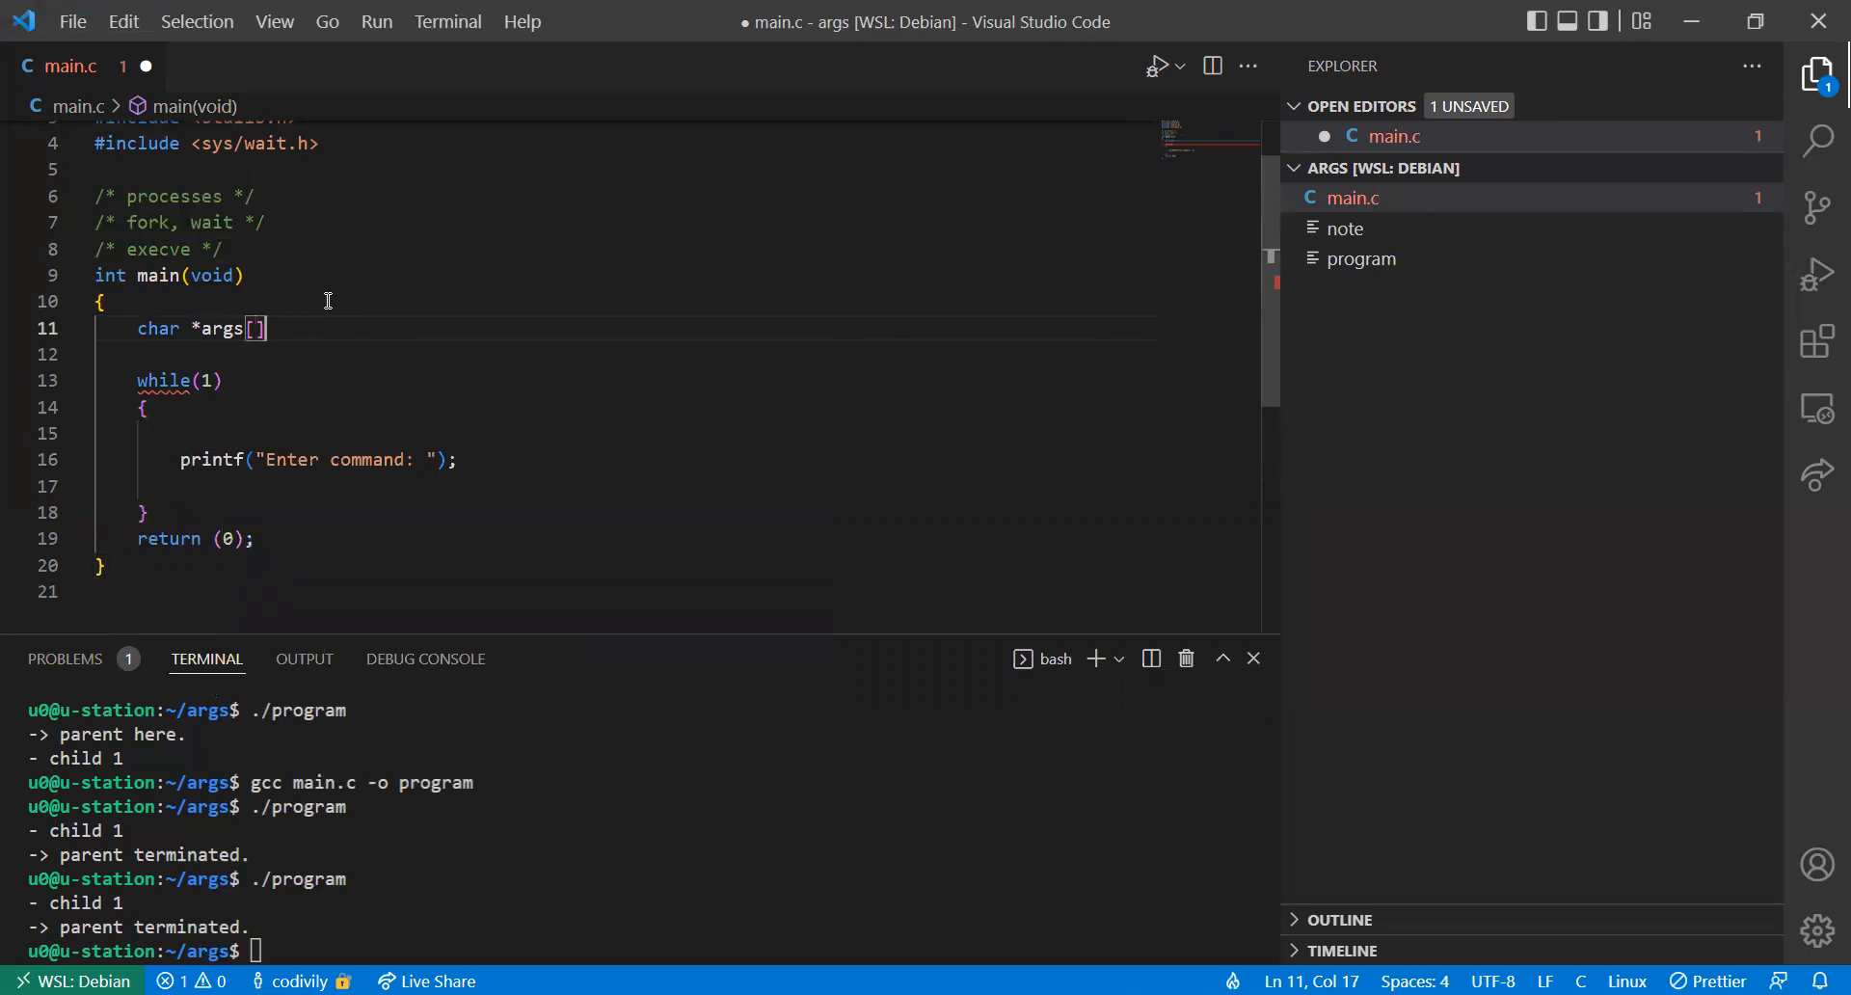
type("= {NULL, NULL};")
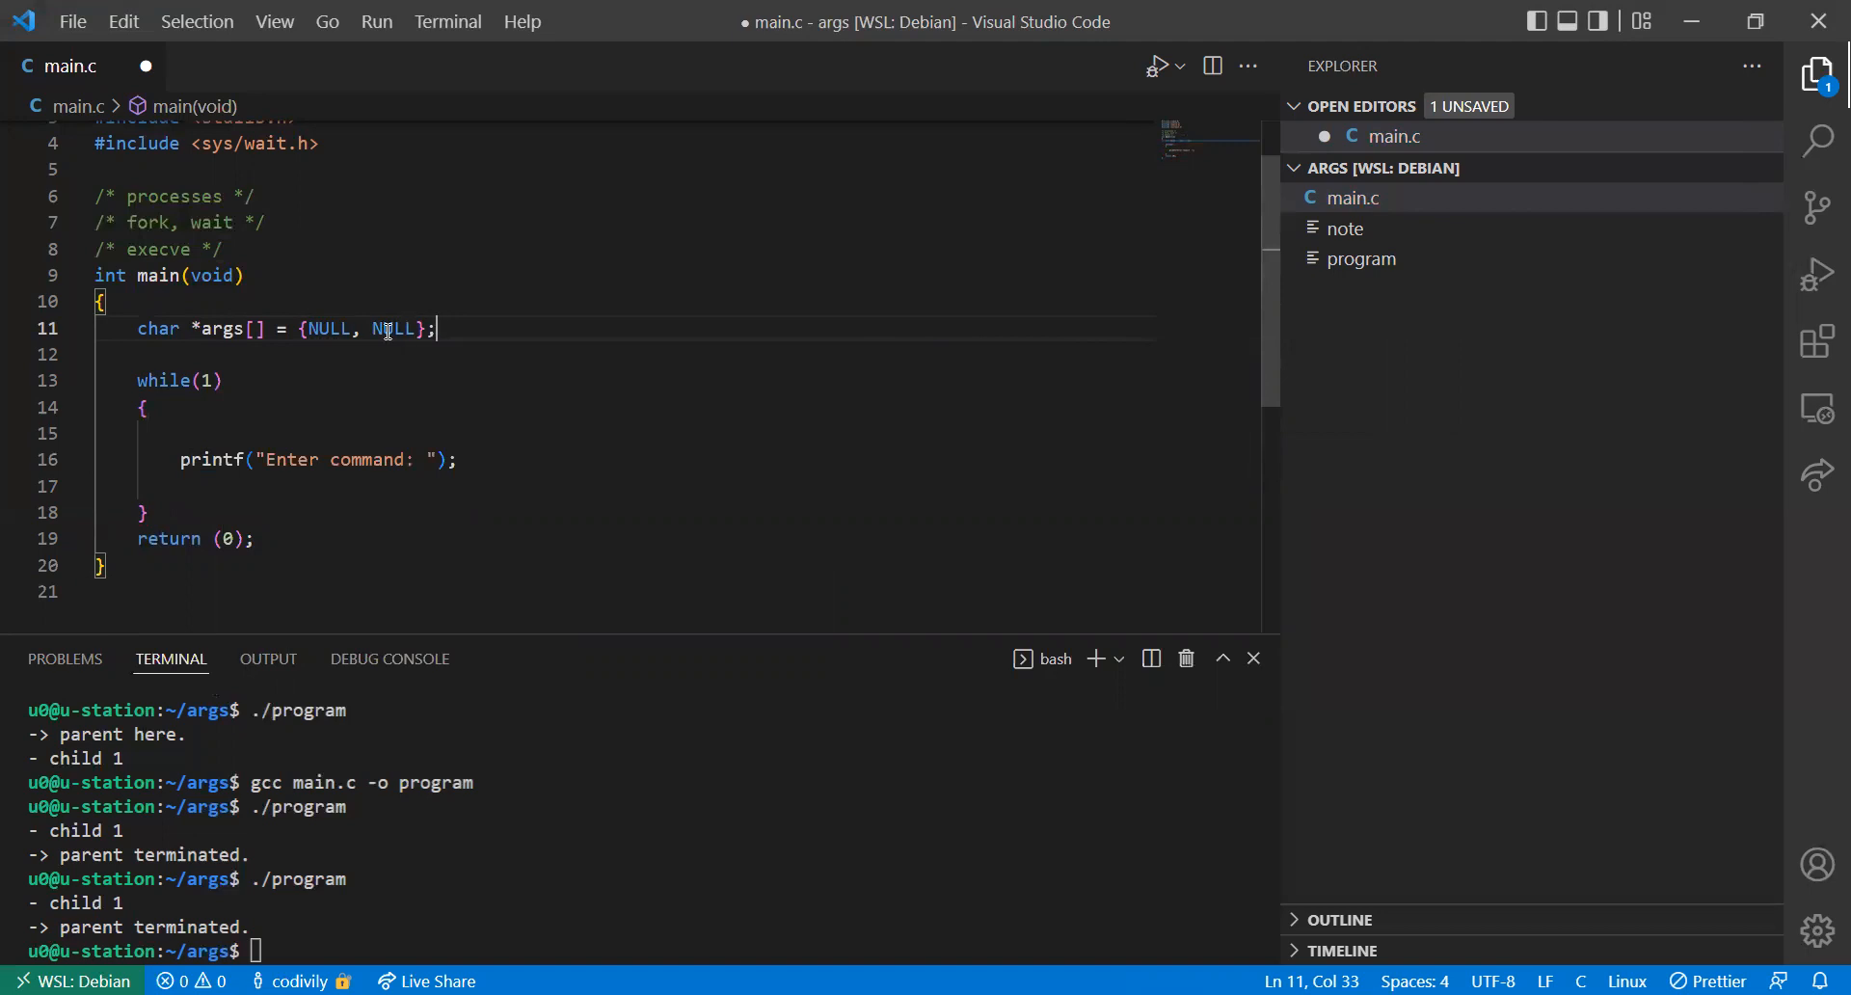
Declare ssize_t n_bytes = 0, renaming it from n_read
double_click(394, 328)
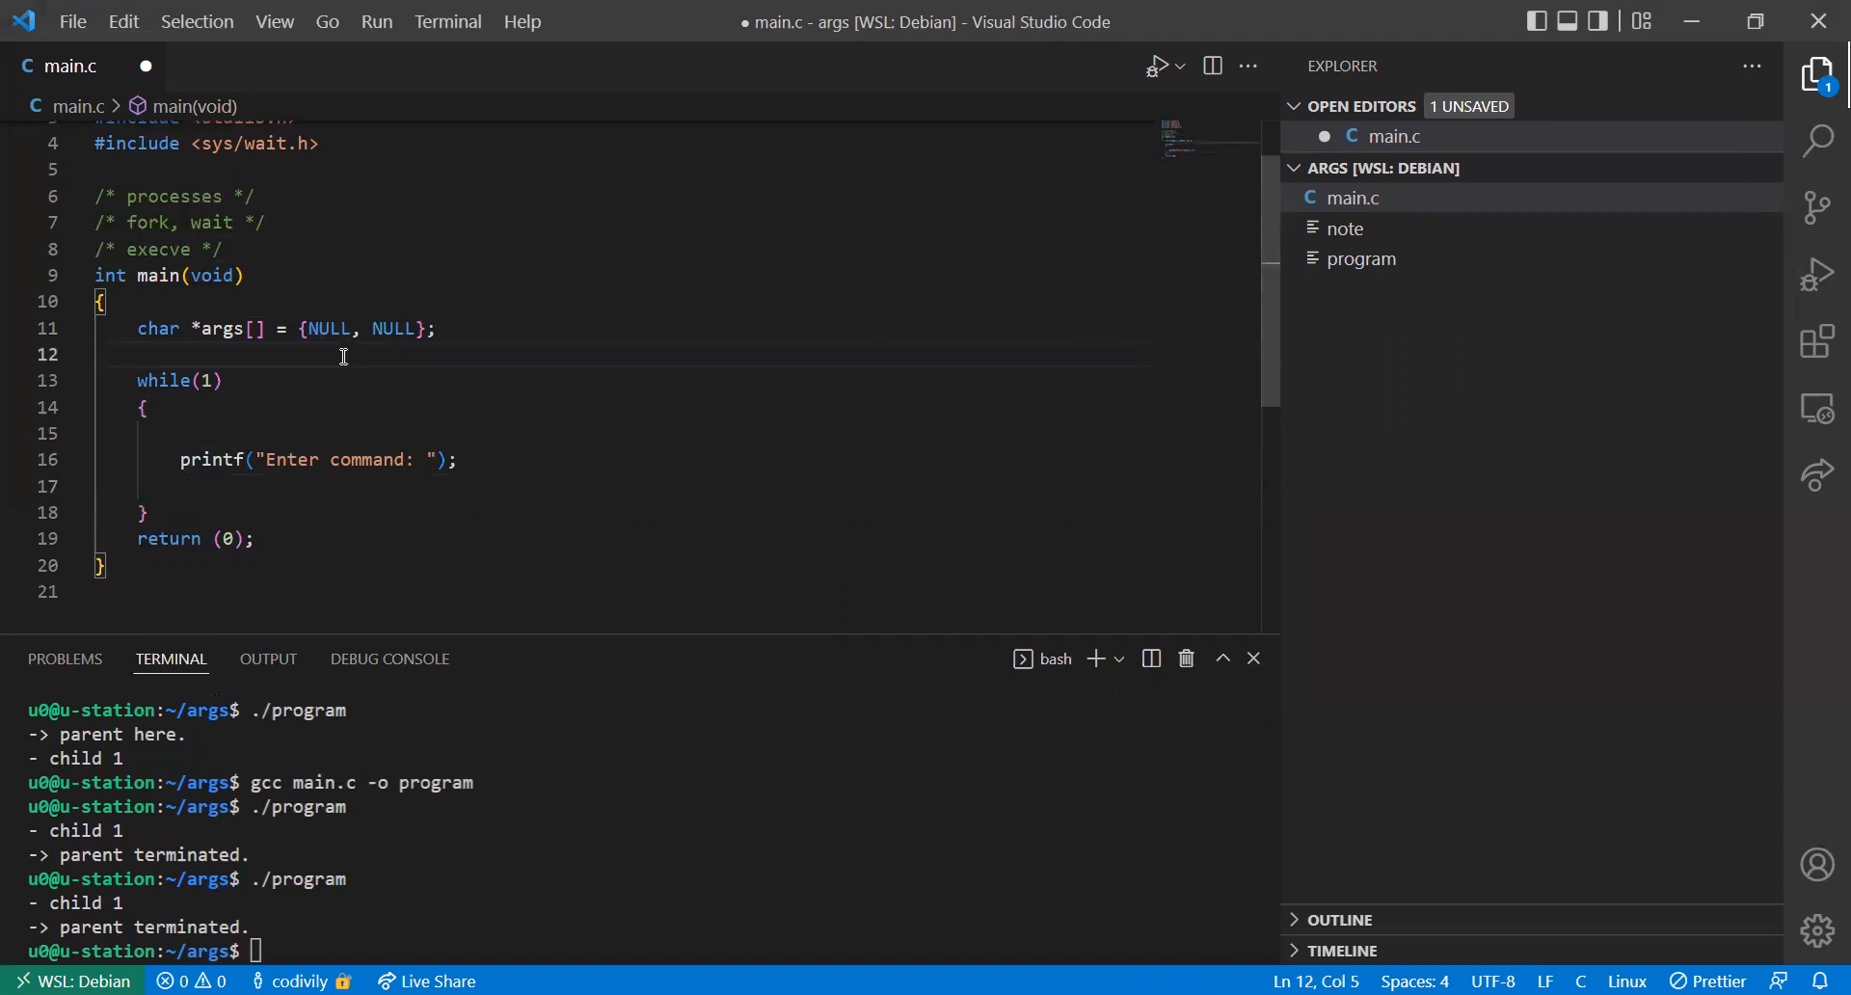
type("size_t")
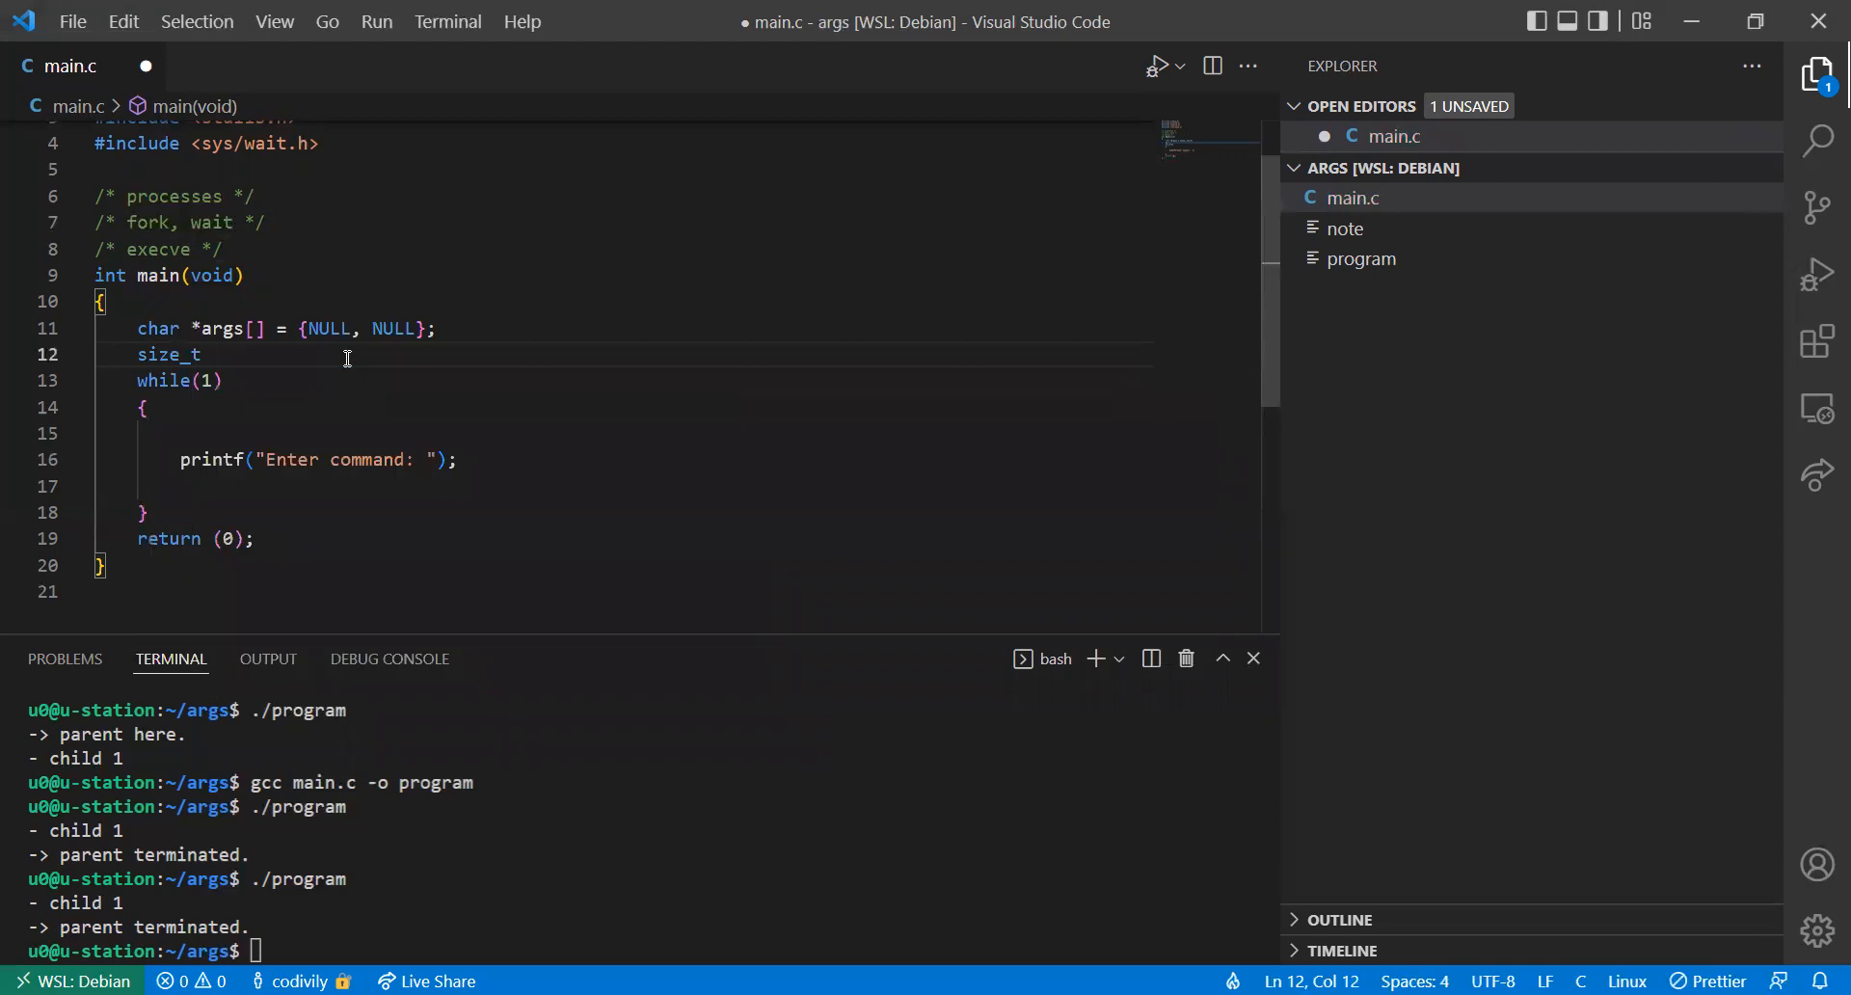
type("n_read")
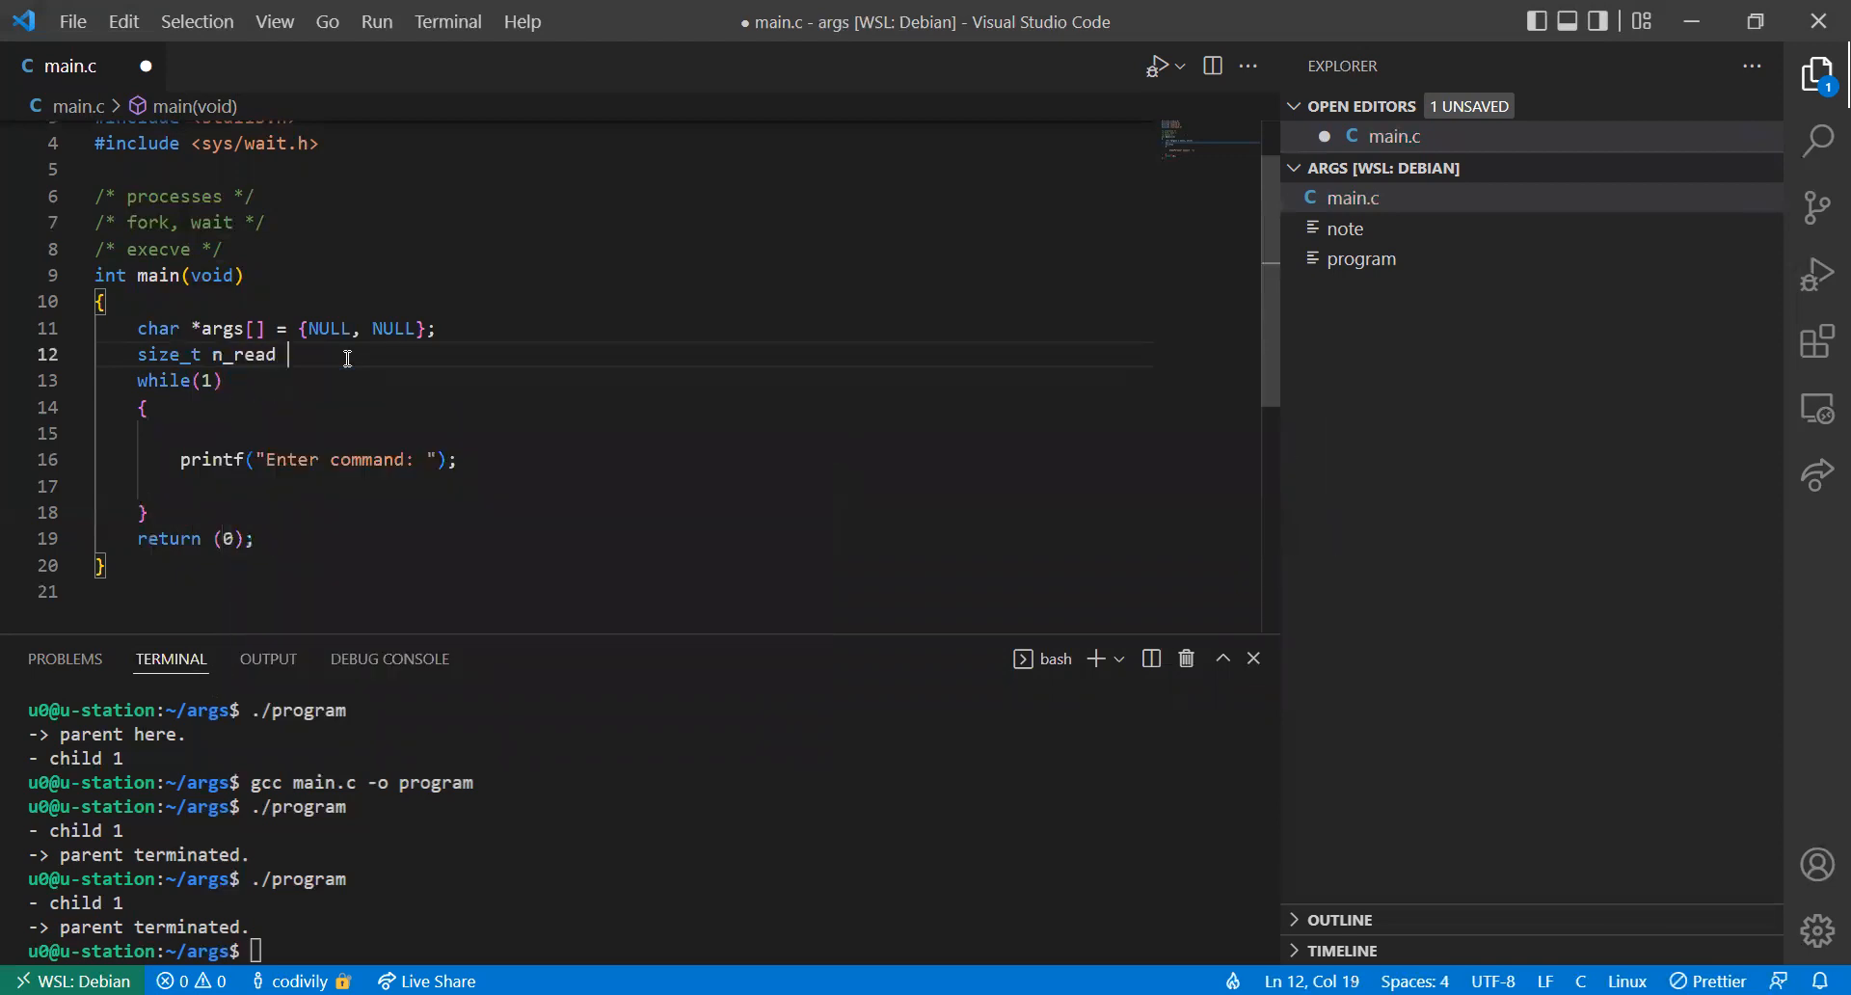
type("= 0;")
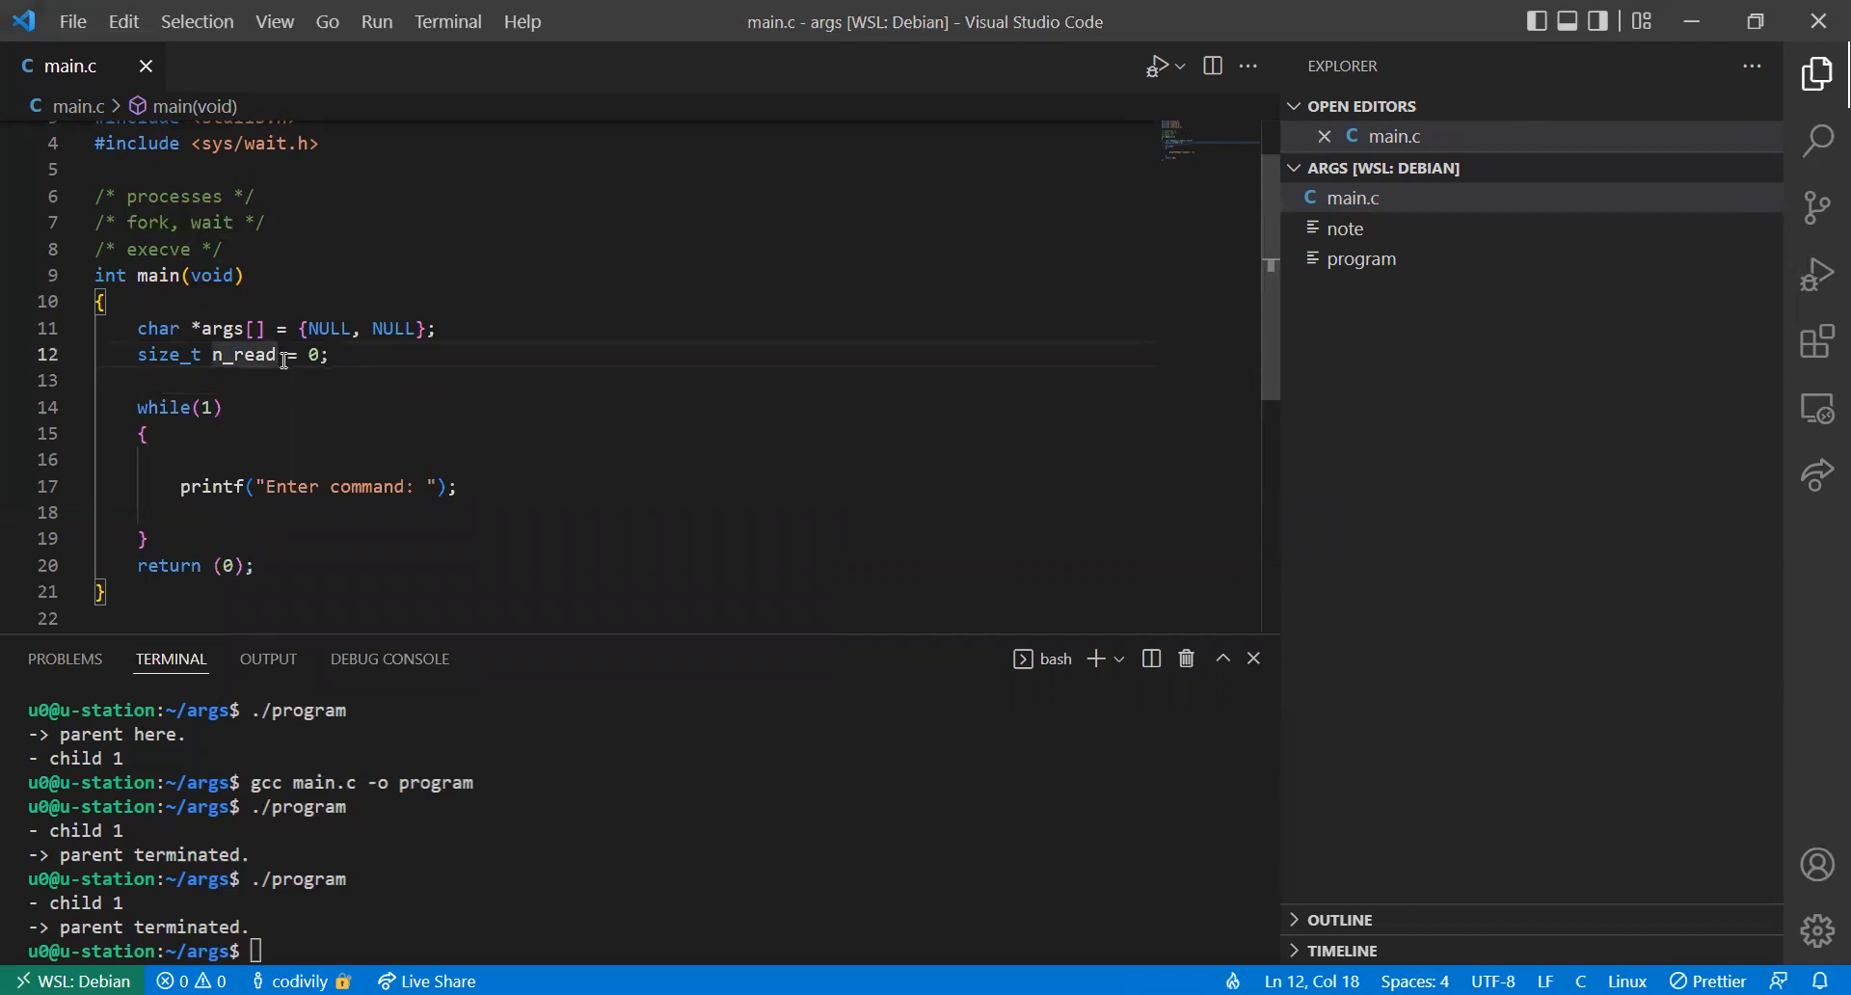
type("n_bytes")
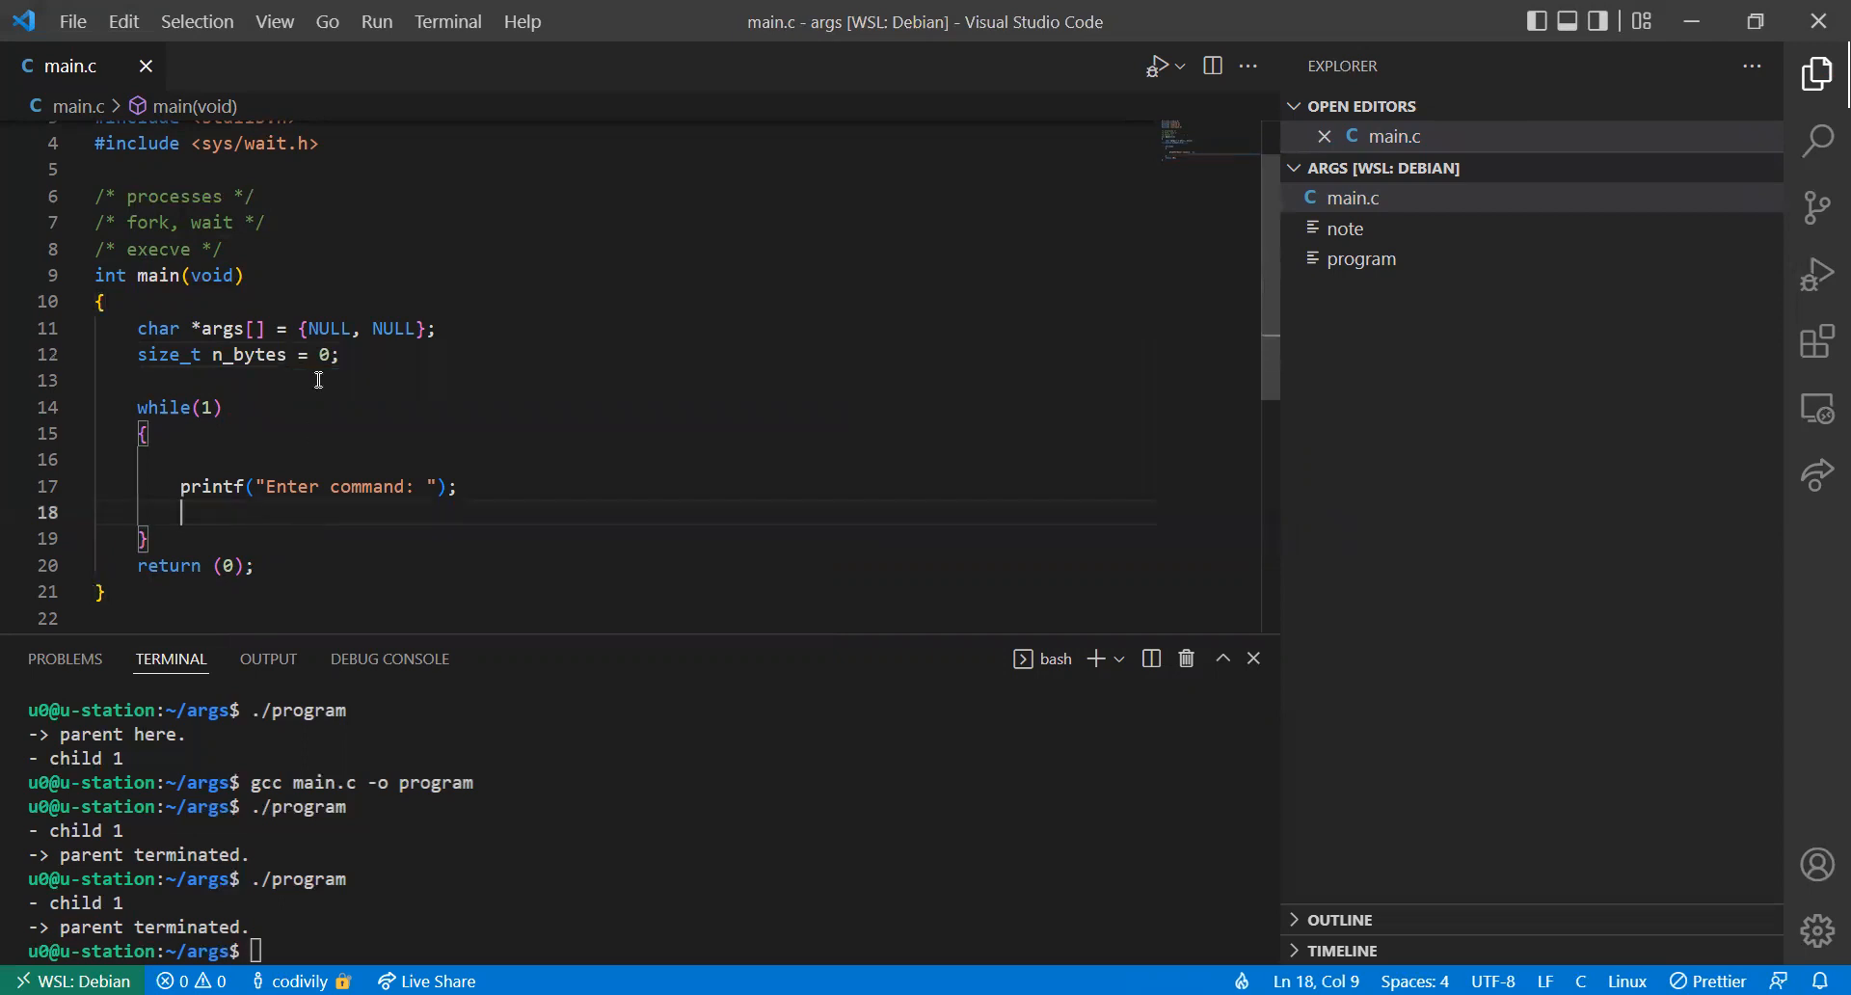
Declare size_t buffer_size = 0 below n_bytes
key("Enter")
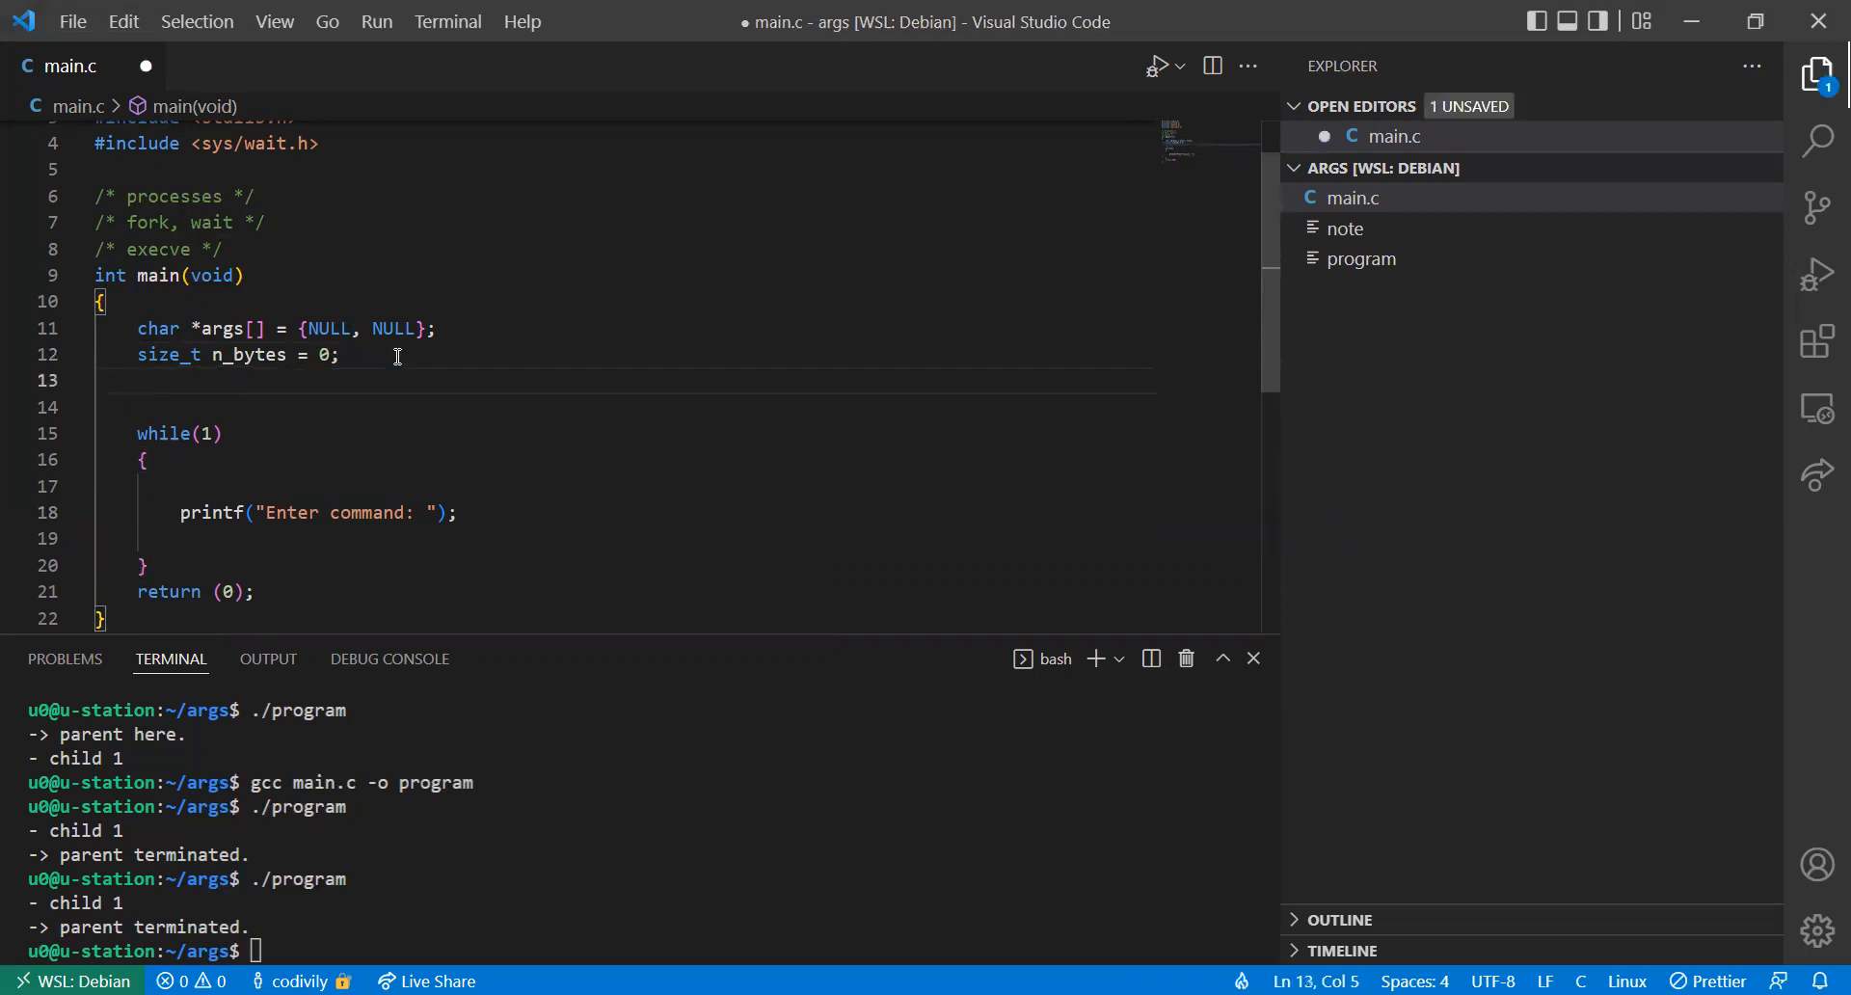
type("__SIZE_TYPE__")
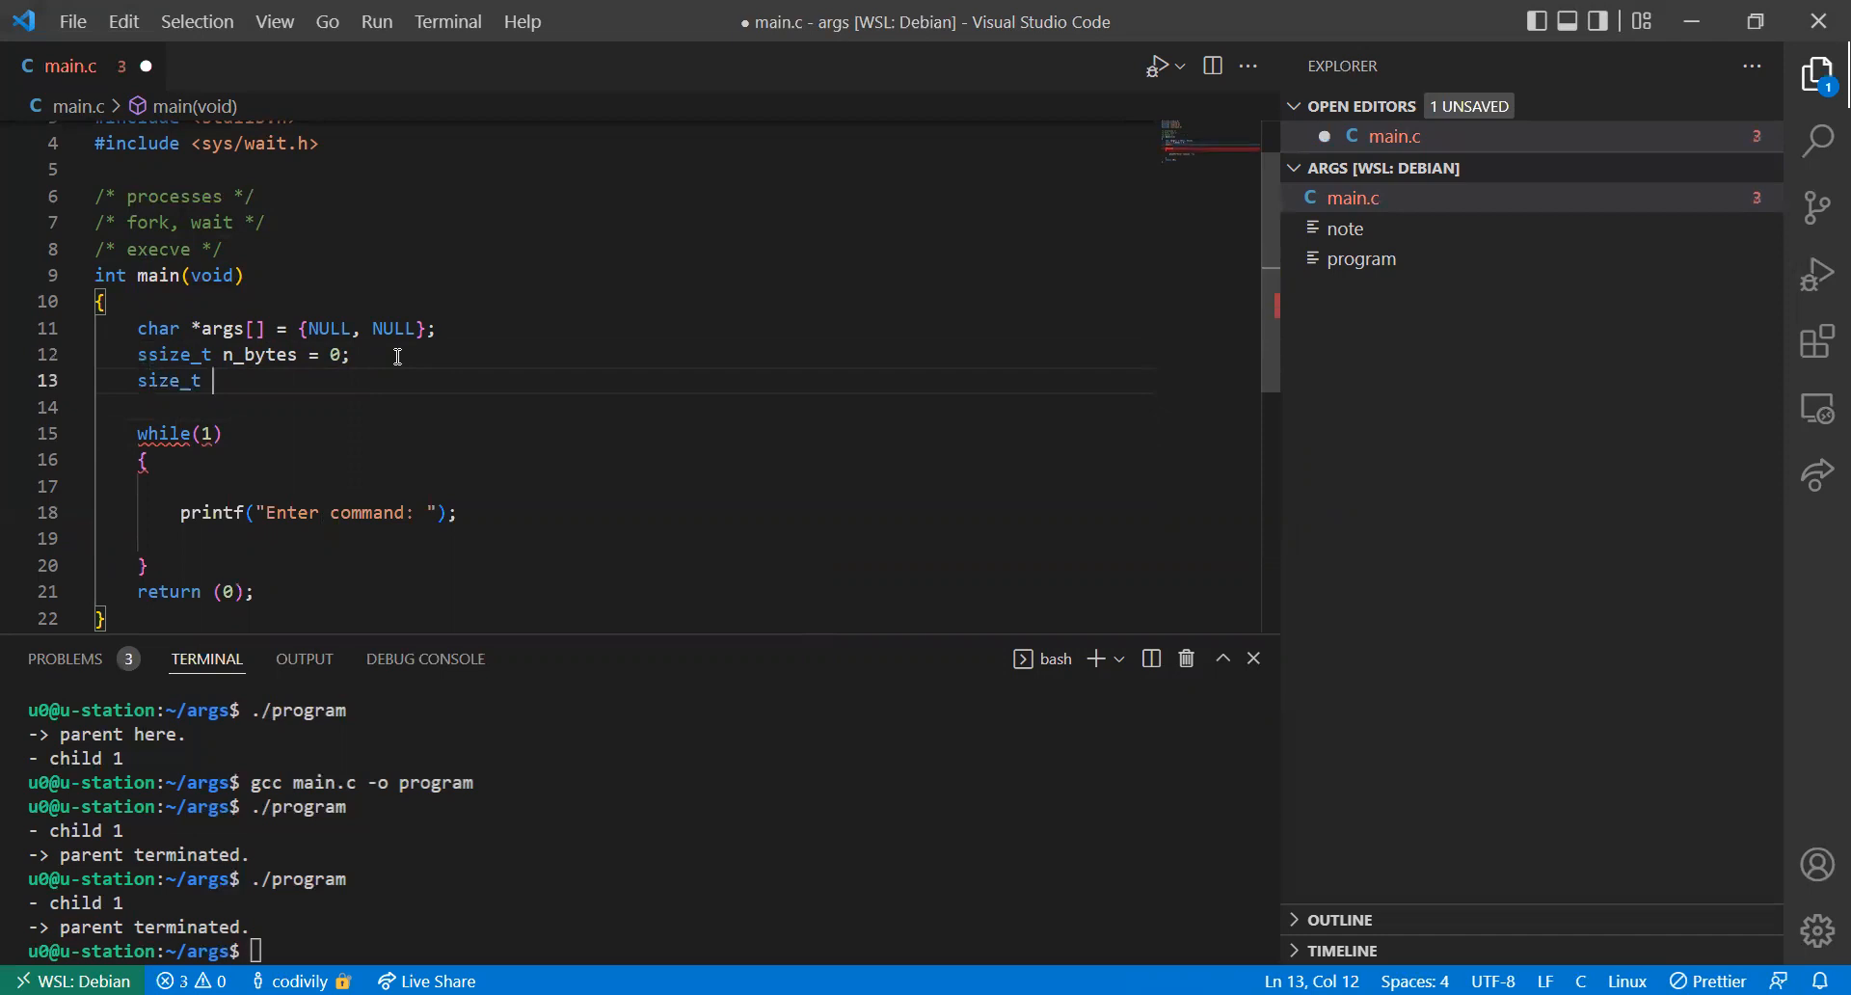
type("buf")
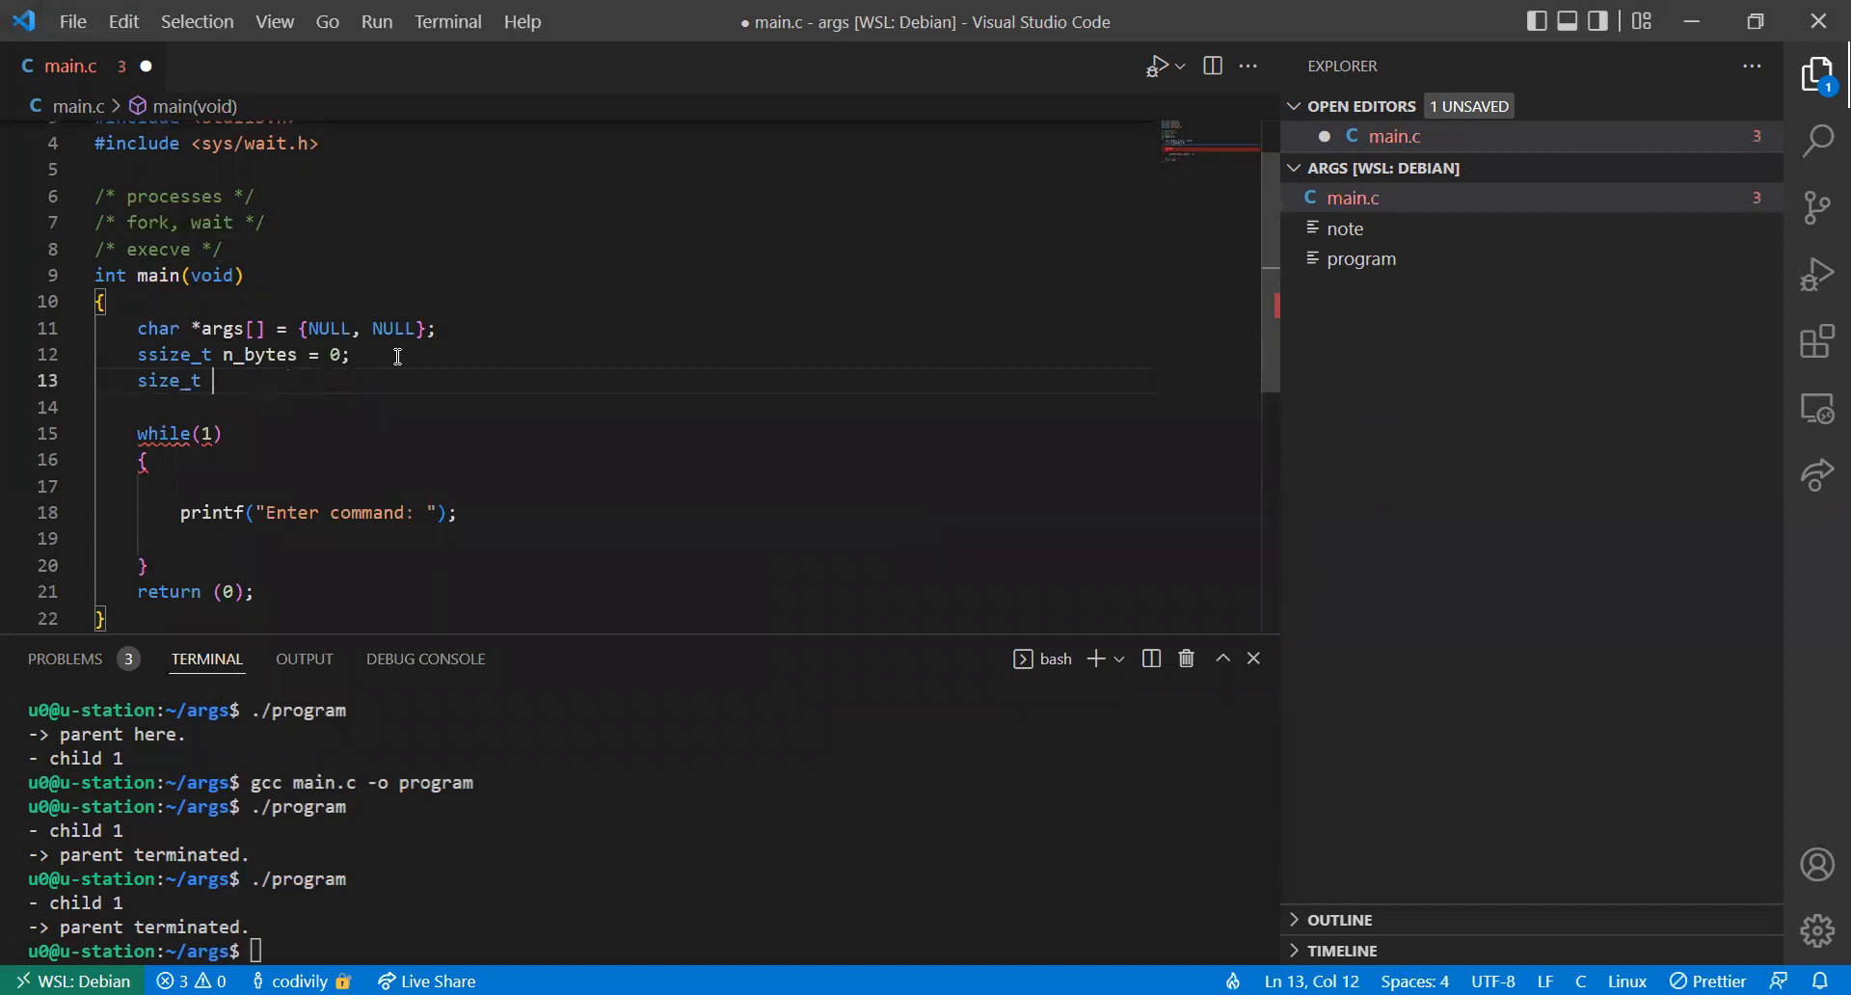
type("buffer")
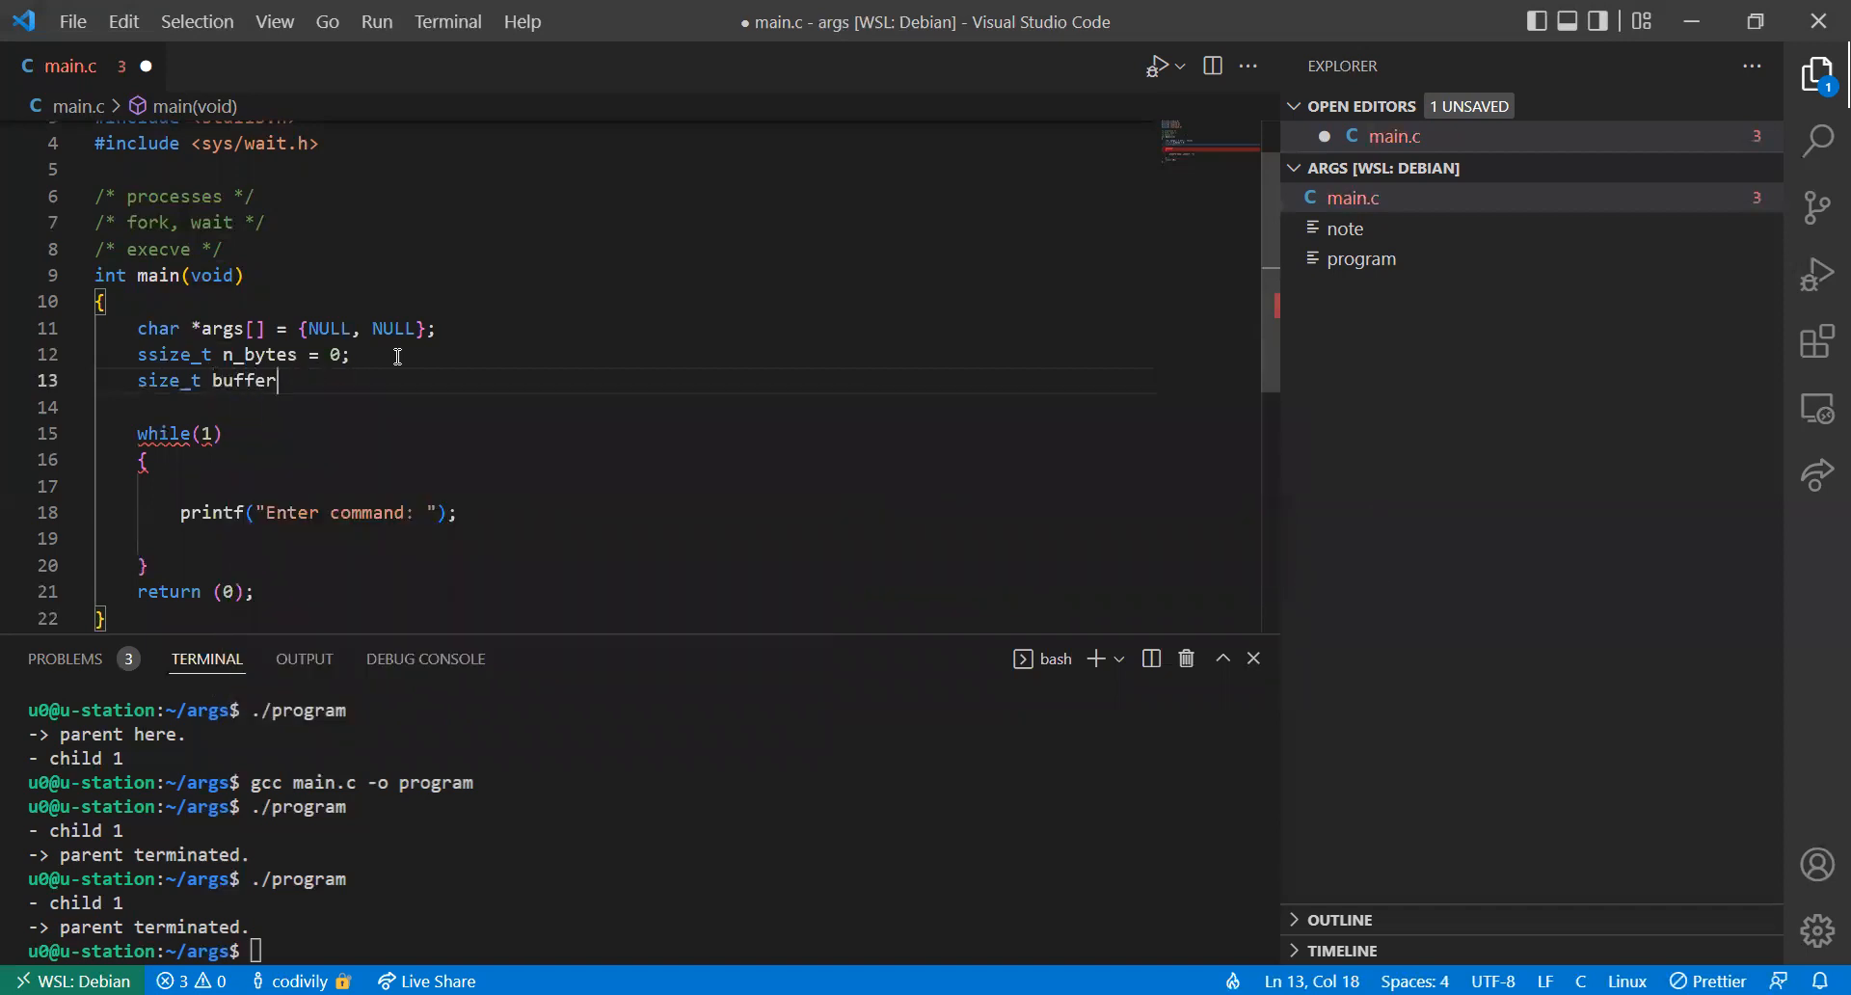
type("_size = 0;")
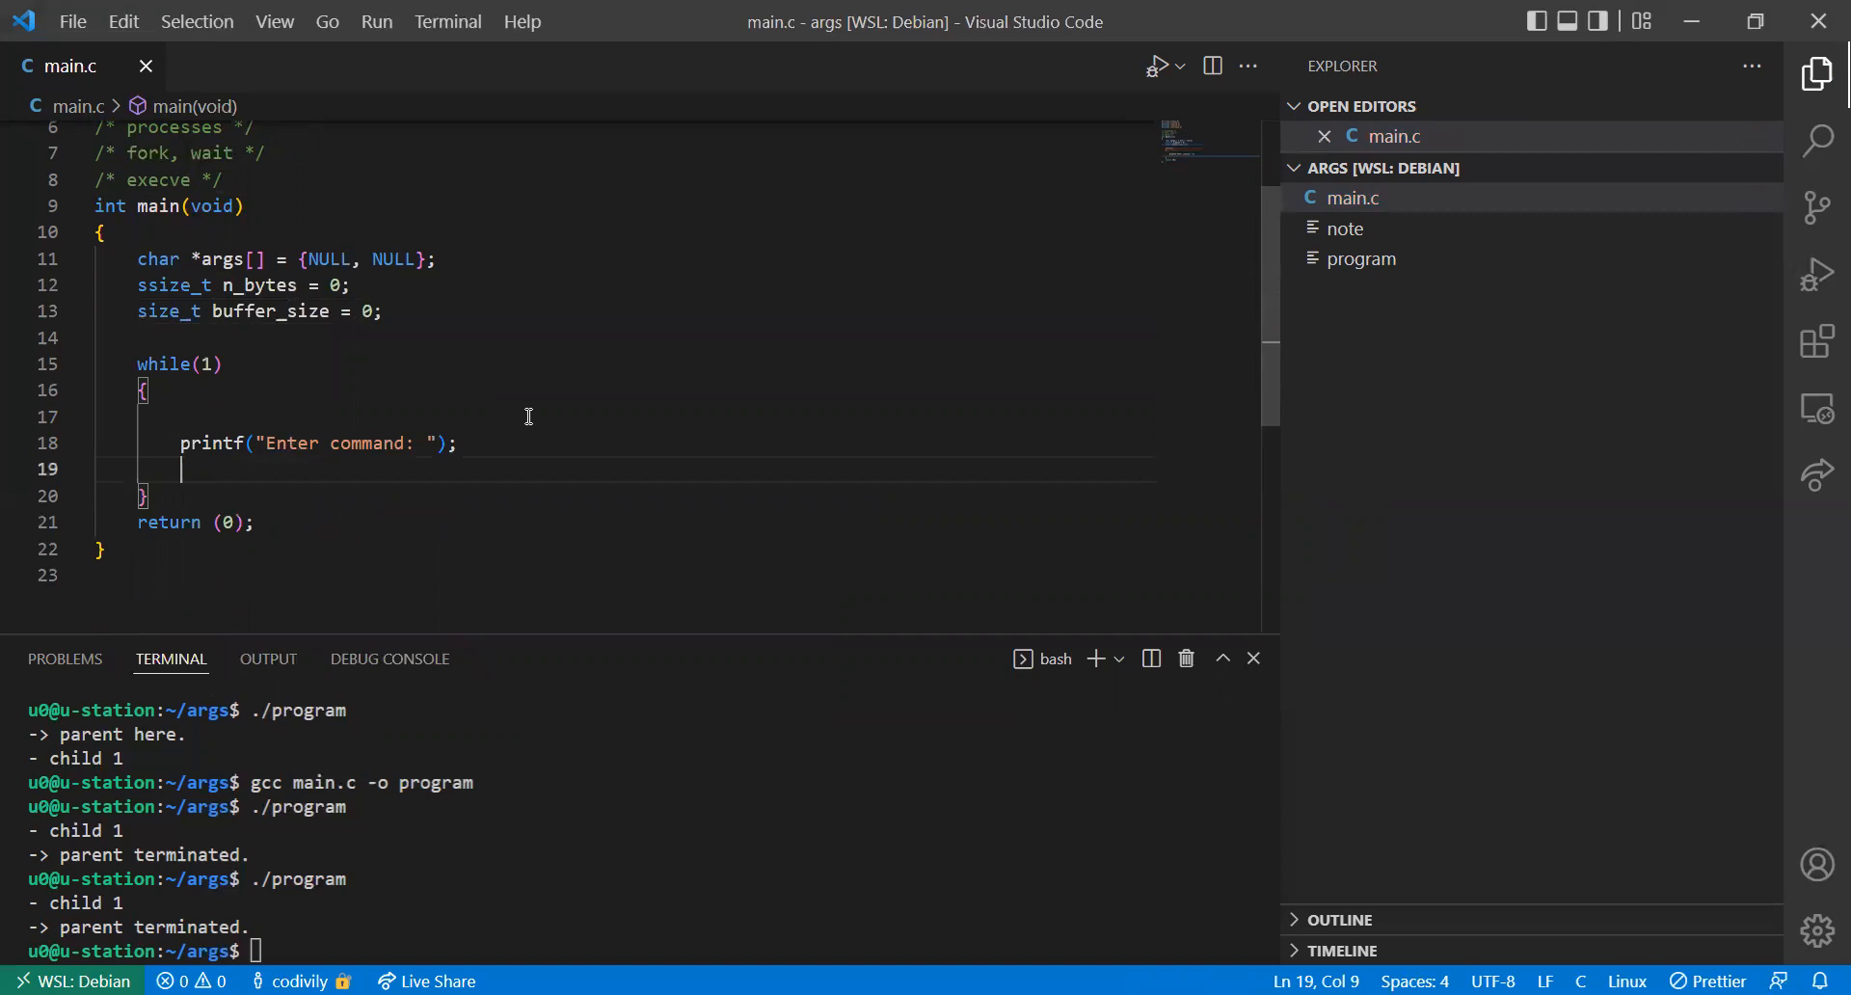
Assign n_bytes = getline(&args[0], &buffer_size, ...); in the loop and save
type("n_")
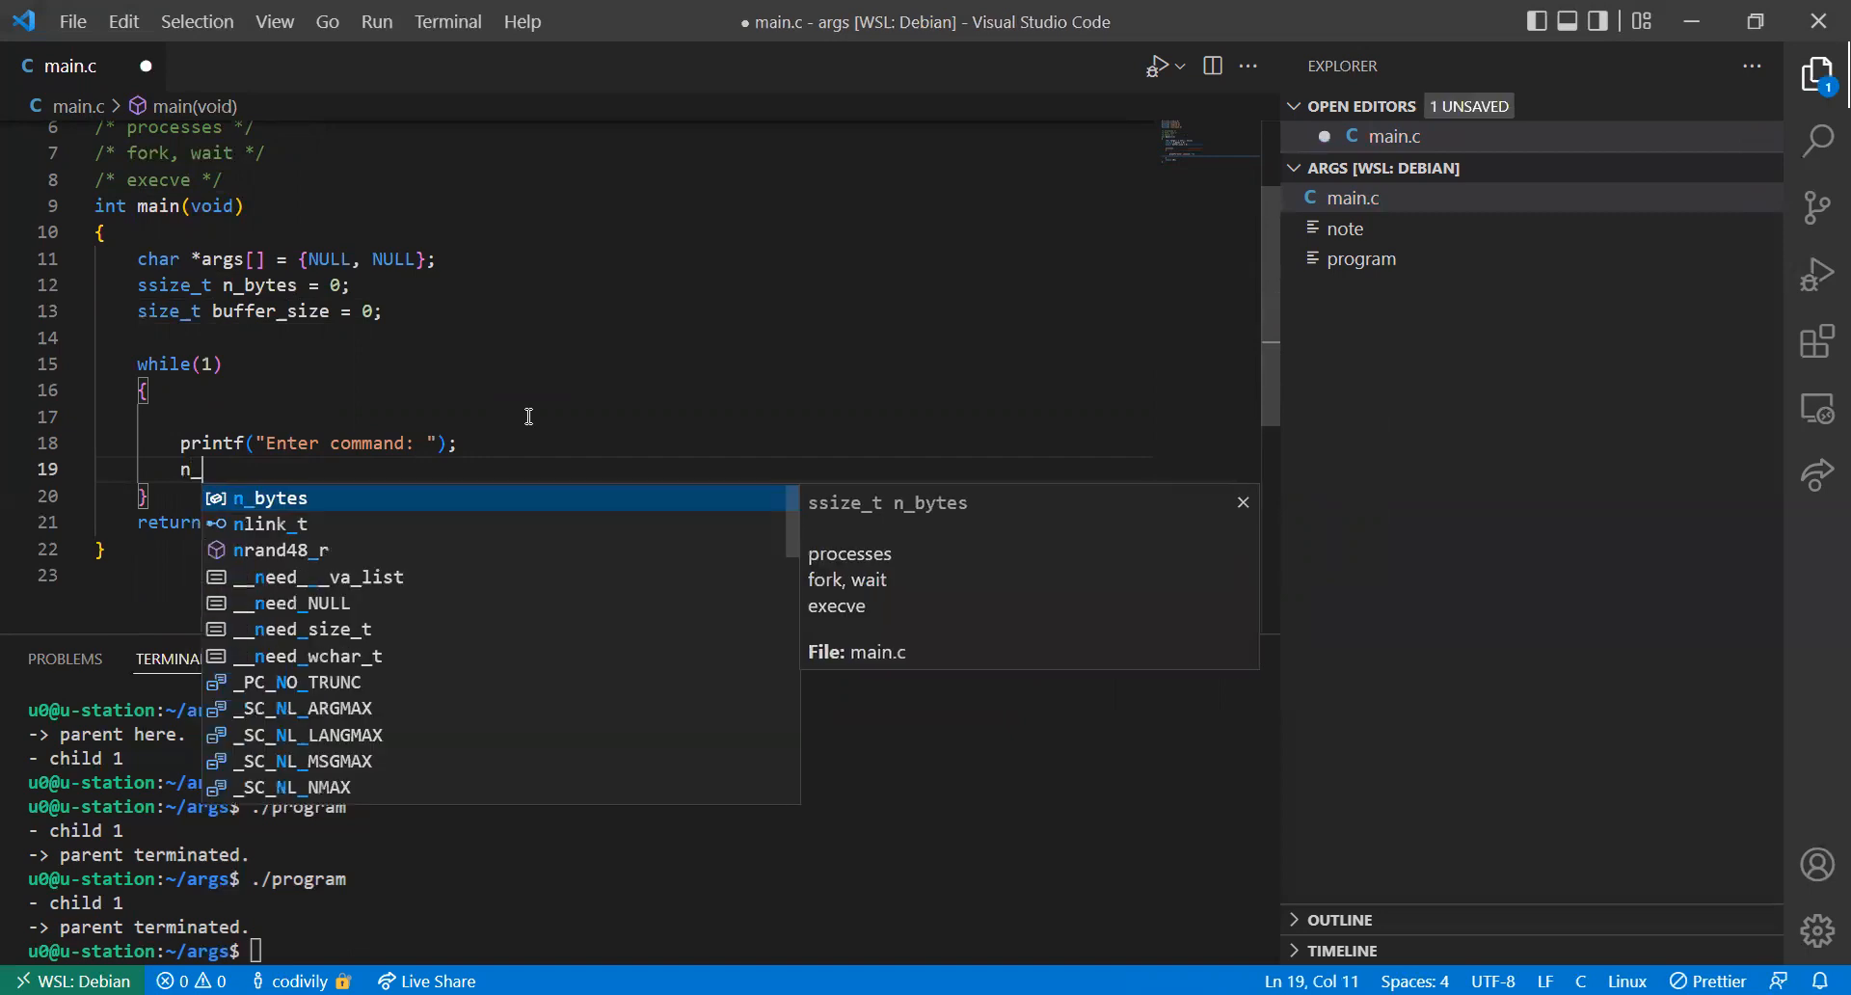
type("bytes = getline(")
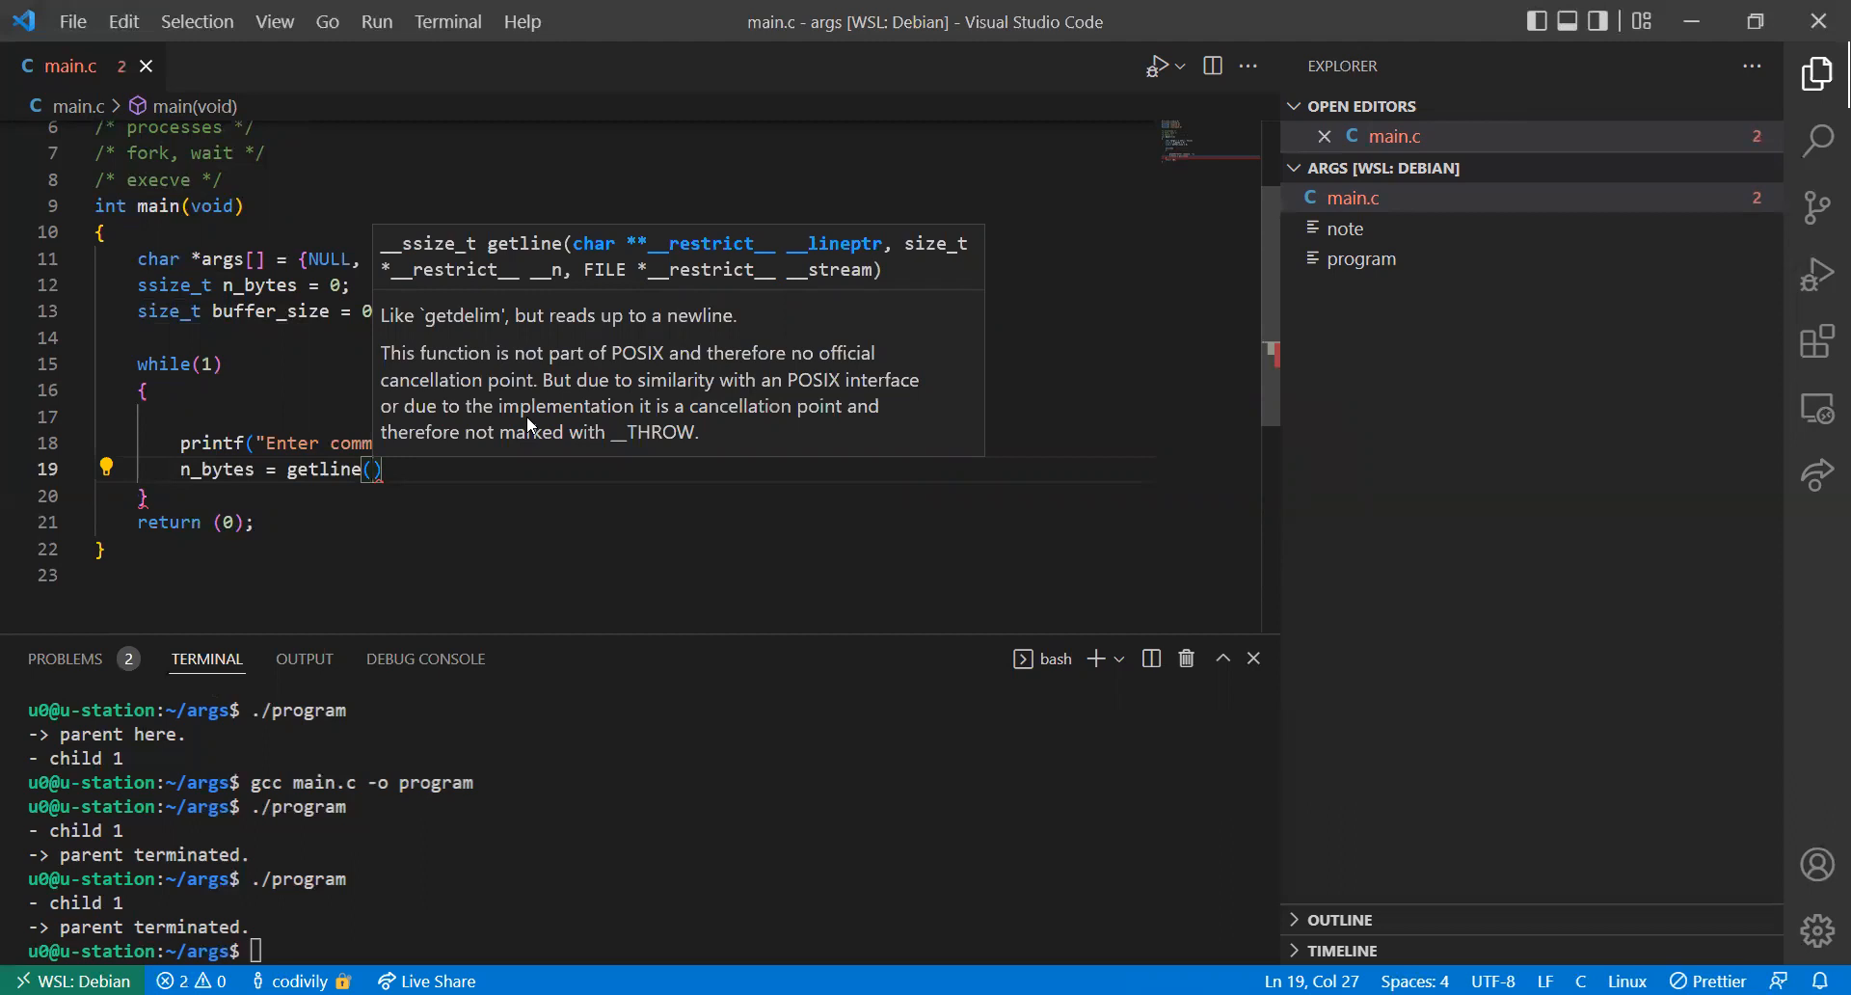
type("a")
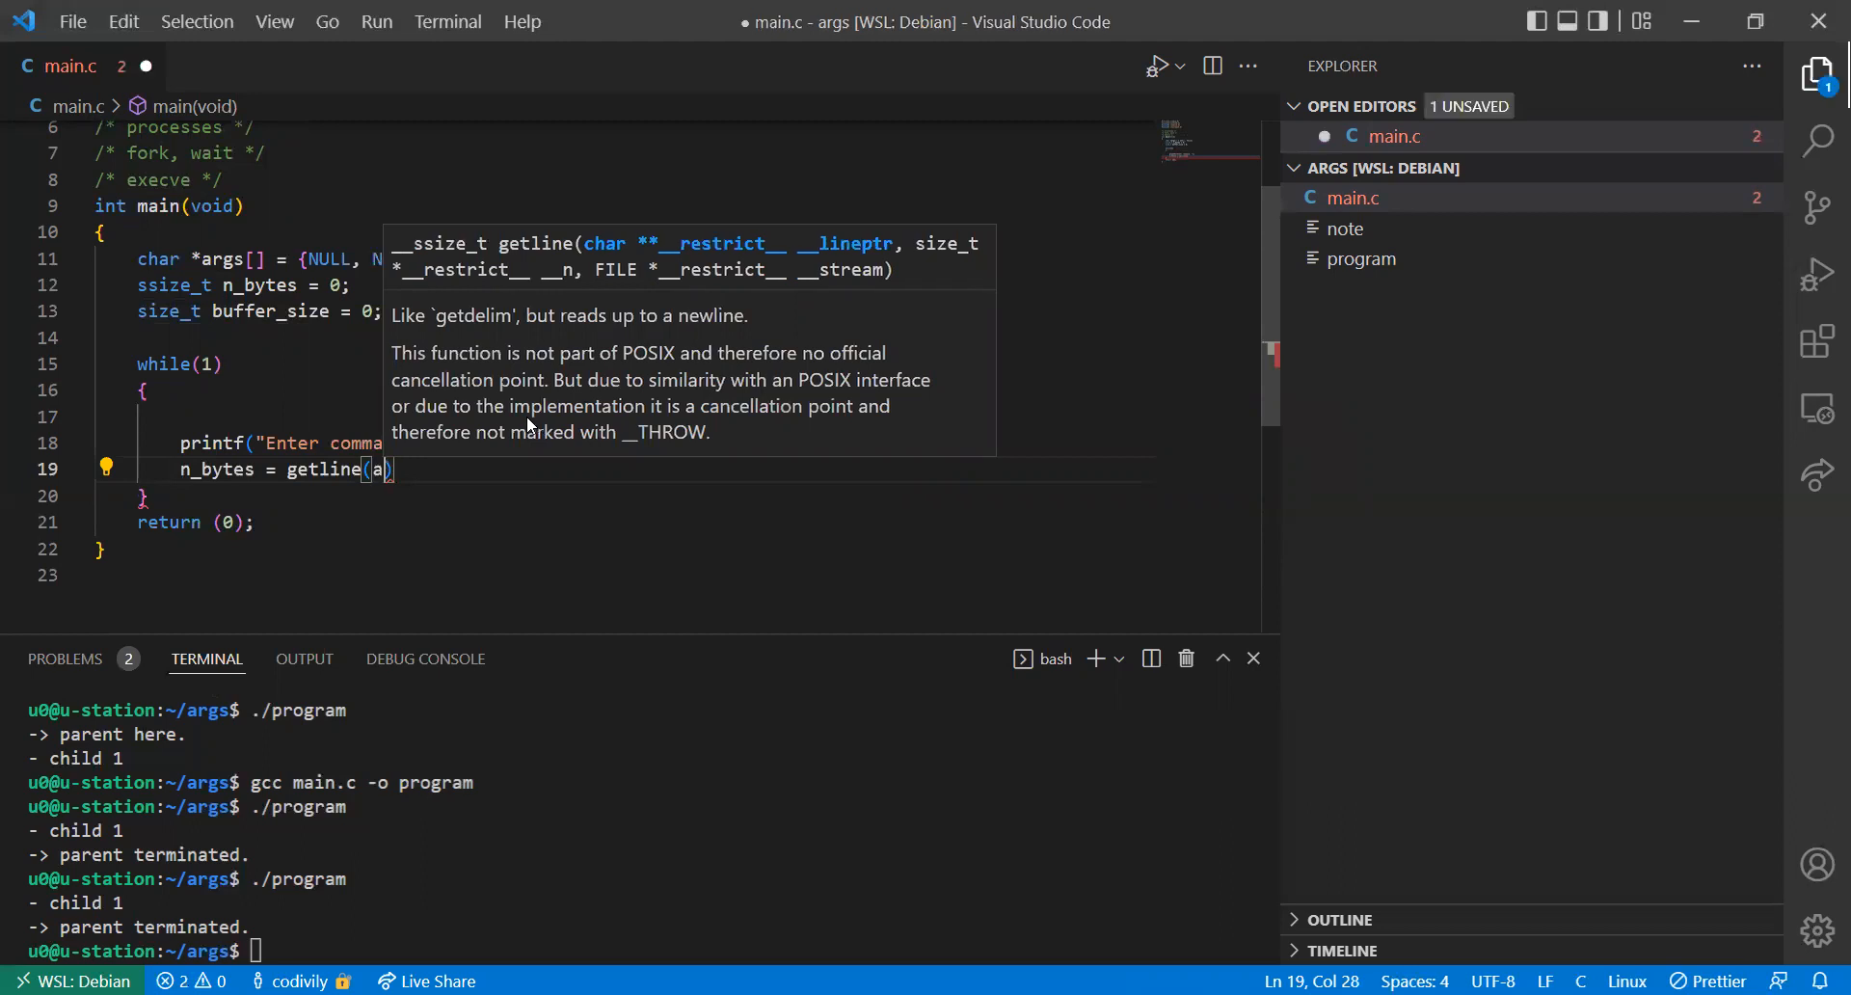
type("rgs[0]")
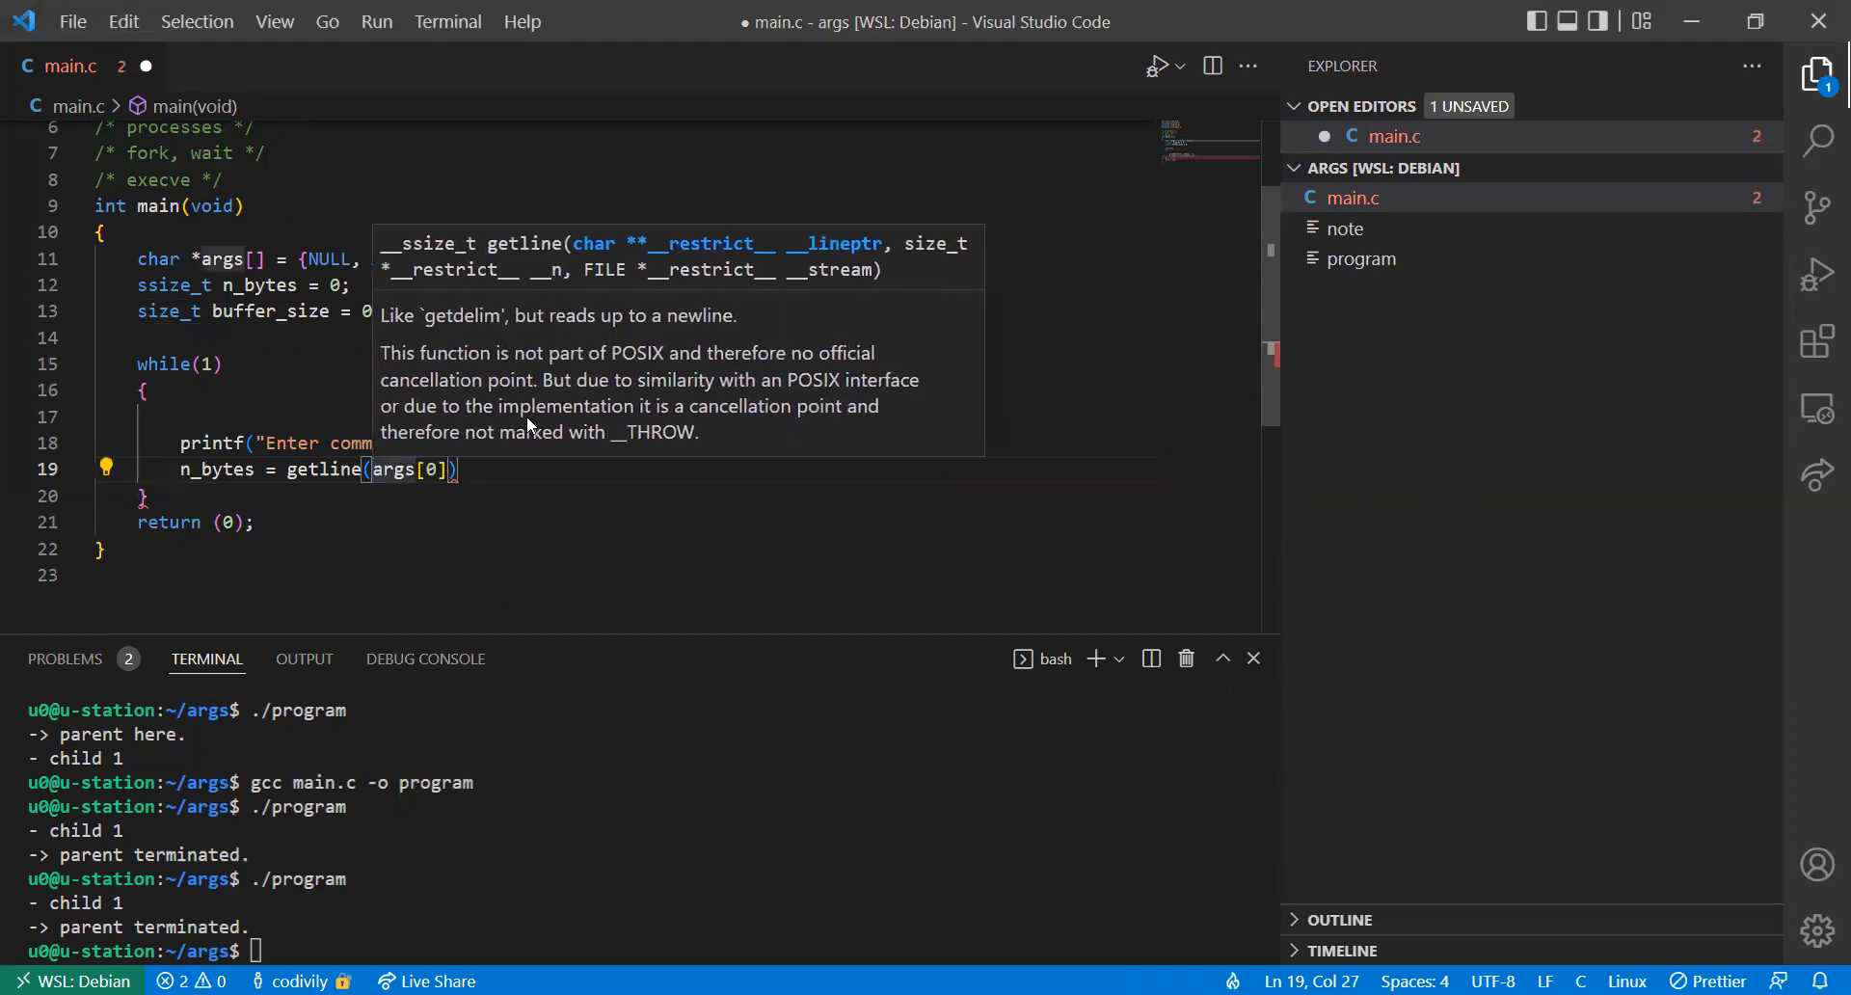
type("&")
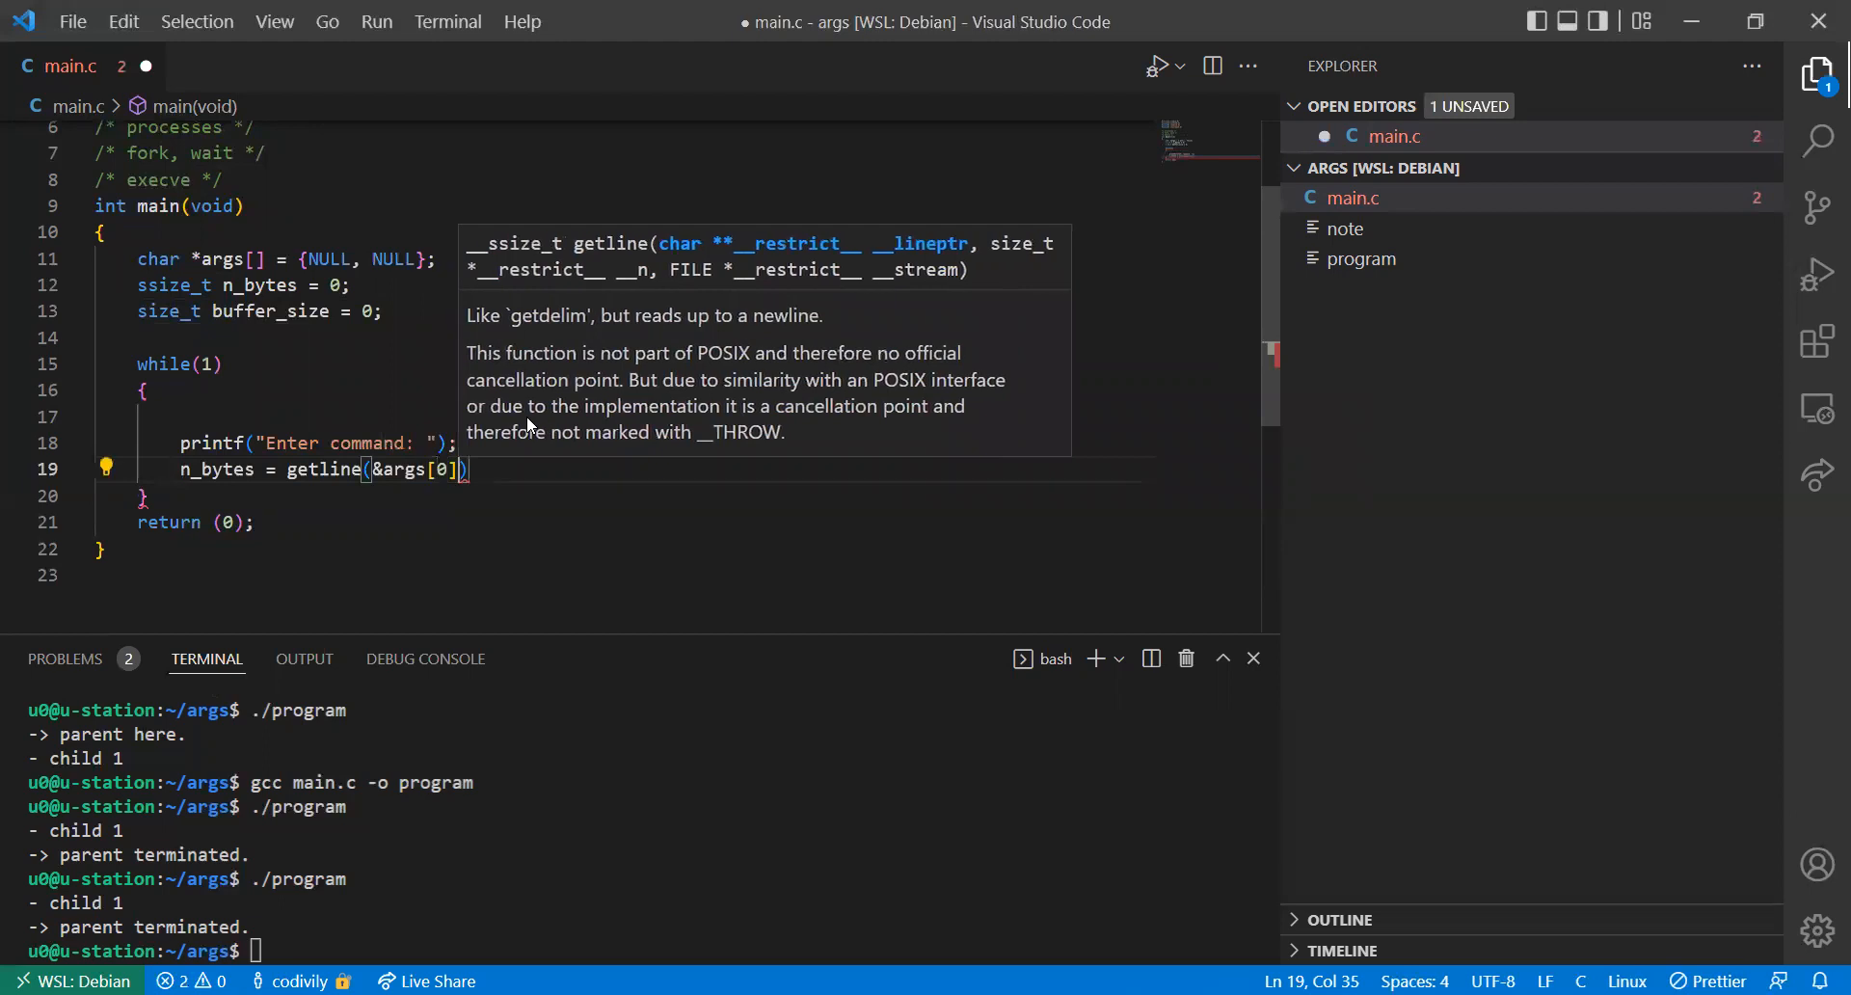
type(", &buffer_size")
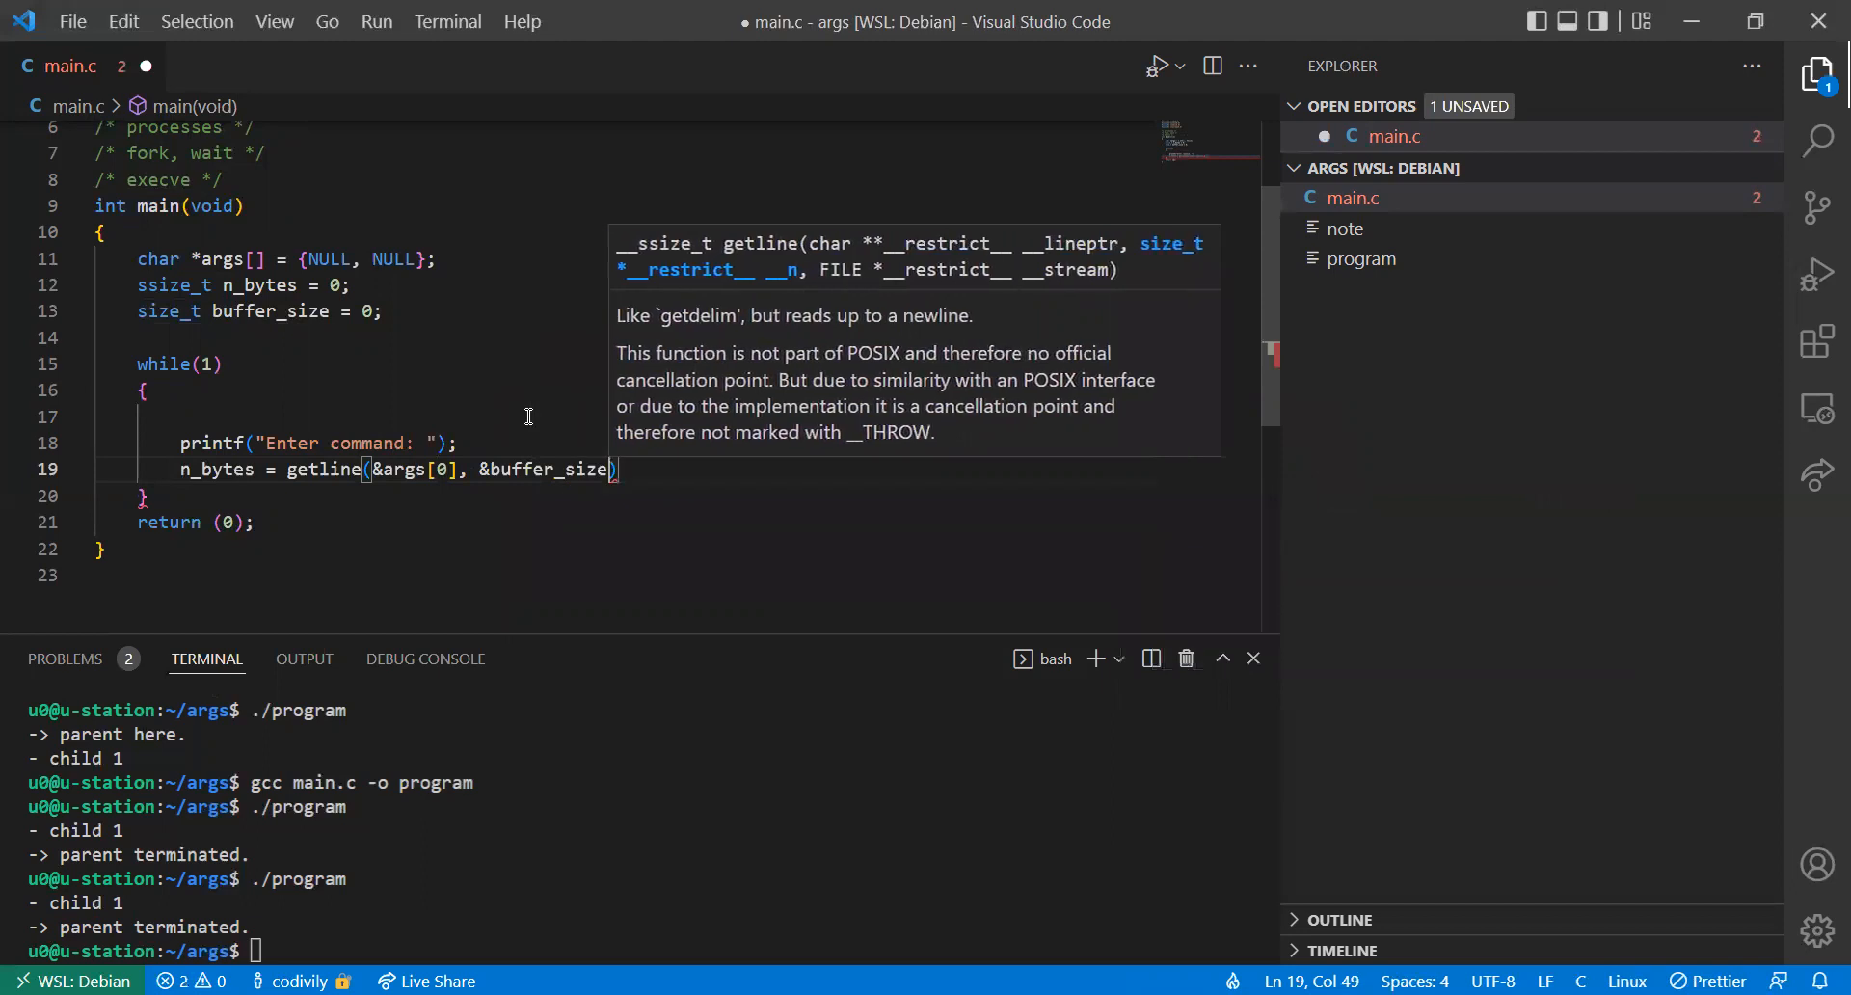
type(");")
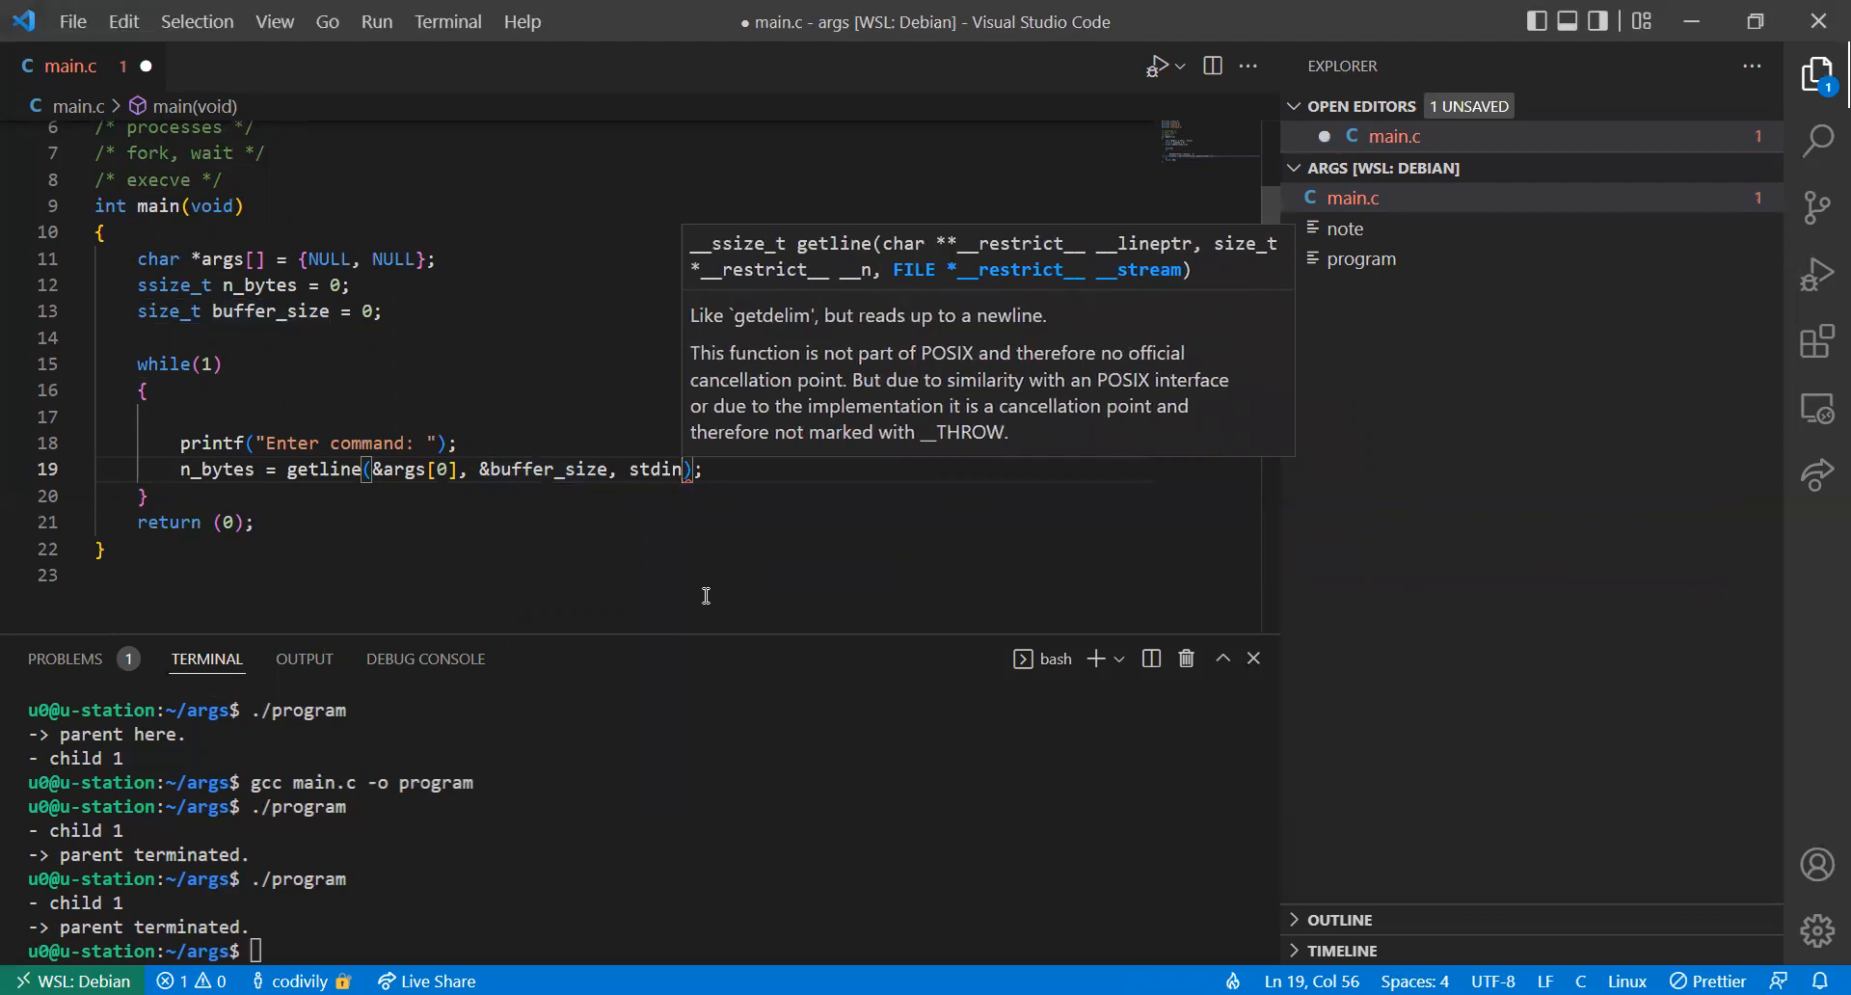
key("Ctrl+s")
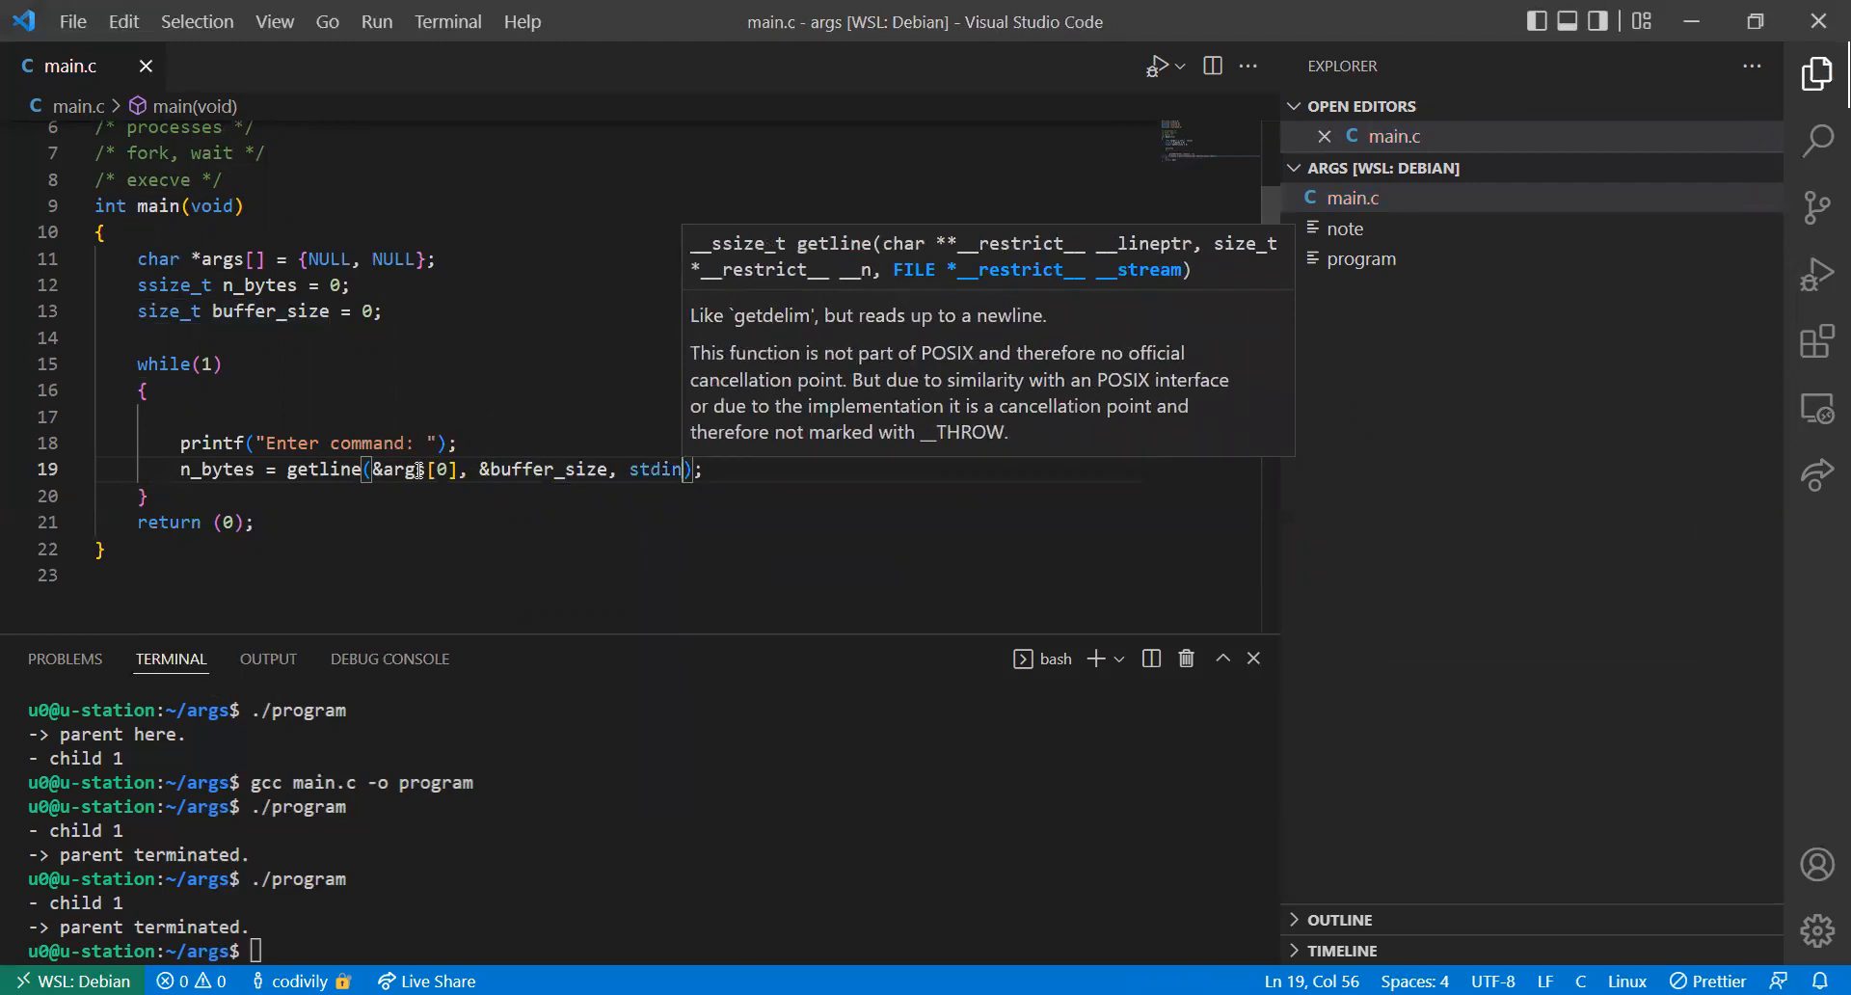
mouse_move(342, 497)
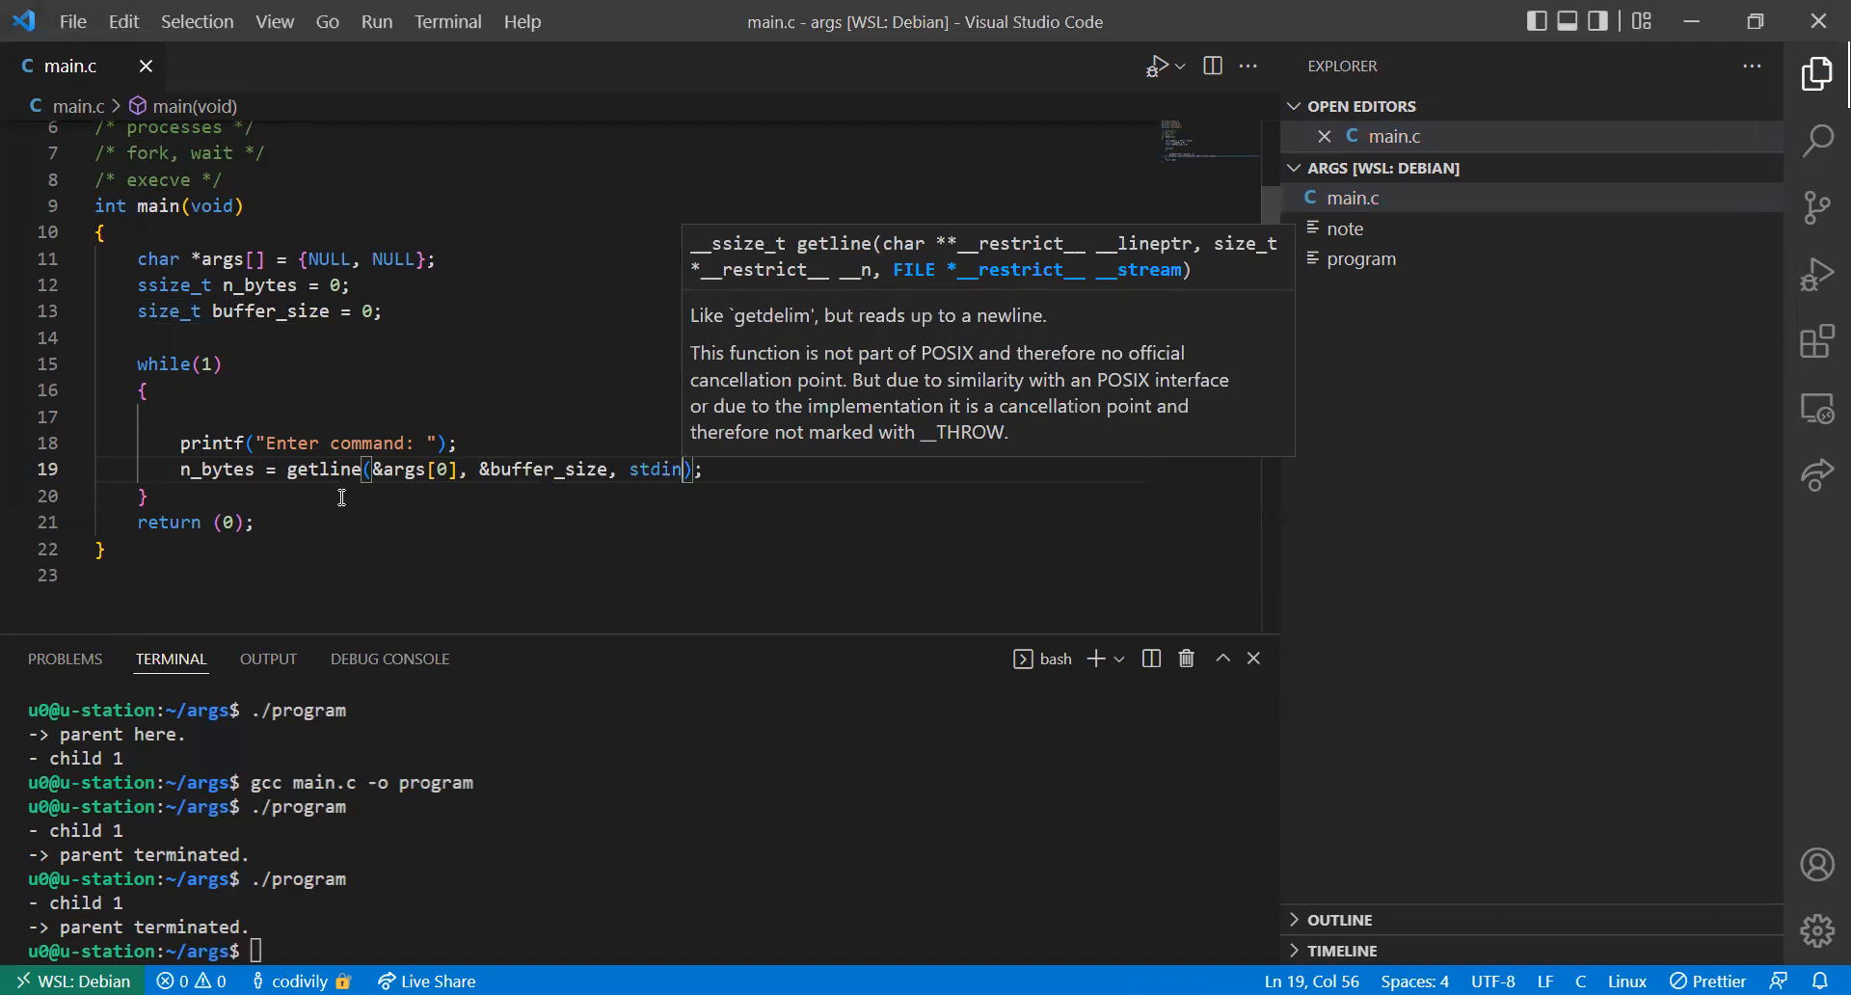
mouse_move(418, 444)
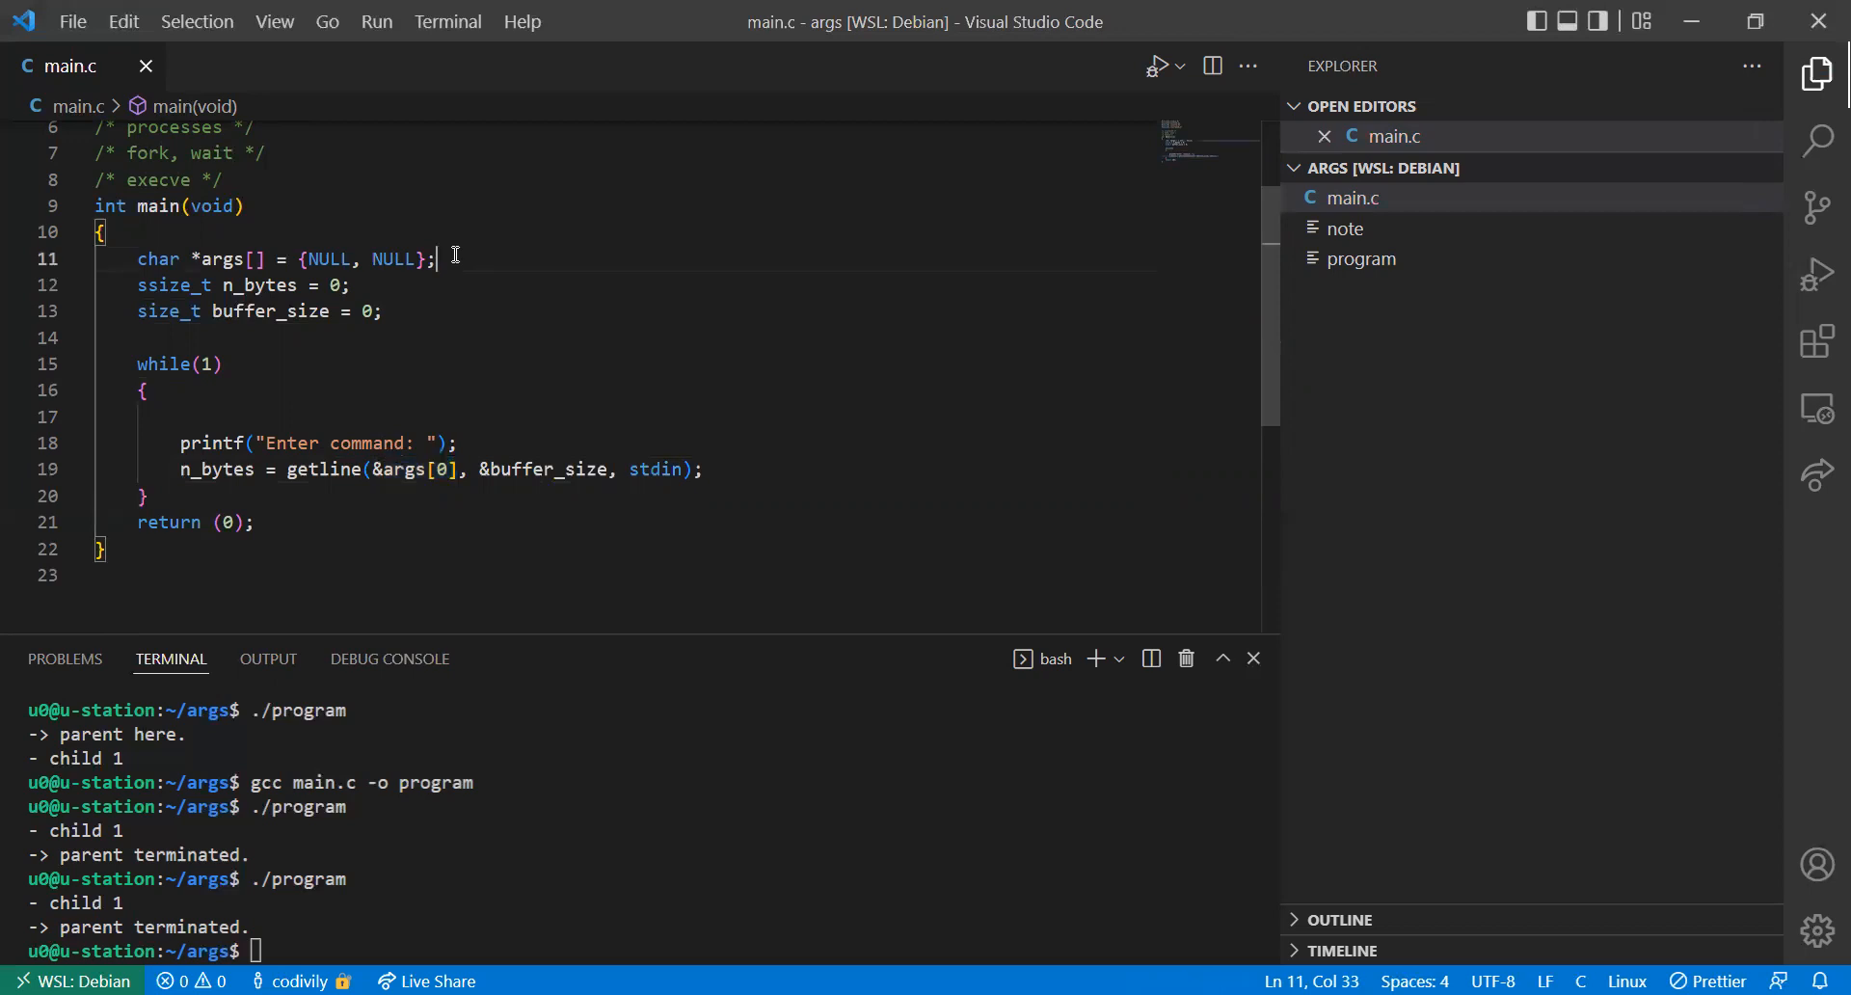
Declare char *command, rename buffer_size to command_len, pass &command and &command_len to getline, save
type("char *command = NULL;")
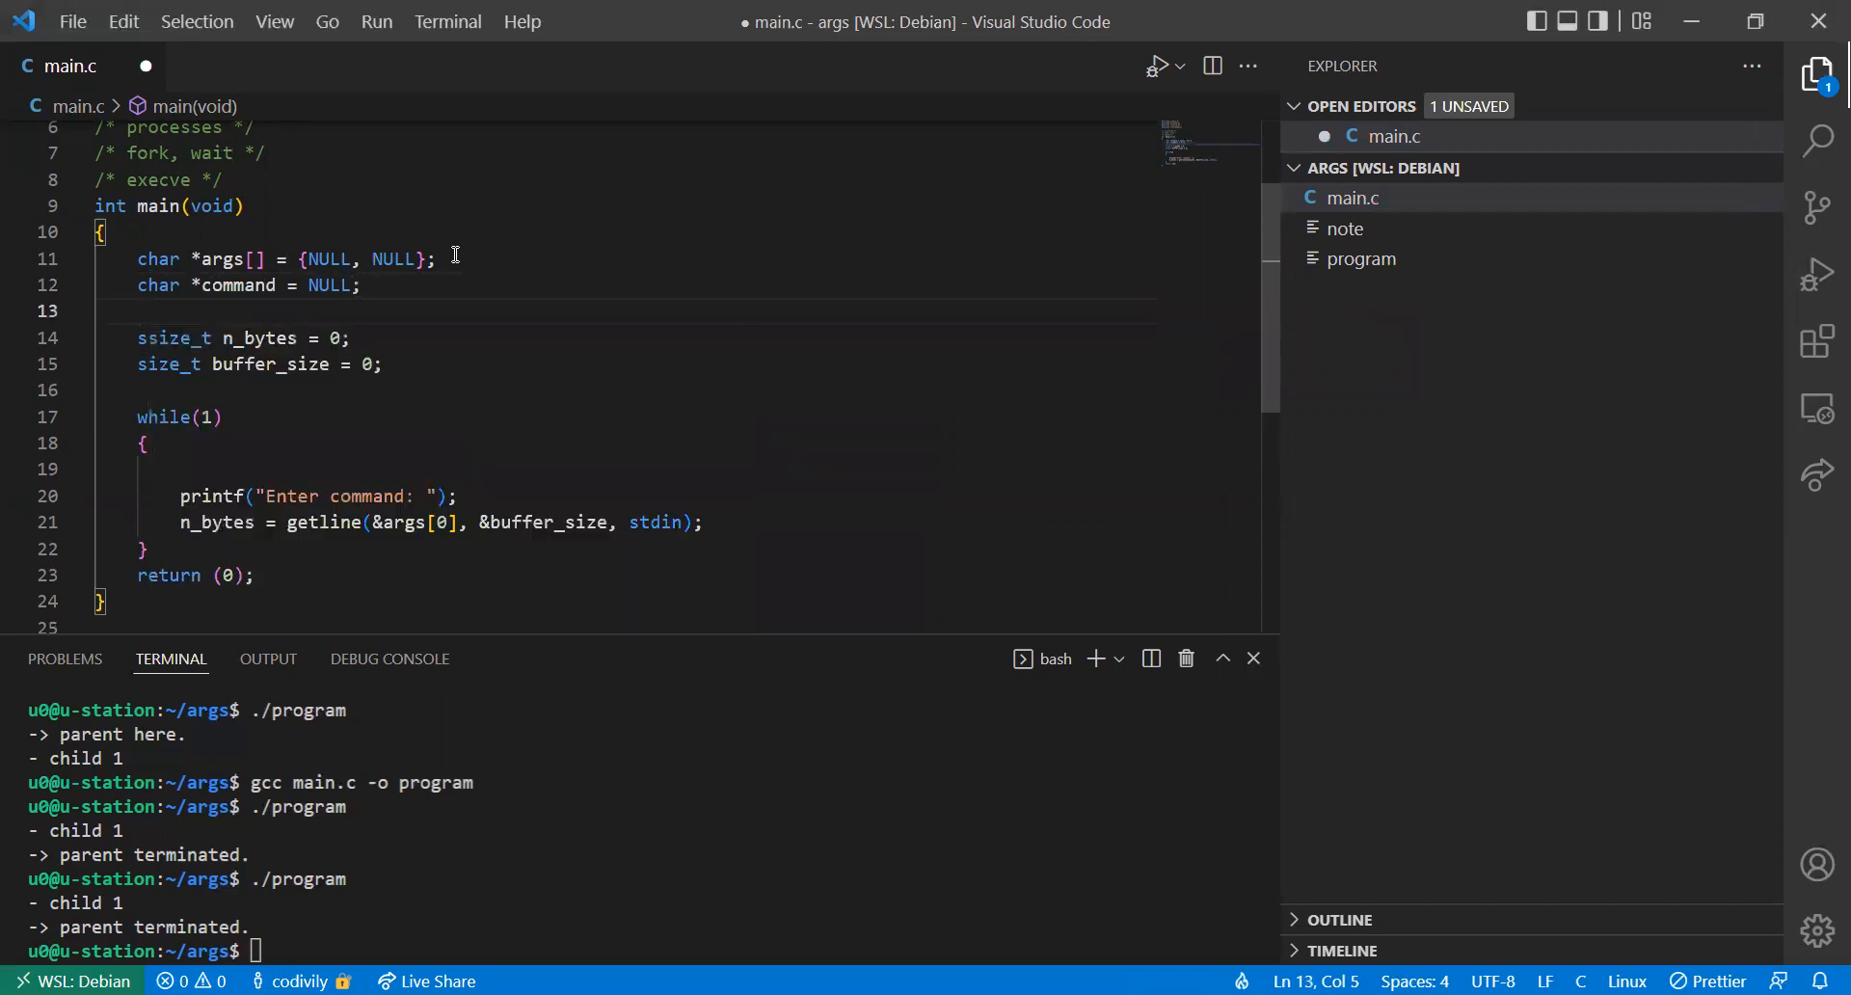
double_click(270, 364)
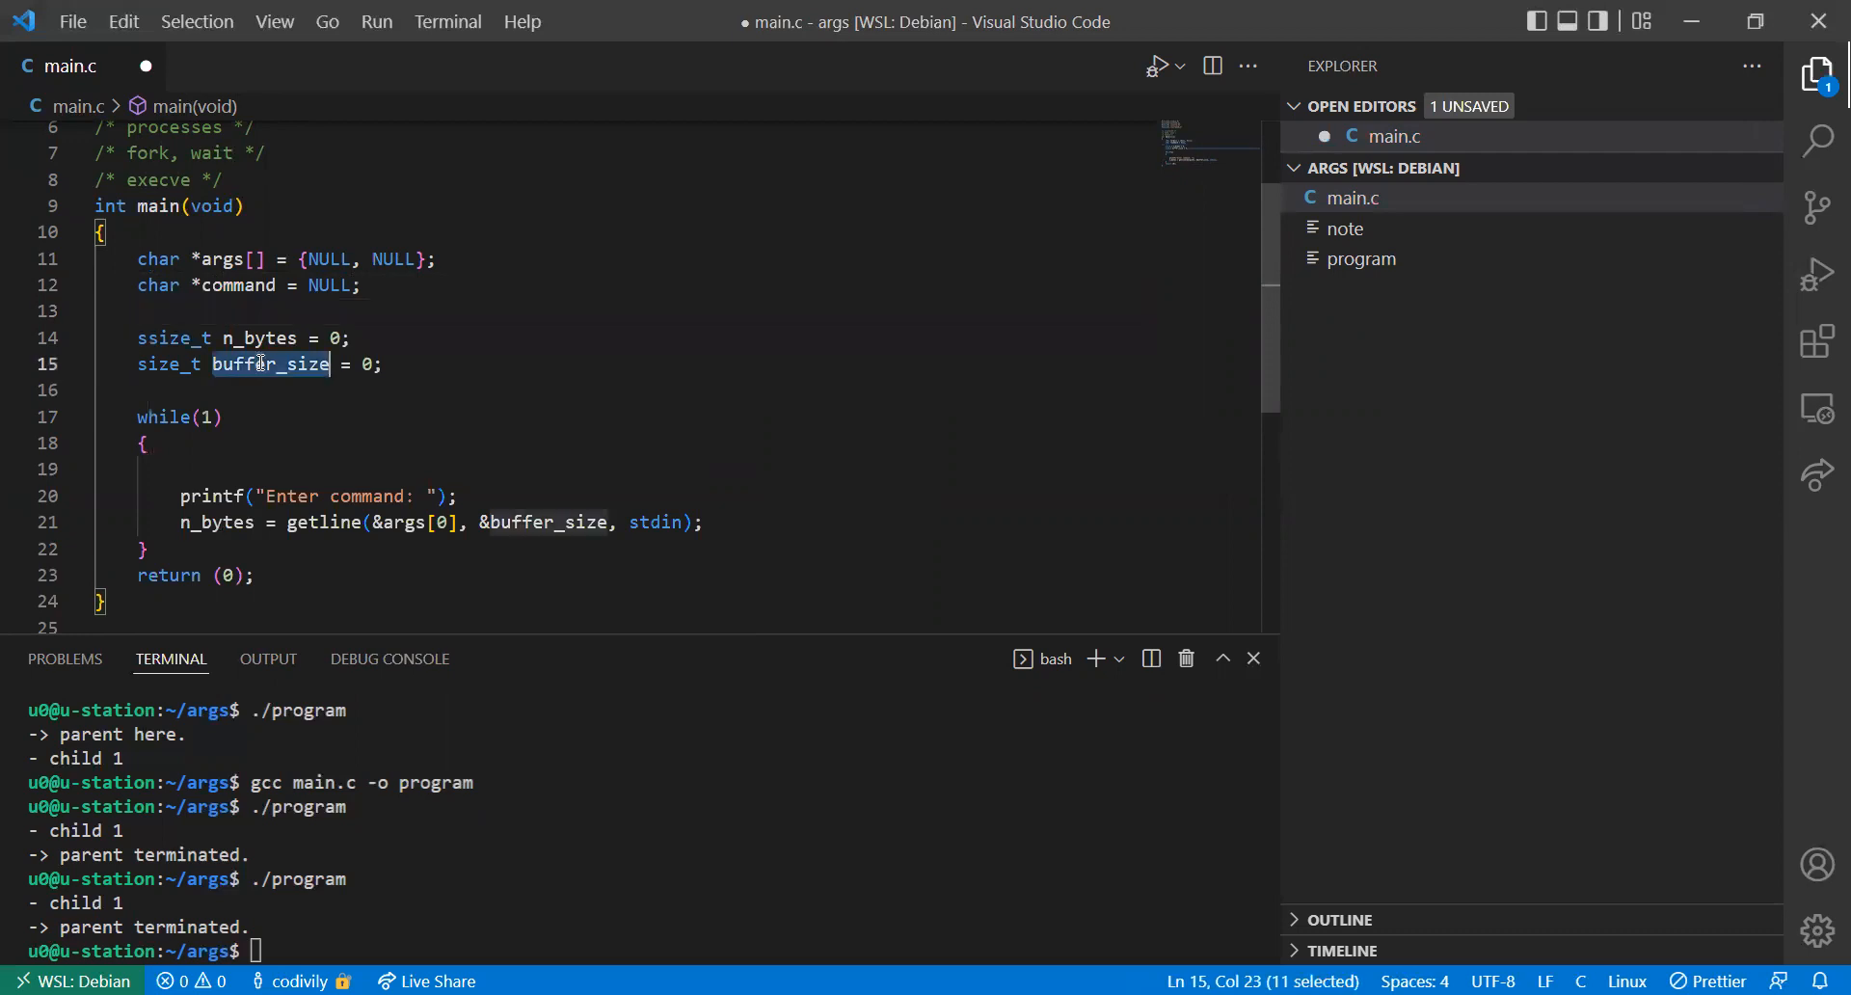
type("b")
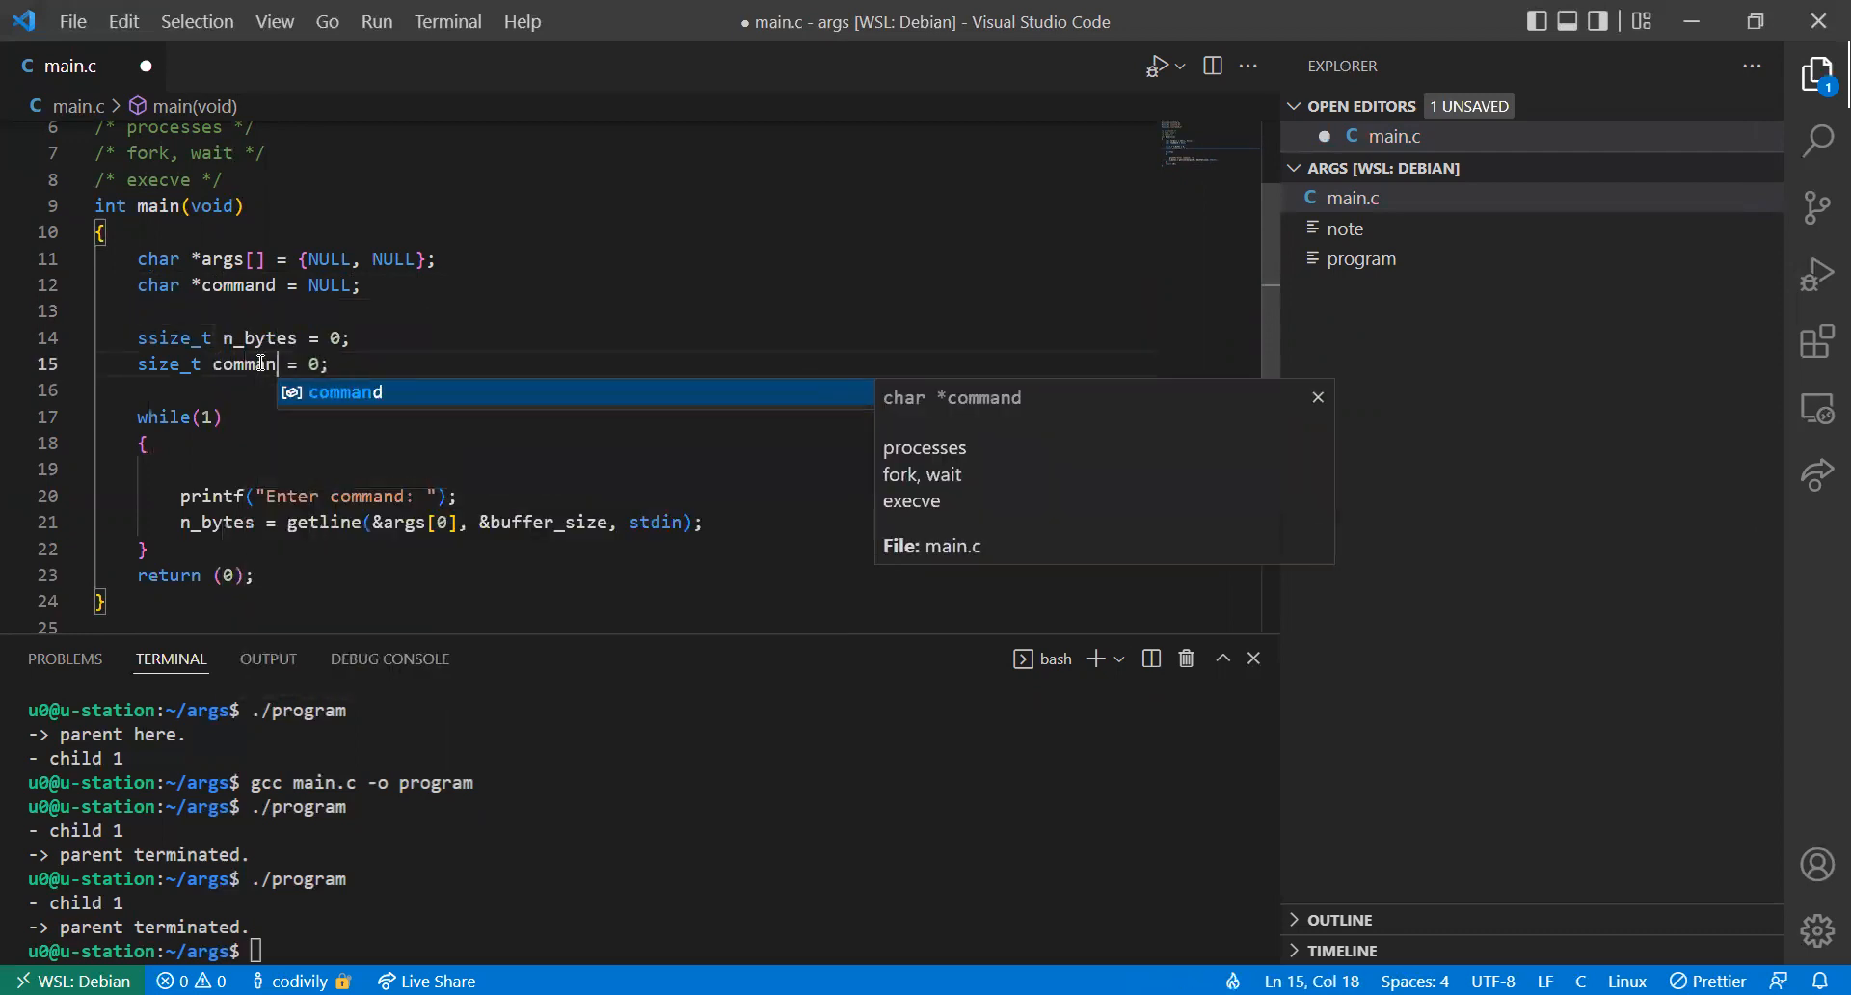
type("_len")
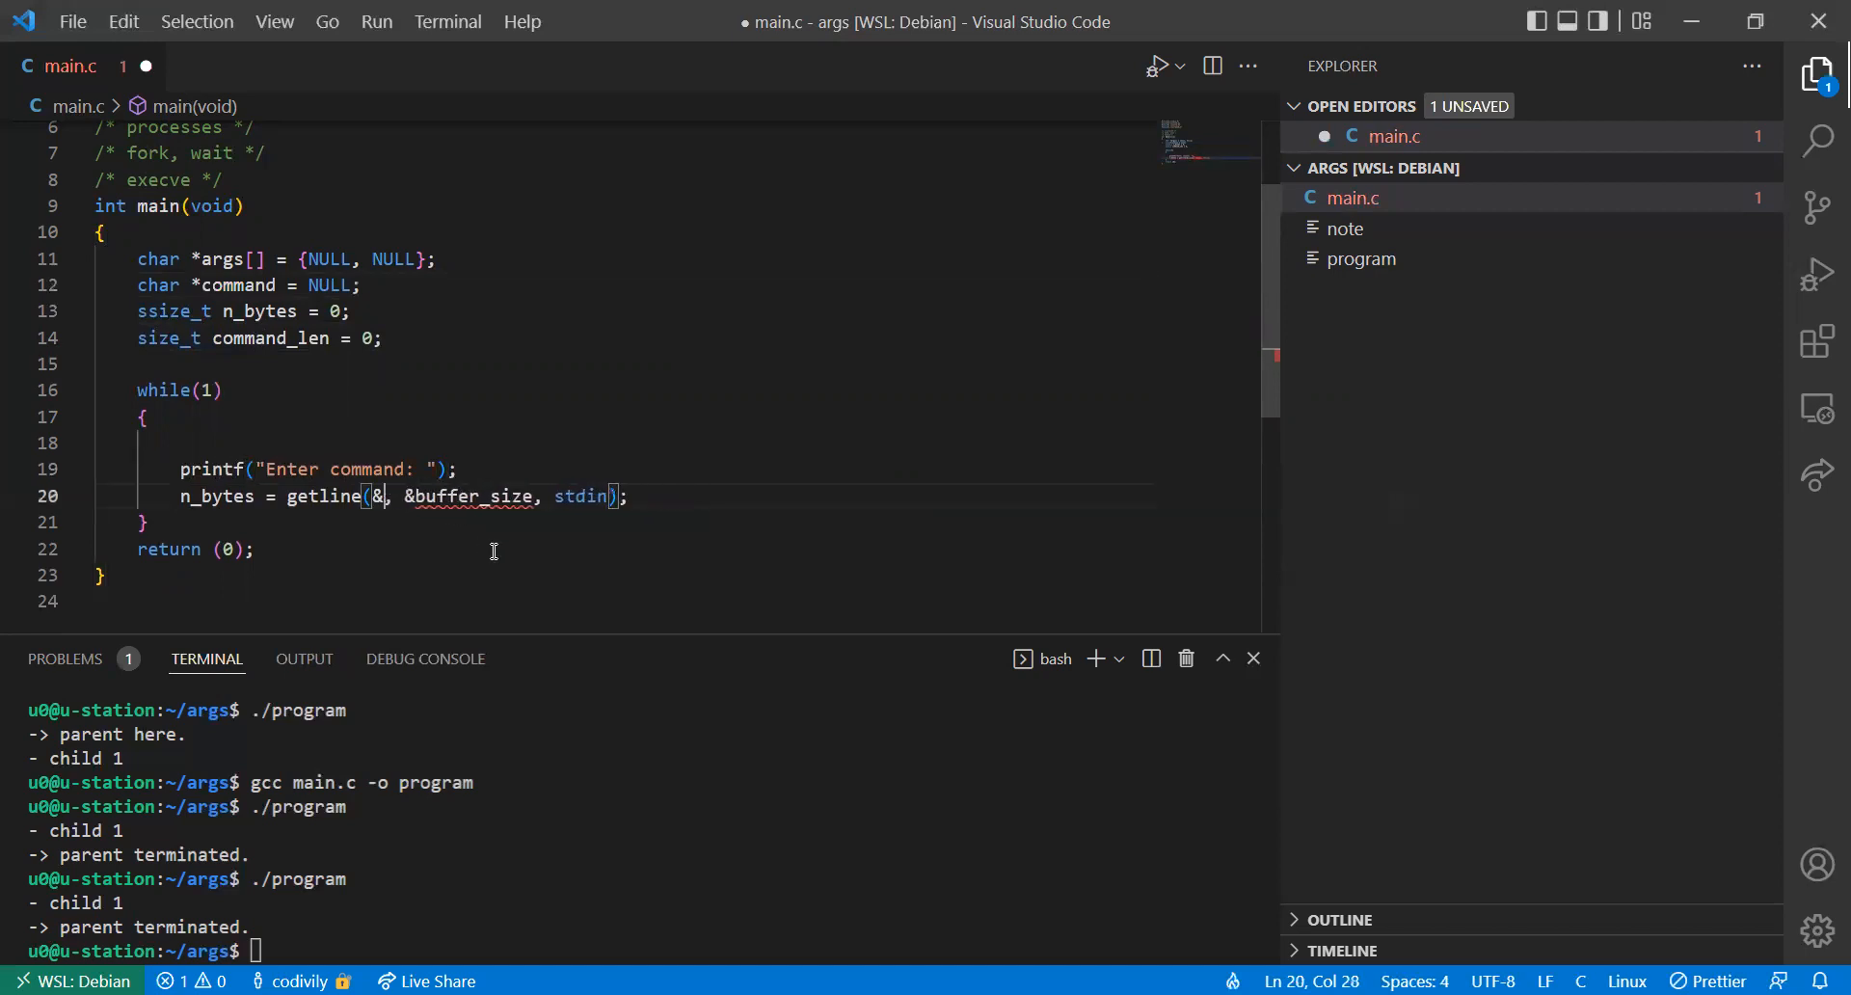
type("command")
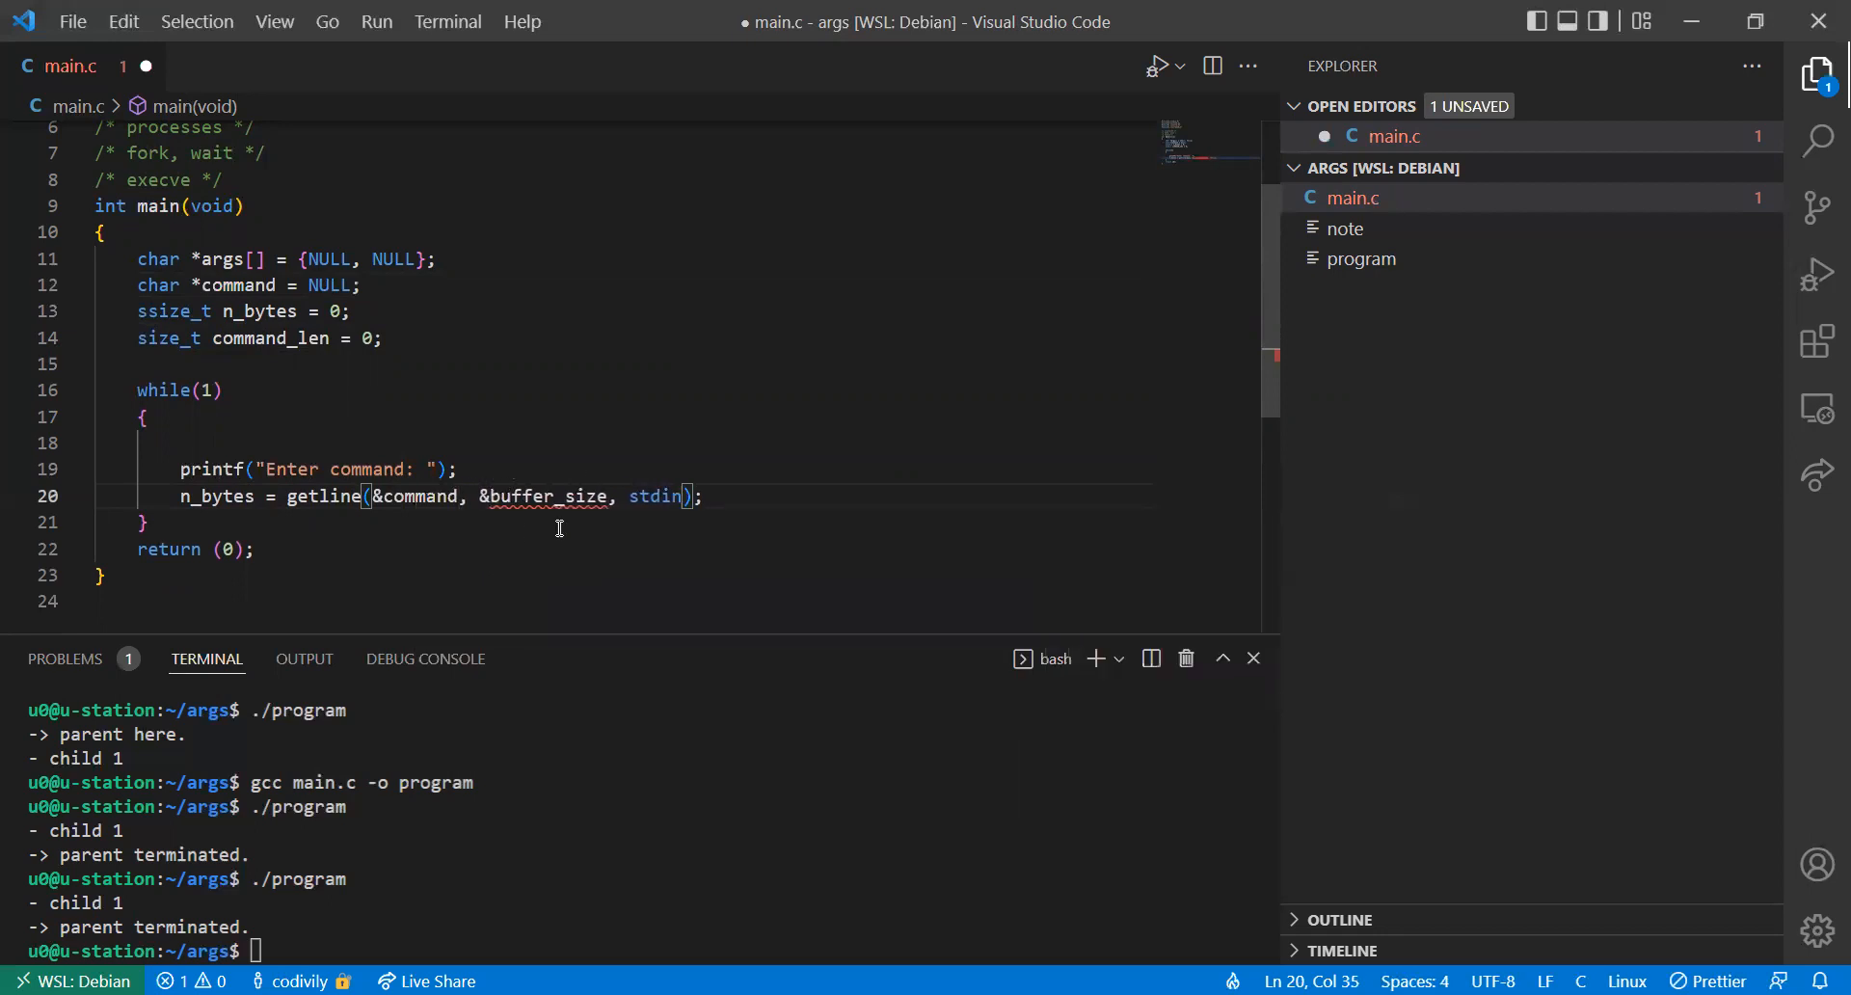
type("co")
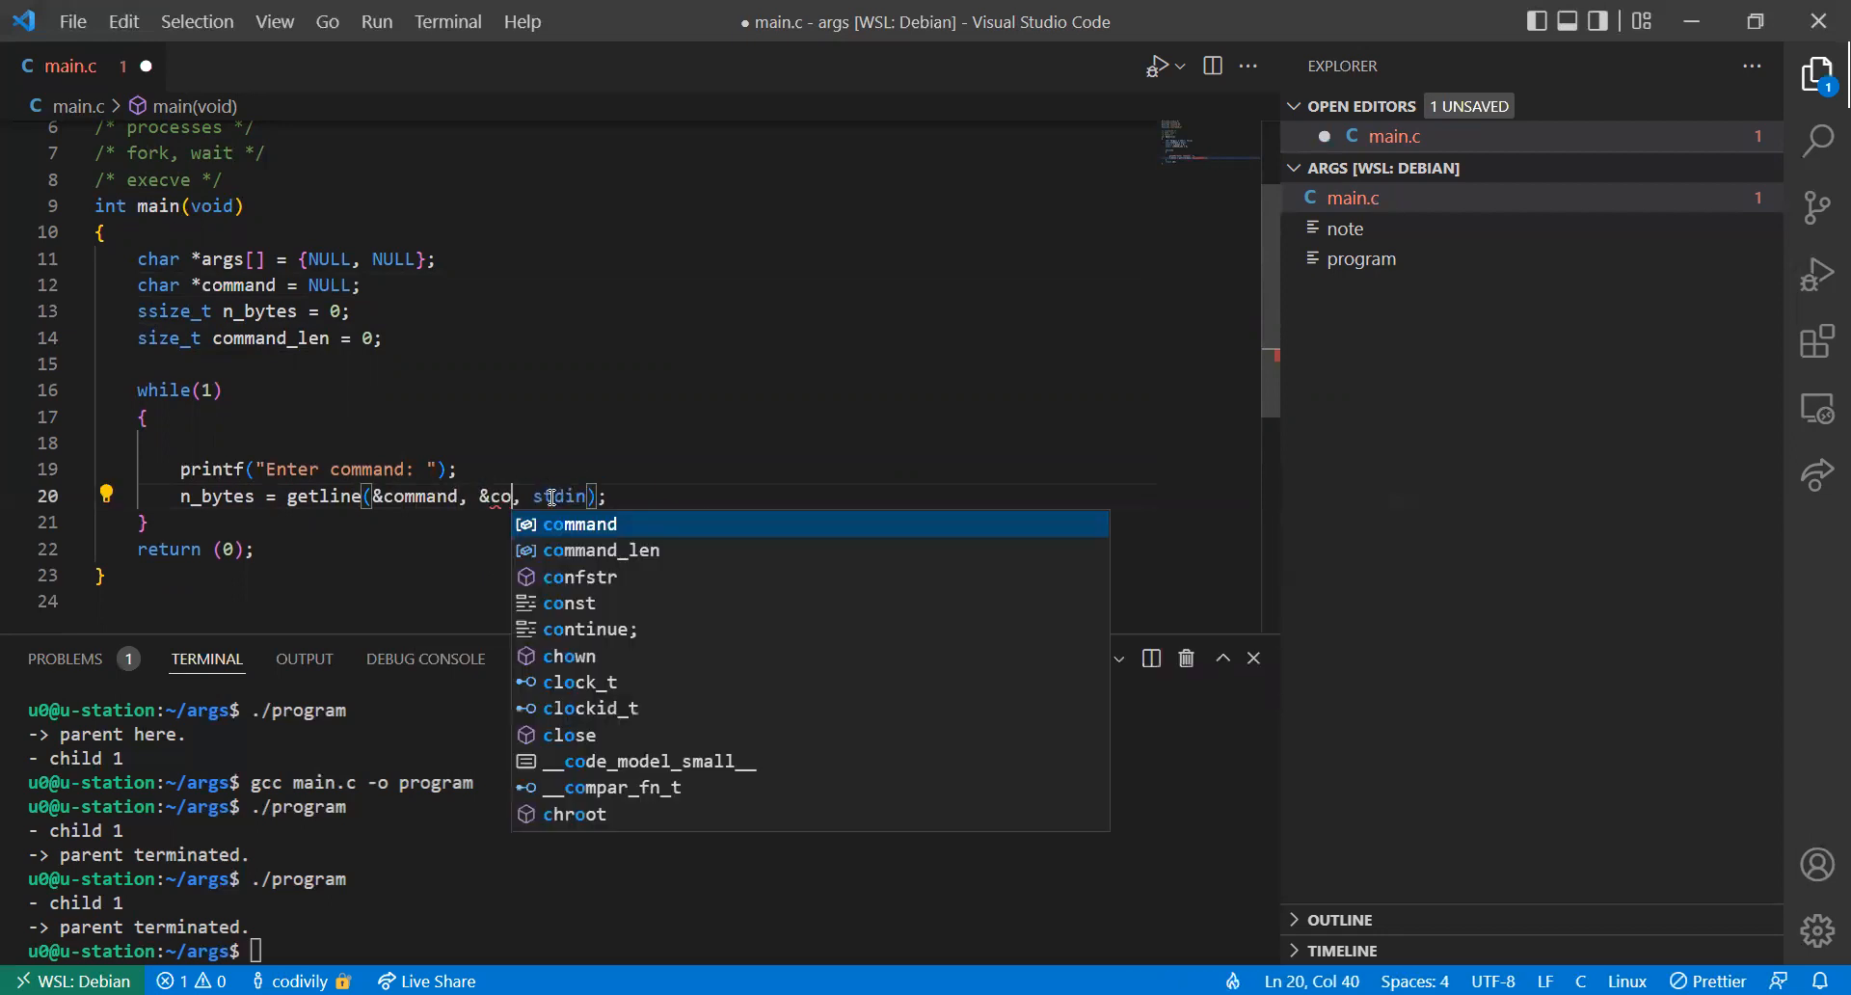
key("Tab")
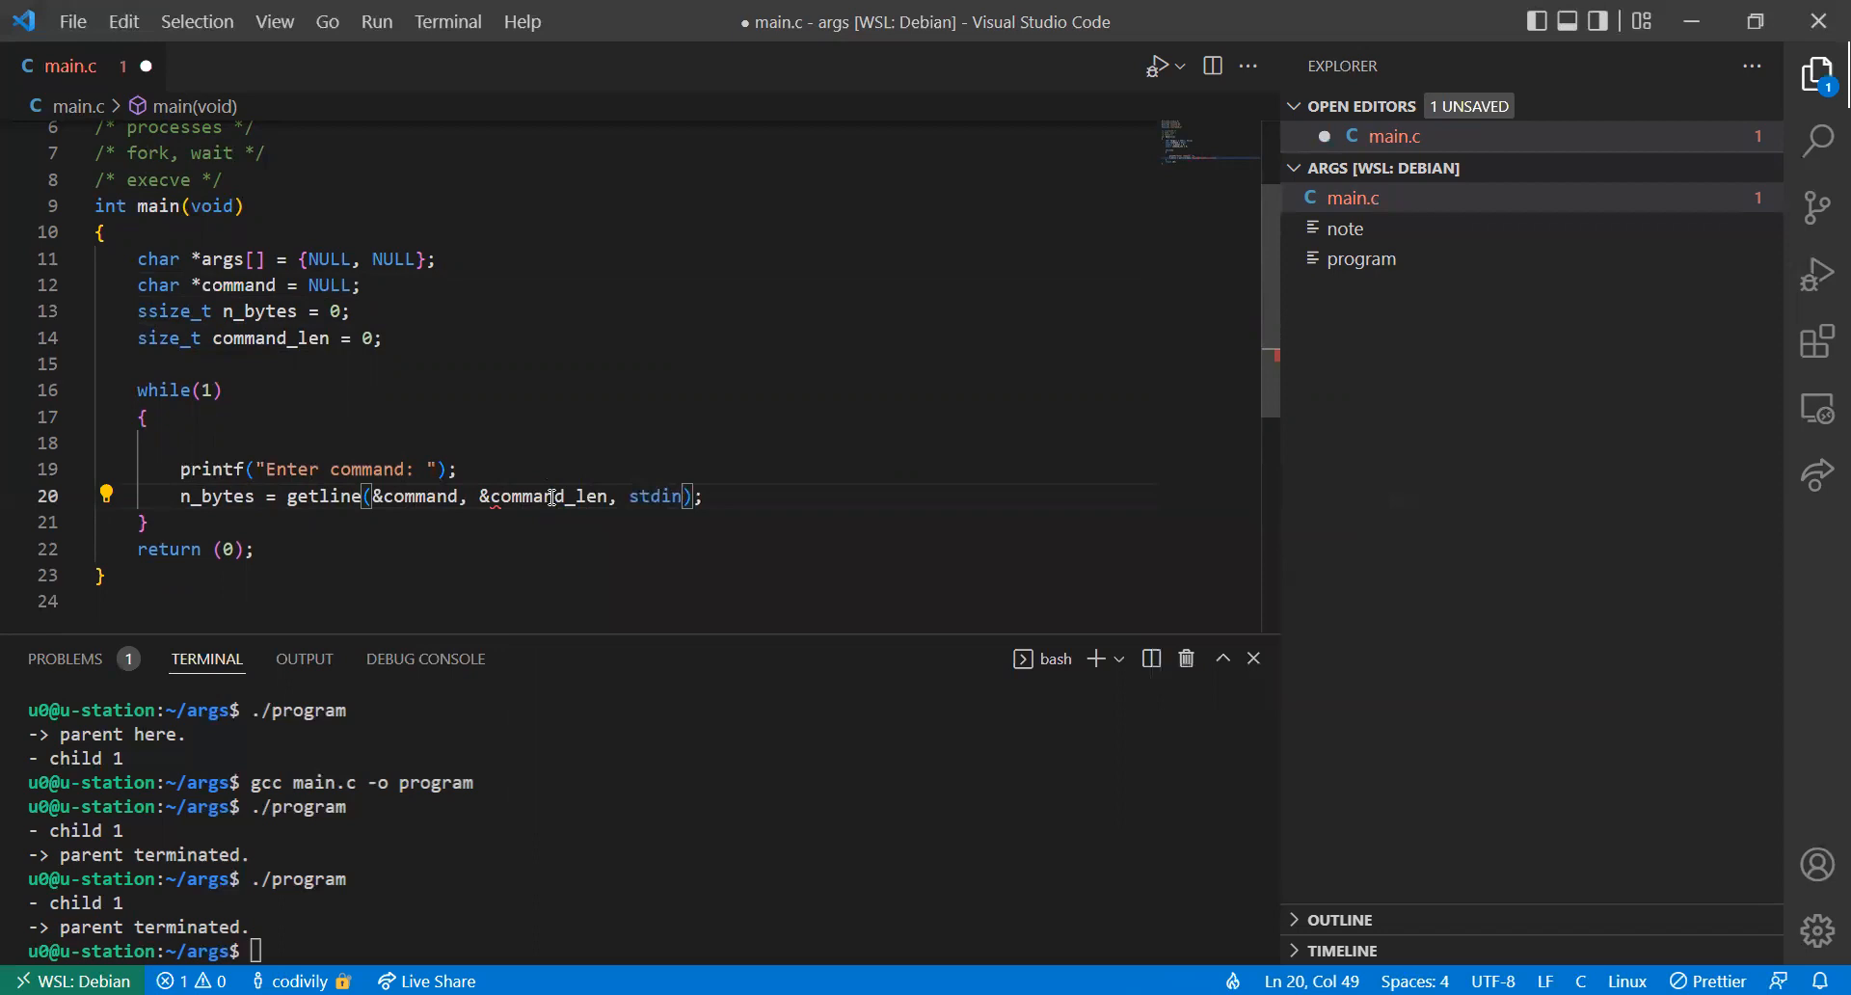
key("Ctrl+s")
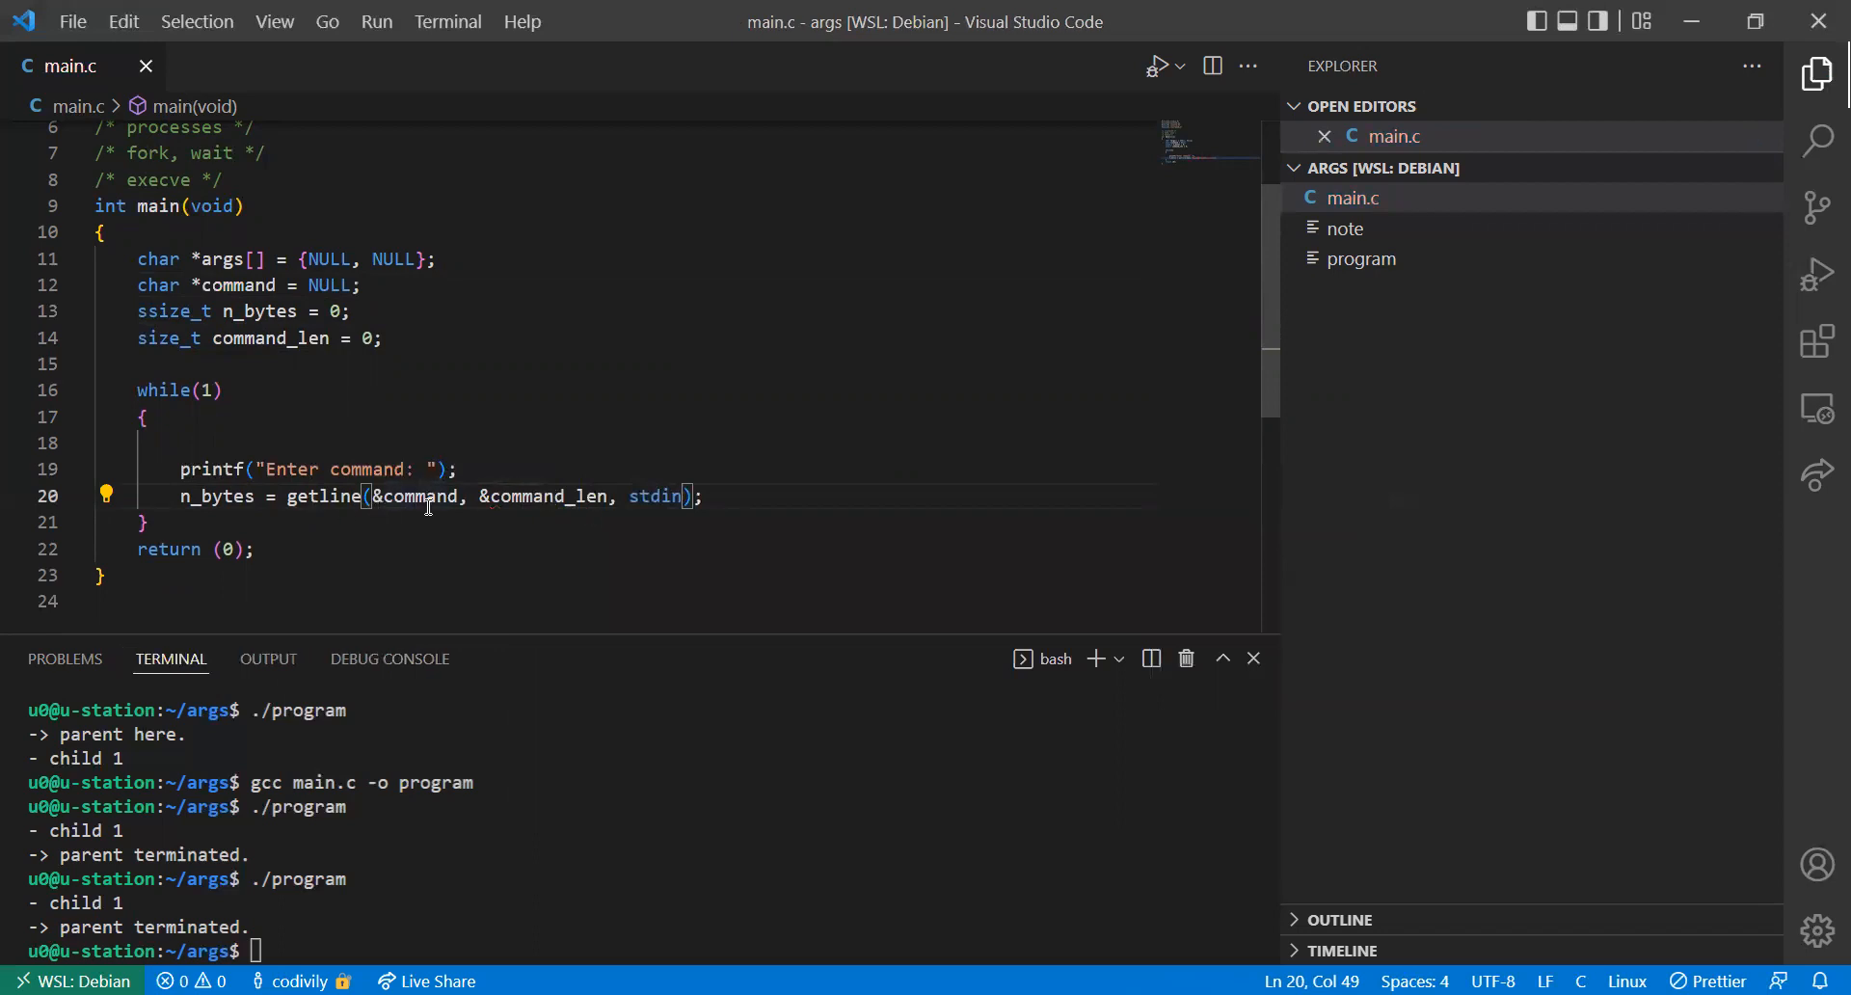
Adjust the getline call's last argument and move to a new line below it
double_click(548, 495)
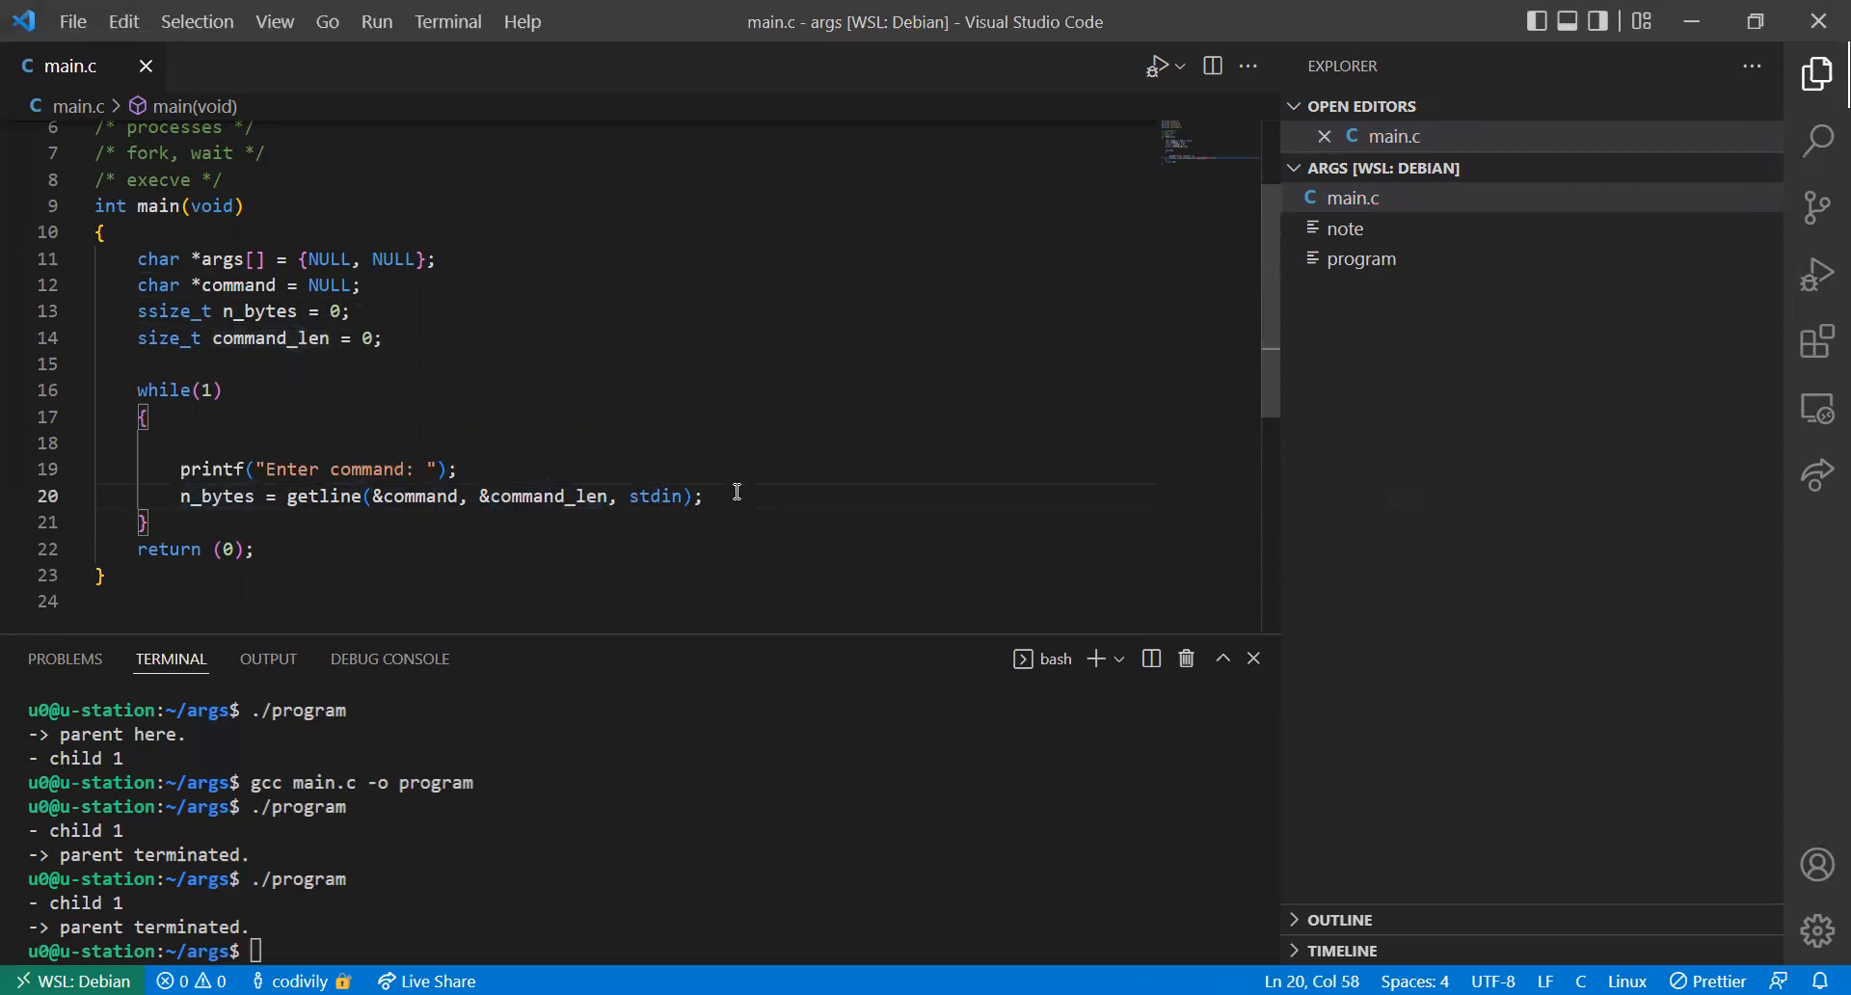
mouse_move(736, 505)
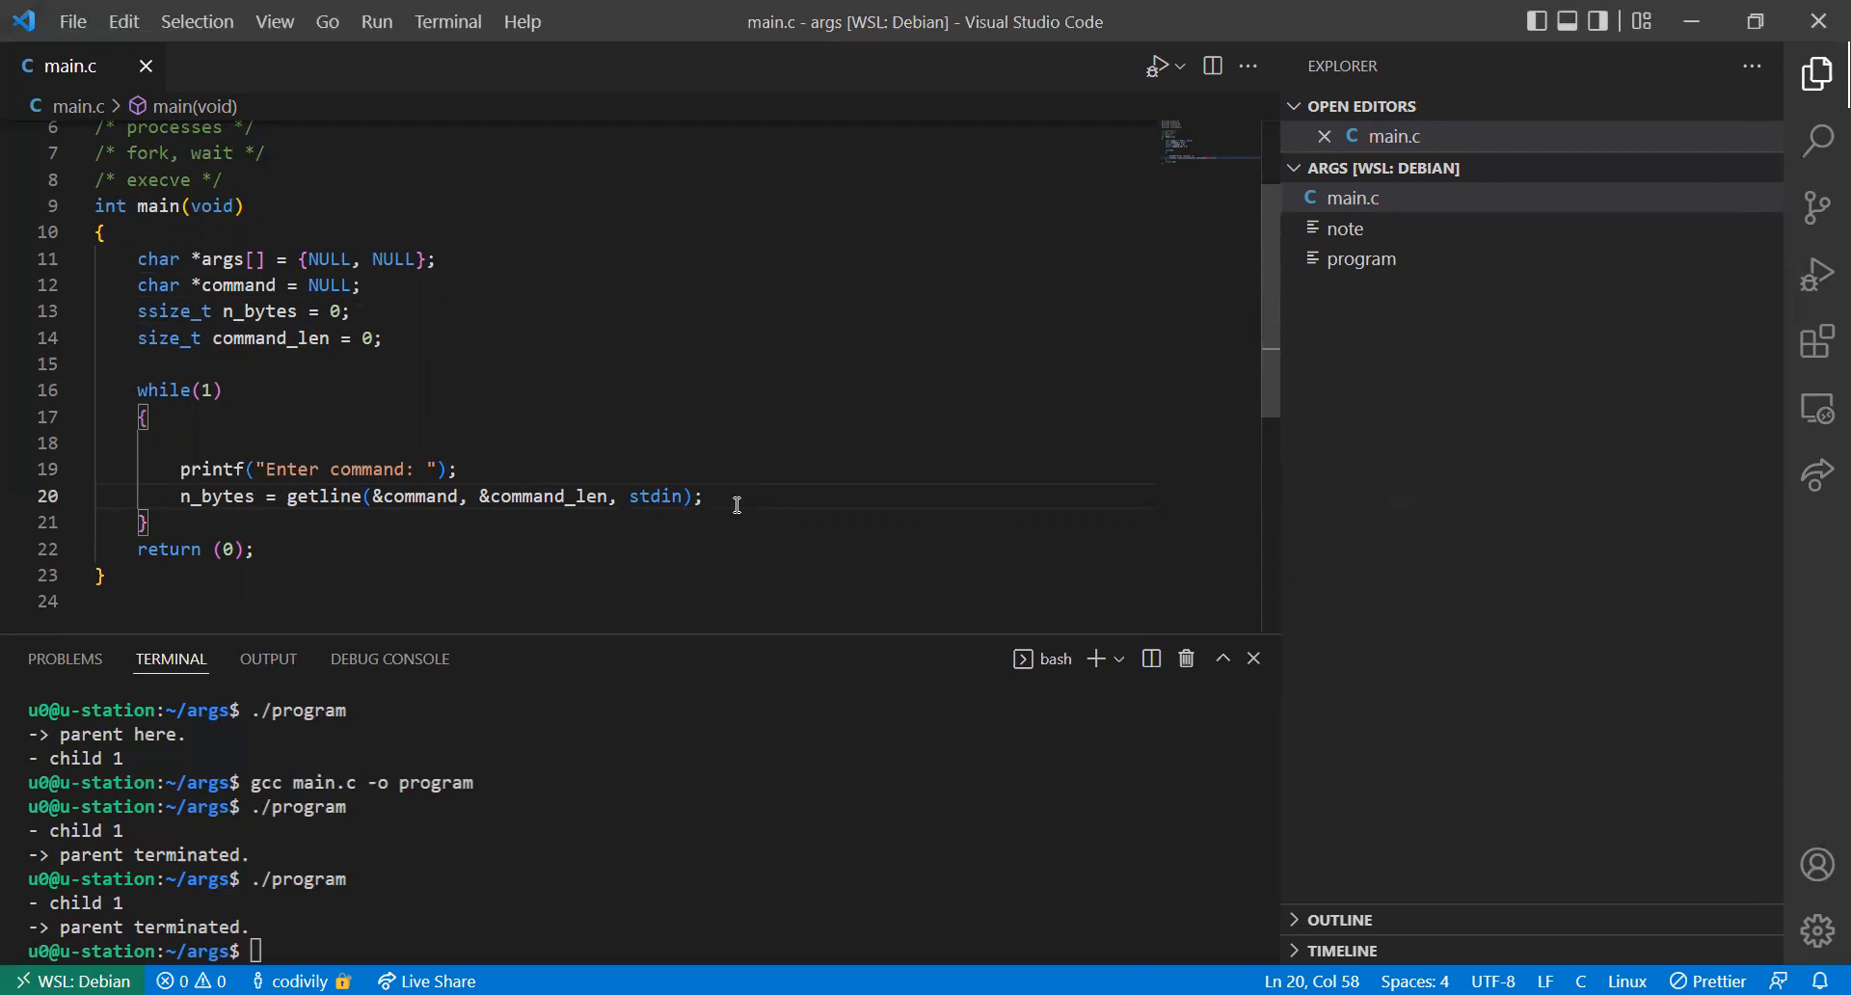
key("Enter")
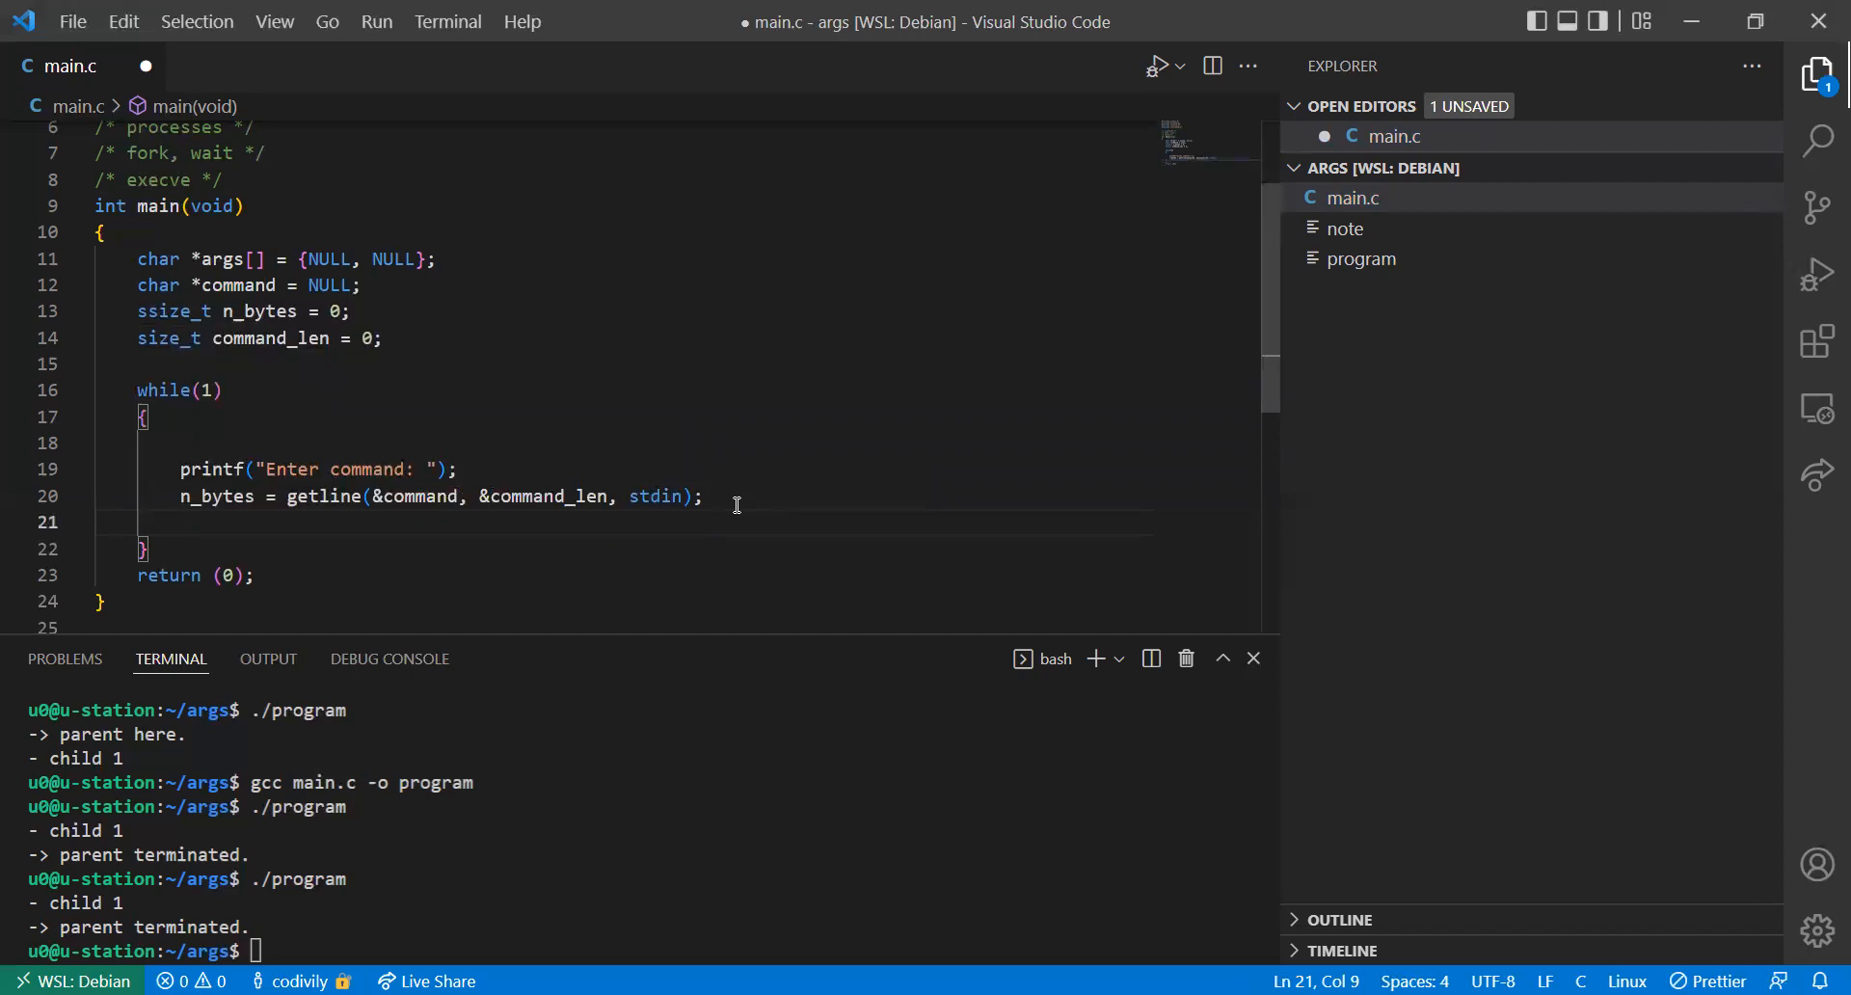
Replace the trailing newline with command[n_bytes - 1] = '\0';
type("command[]")
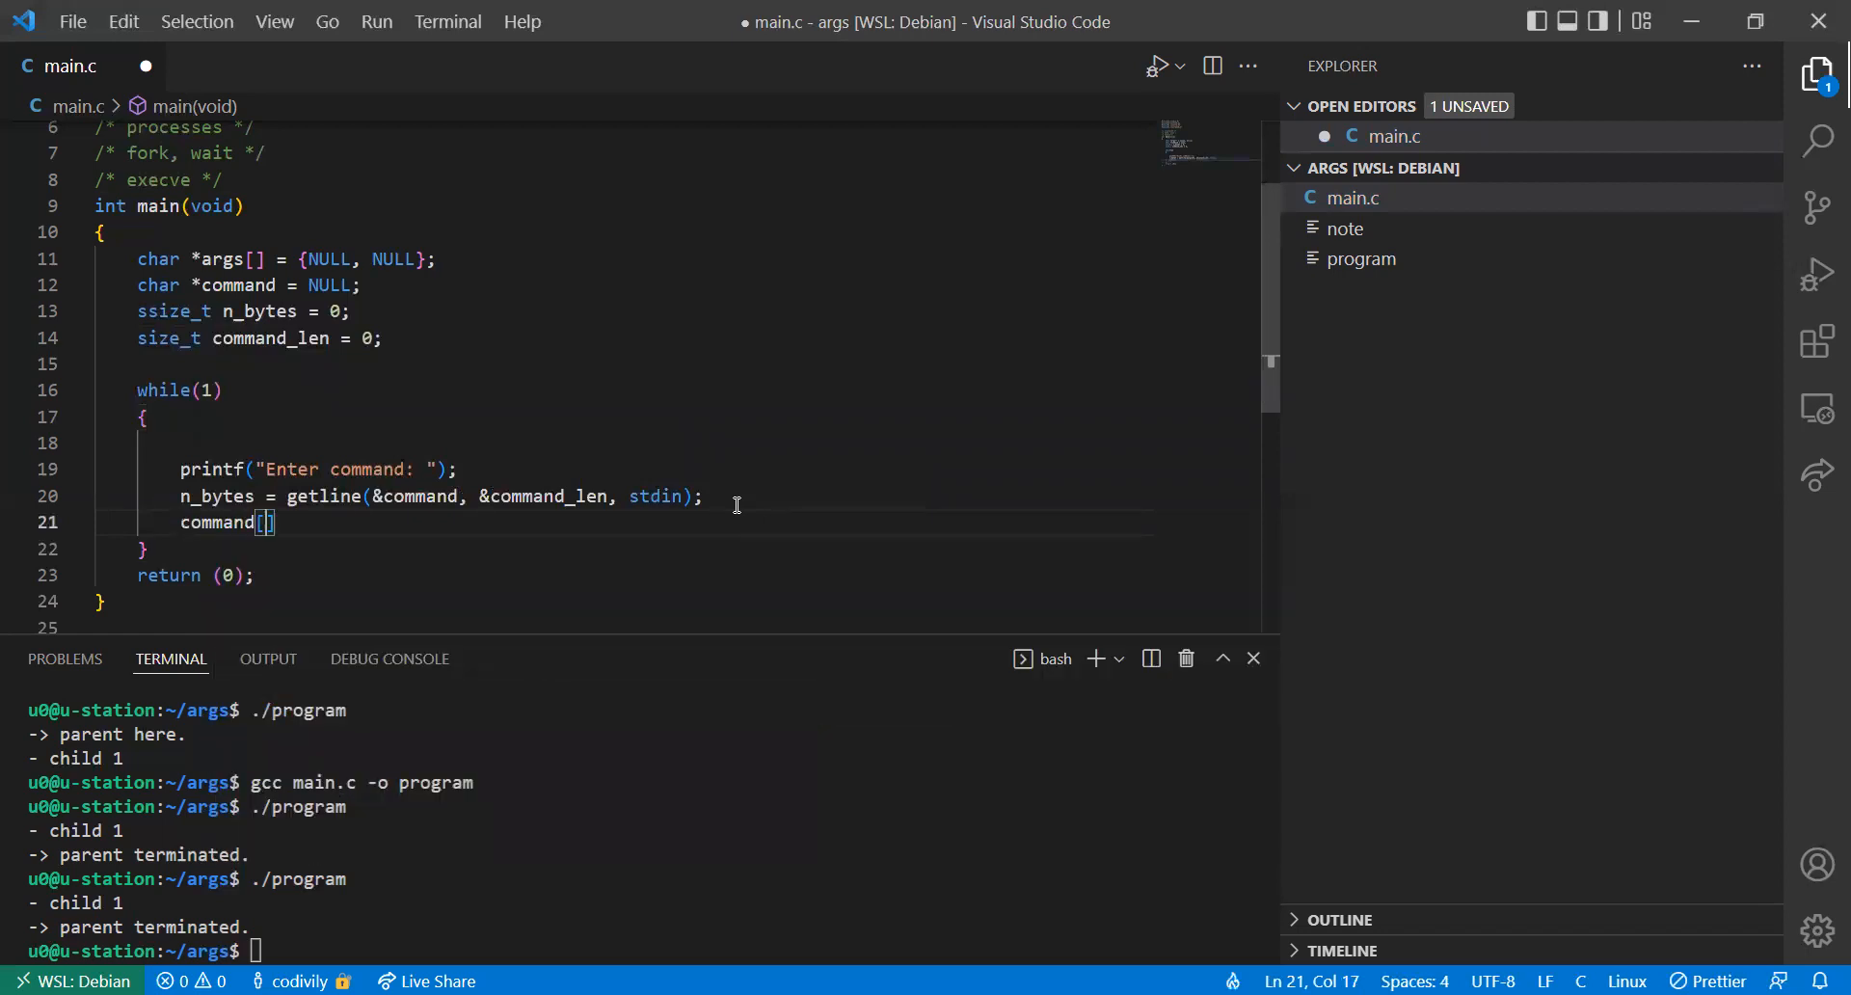
type("n")
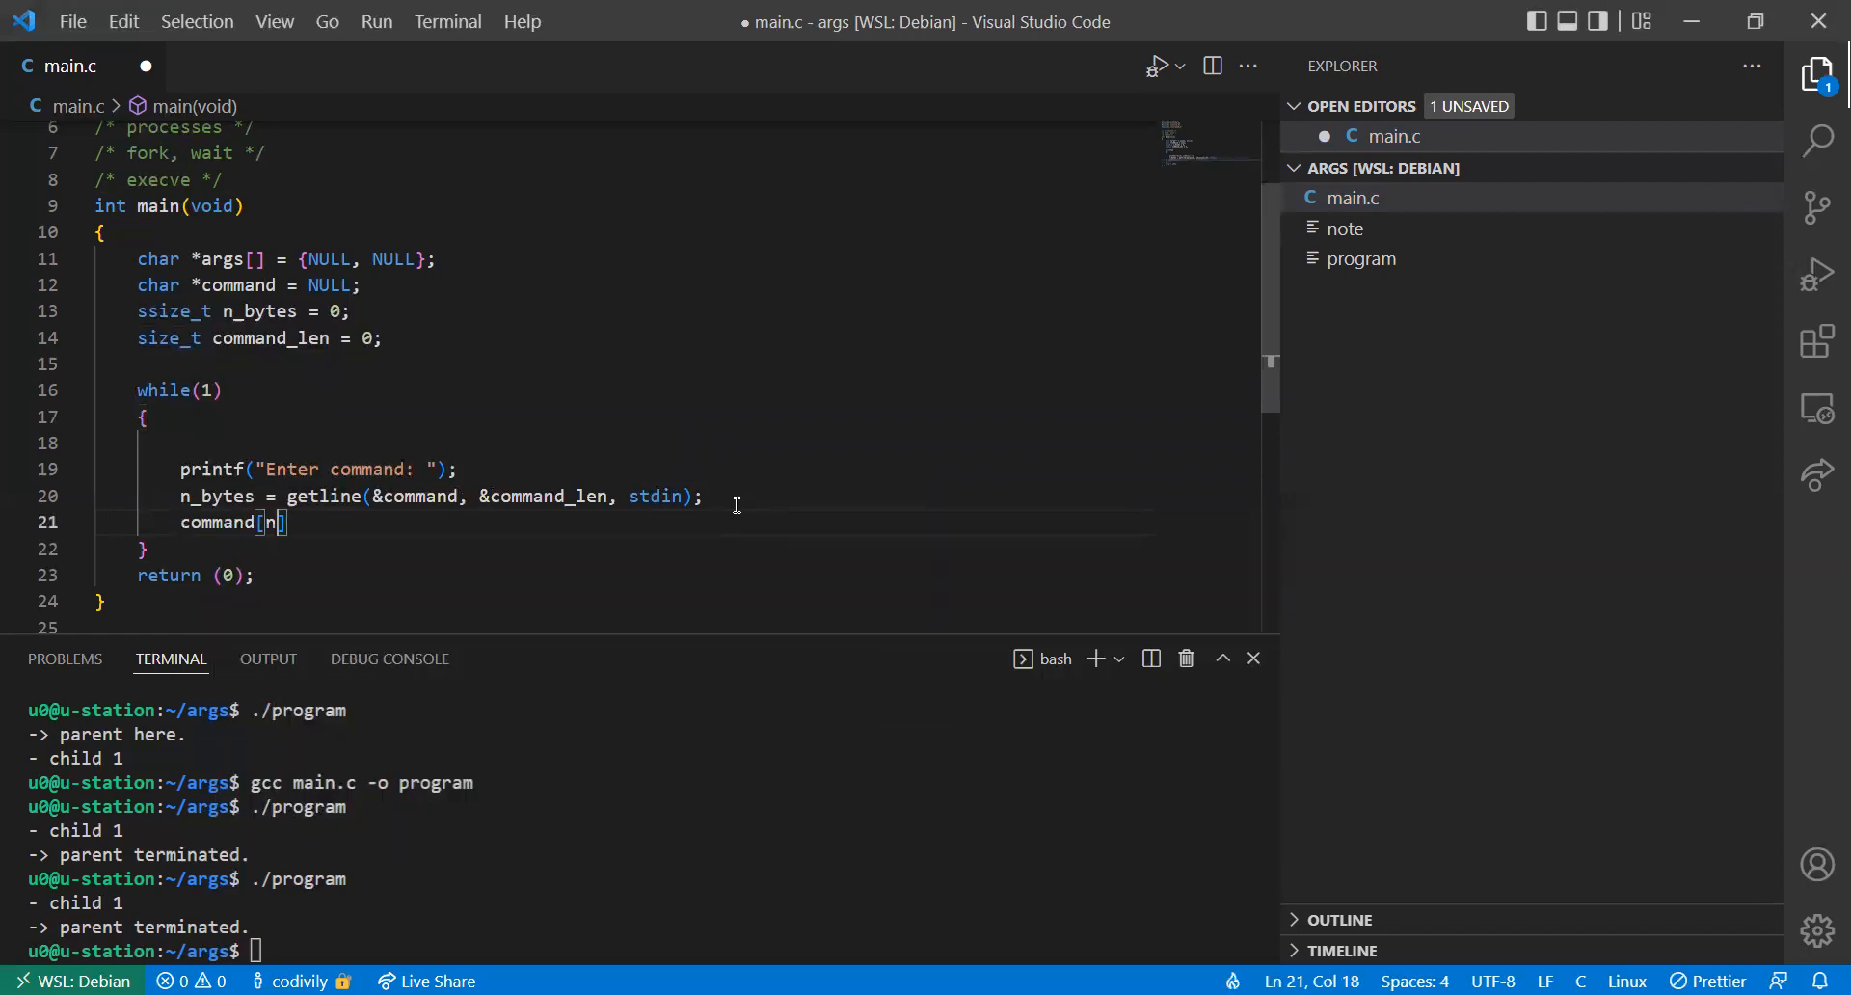
type("_bytes - 1")
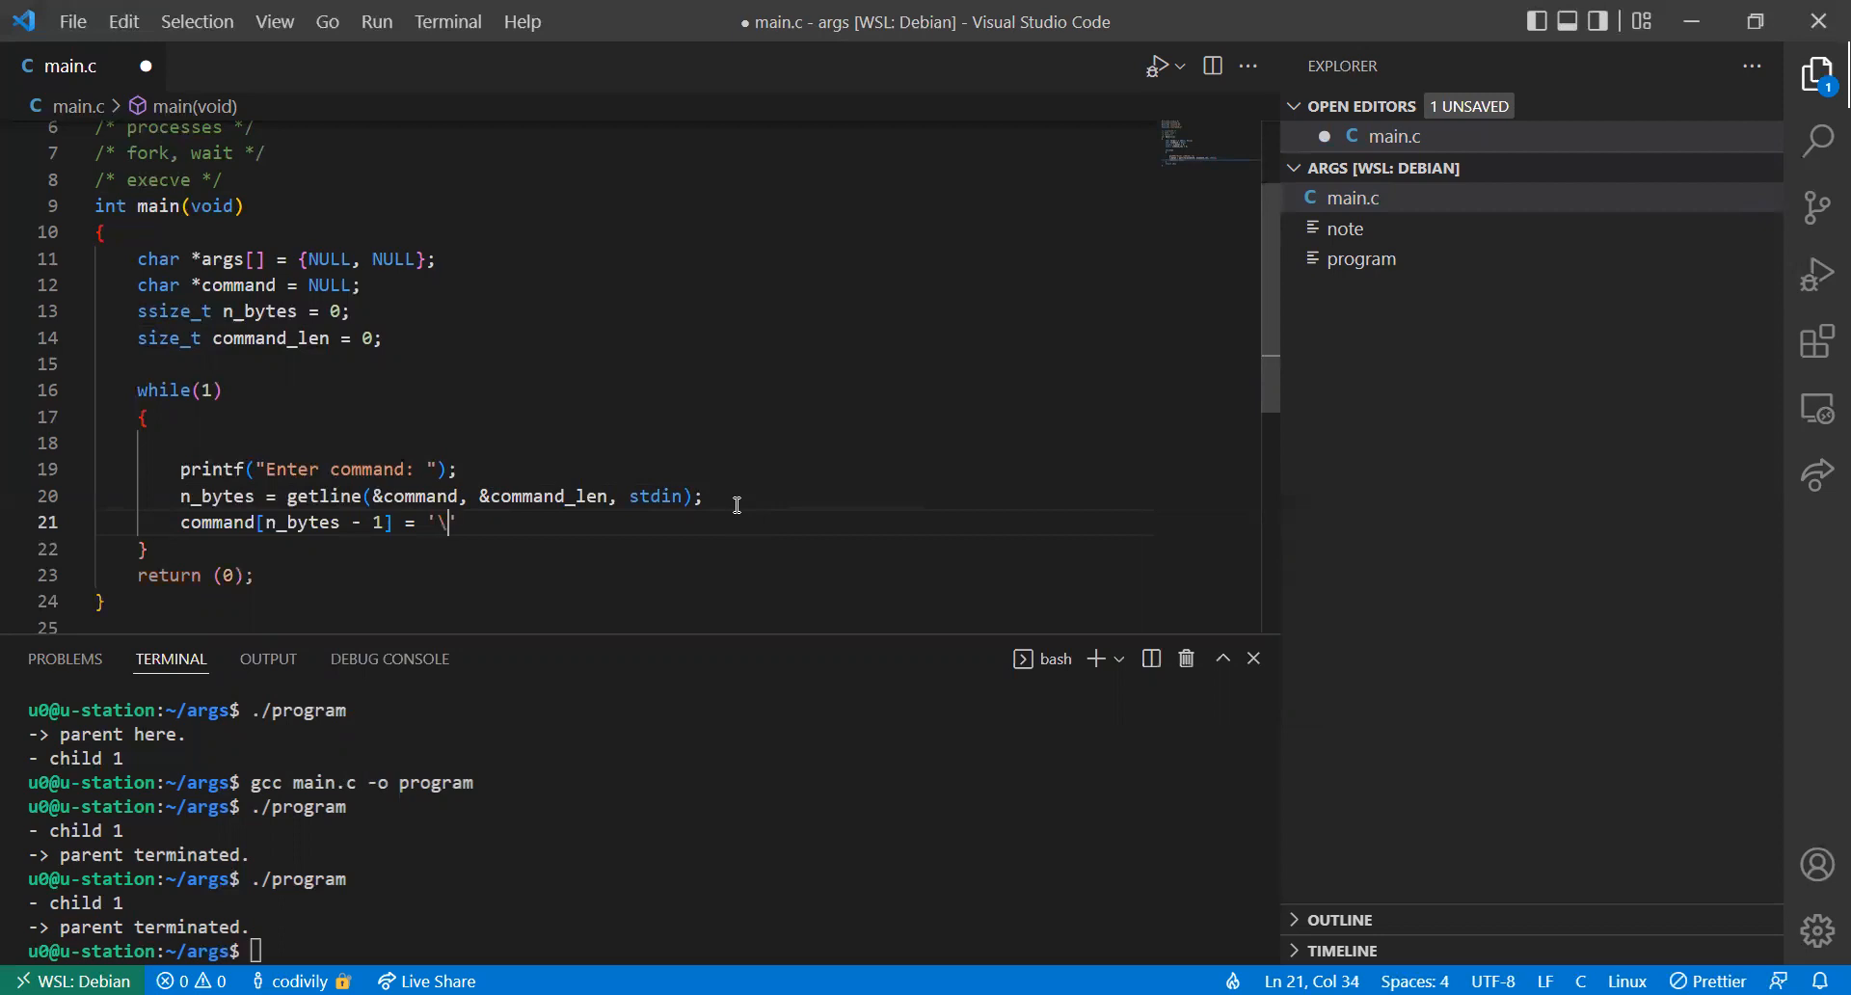
type("0'")
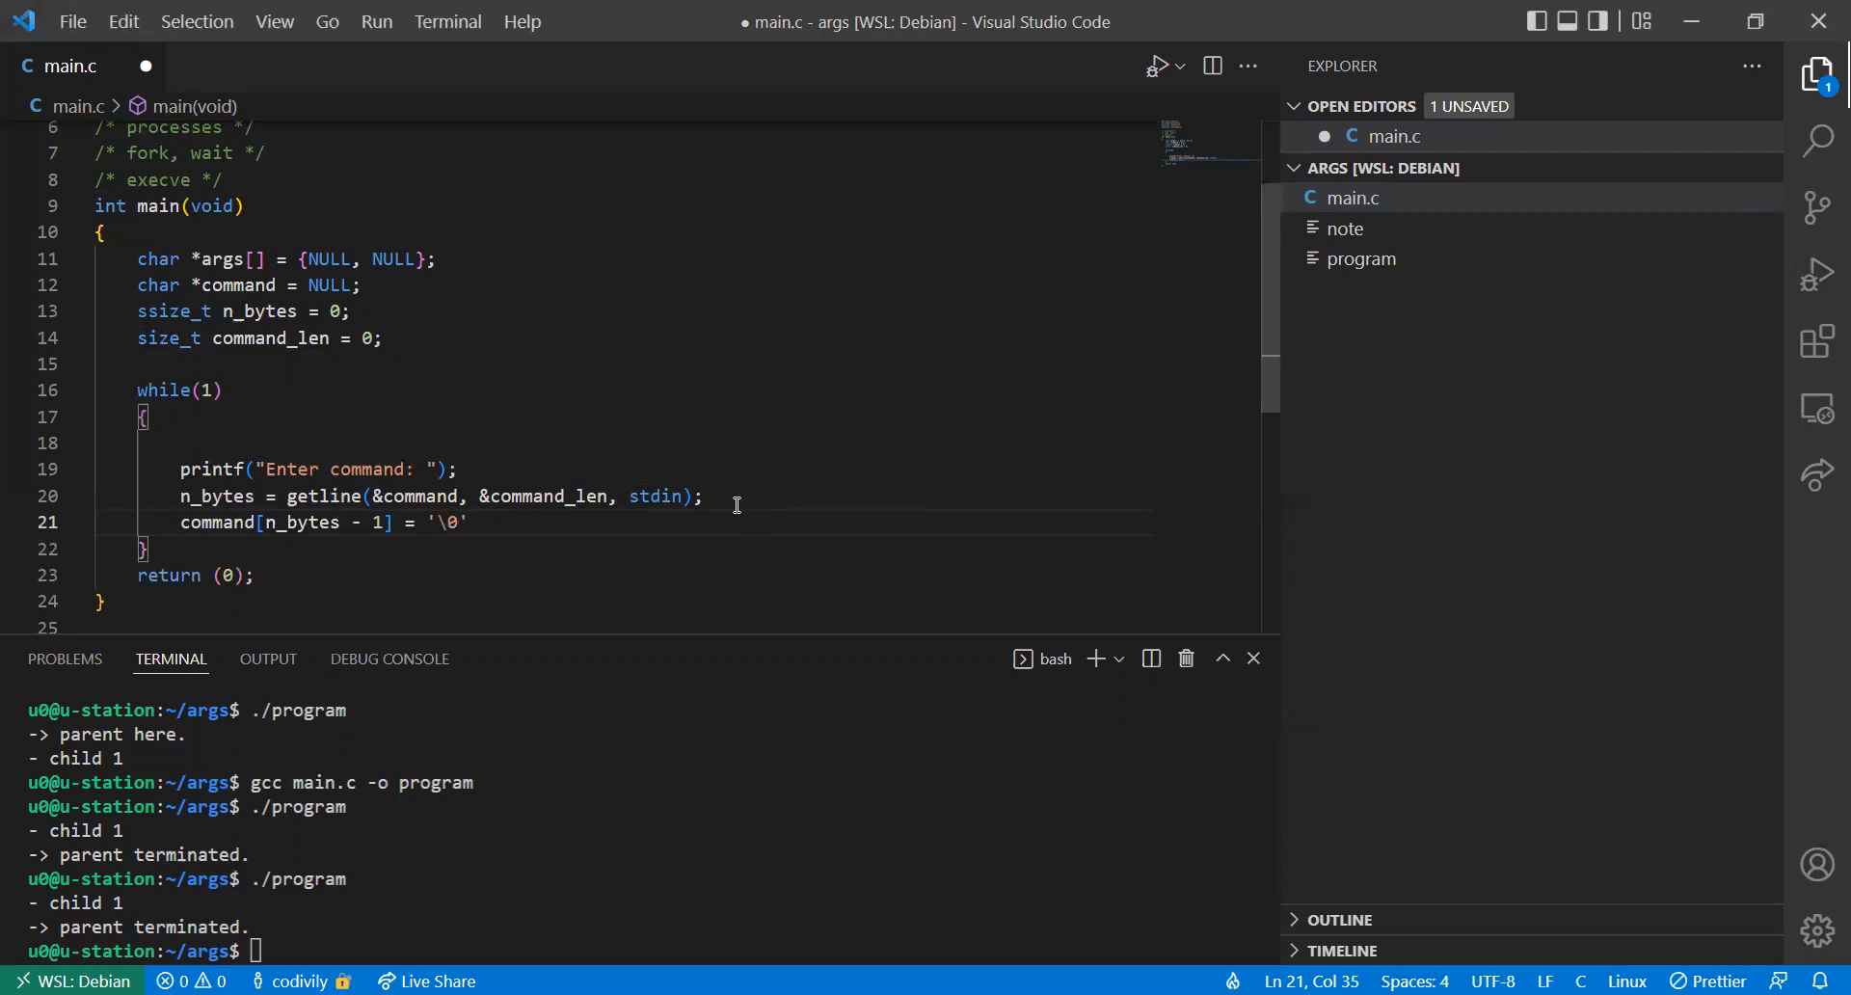
key("Enter")
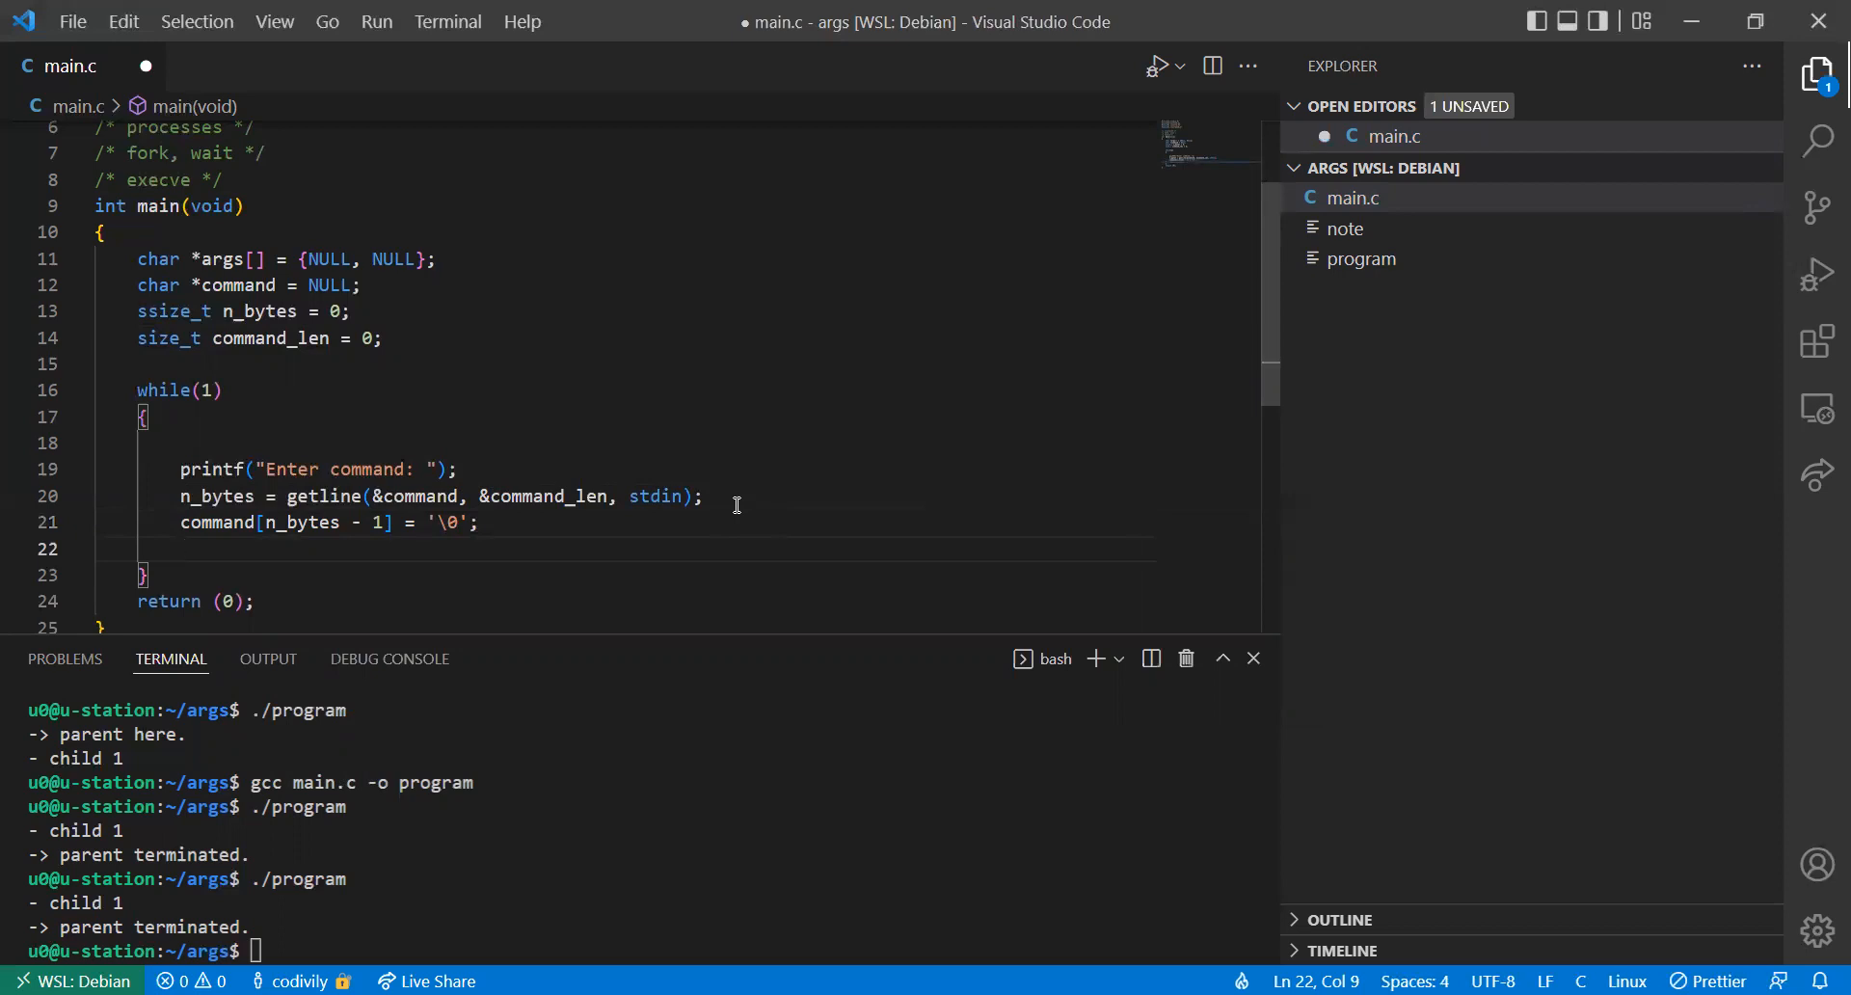
Set args[0] = command and save main.c
type("args[]")
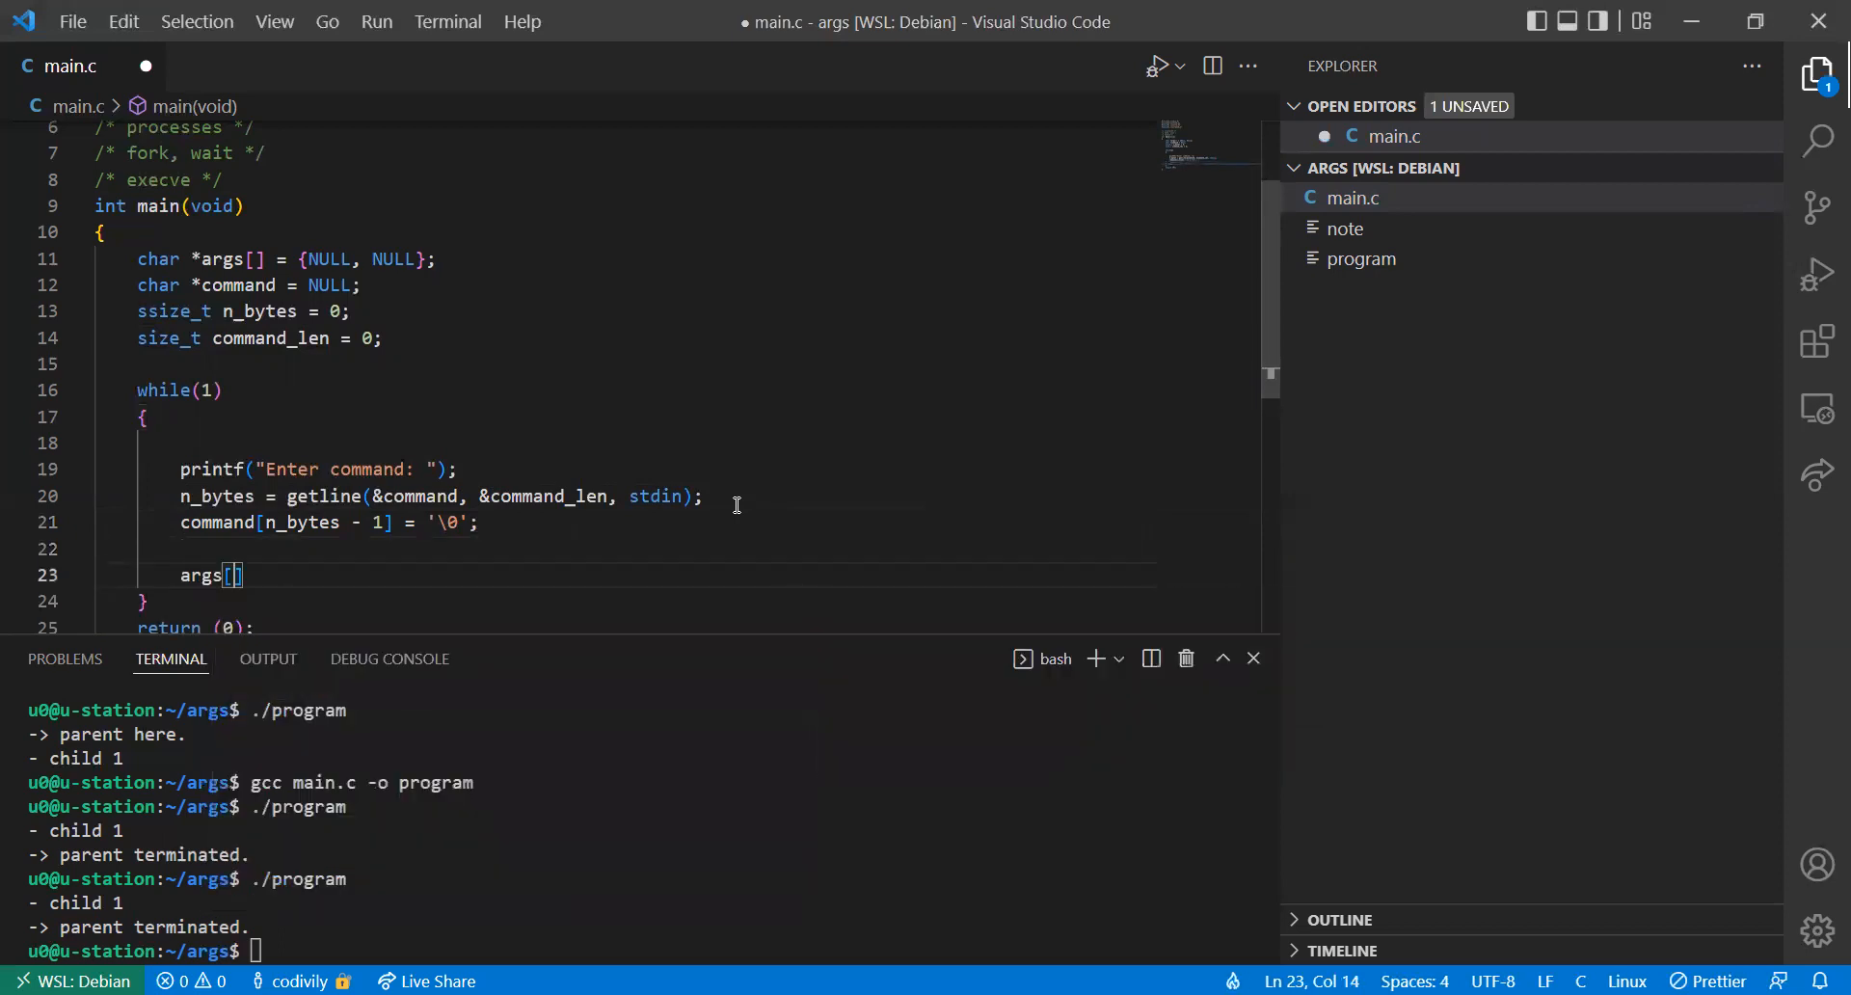
type("0]")
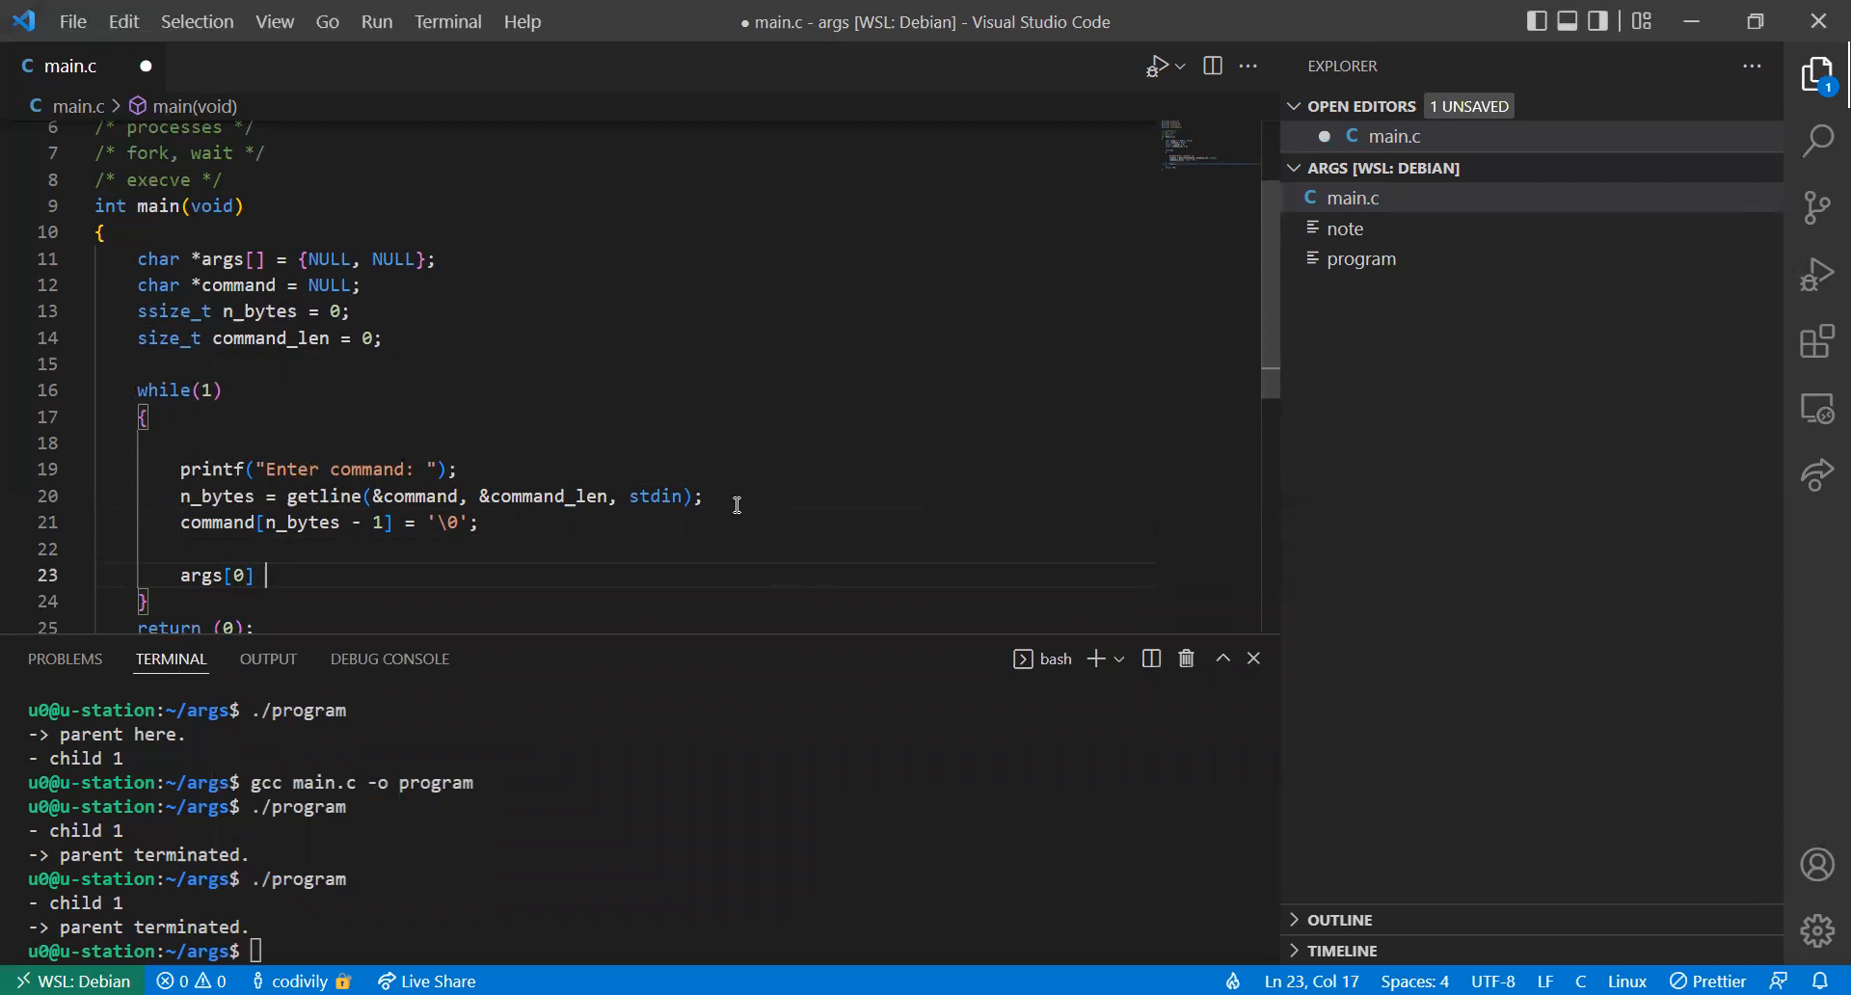
type("= command;")
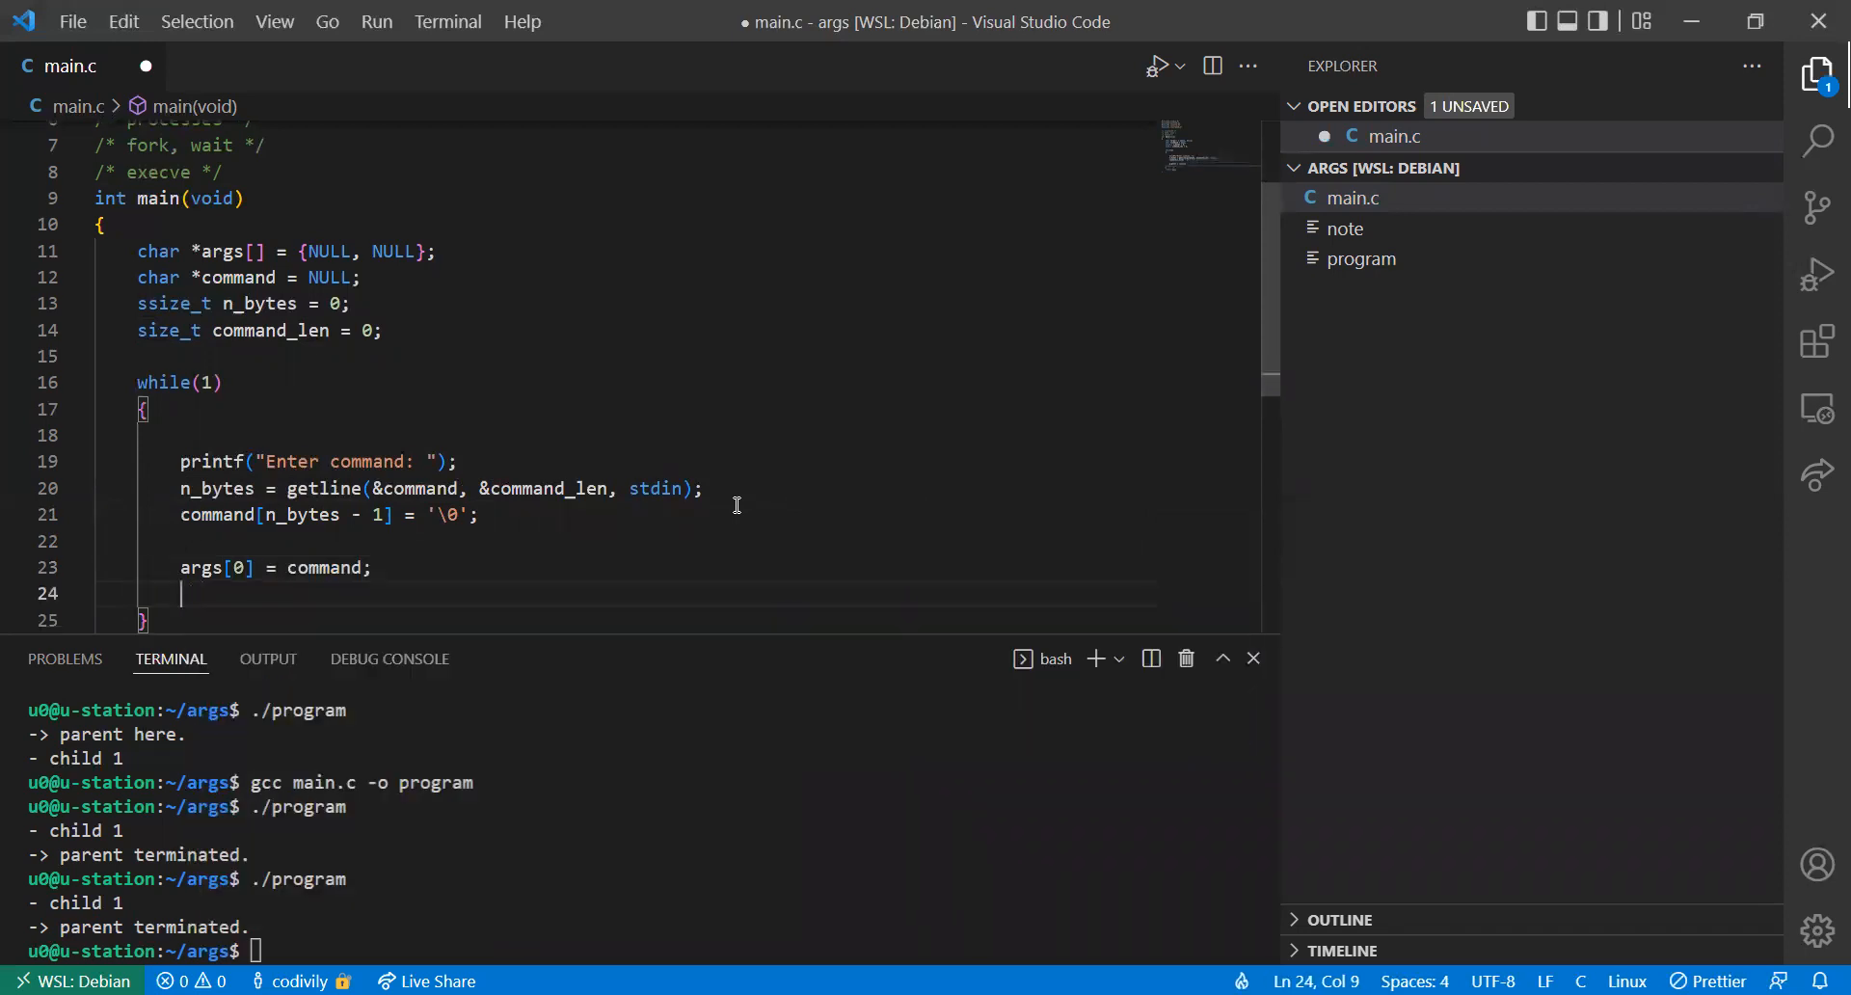
mouse_move(405, 270)
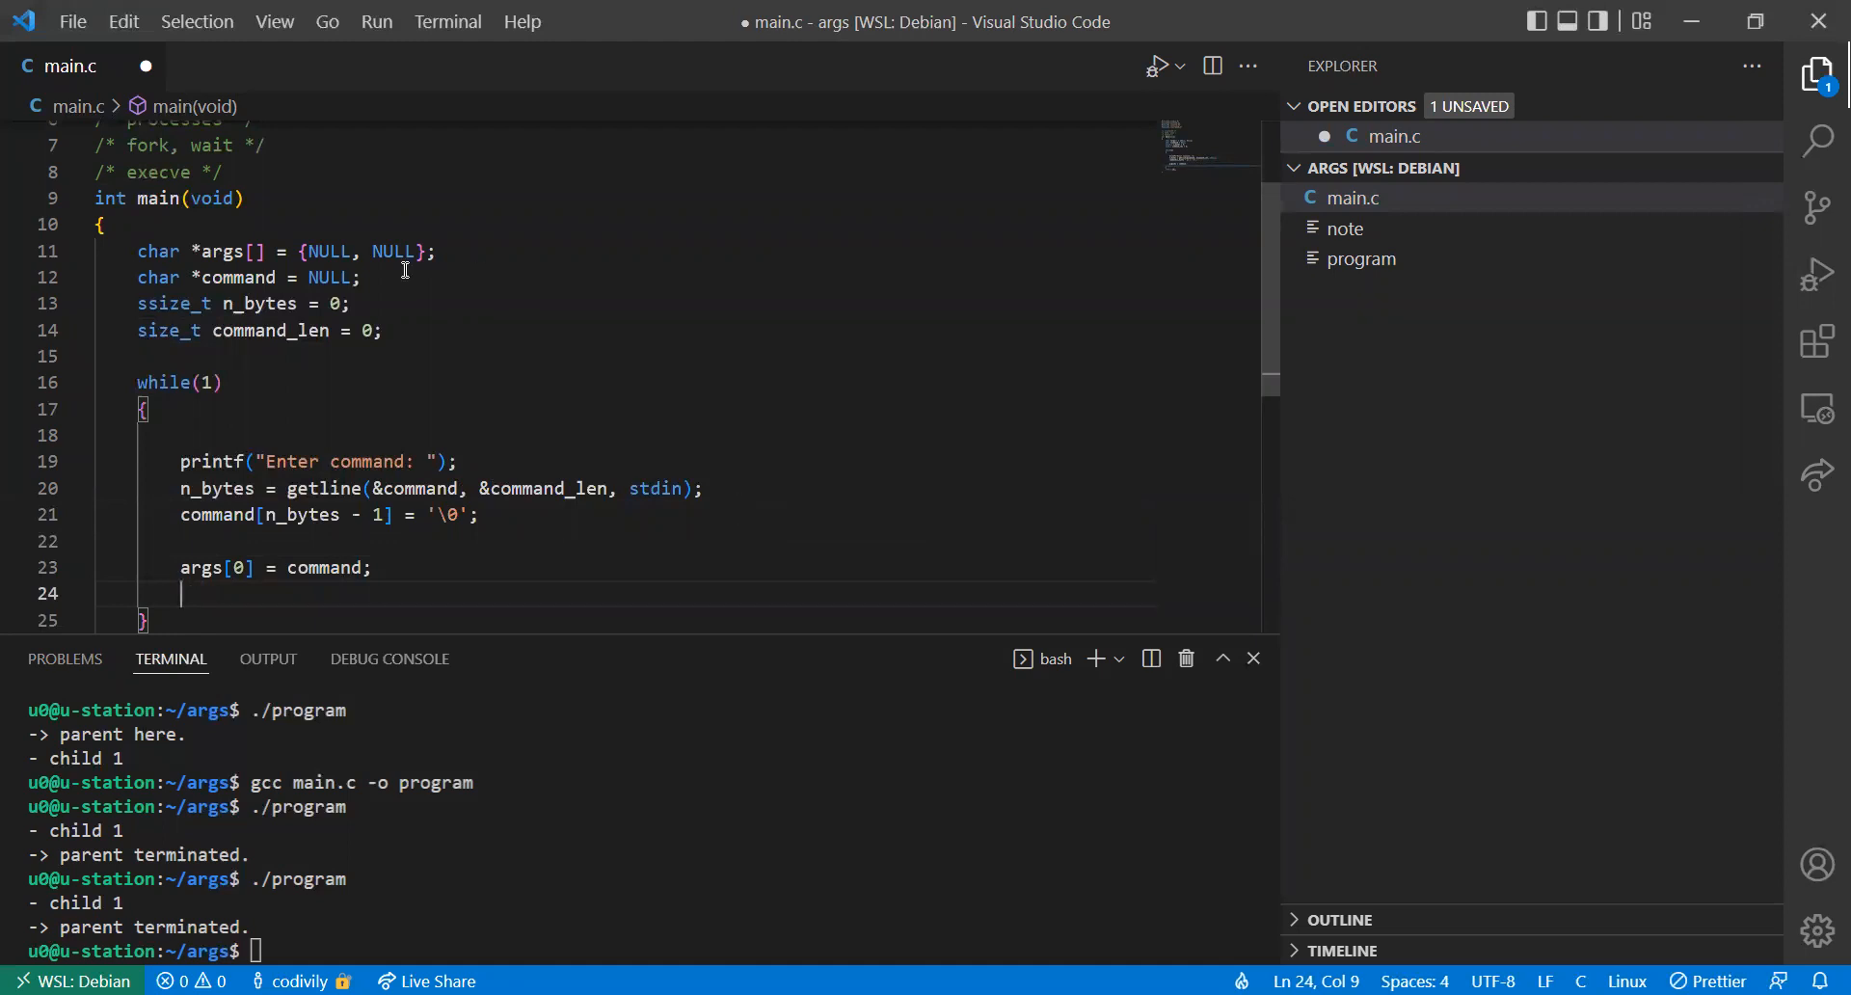
key("Ctrl+s")
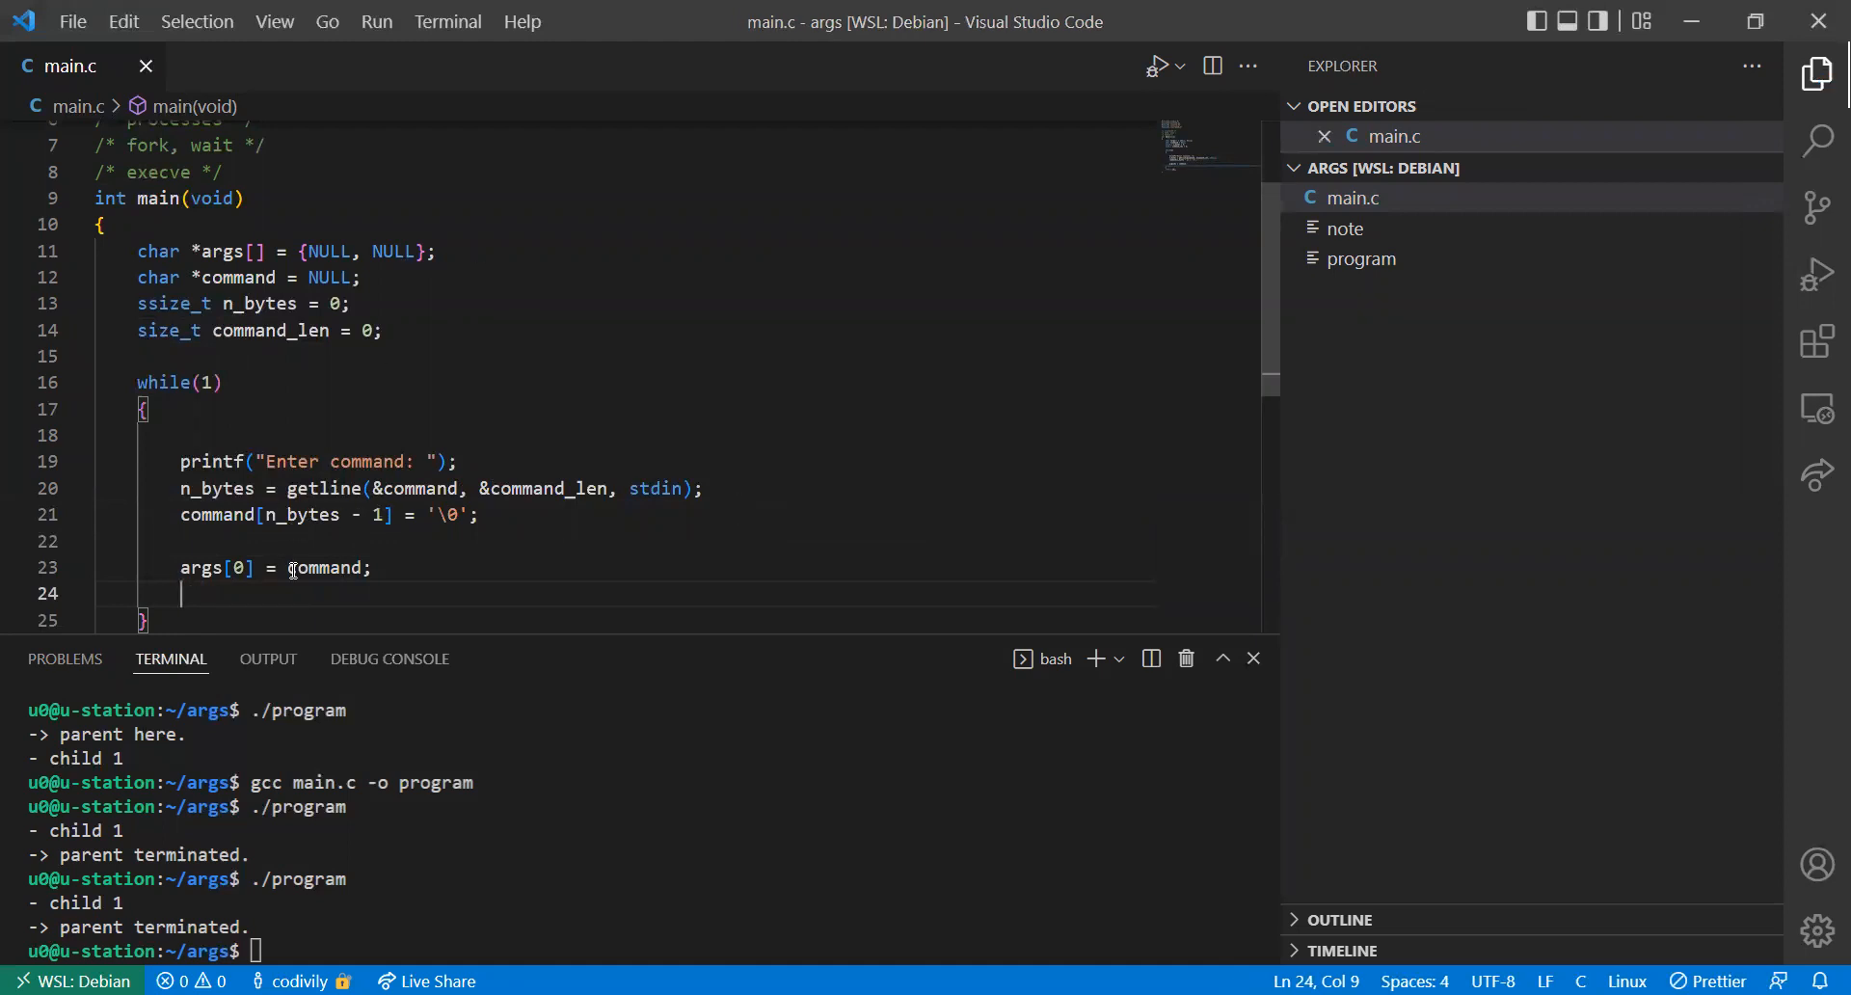
Call execve(*args, args, NULL) after setting args[0]
type("ex")
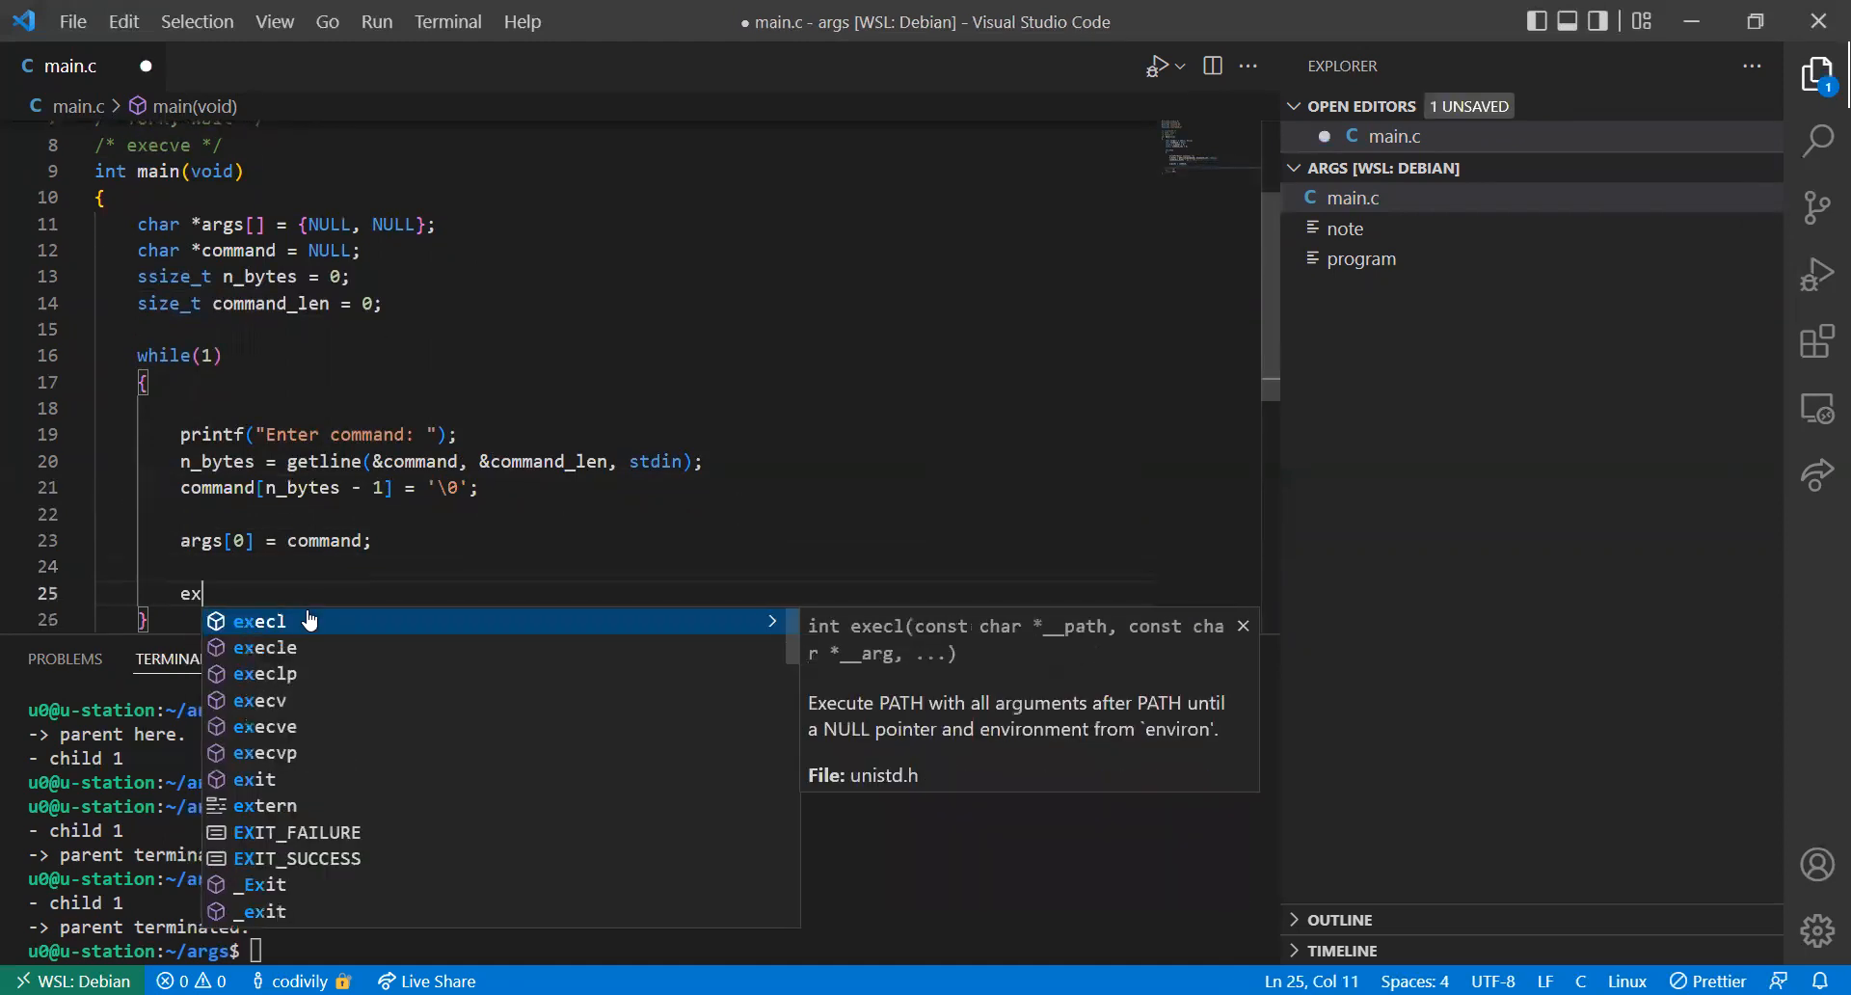
type("ecv")
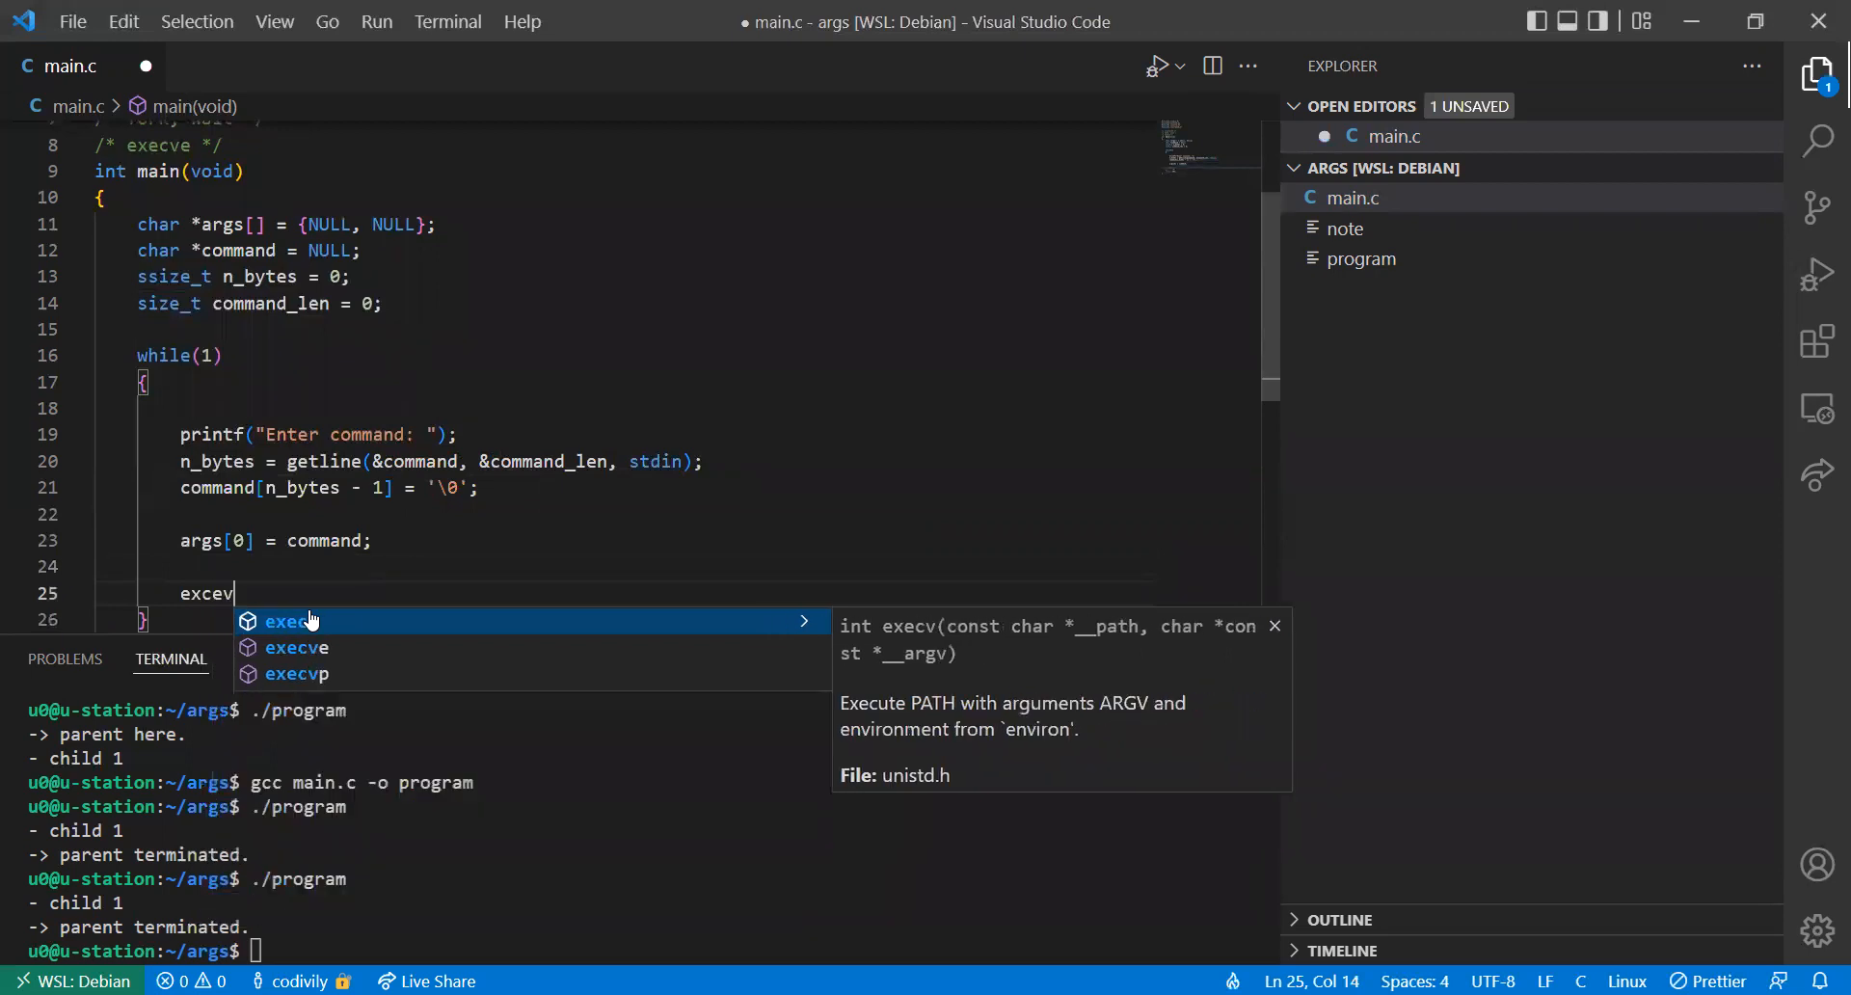
left_click(297, 646)
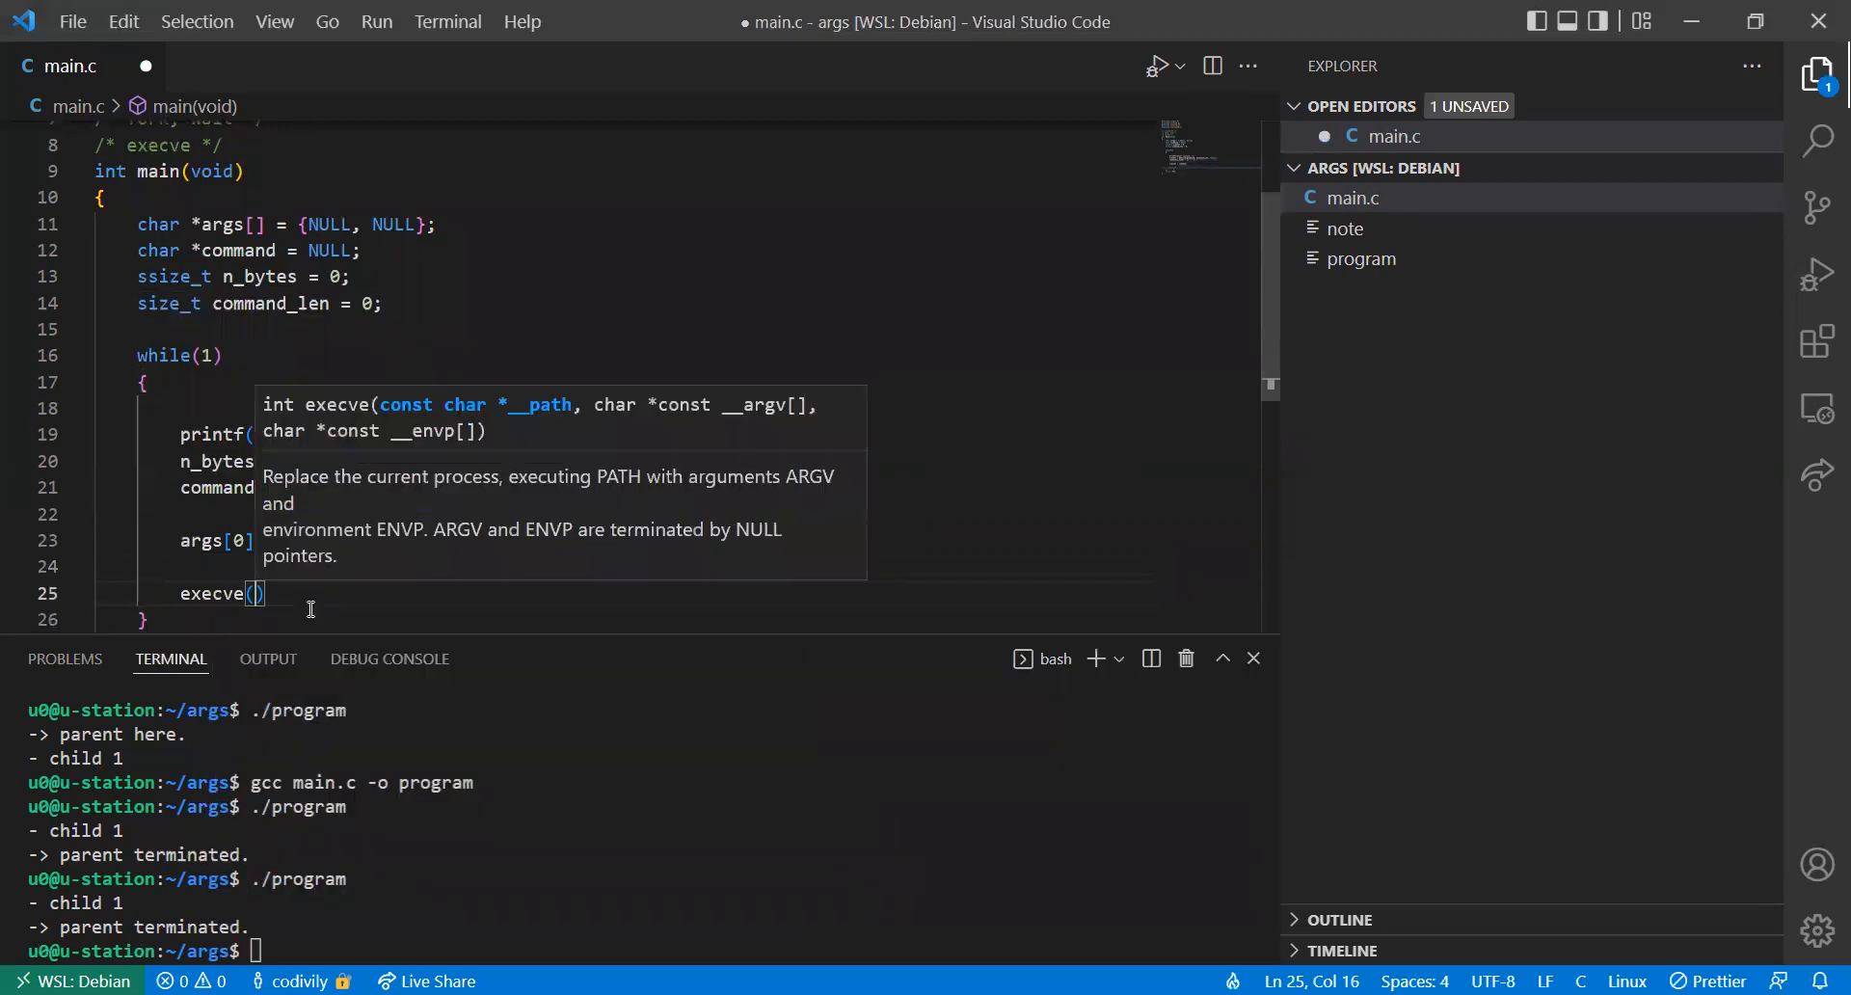
type("args,")
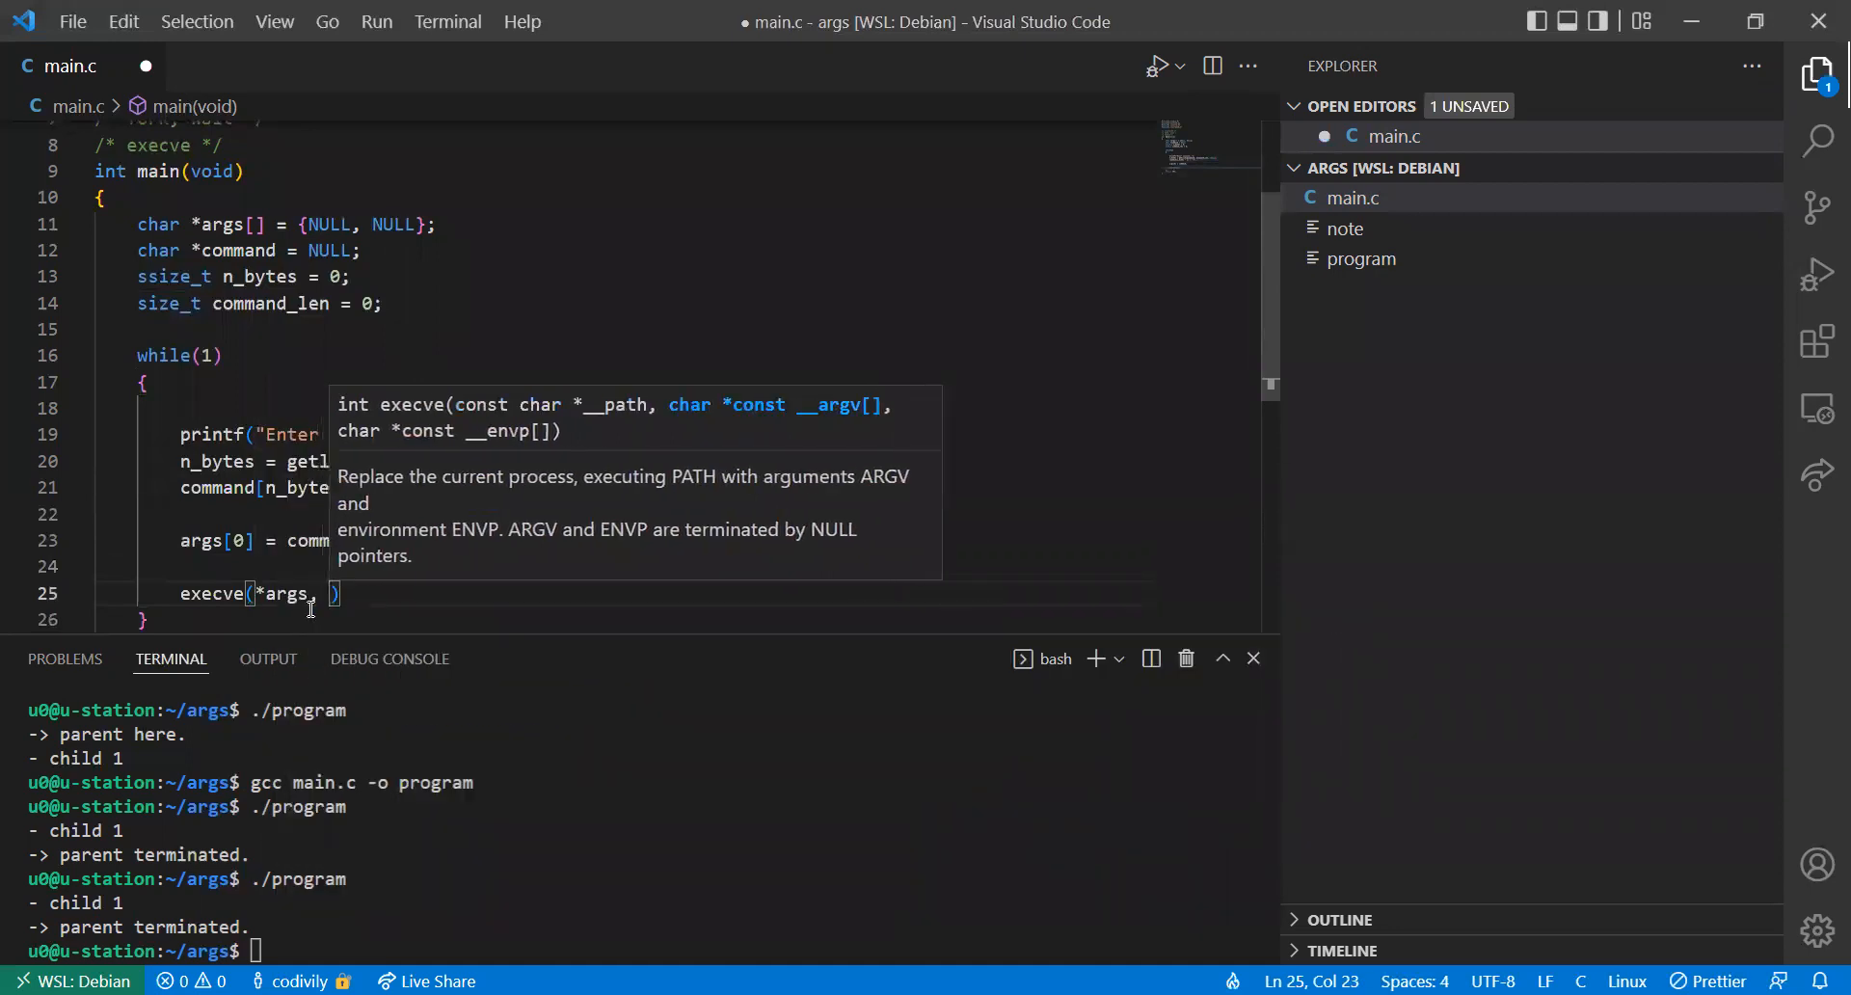
type("args,")
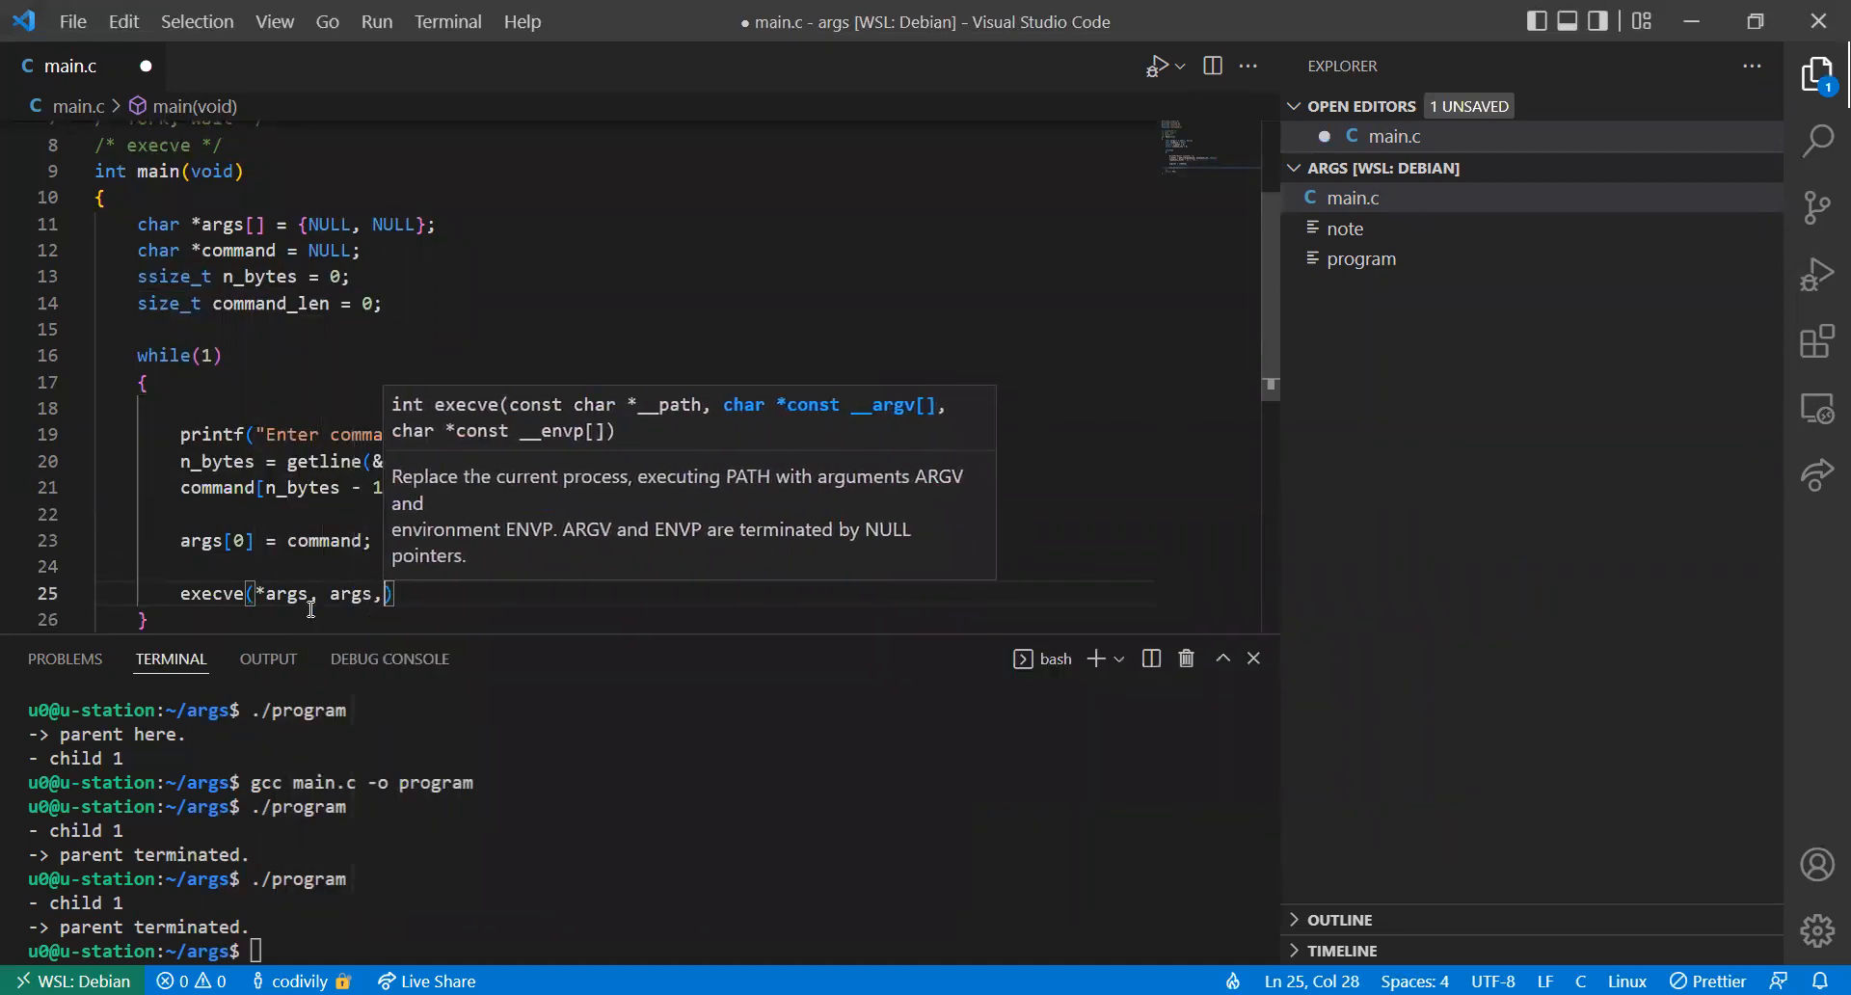
type("NULL")
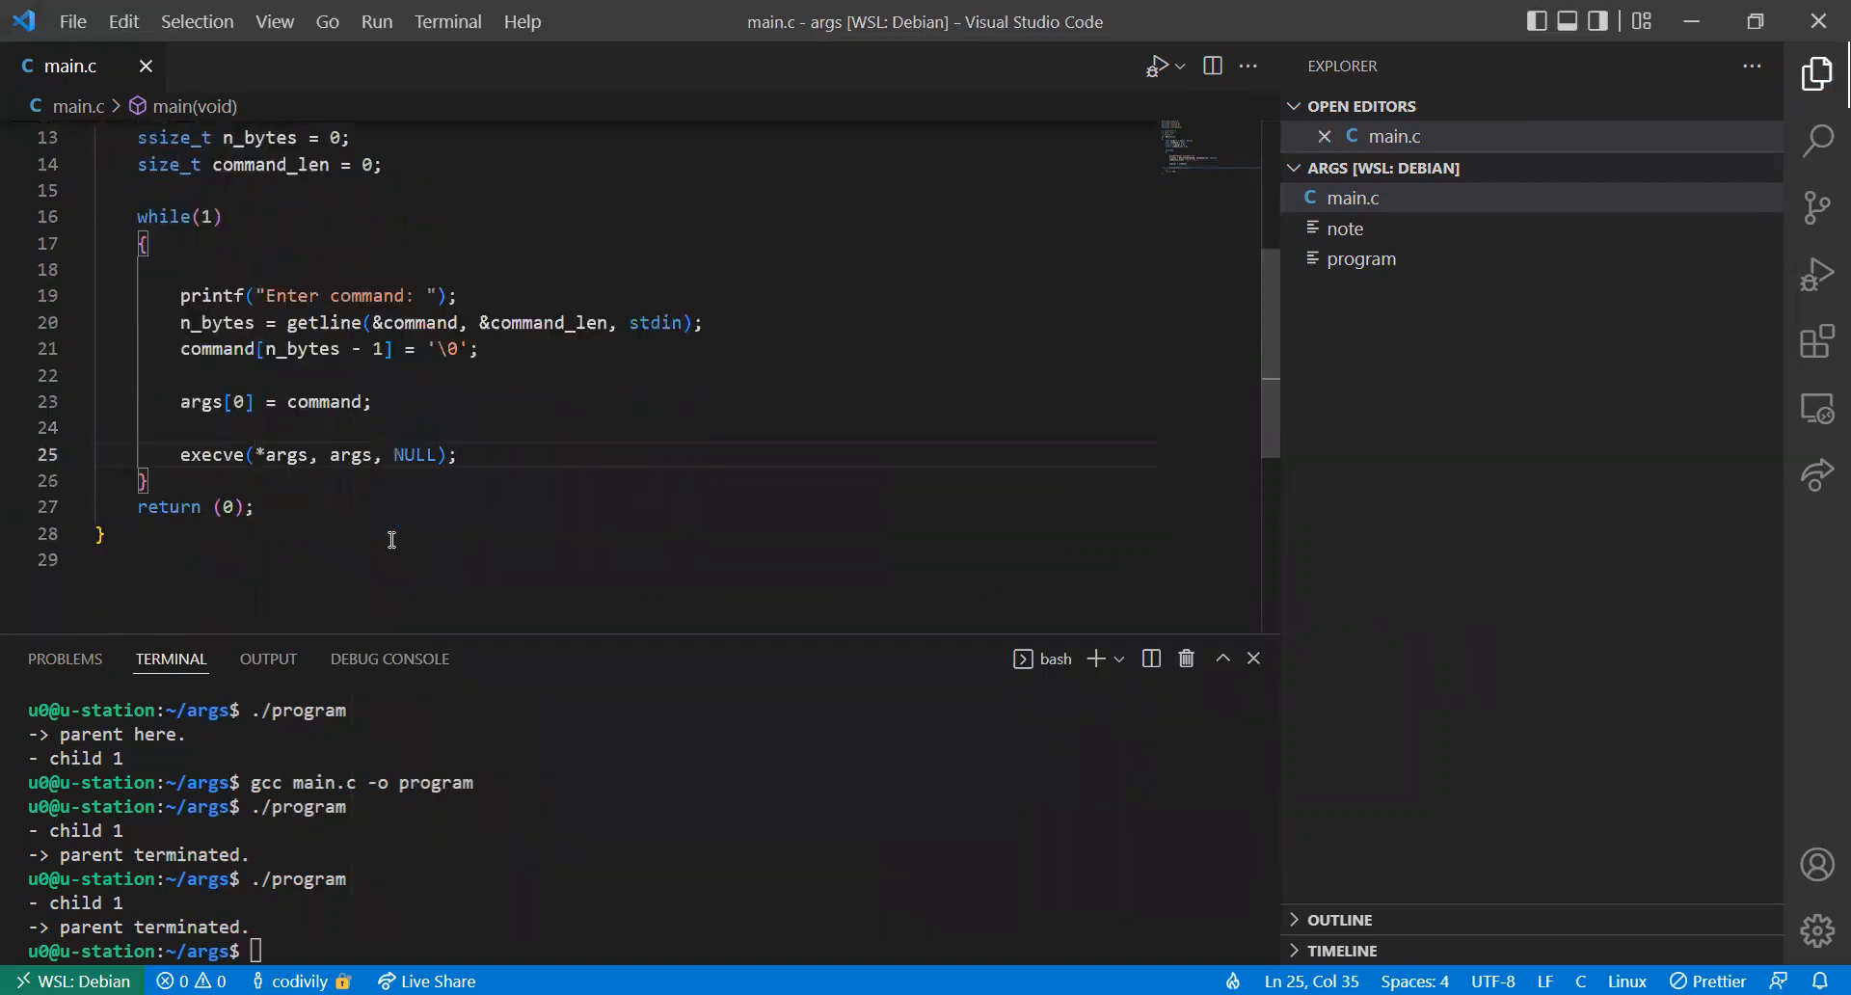
mouse_move(280, 457)
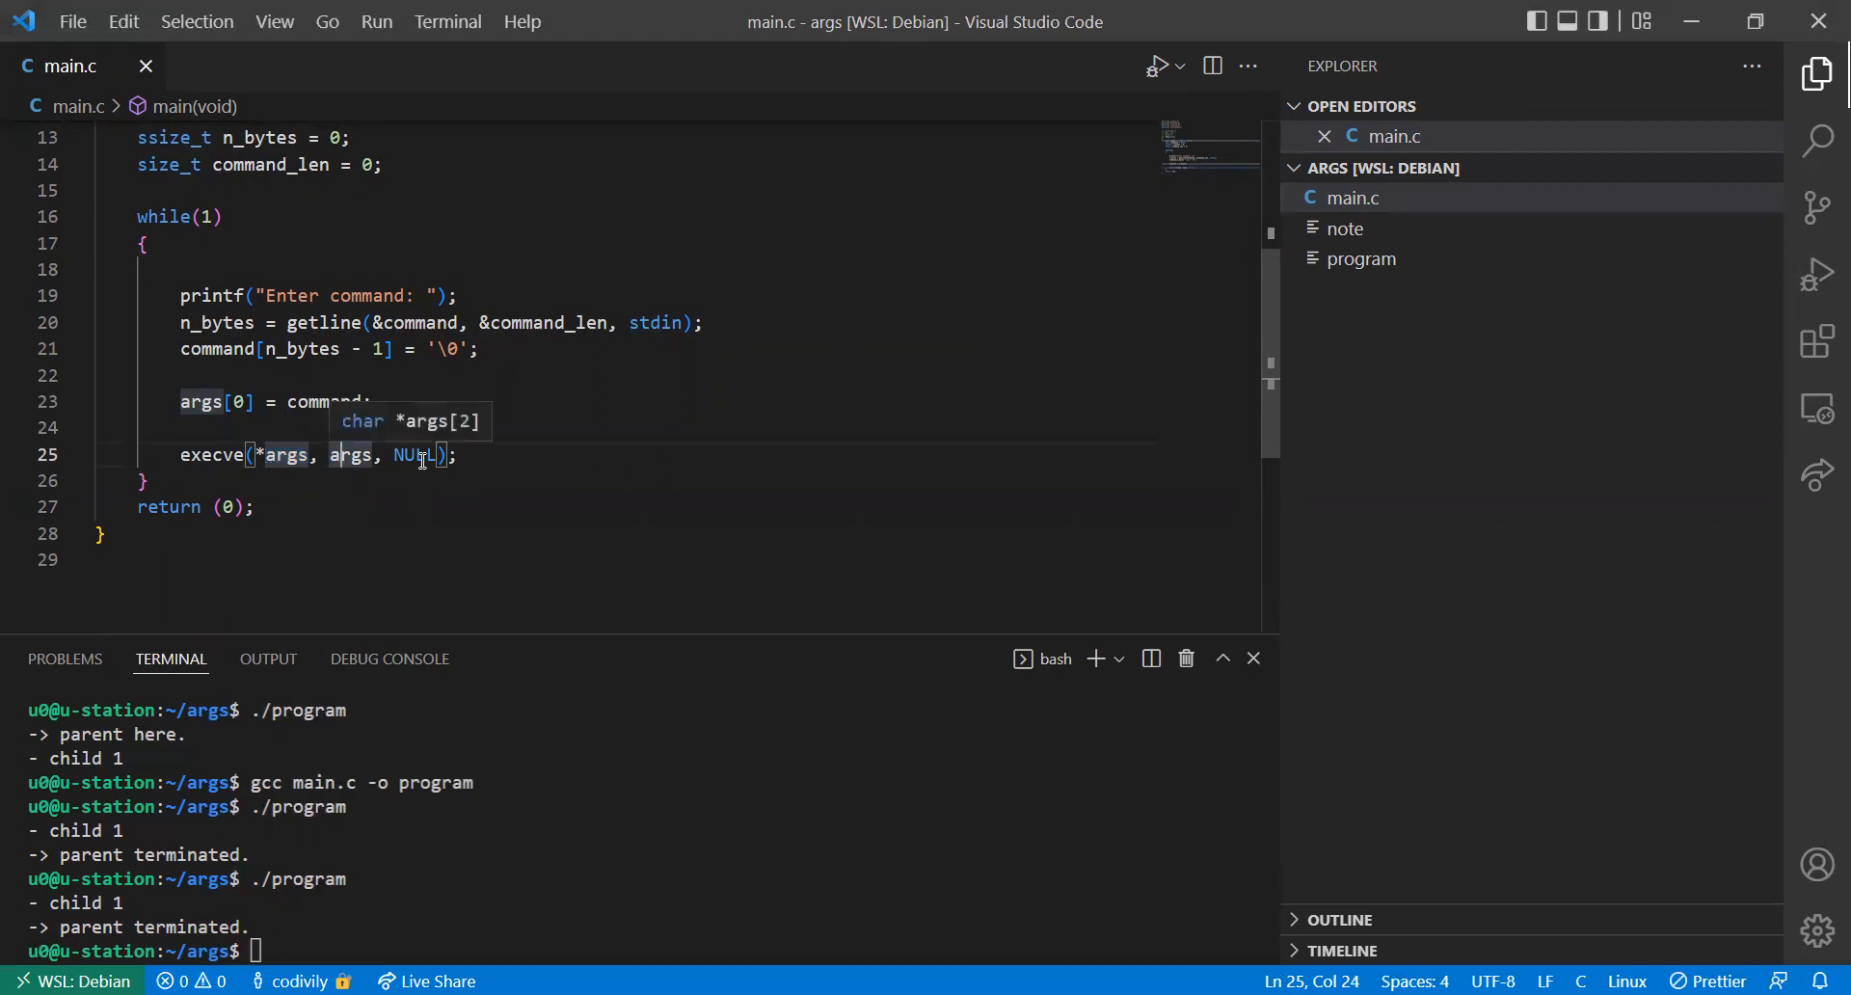
mouse_move(349, 455)
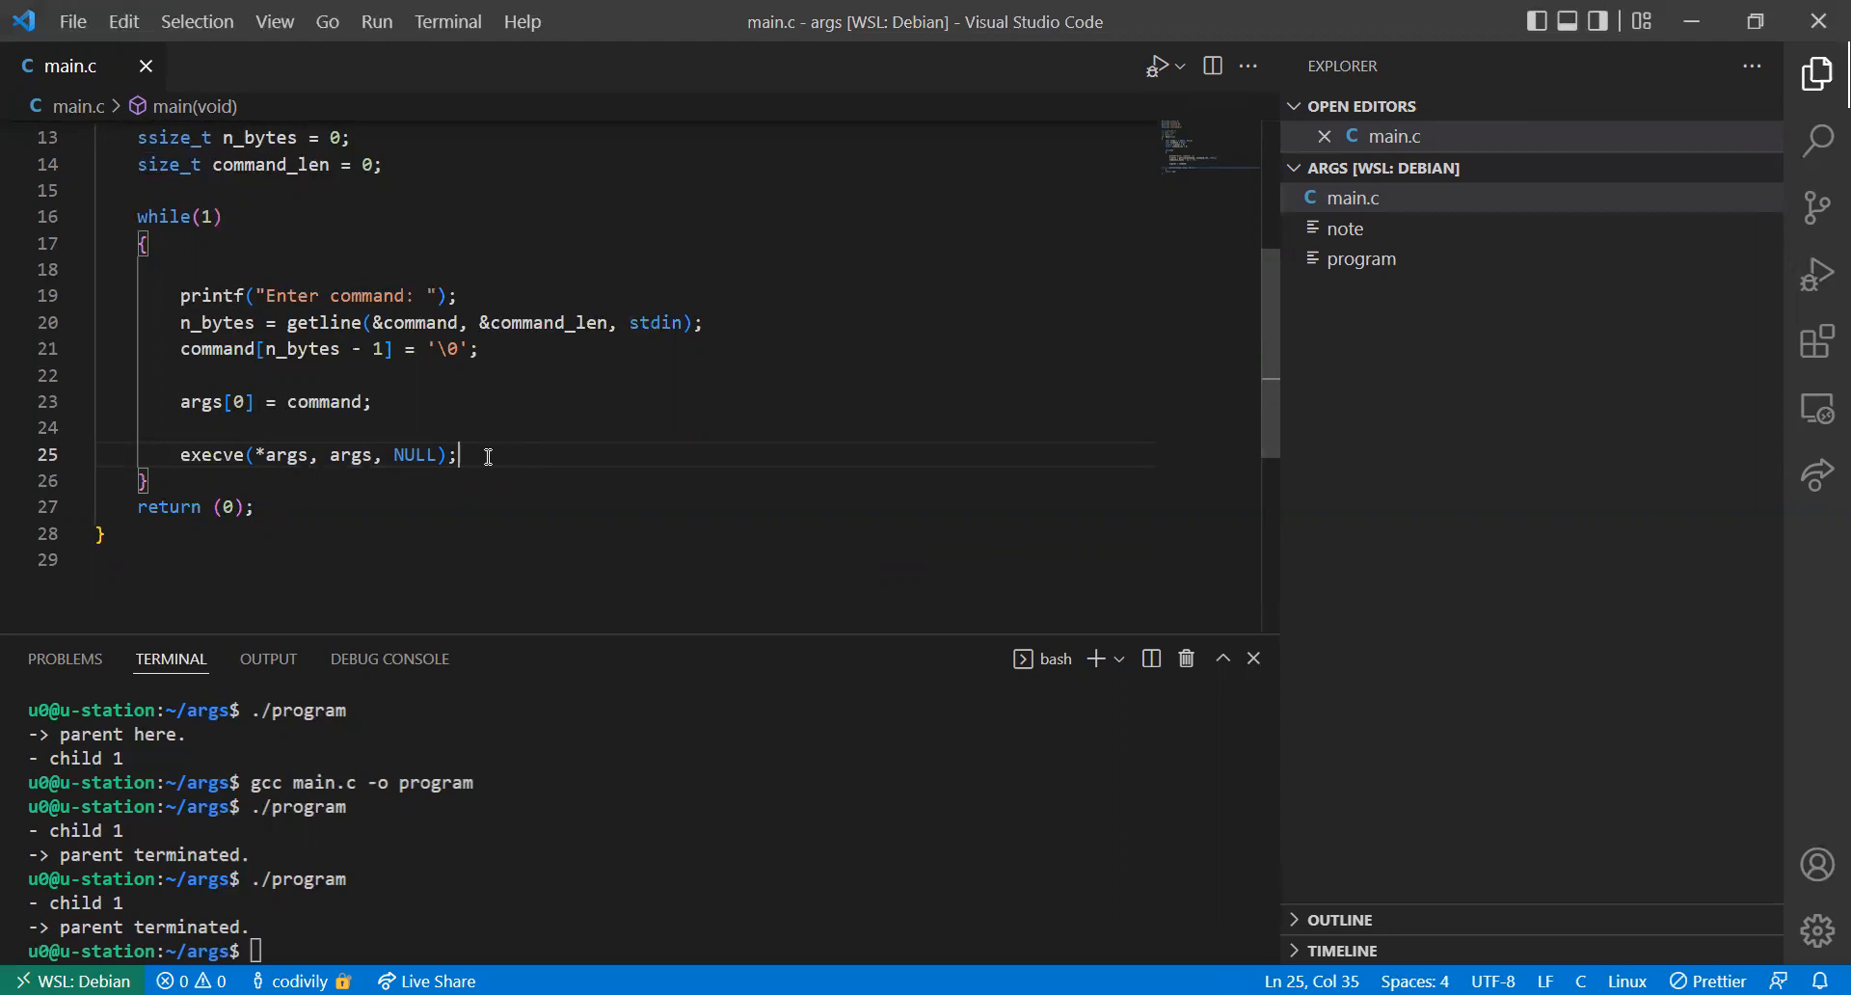
key("Enter")
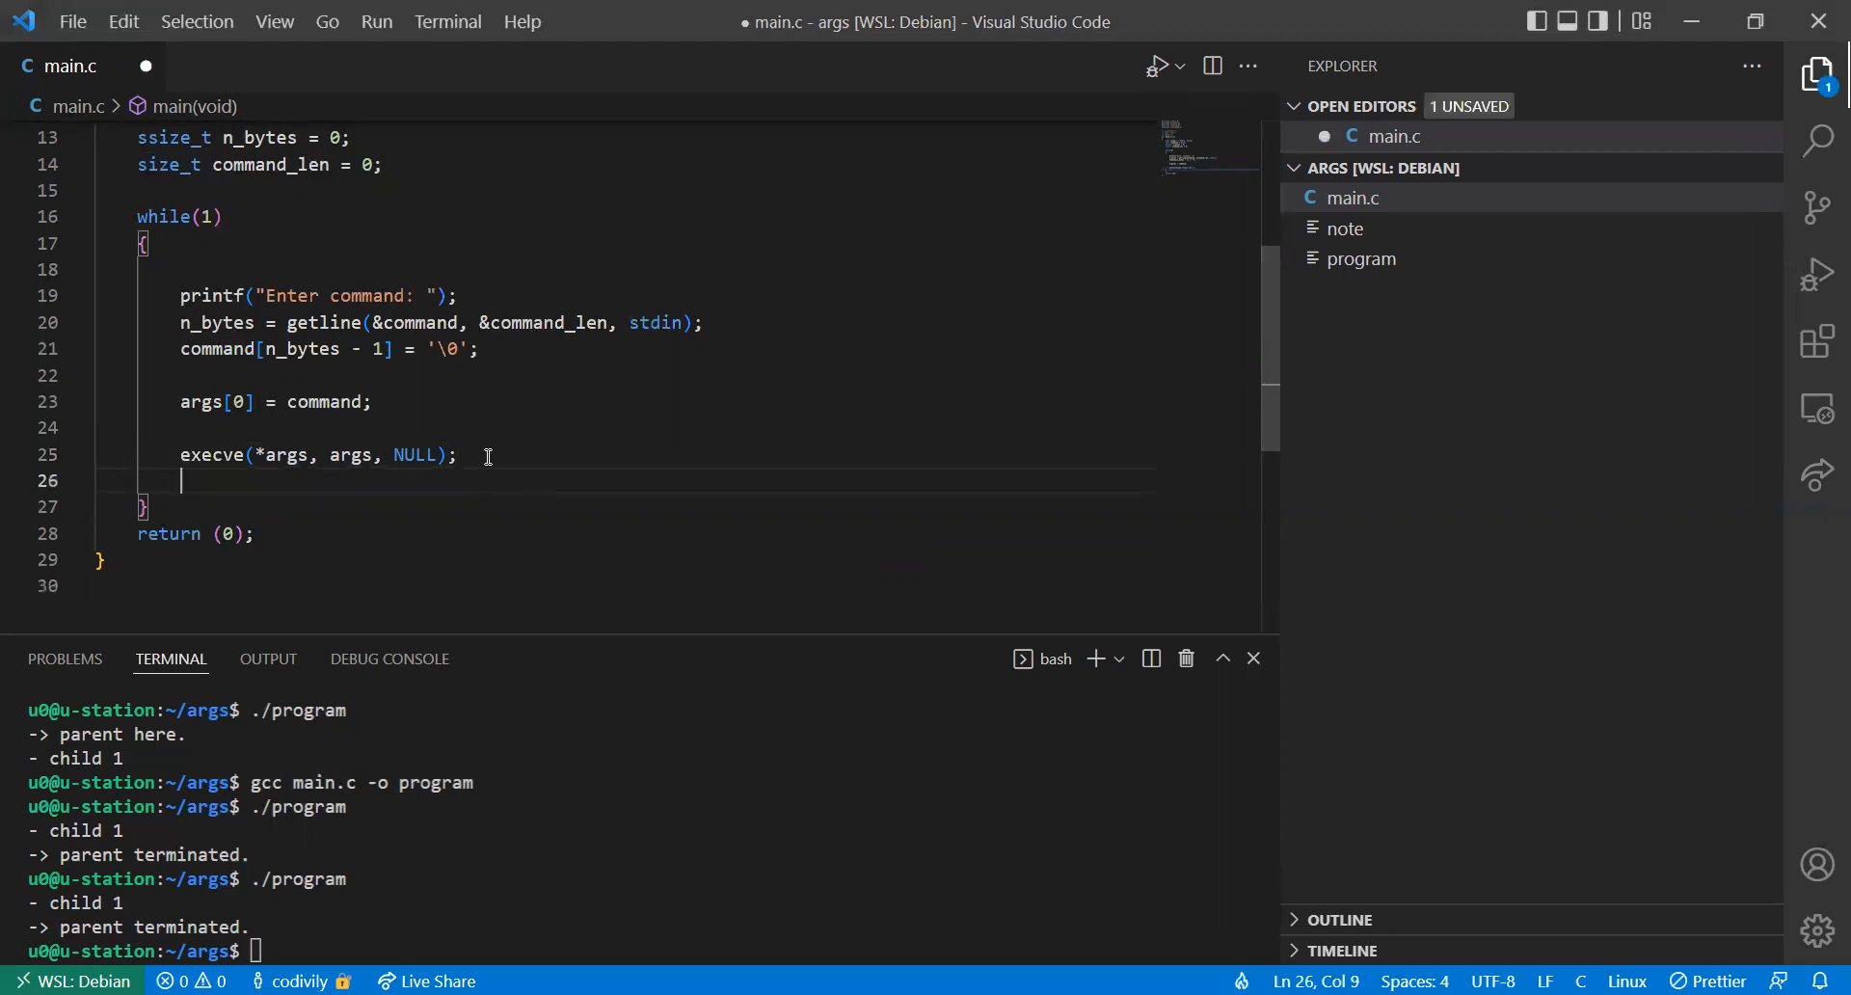
Save main.c and leave two blank lines after the execve call
key("ctrl+s")
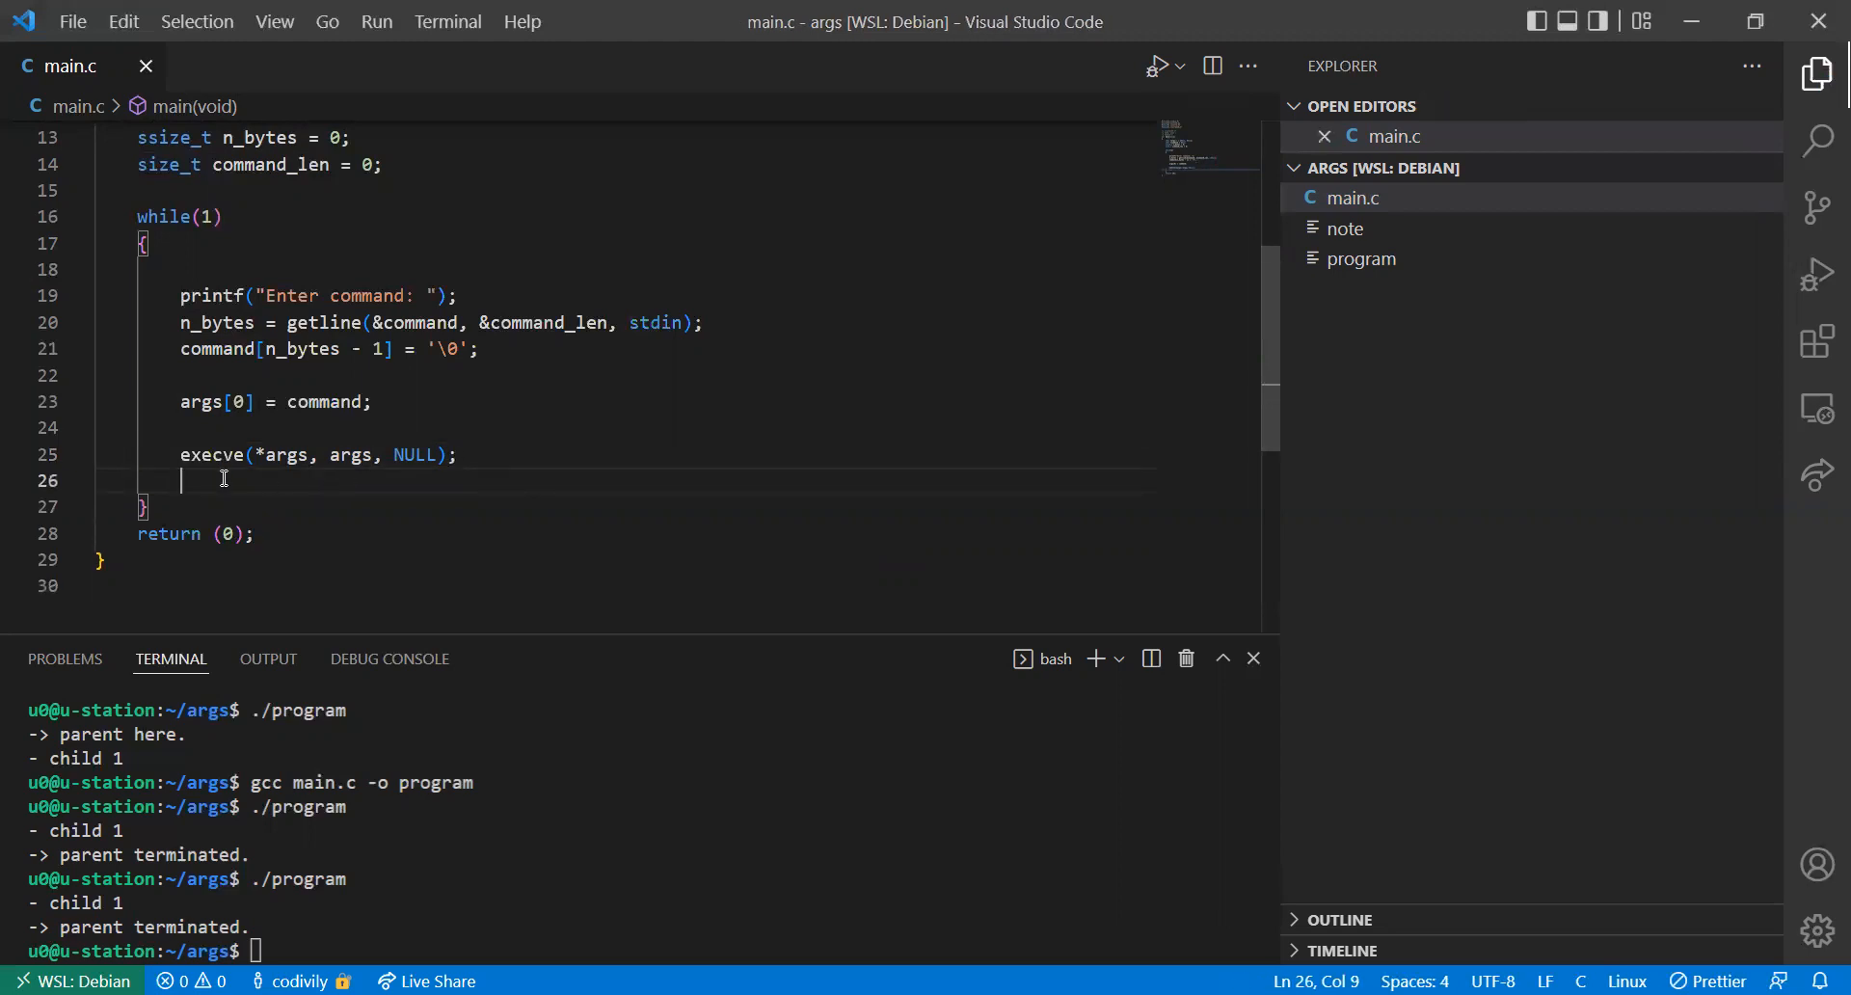
mouse_move(212, 455)
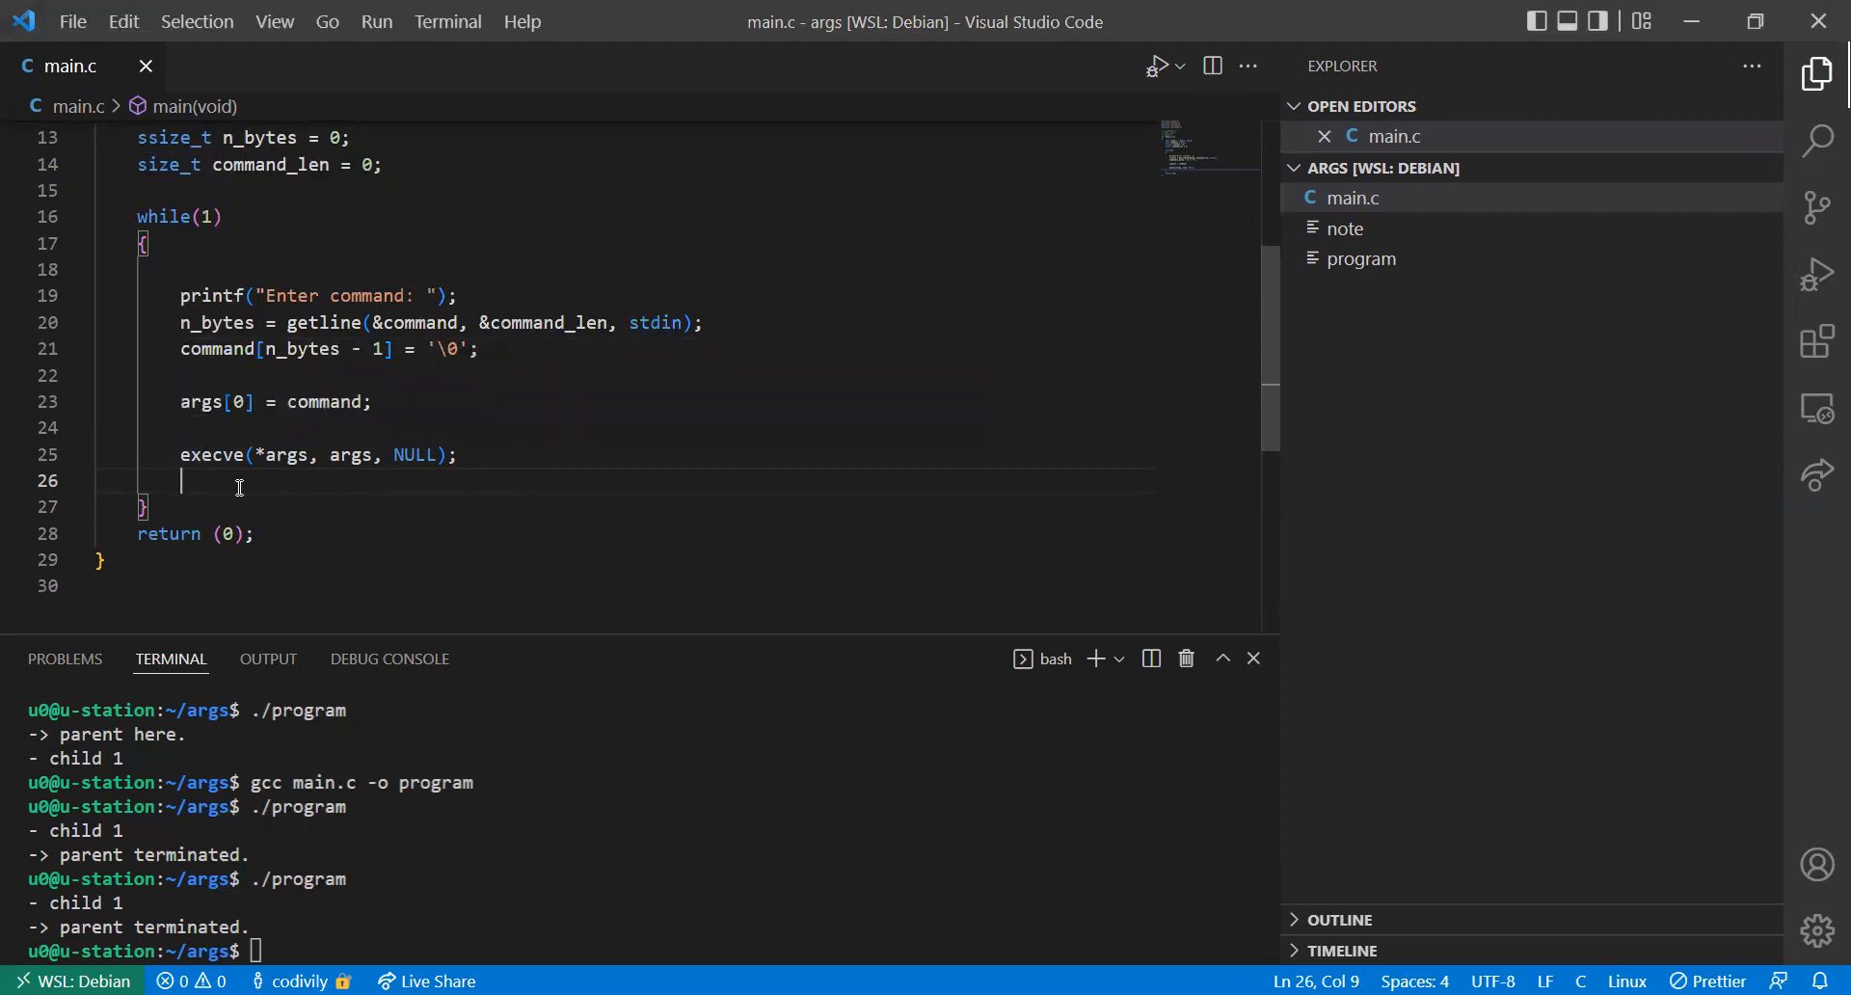
key("Enter")
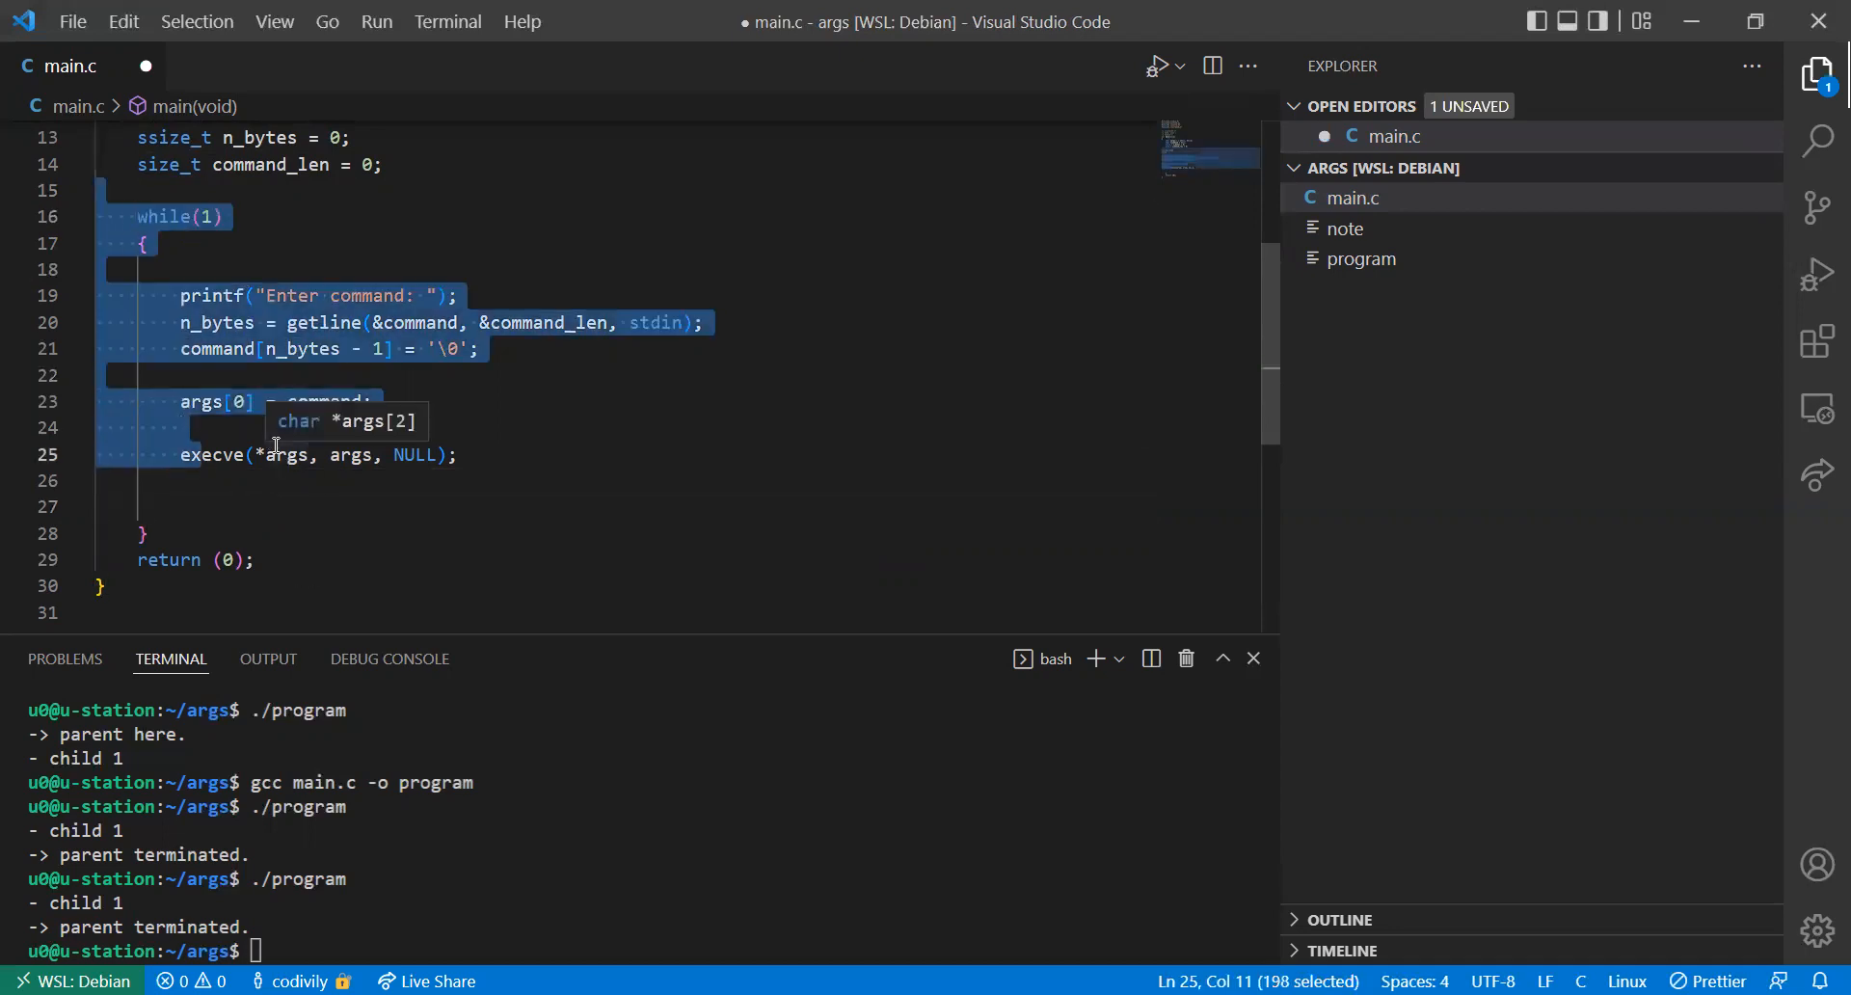
mouse_move(178, 478)
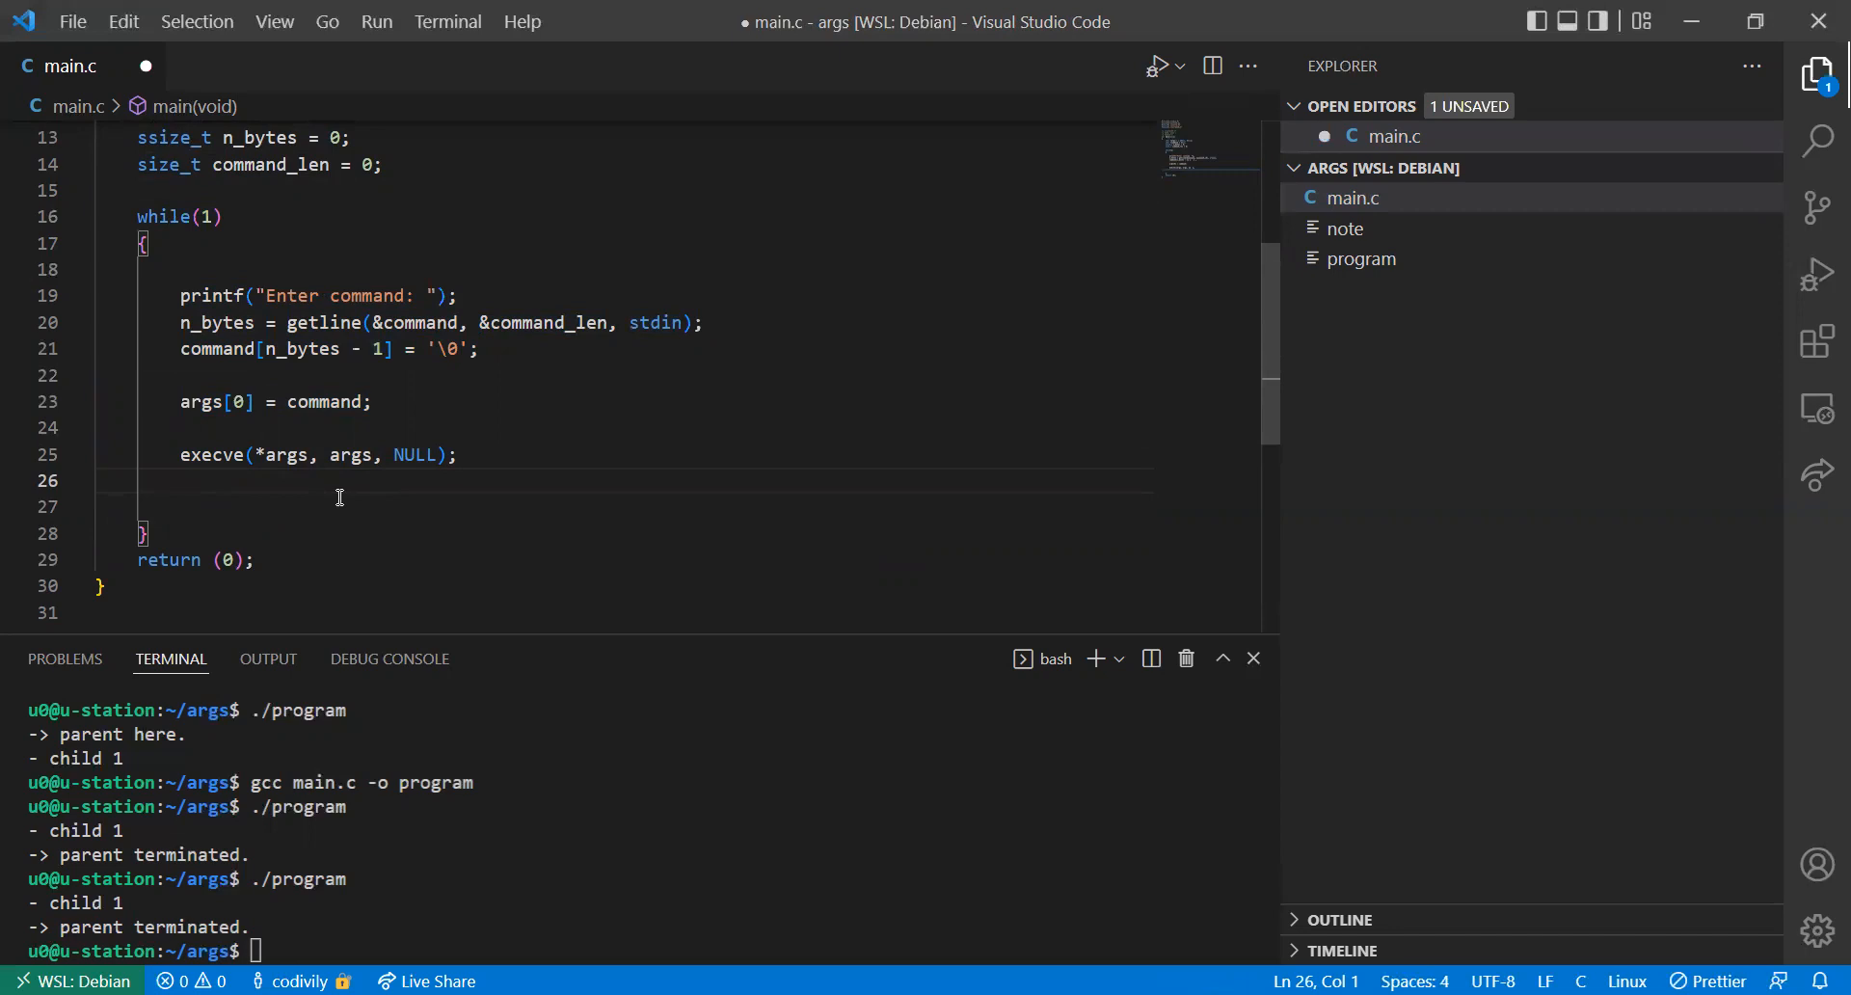
left_click(230, 480)
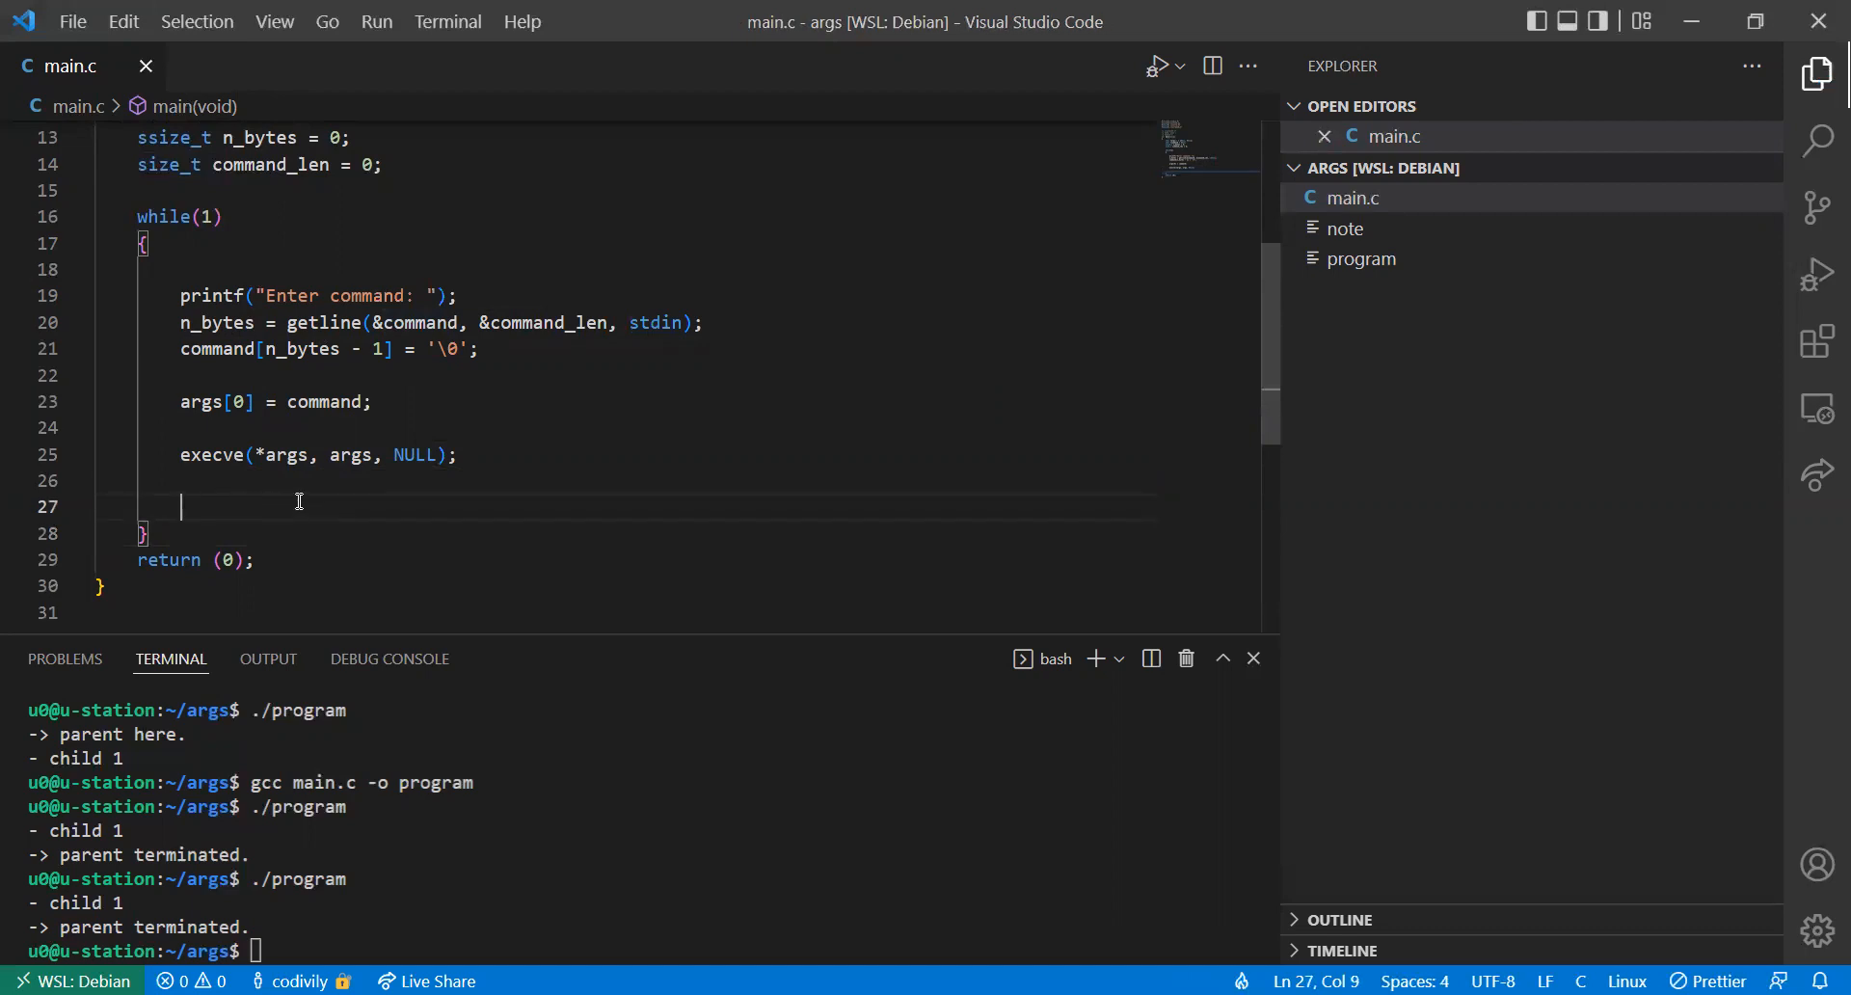
Compile main.c with gcc into a binary and run it from the terminal
type("gcc main.c -o program")
type("clea")
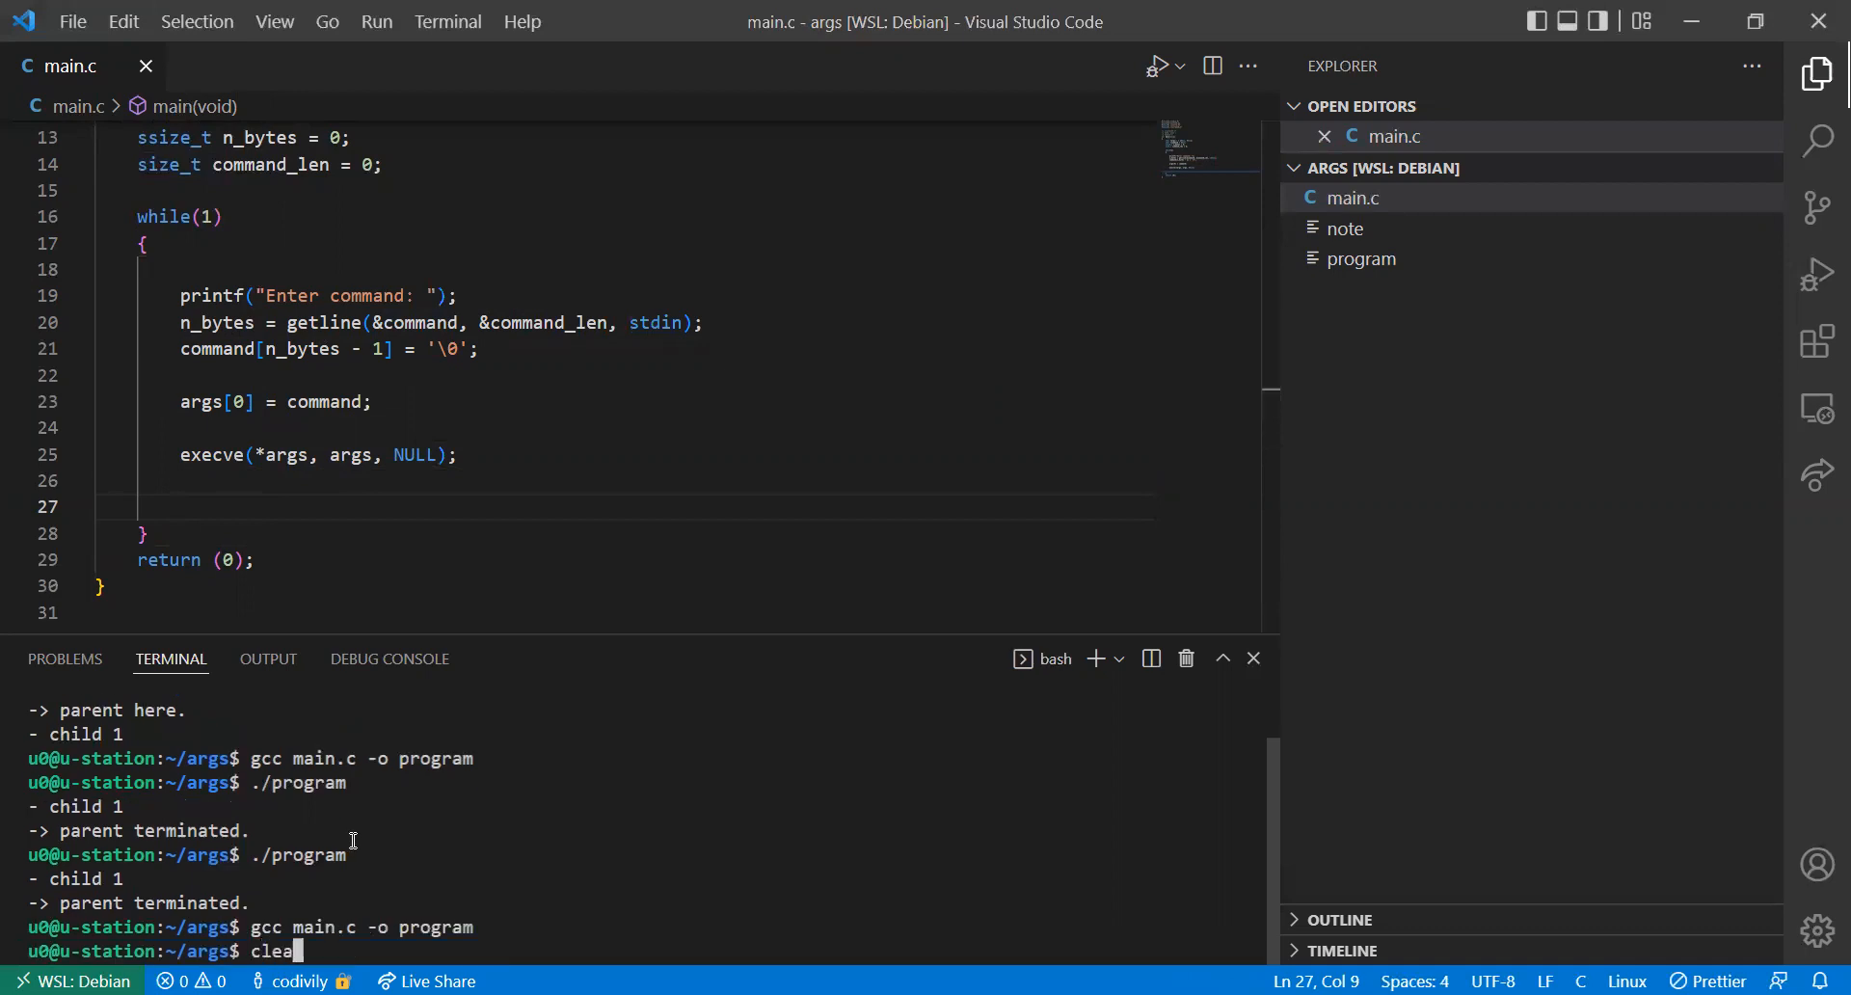
type("gcc main.c -o shell")
key("Enter")
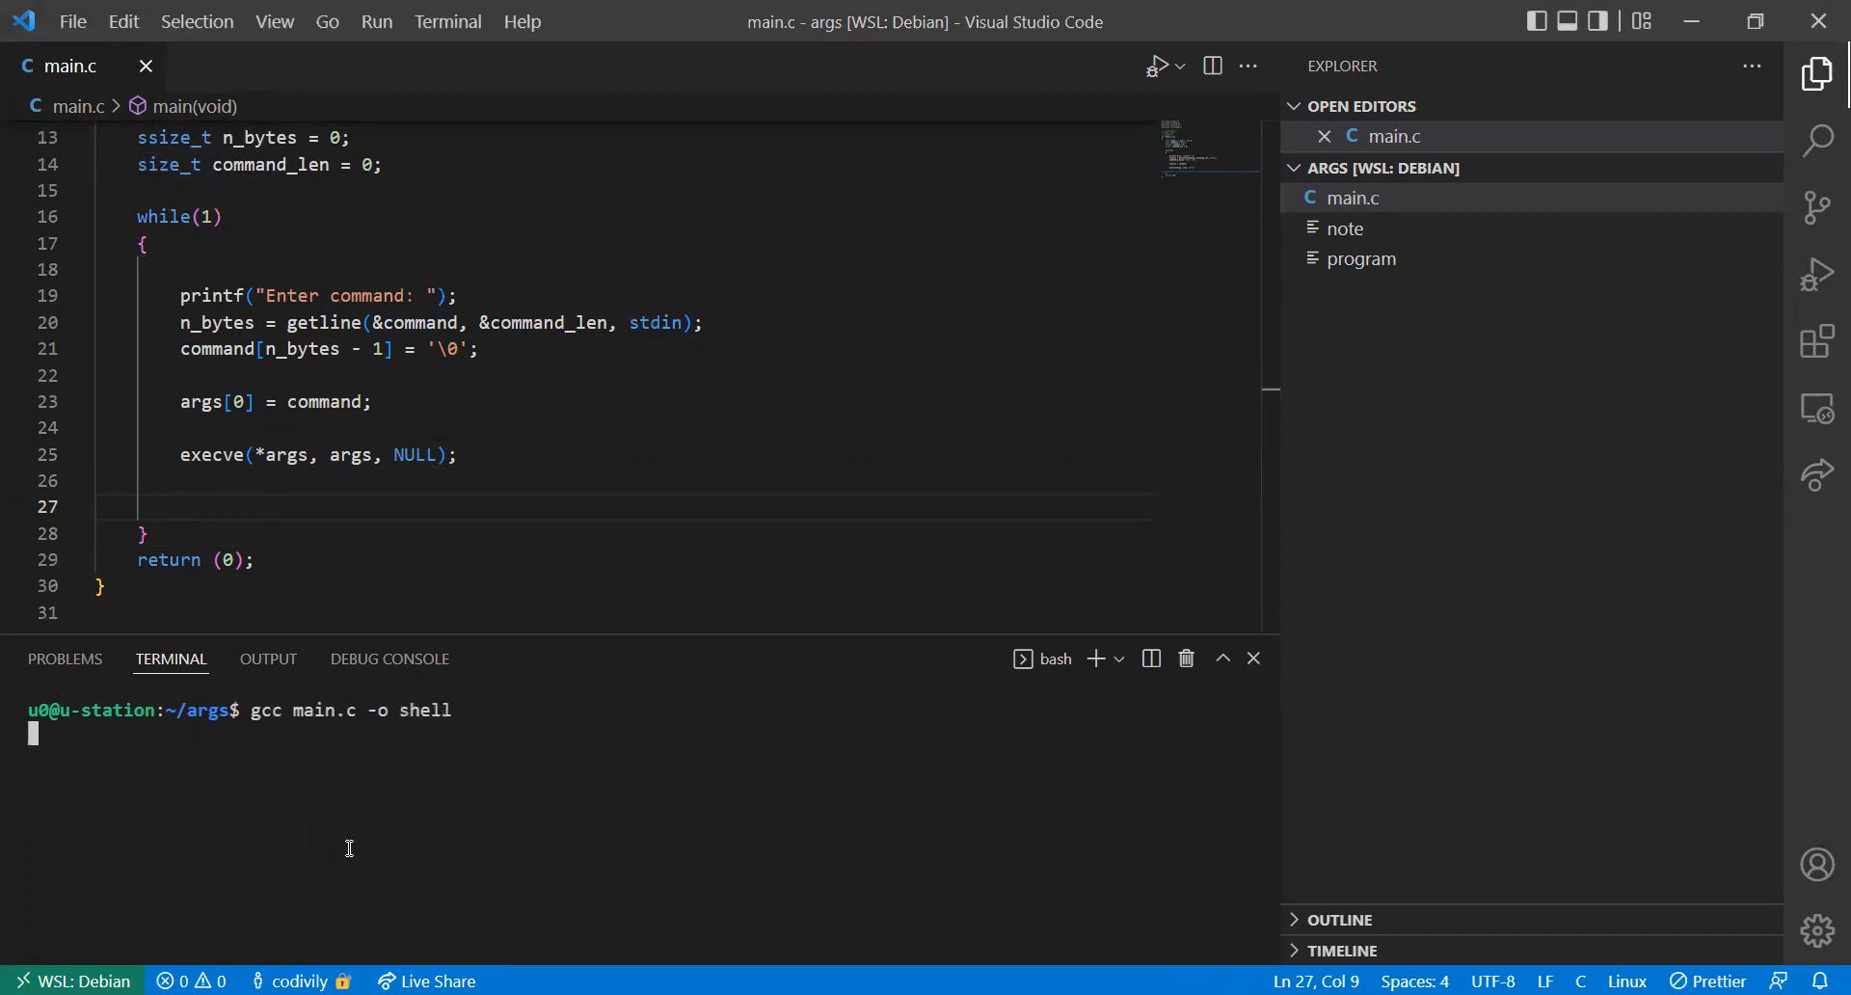
type("./shell")
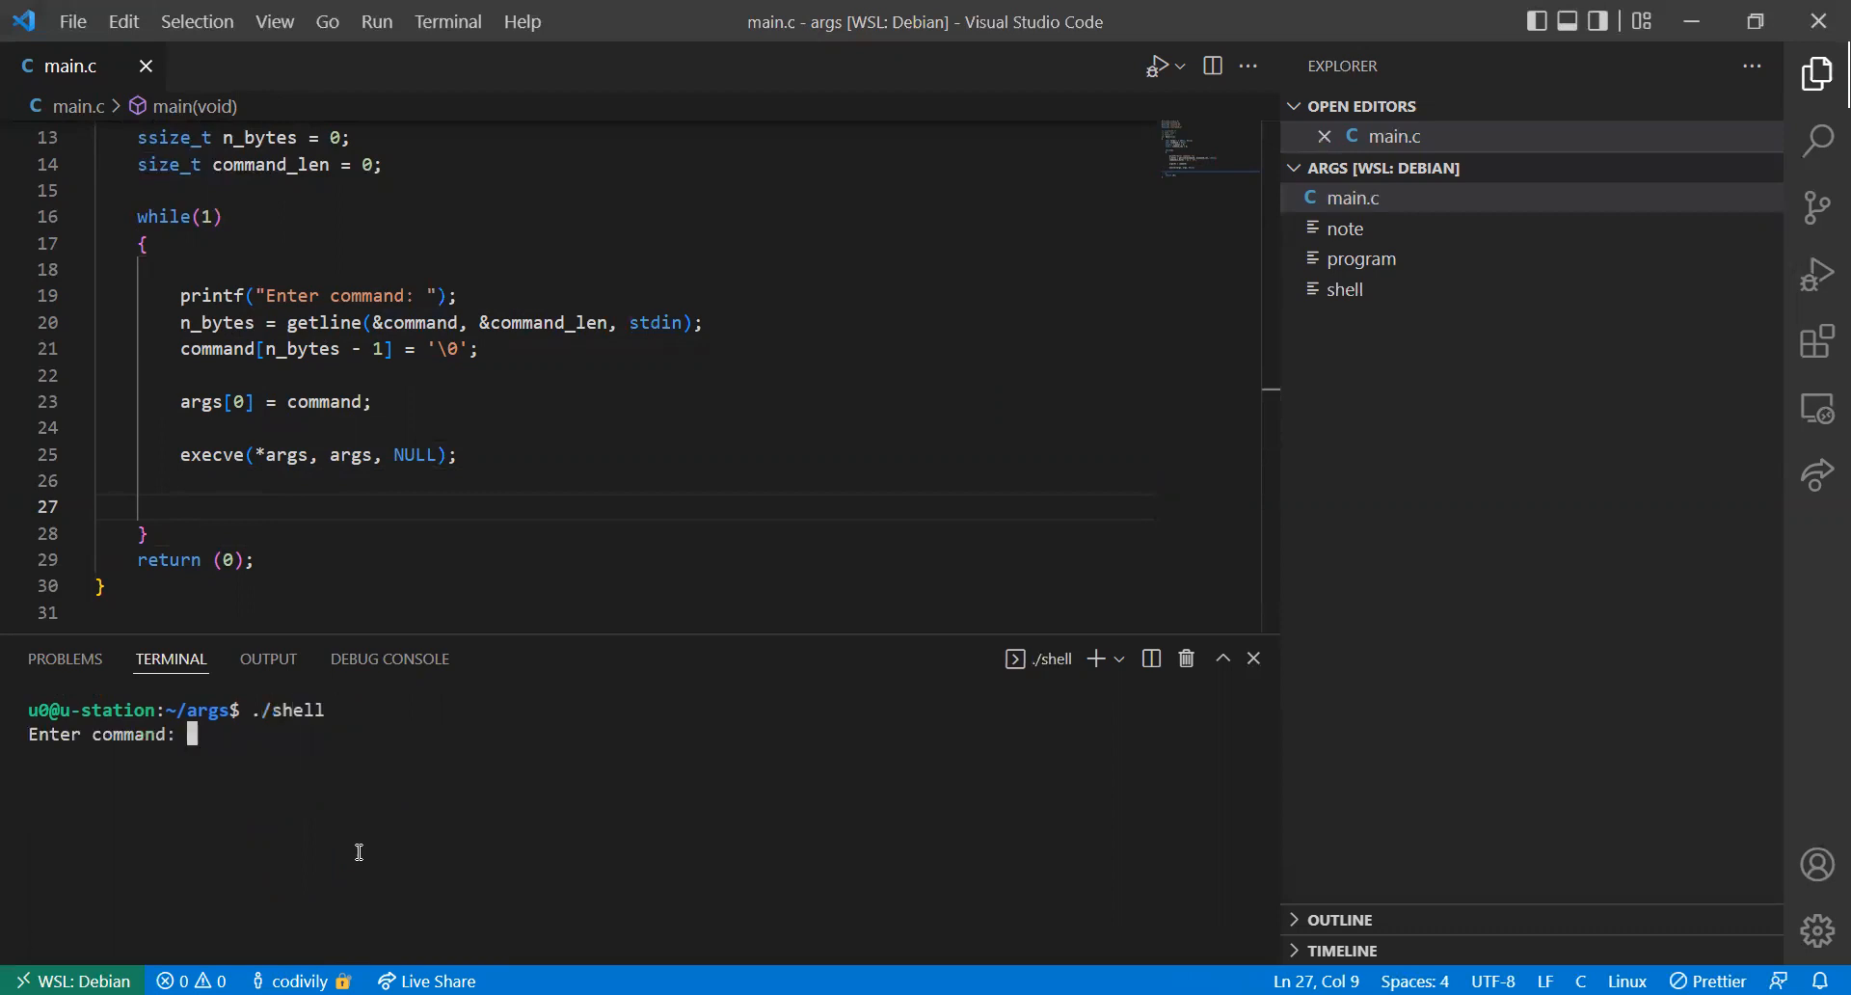
mouse_move(89, 744)
type("iwerk")
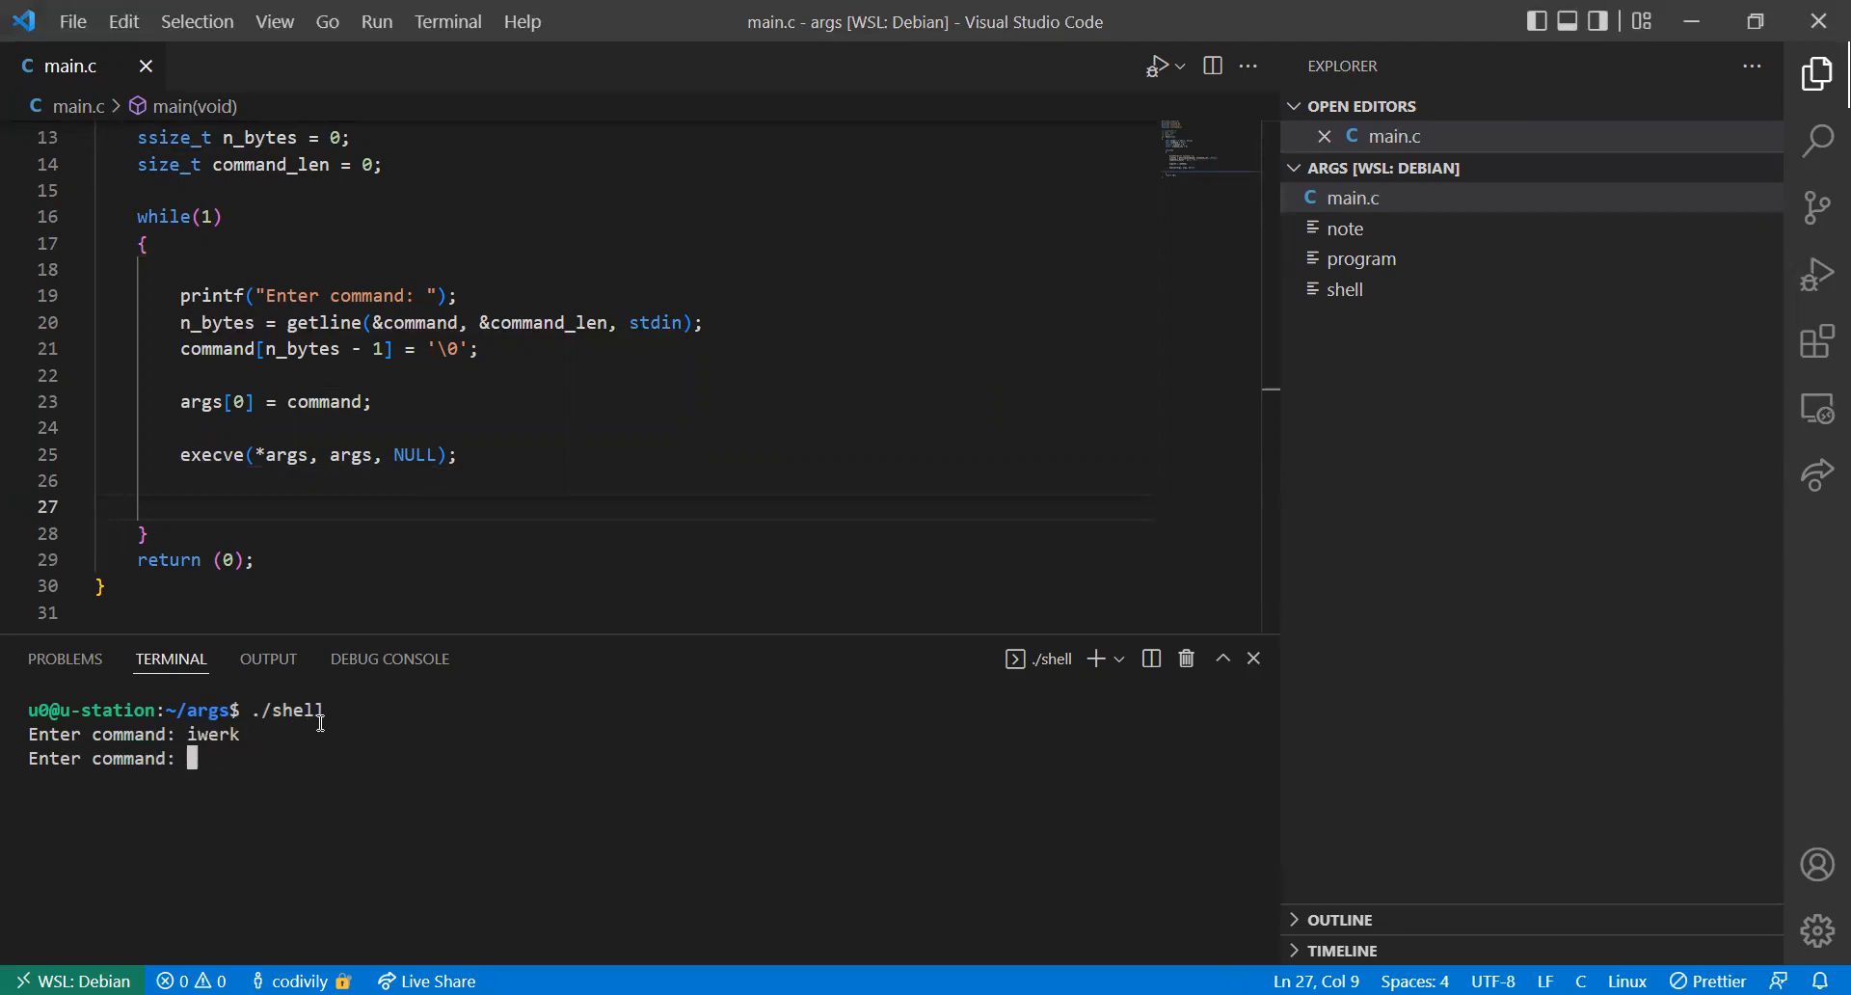
mouse_move(216, 732)
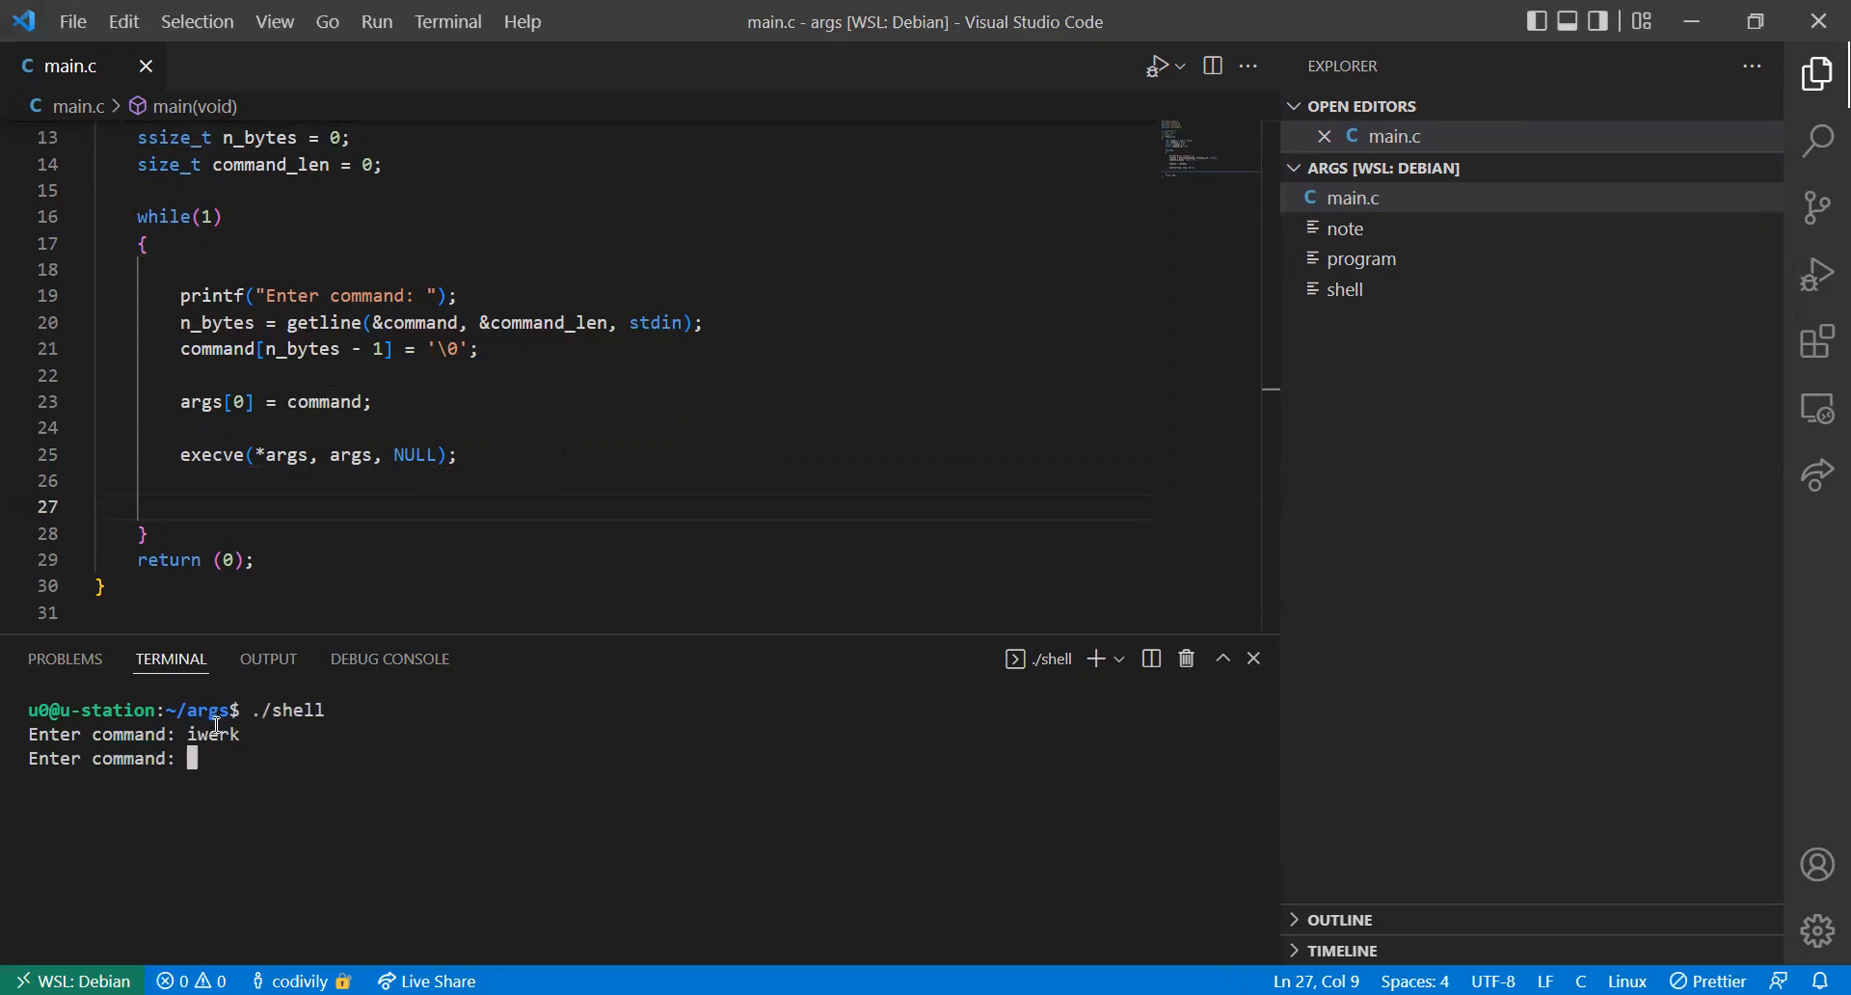
Enter /bin/ls at the shell prompt to list the folder
type("/bin/")
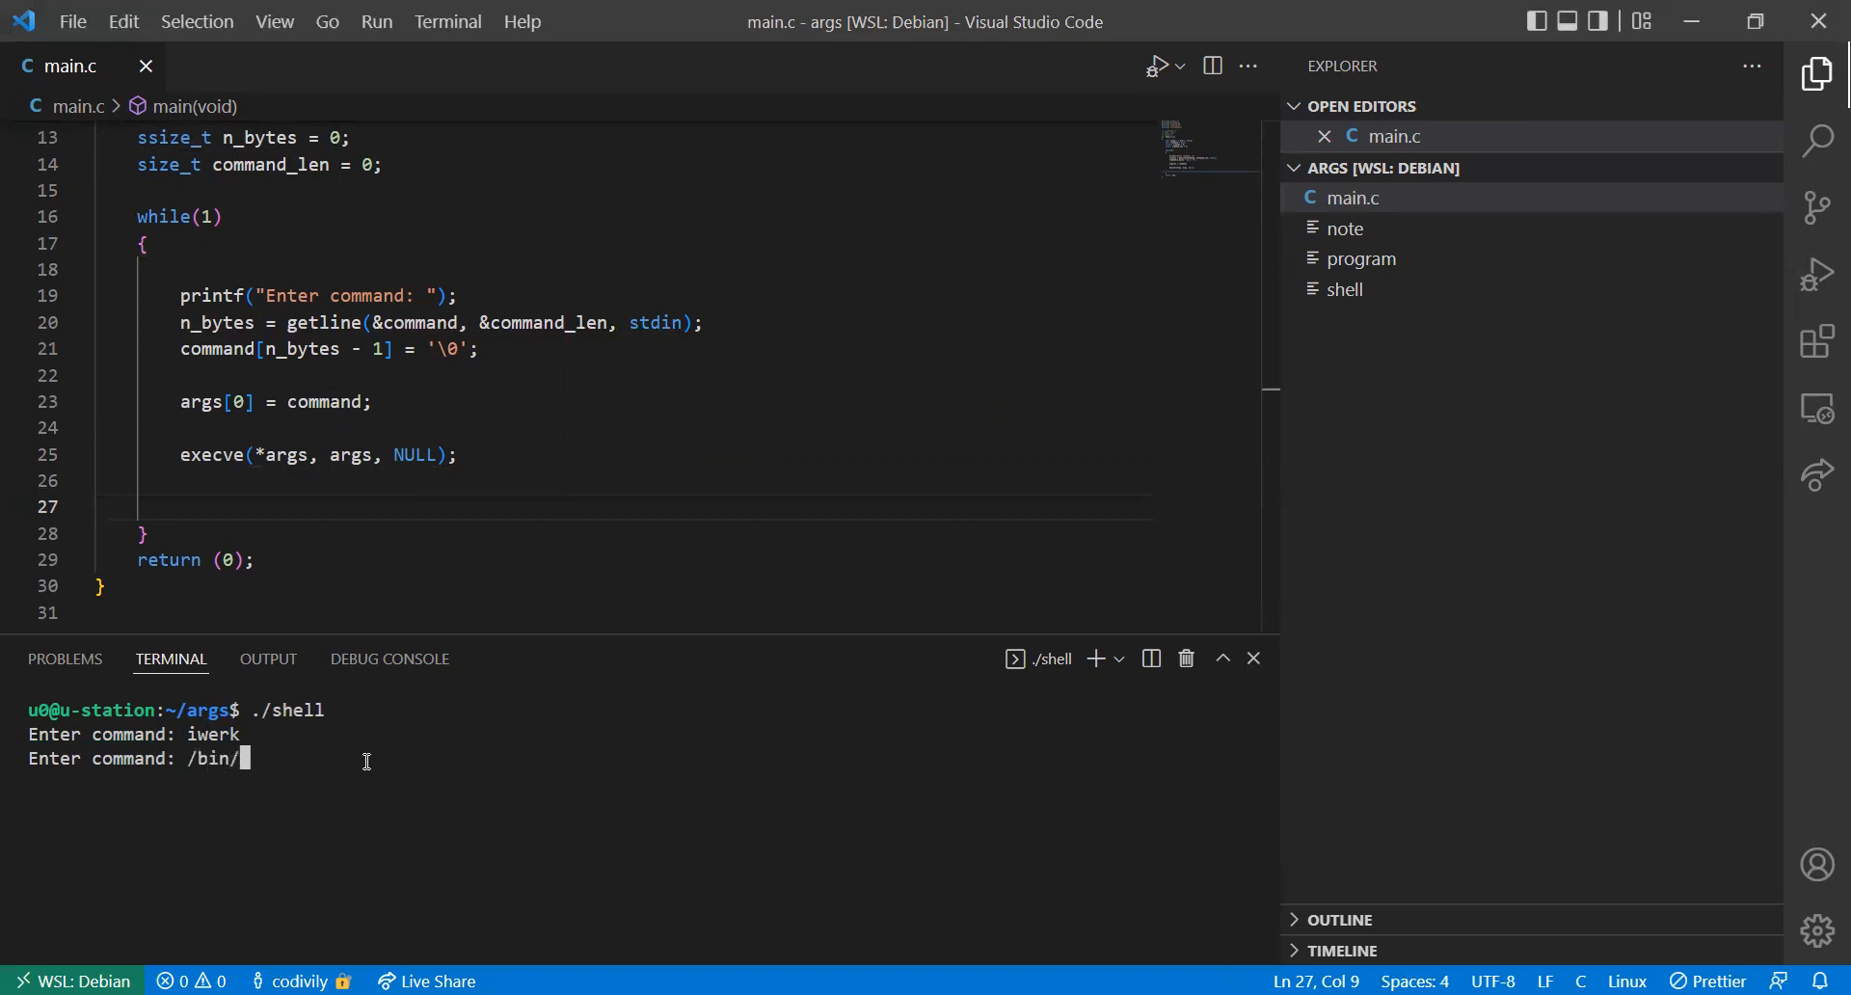
type("ls")
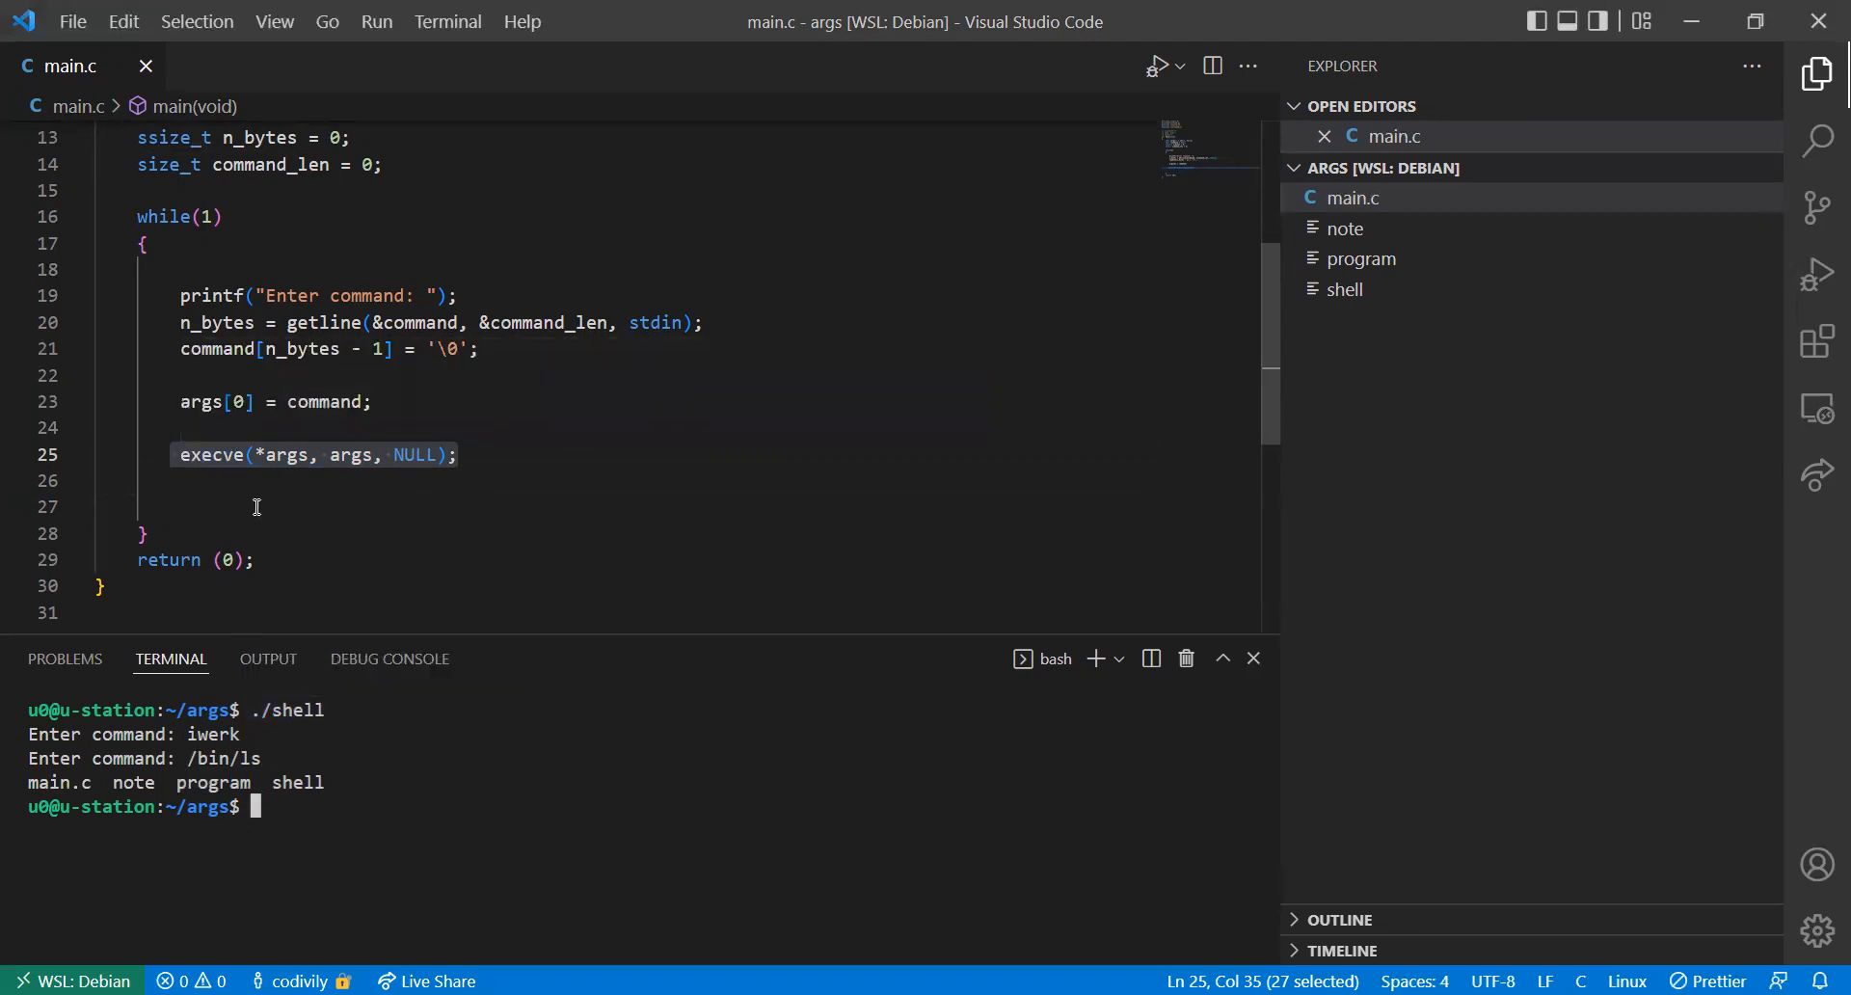
left_click(264, 480)
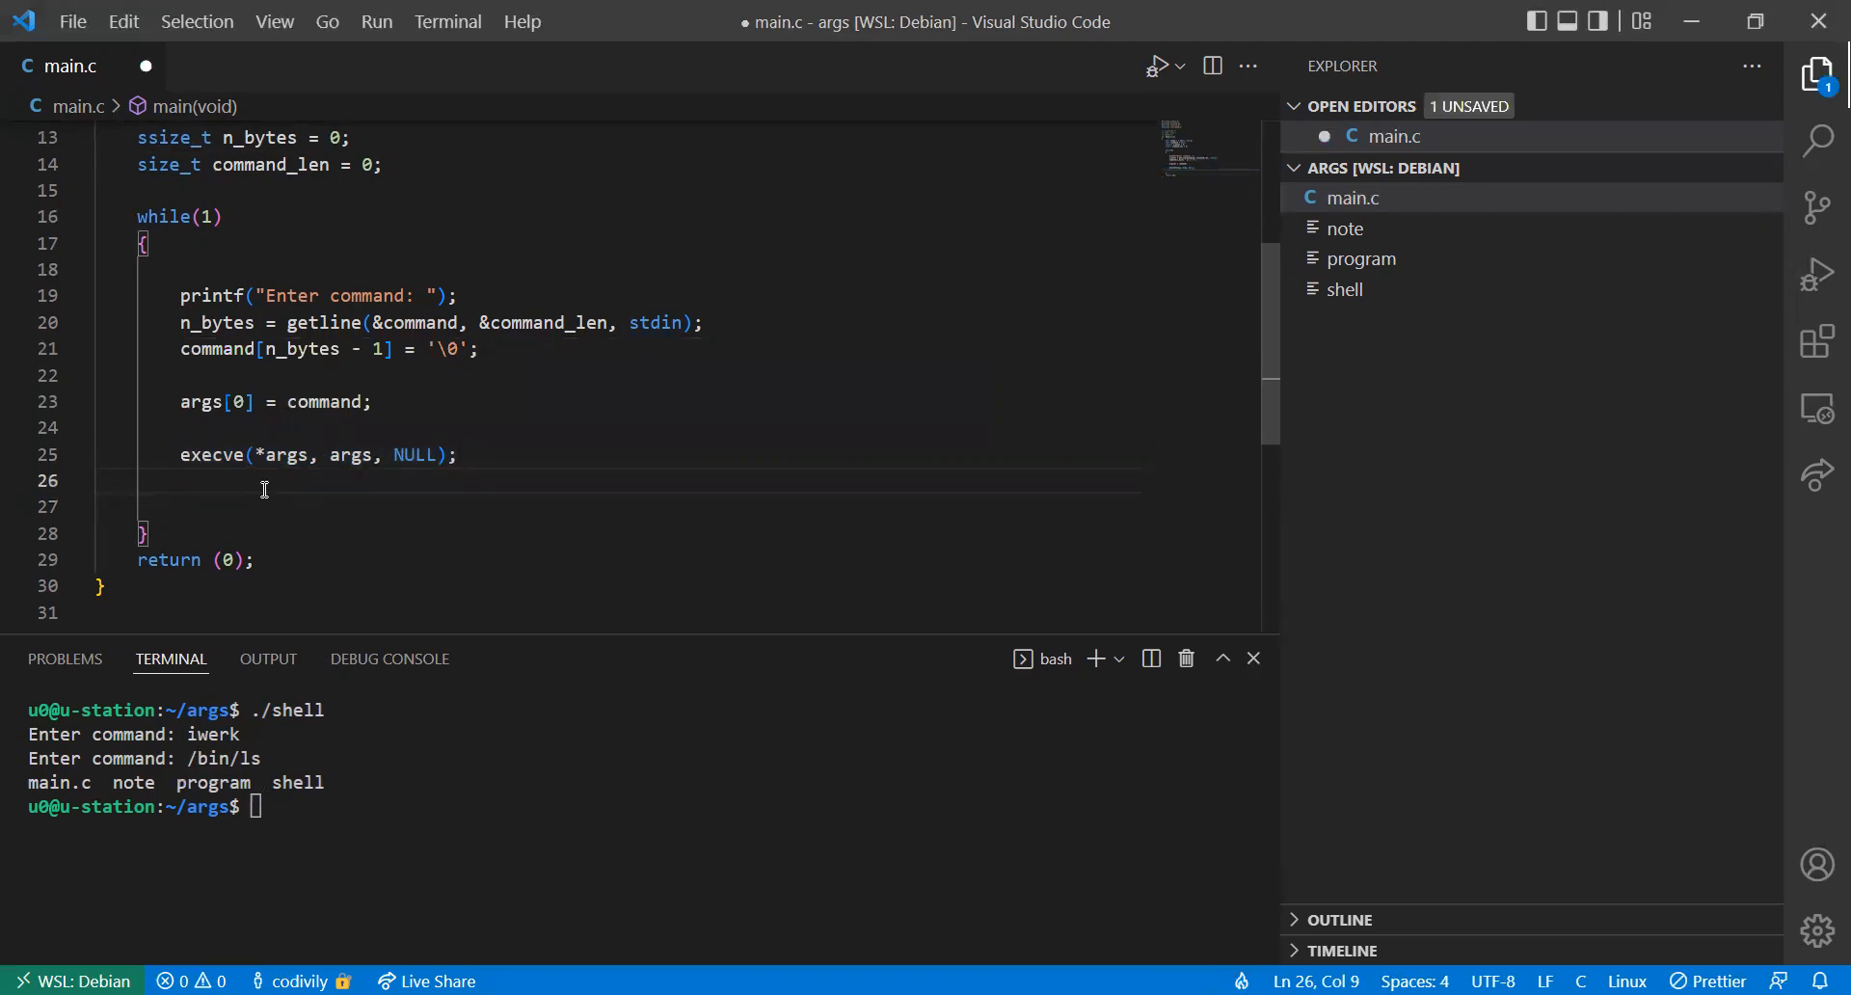
key("Ctrl+s")
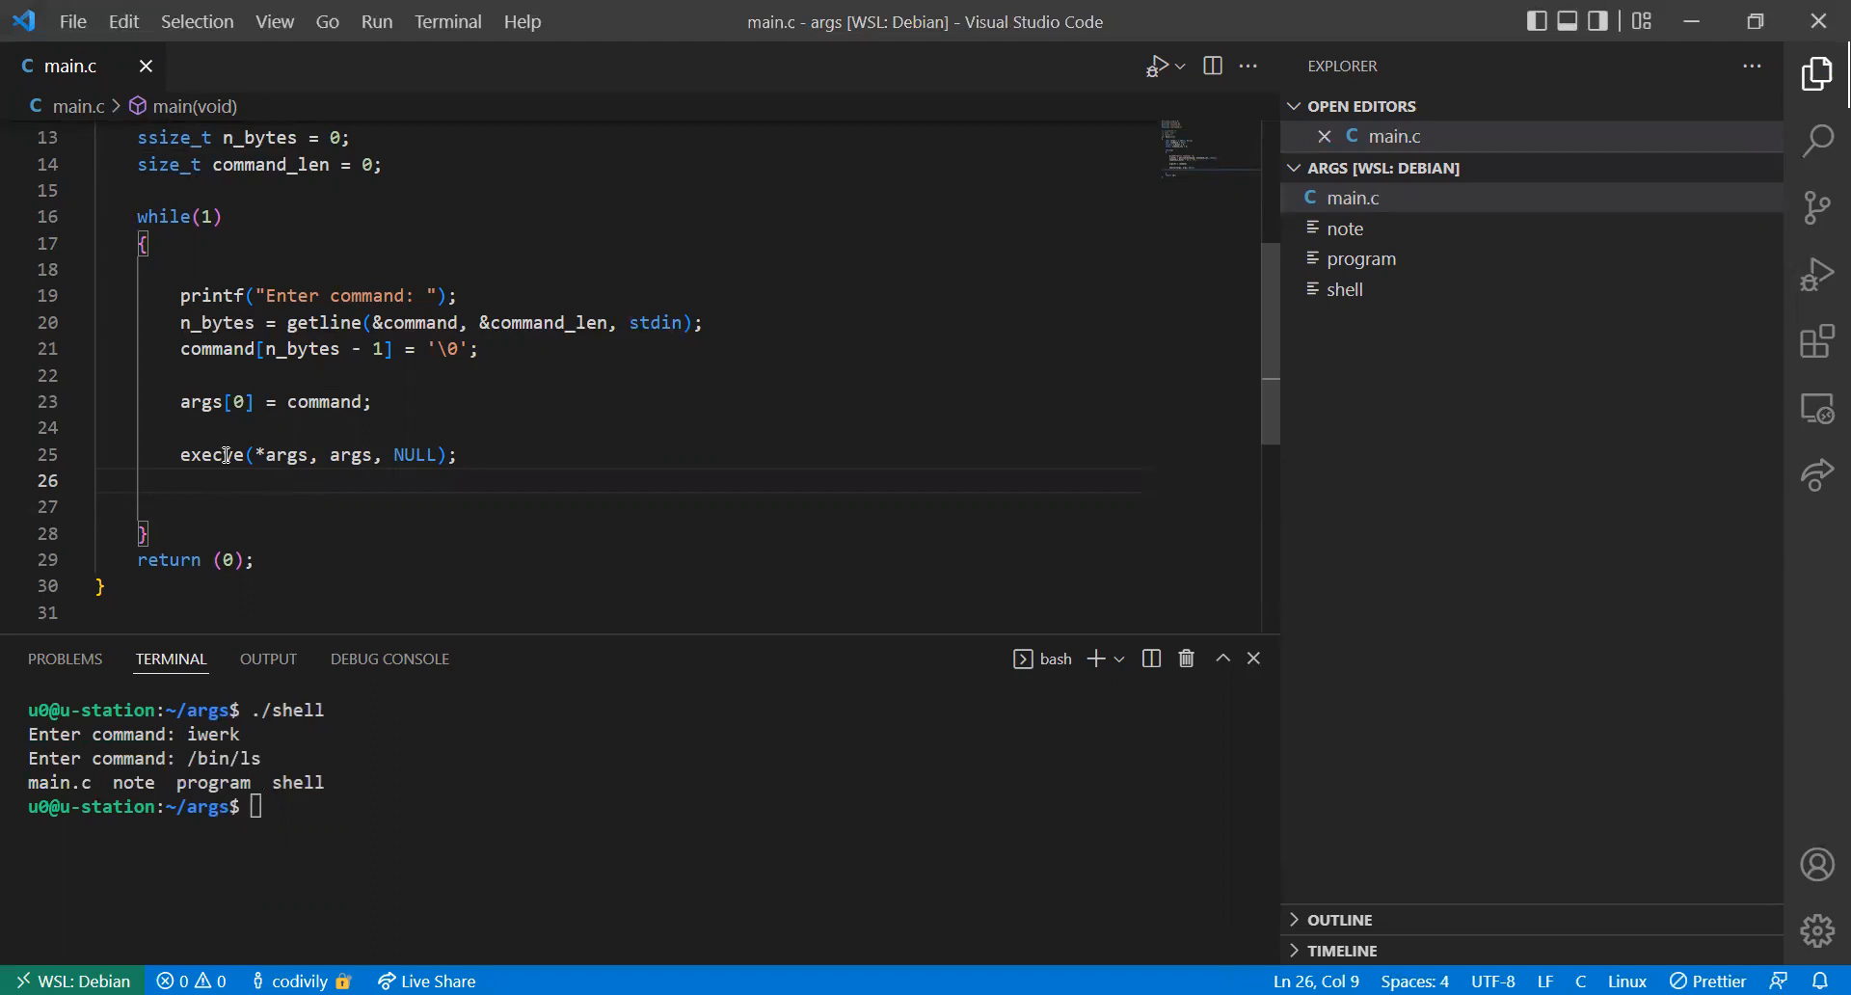
left_click_drag(178, 455, 367, 455)
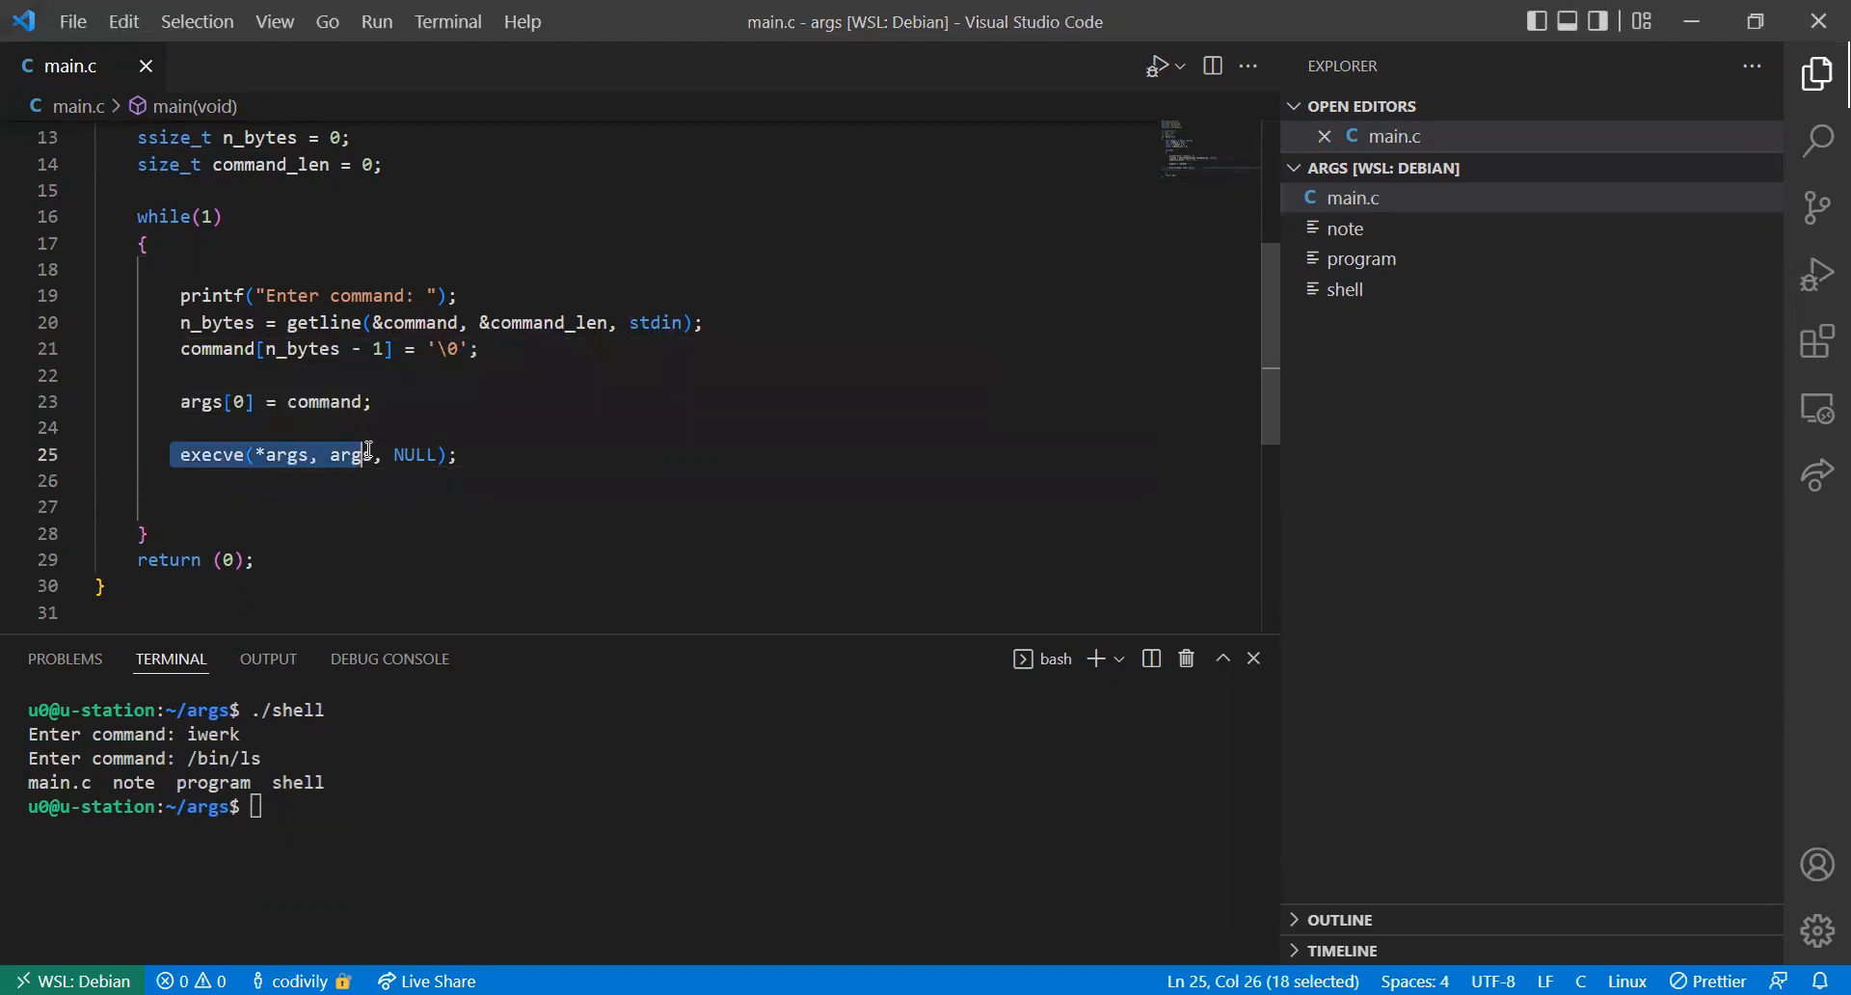
left_click_drag(367, 455, 457, 455)
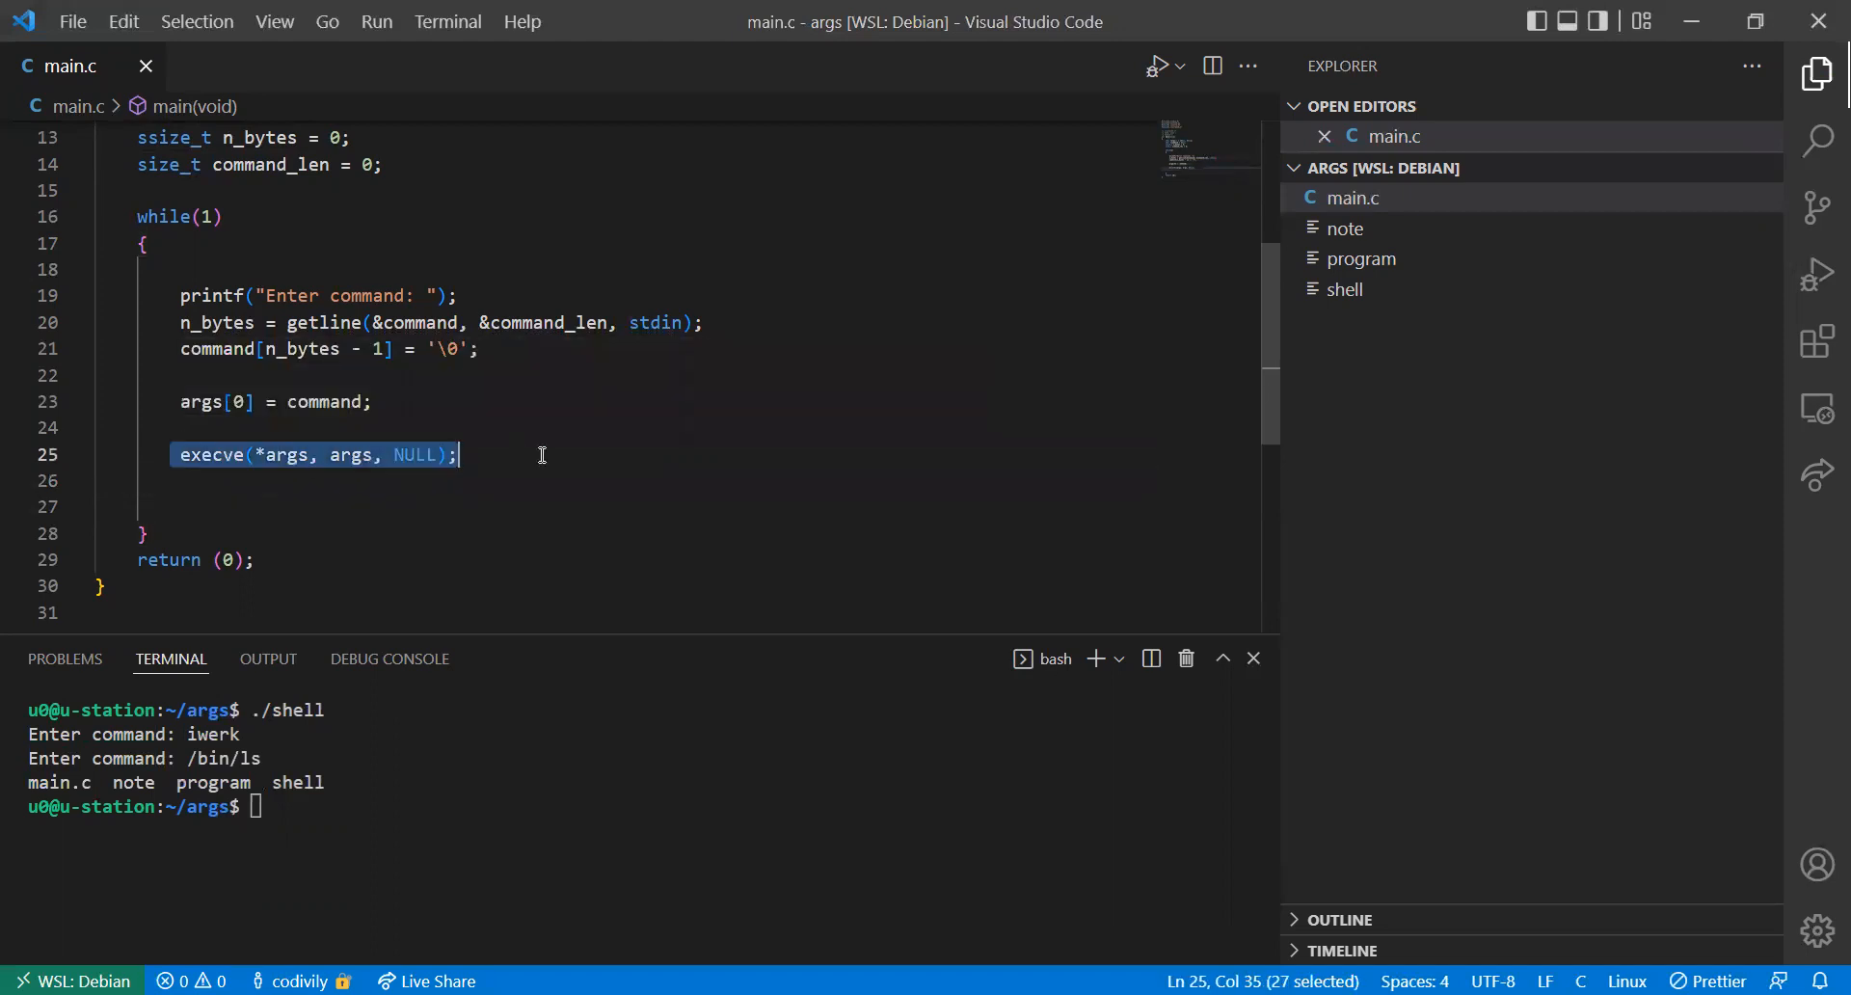
mouse_move(505, 453)
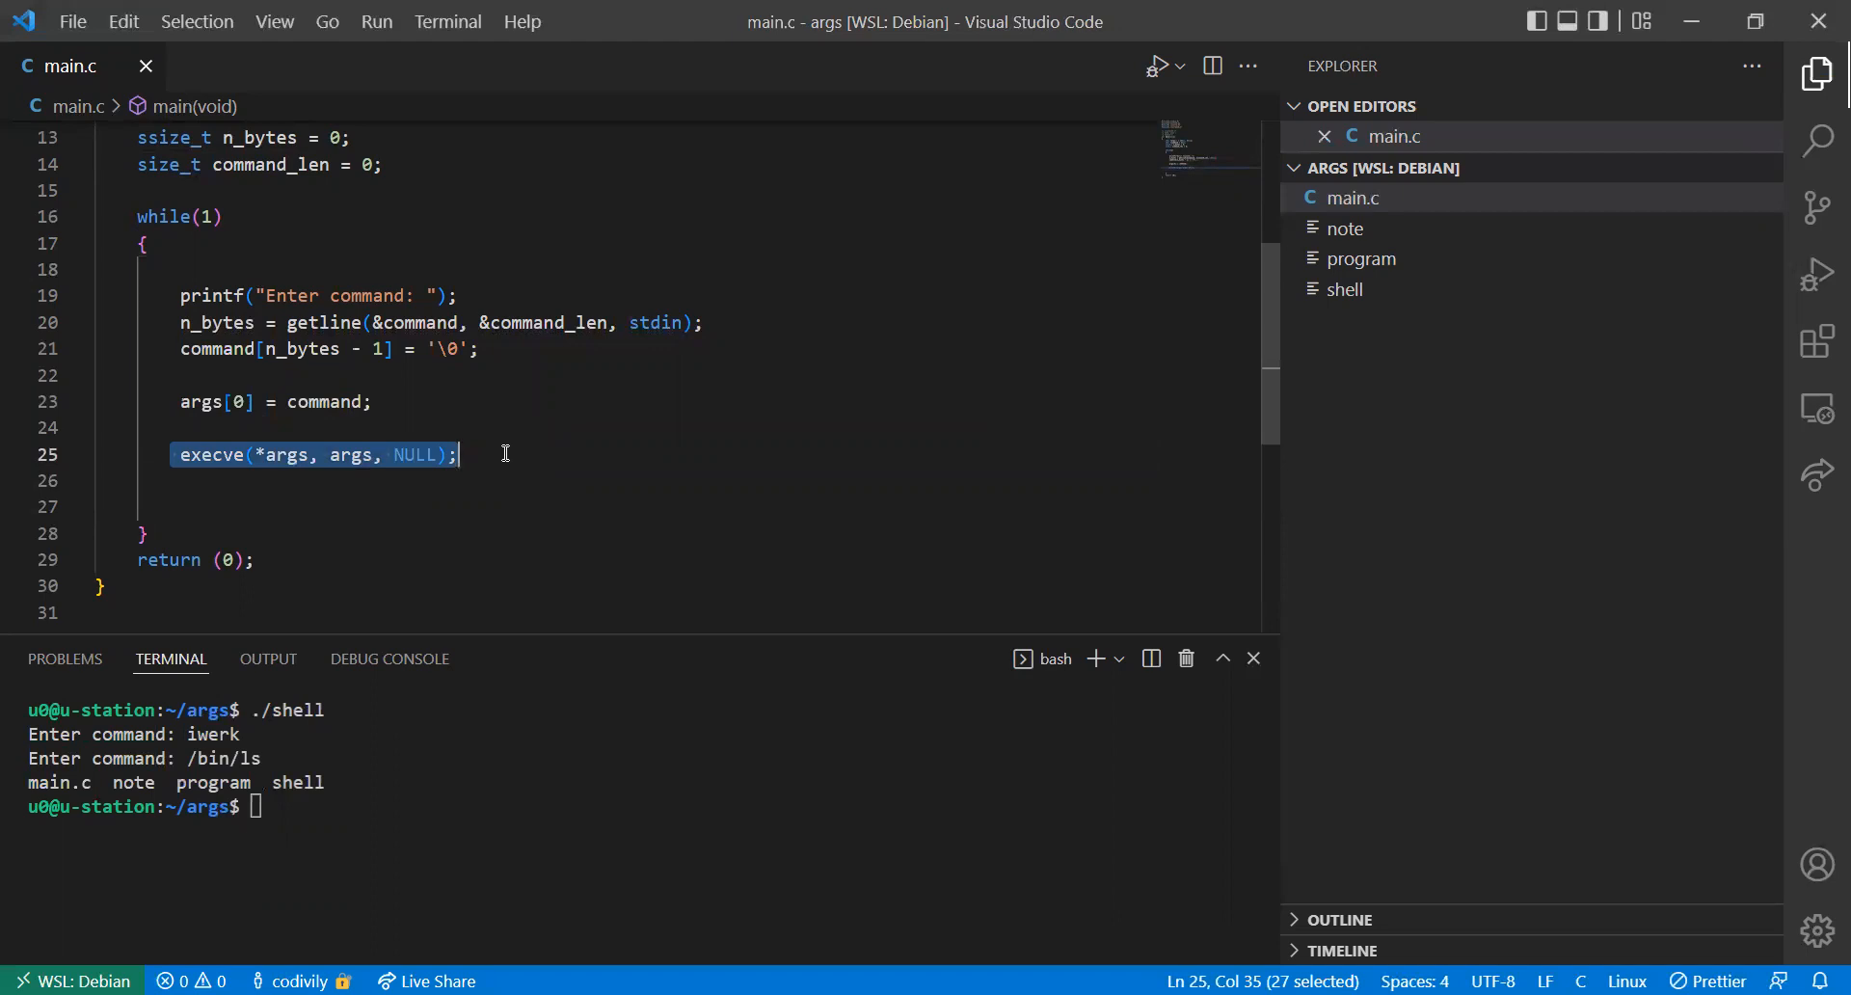
mouse_move(327, 460)
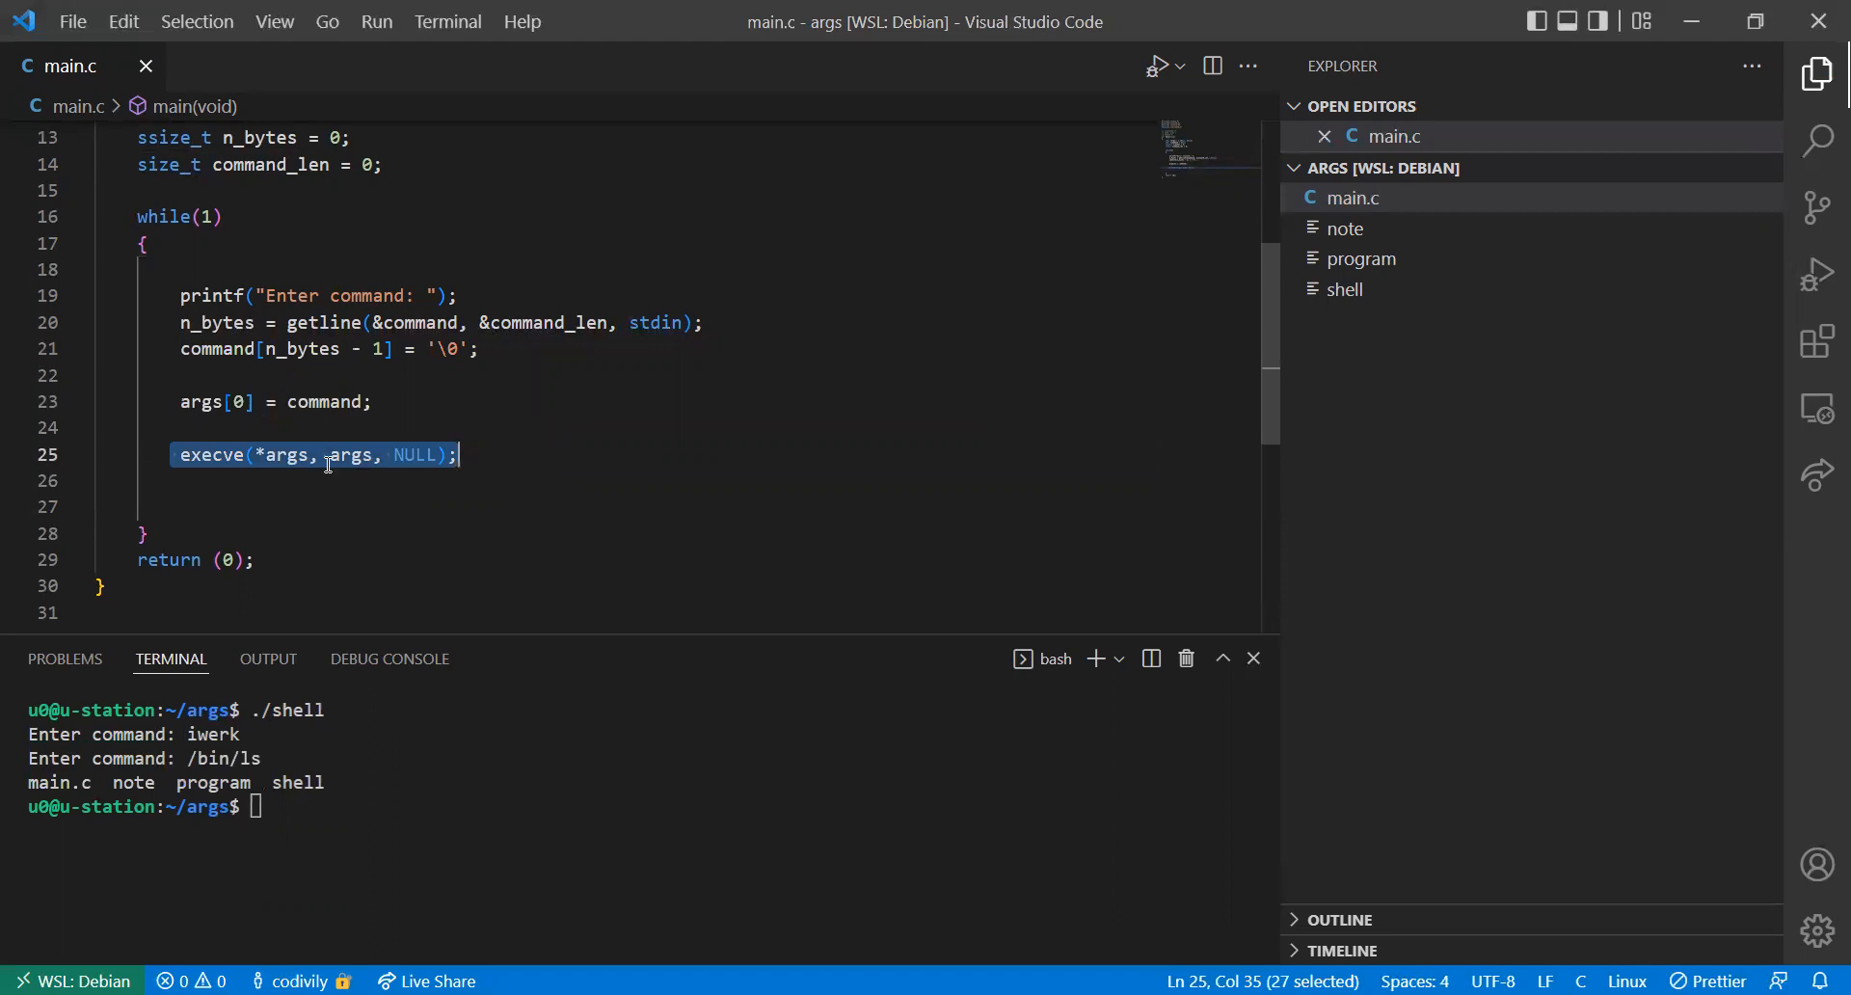
mouse_move(211, 453)
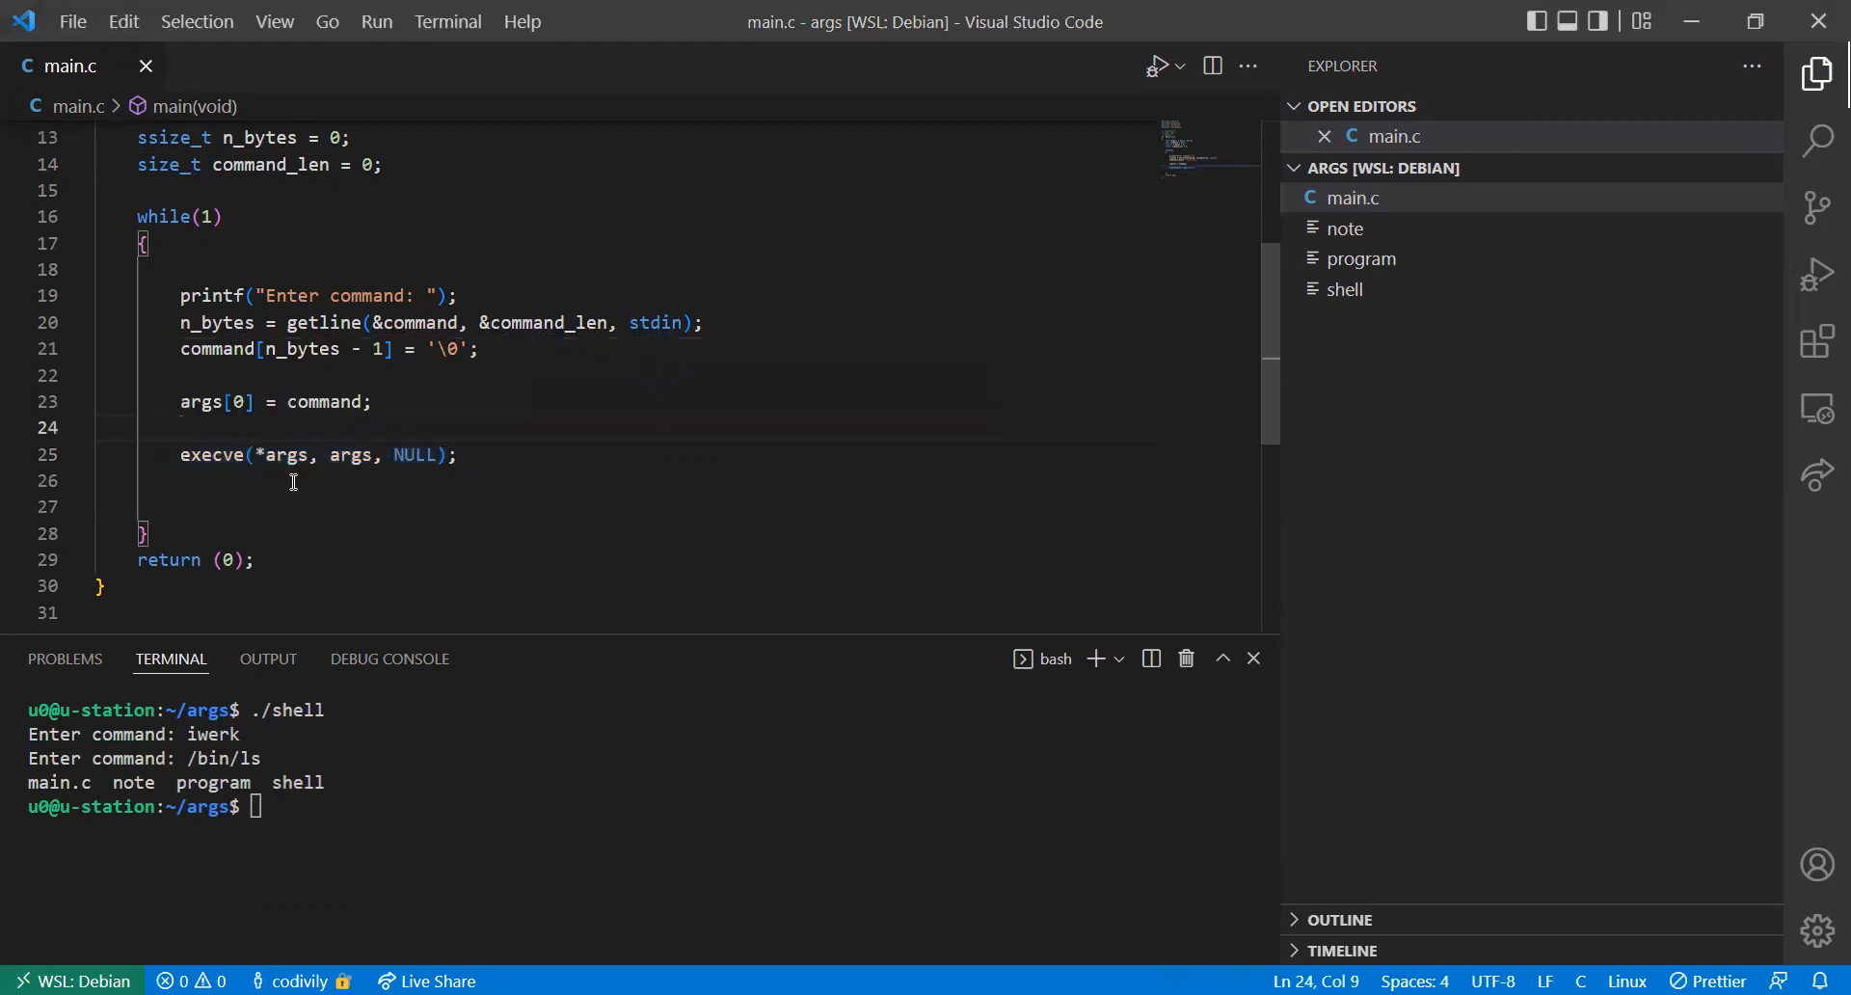
Wrap execve in if (fork() == 0) and add else wait(NULL) for the parent
key("Enter")
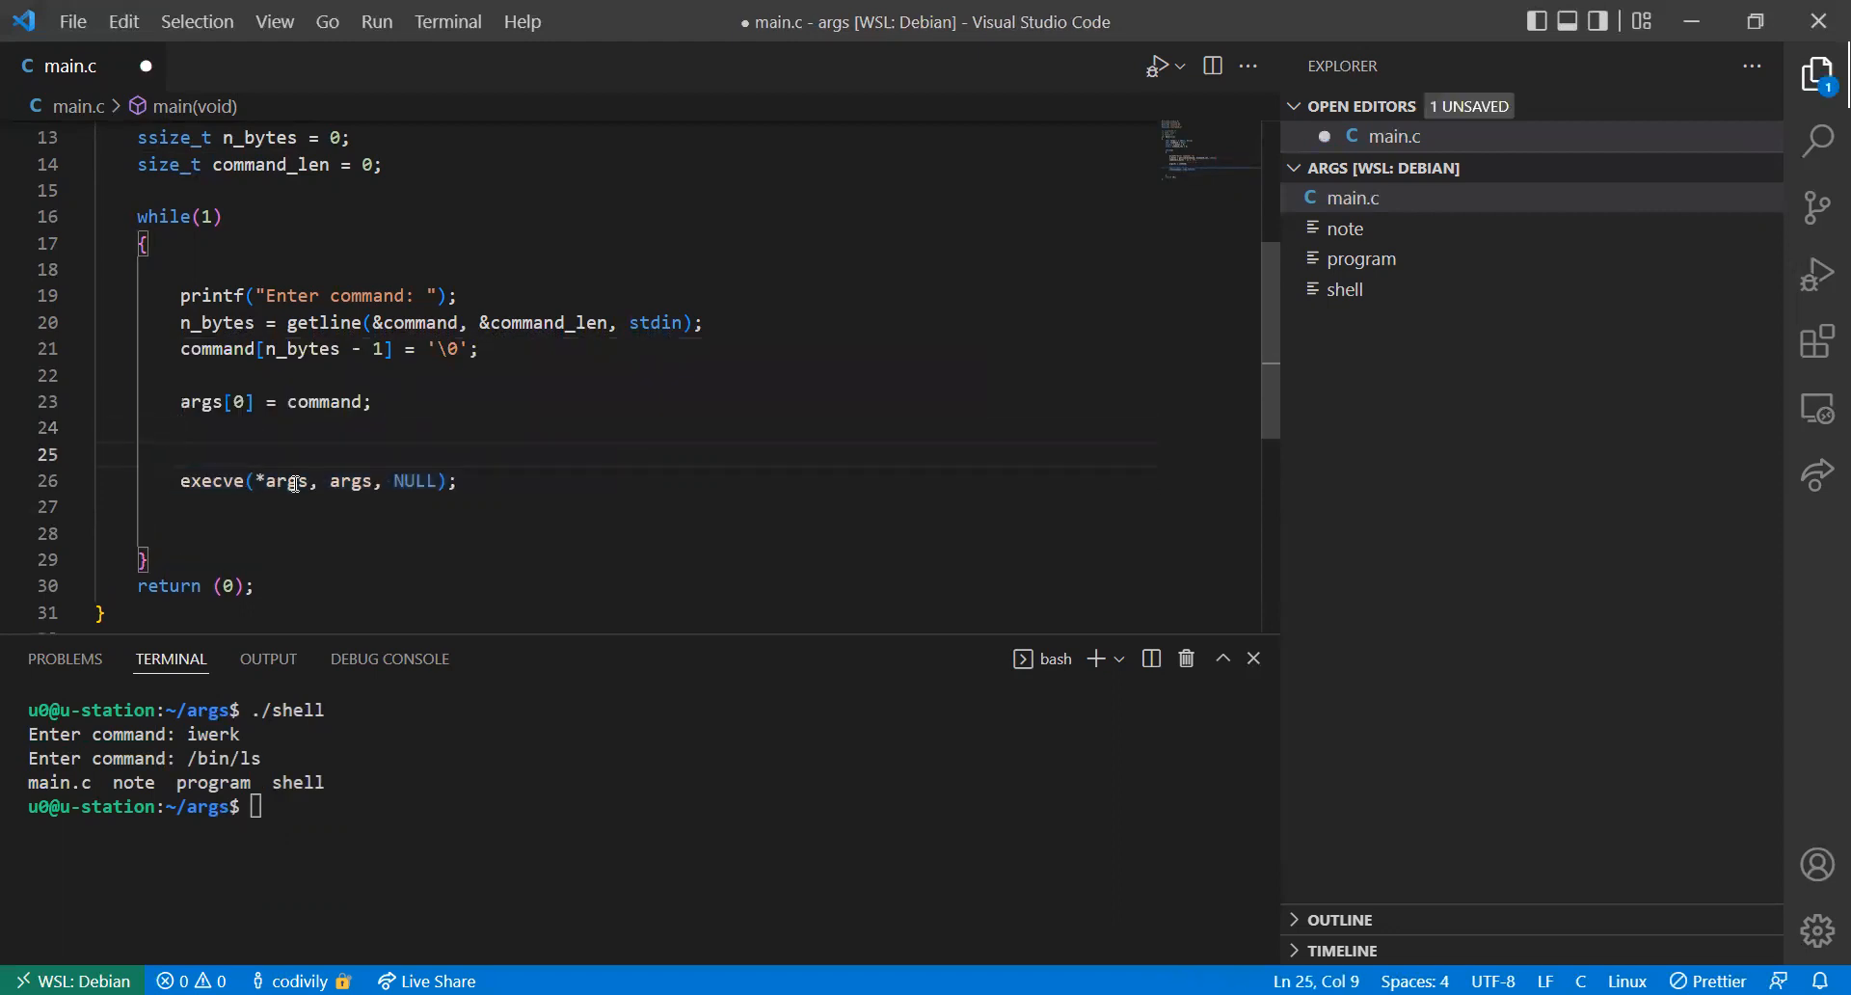
type("if (fork(")
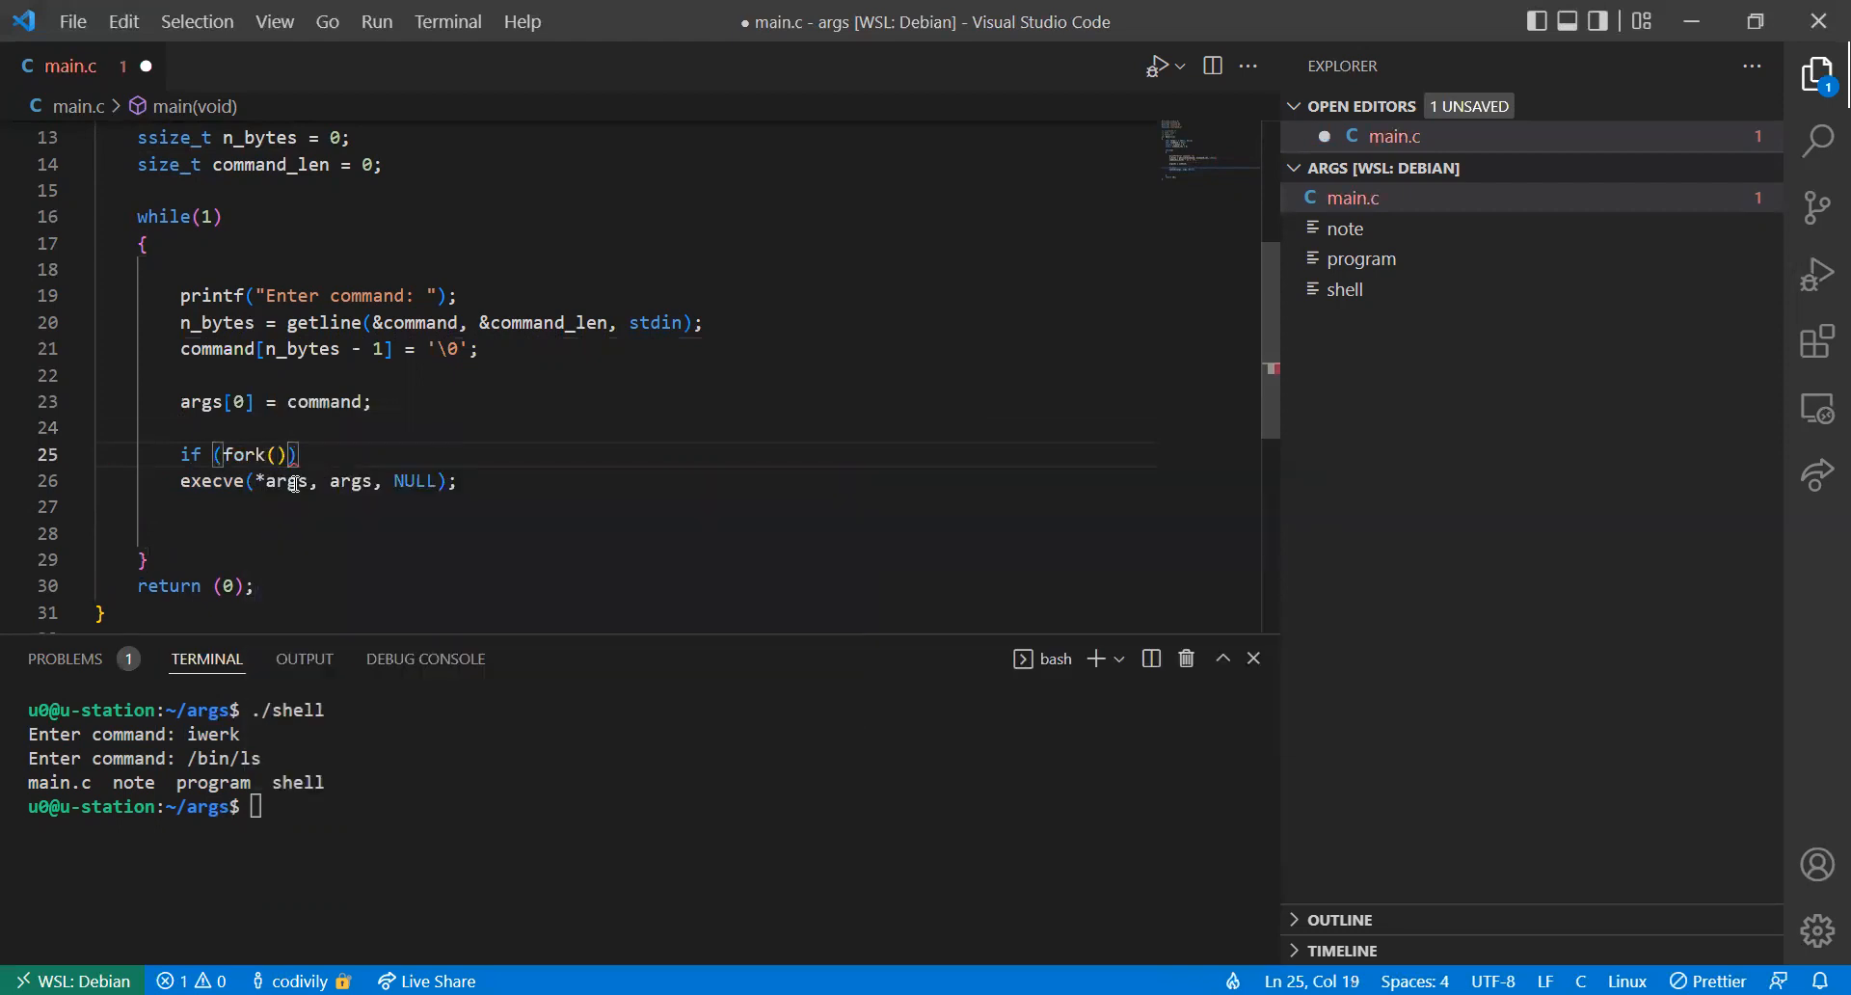
type("== 0")
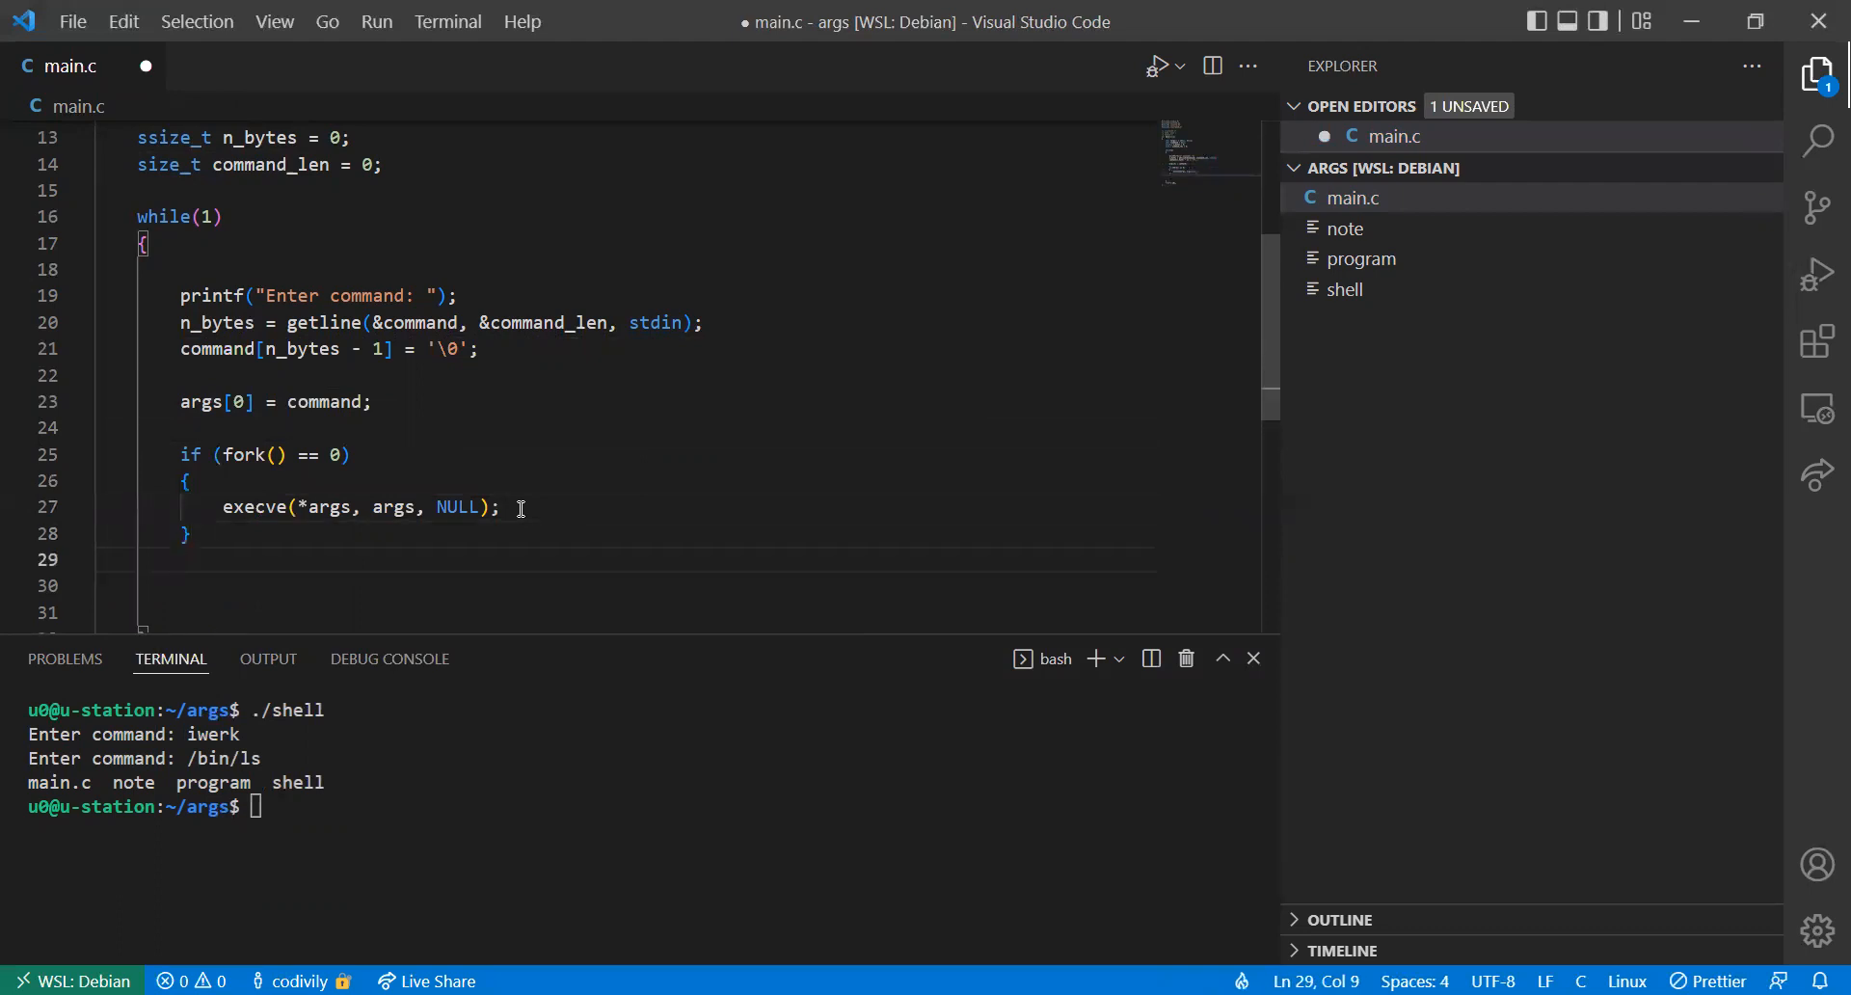
type("else wait")
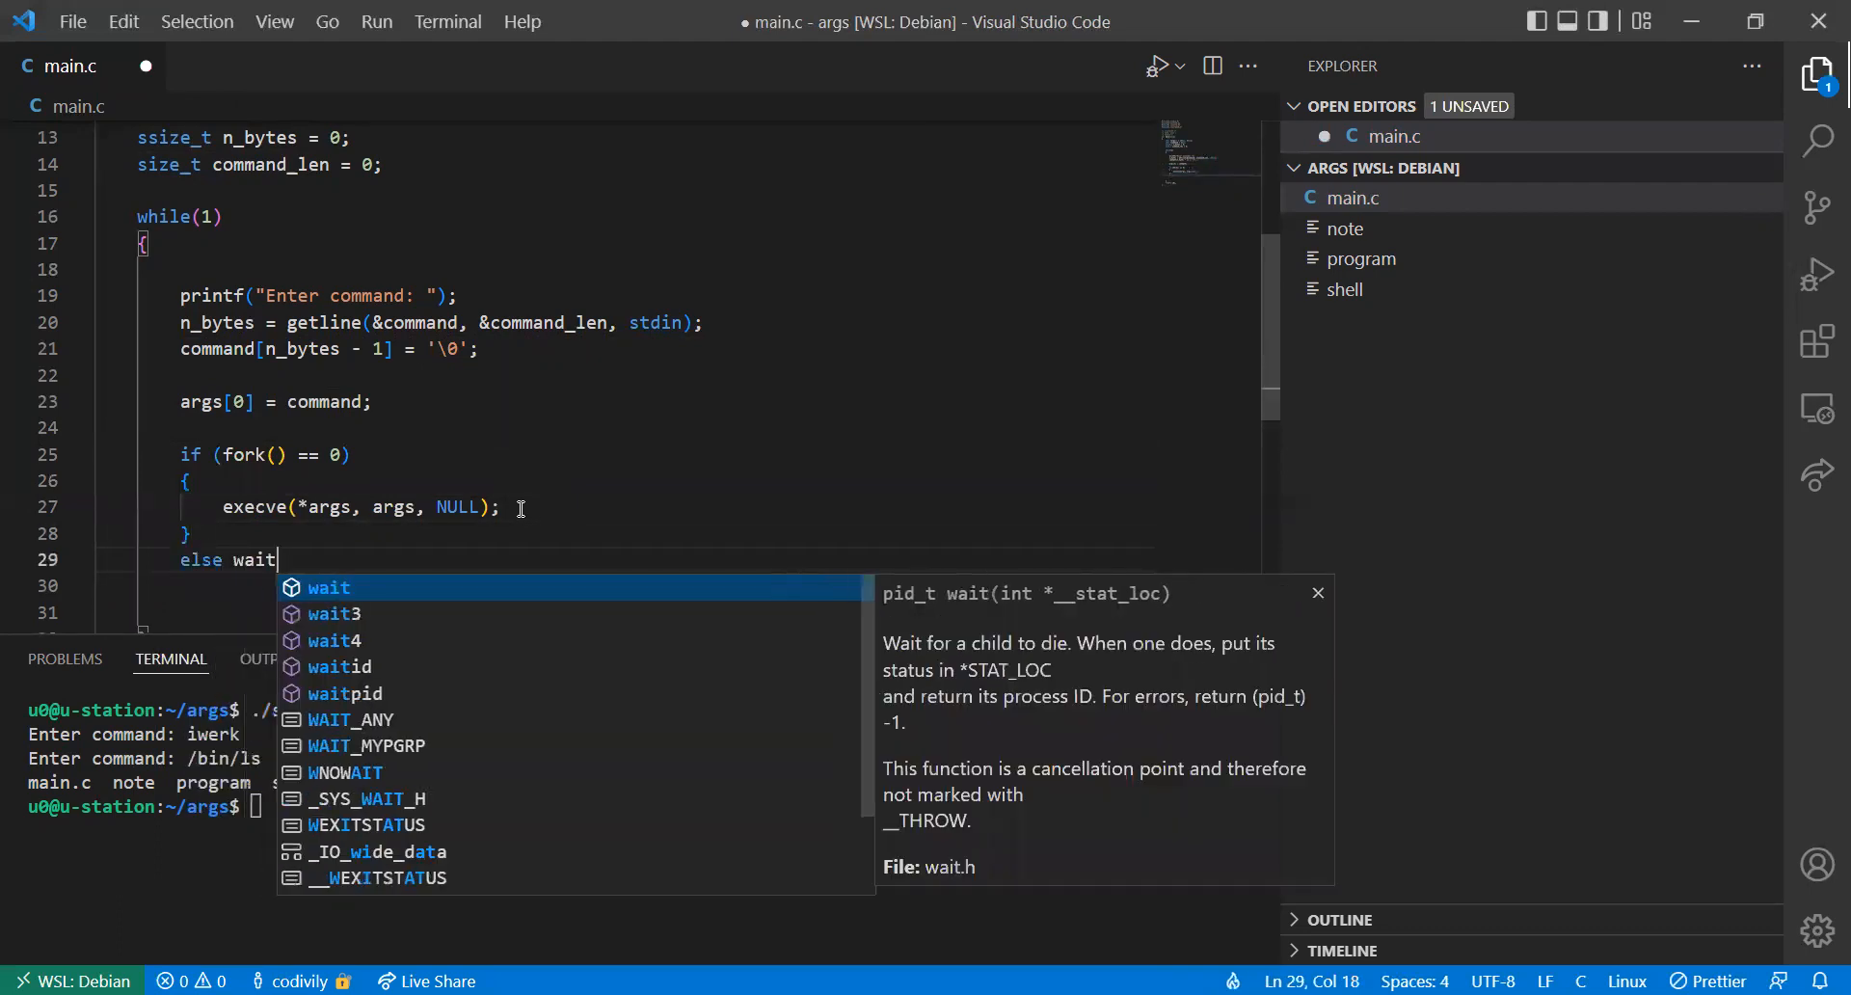
type("(NULL);")
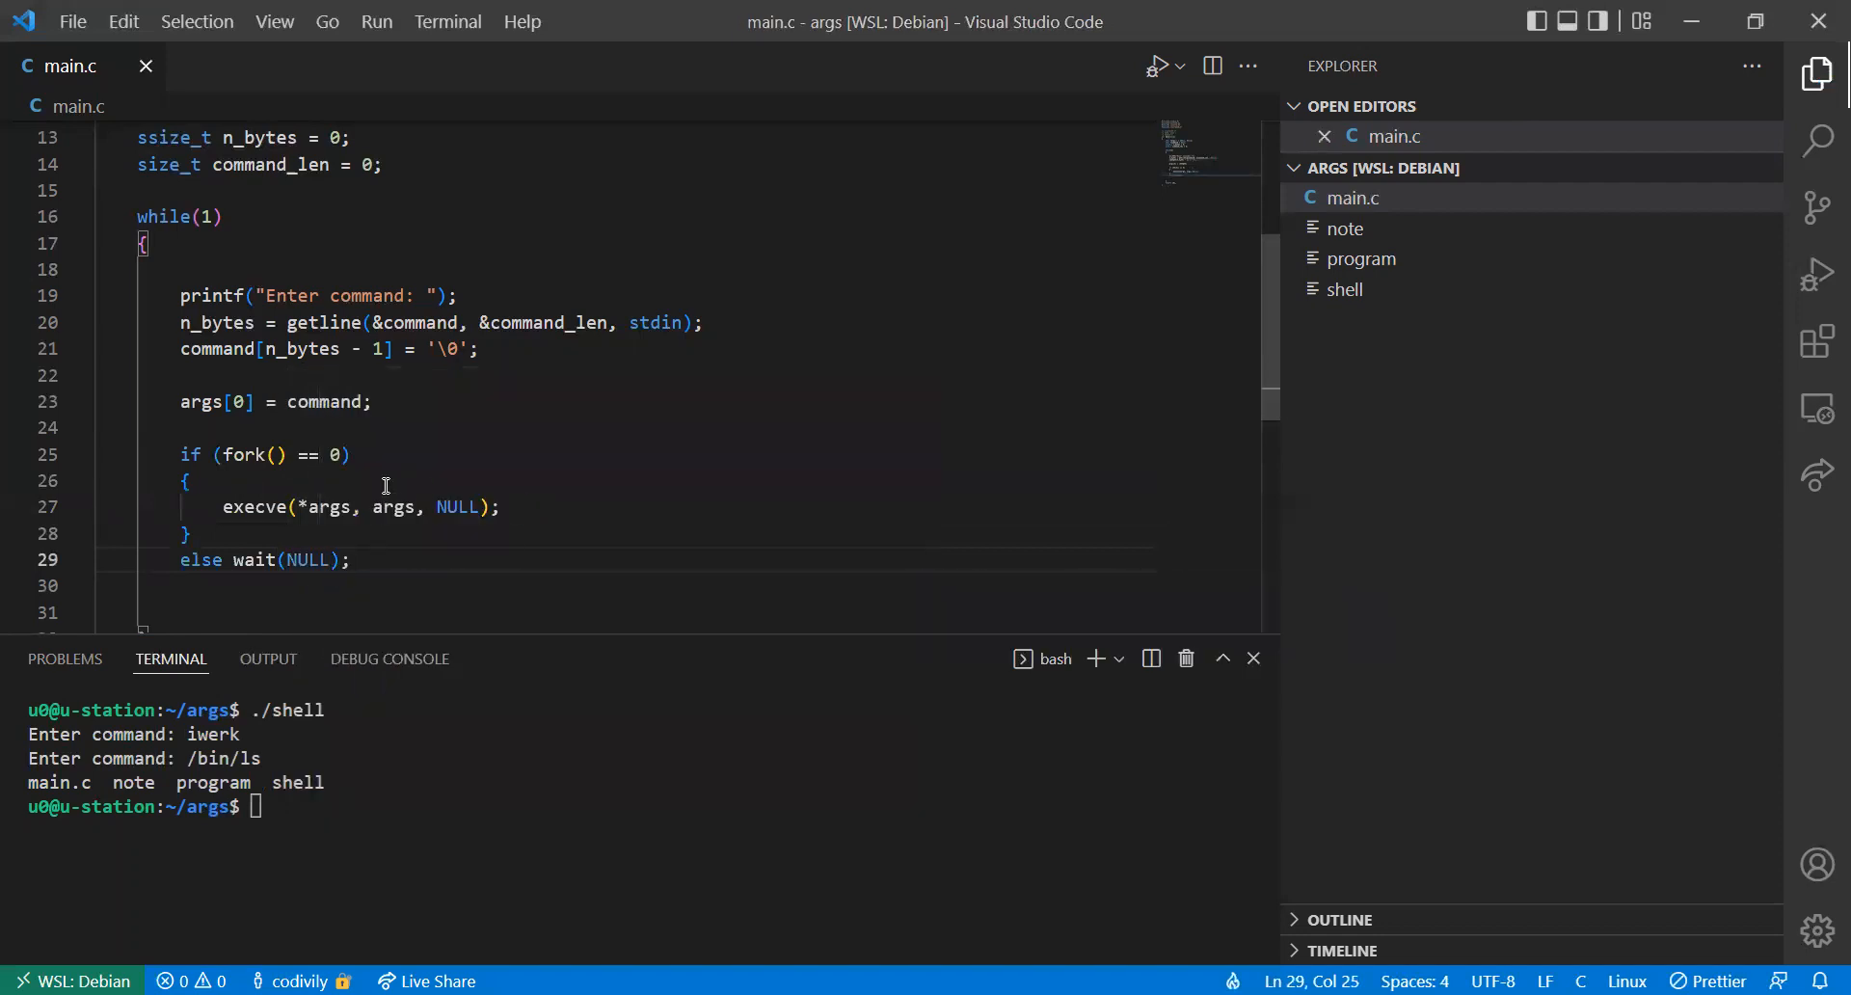
mouse_move(254, 455)
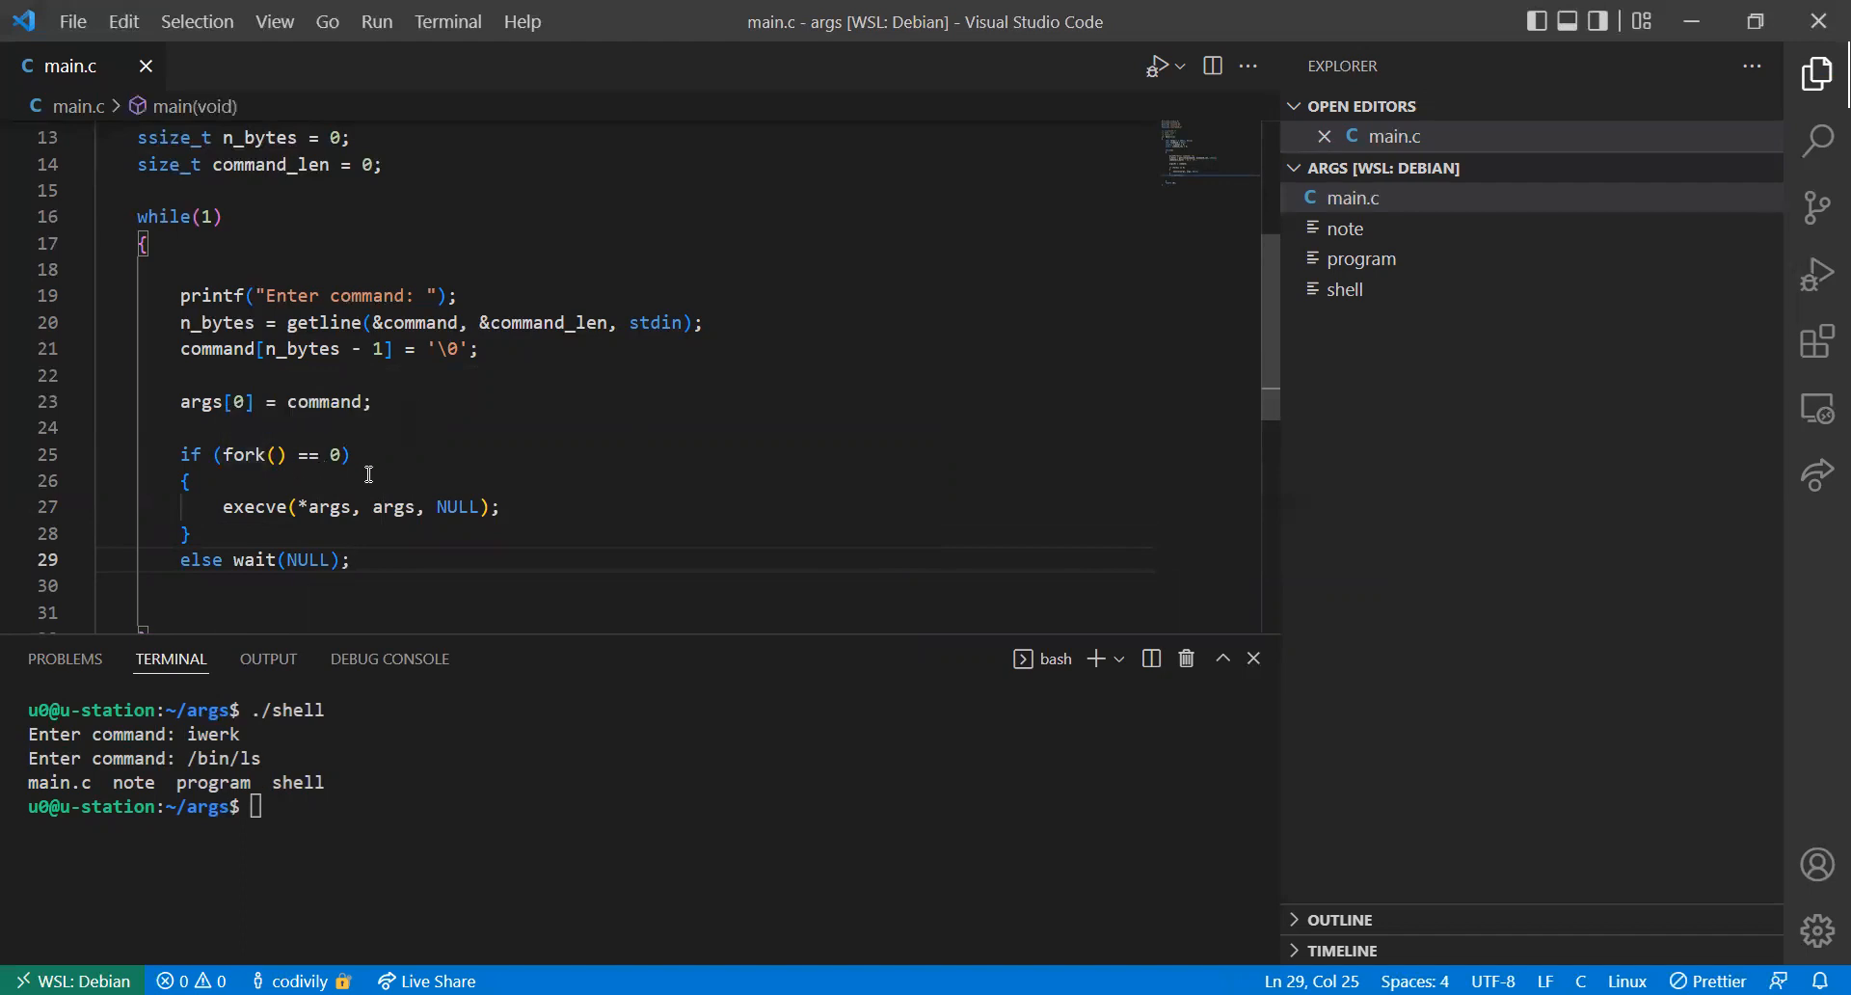
mouse_move(247, 453)
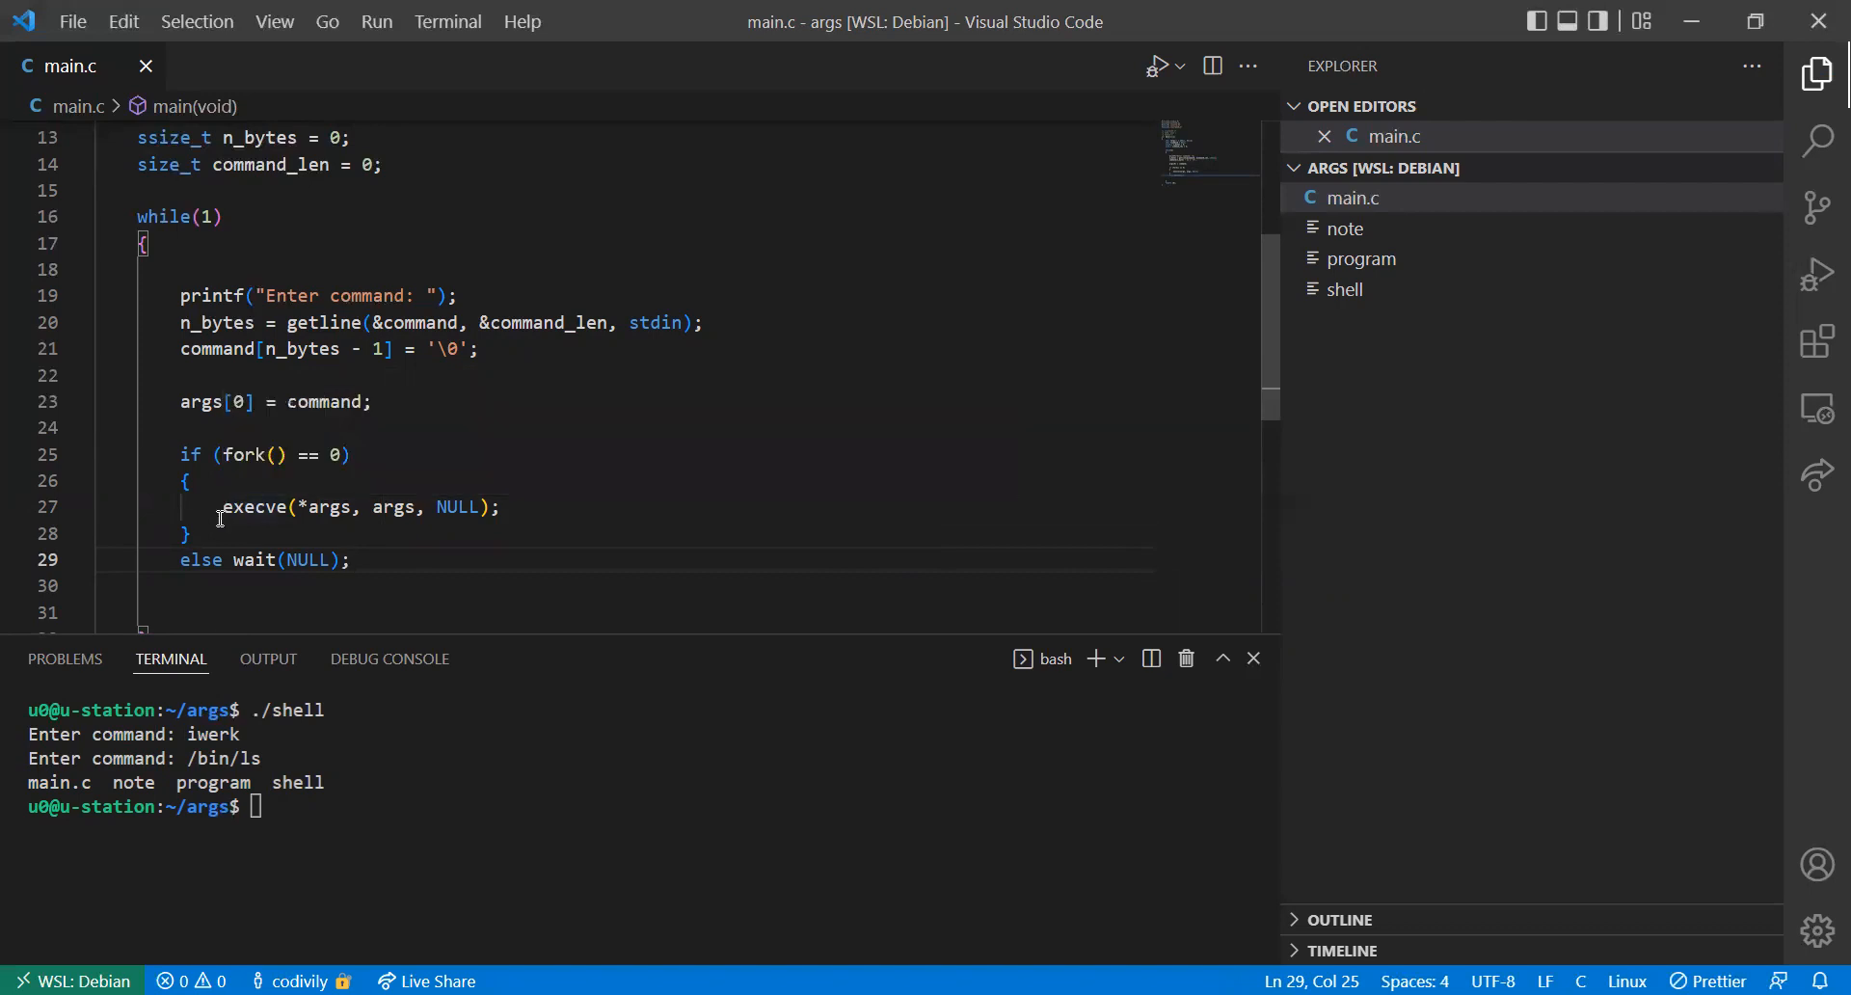
left_click_drag(224, 507, 502, 507)
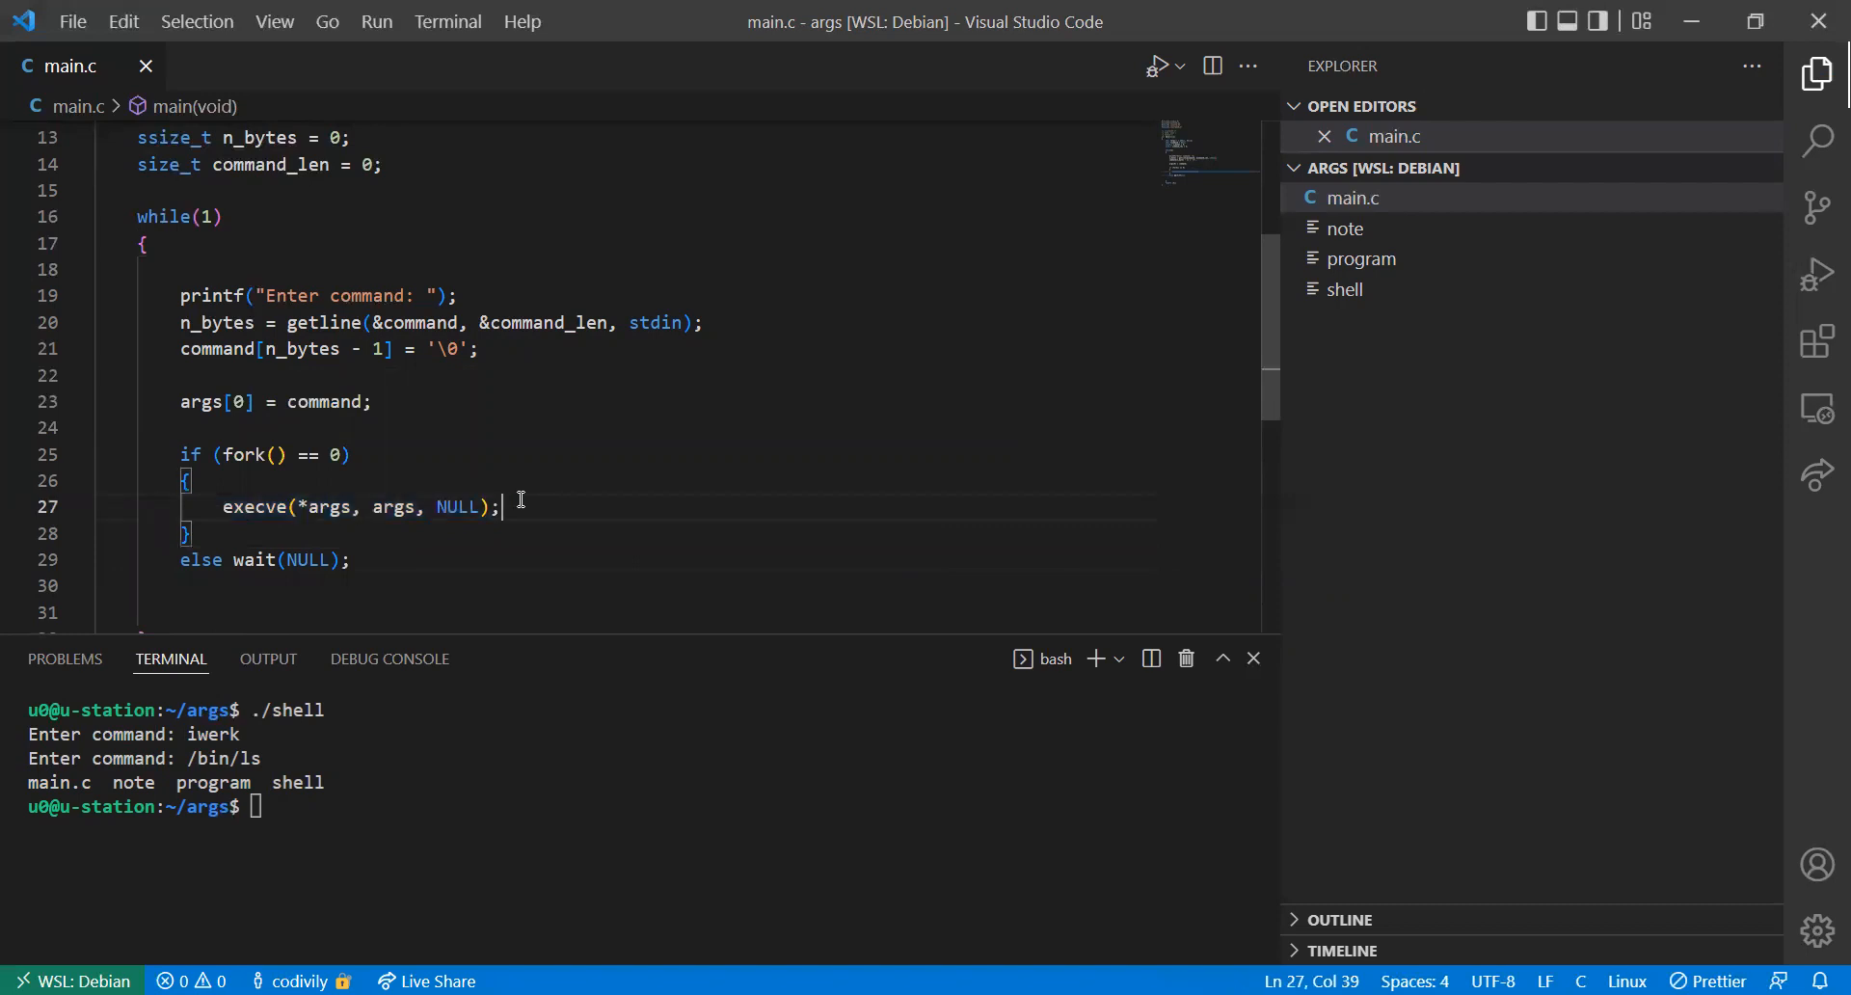
mouse_move(551, 549)
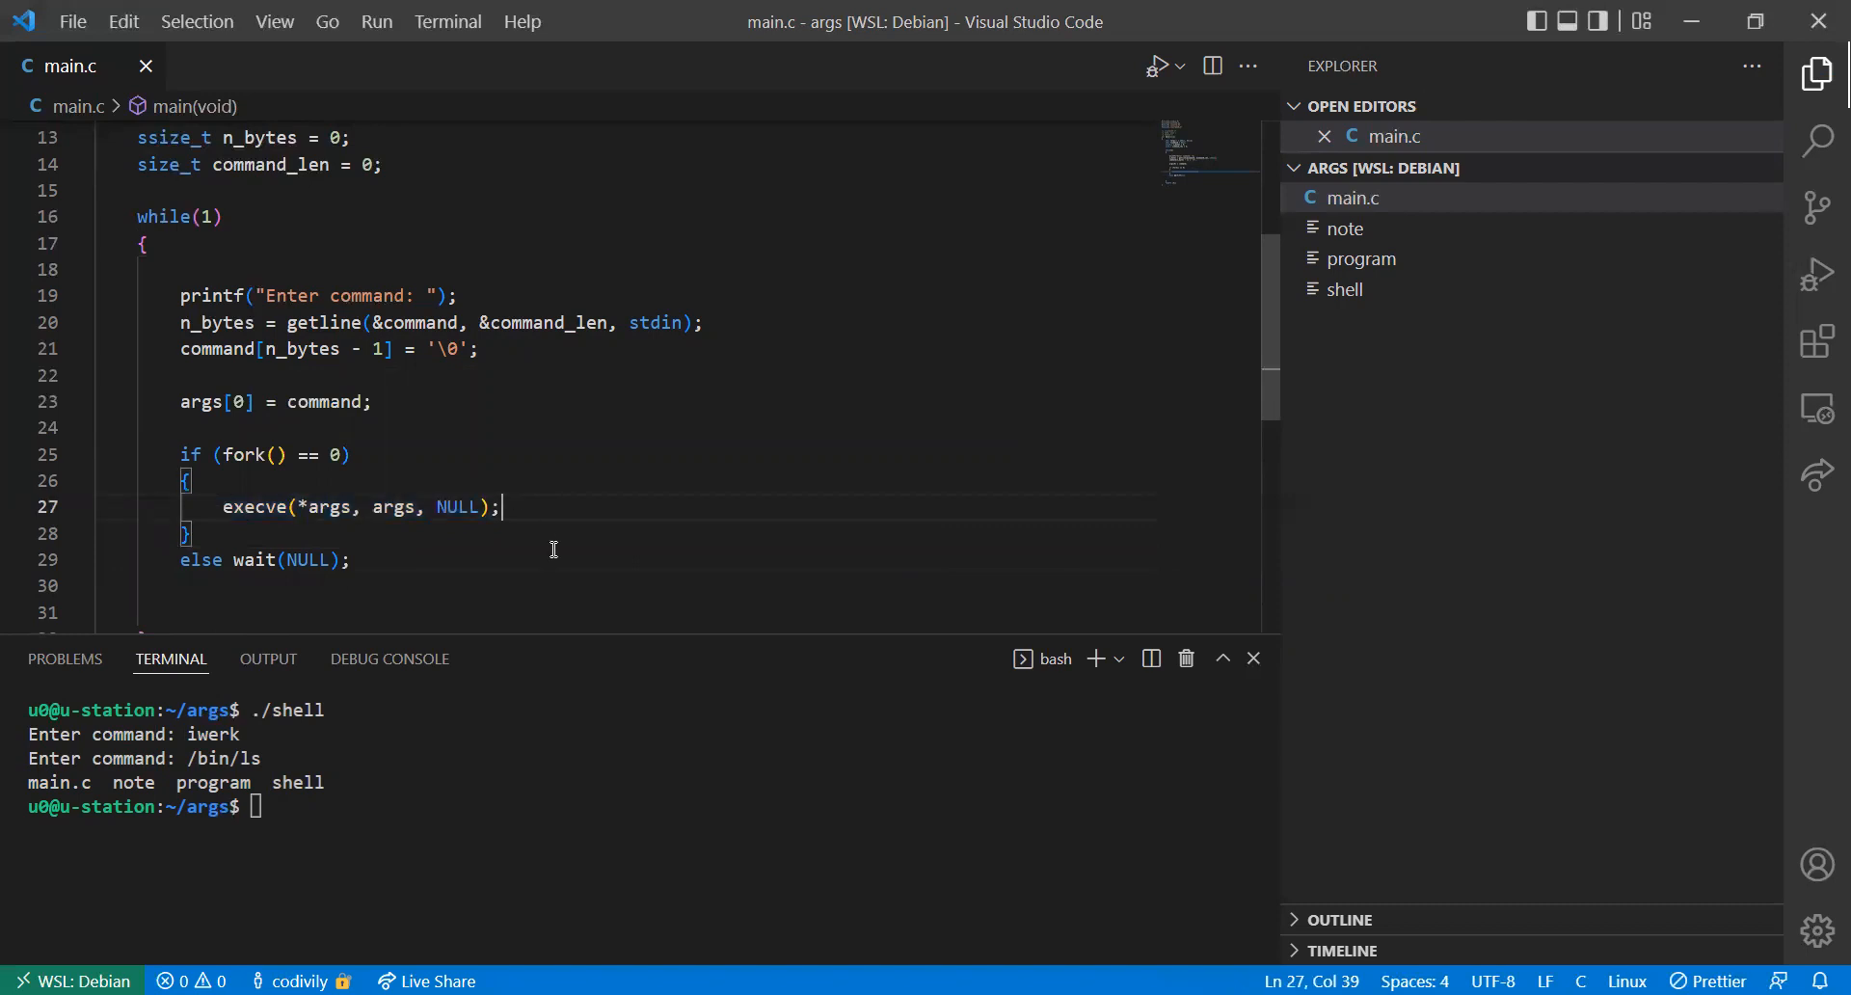
scroll("down", 3)
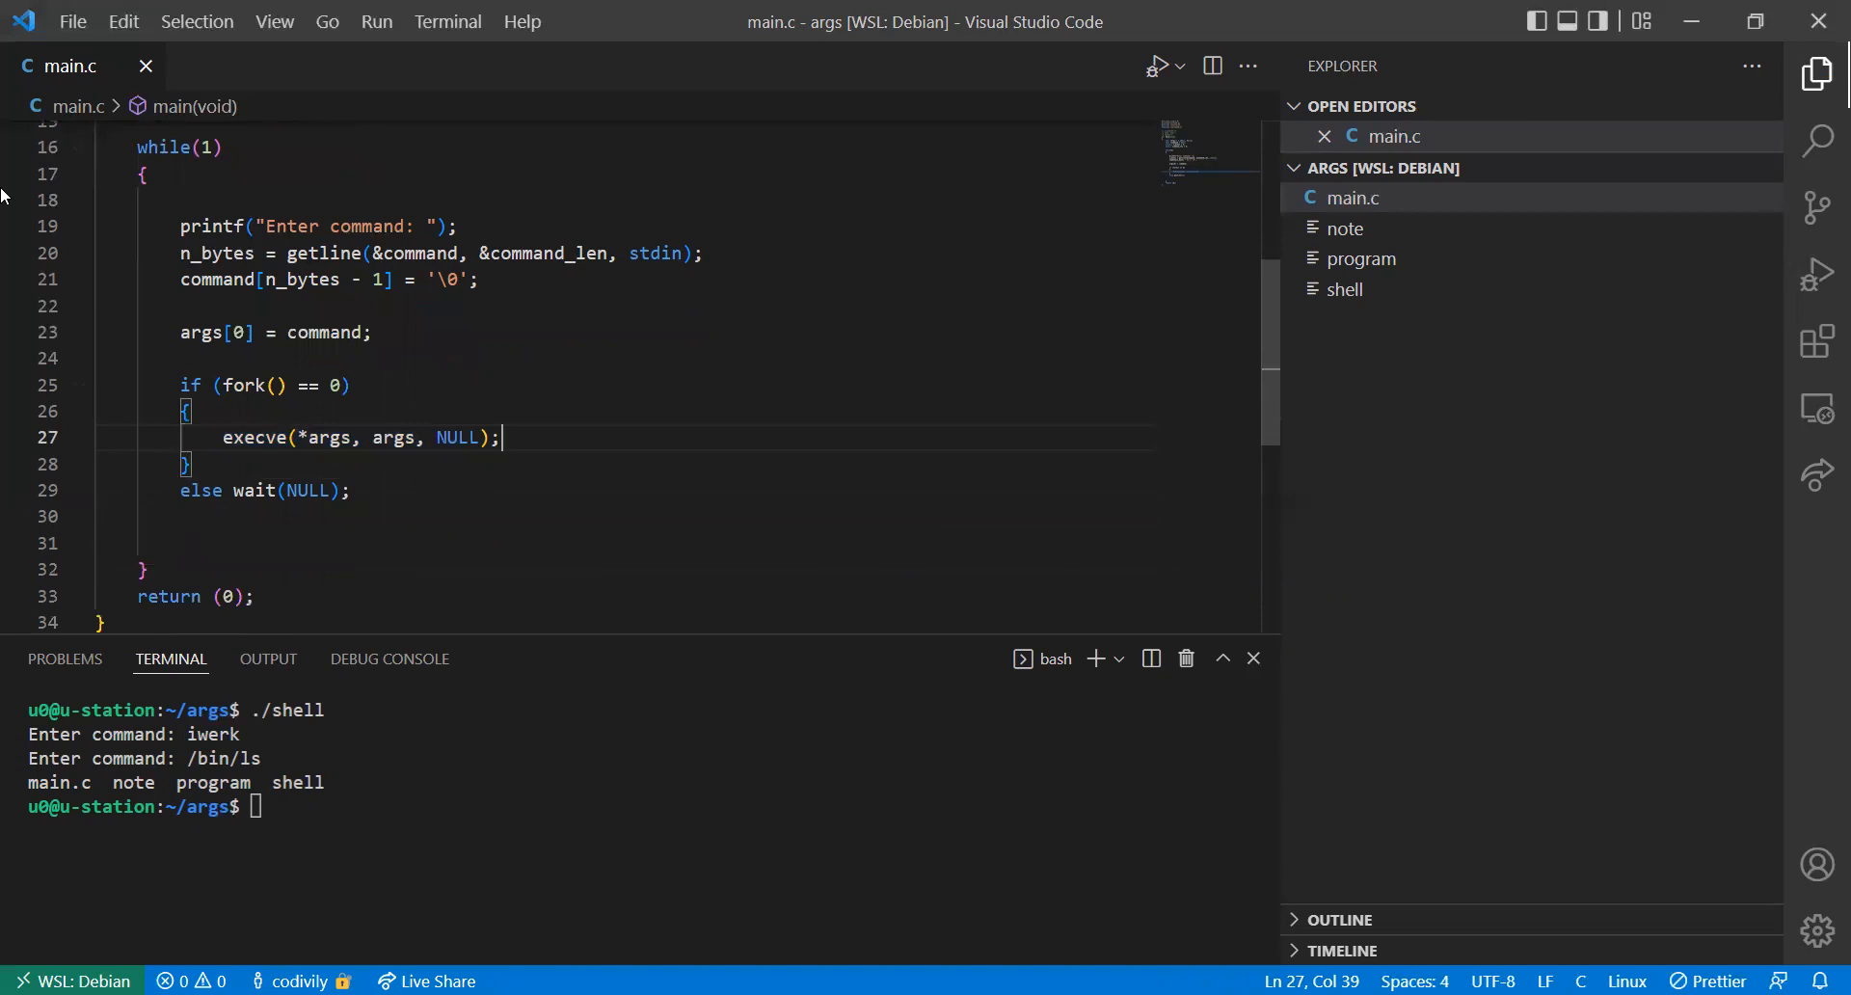
mouse_move(552, 462)
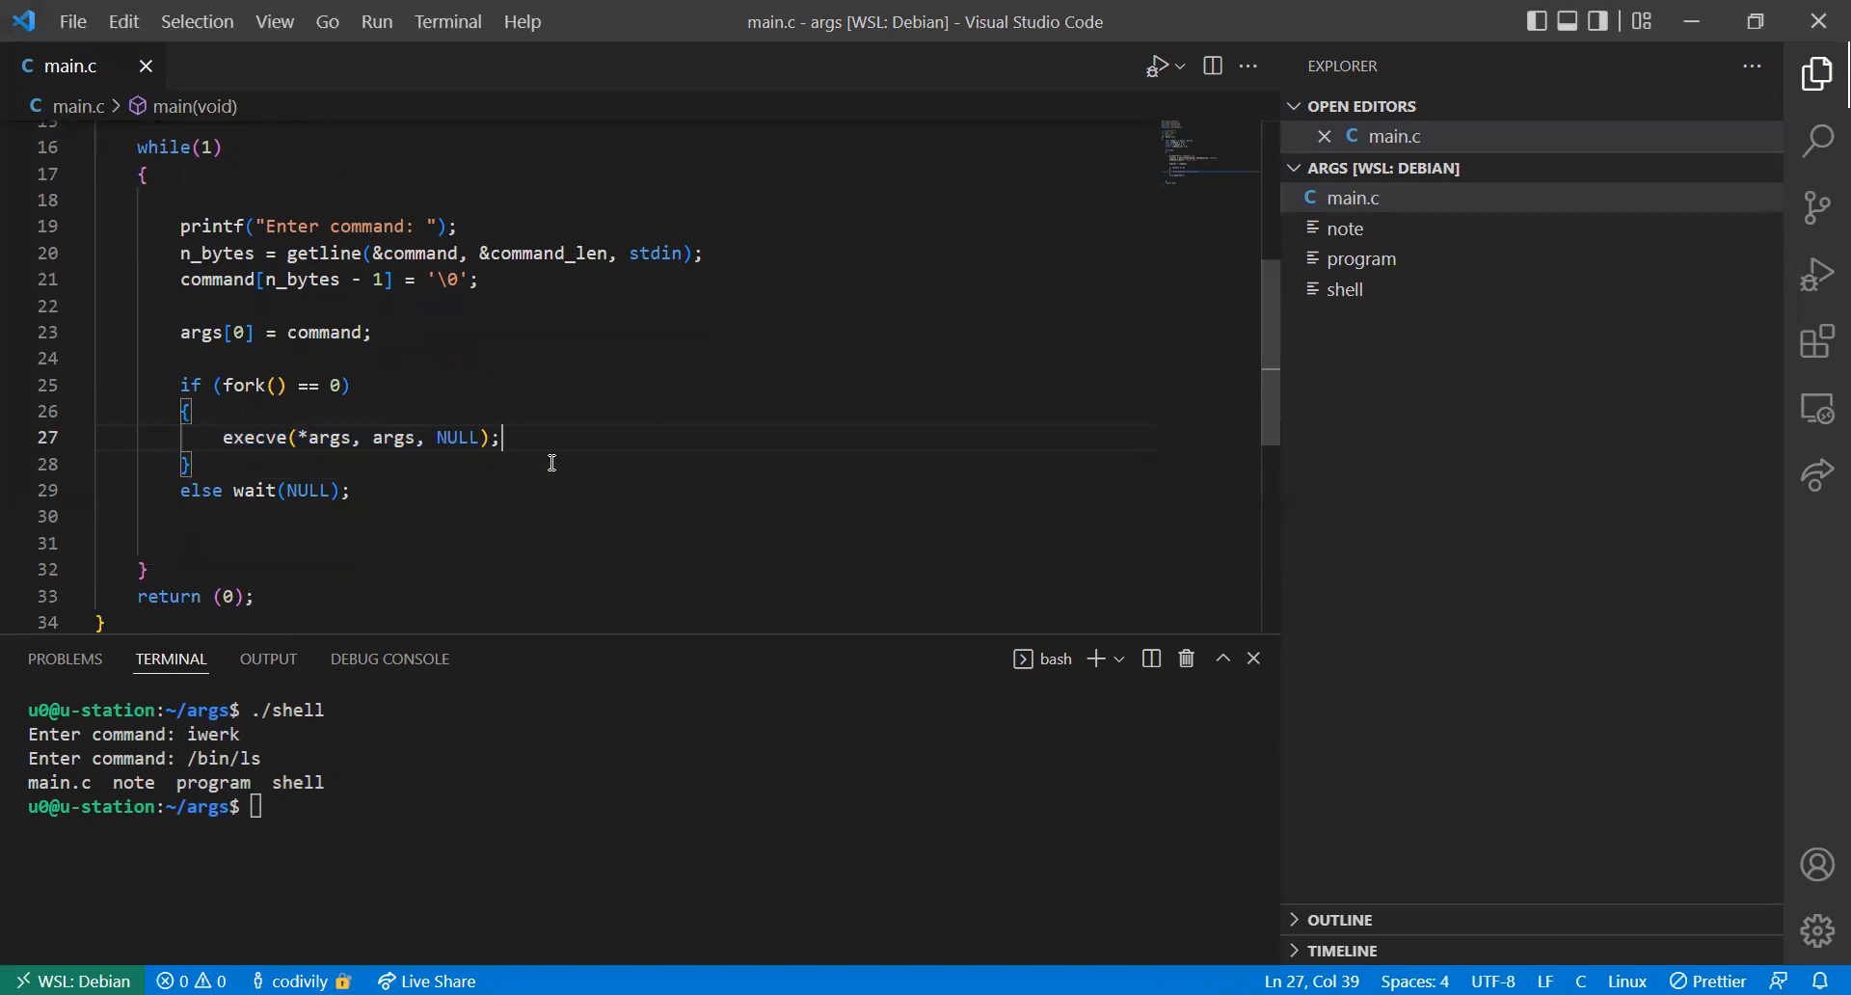
type("exit(")
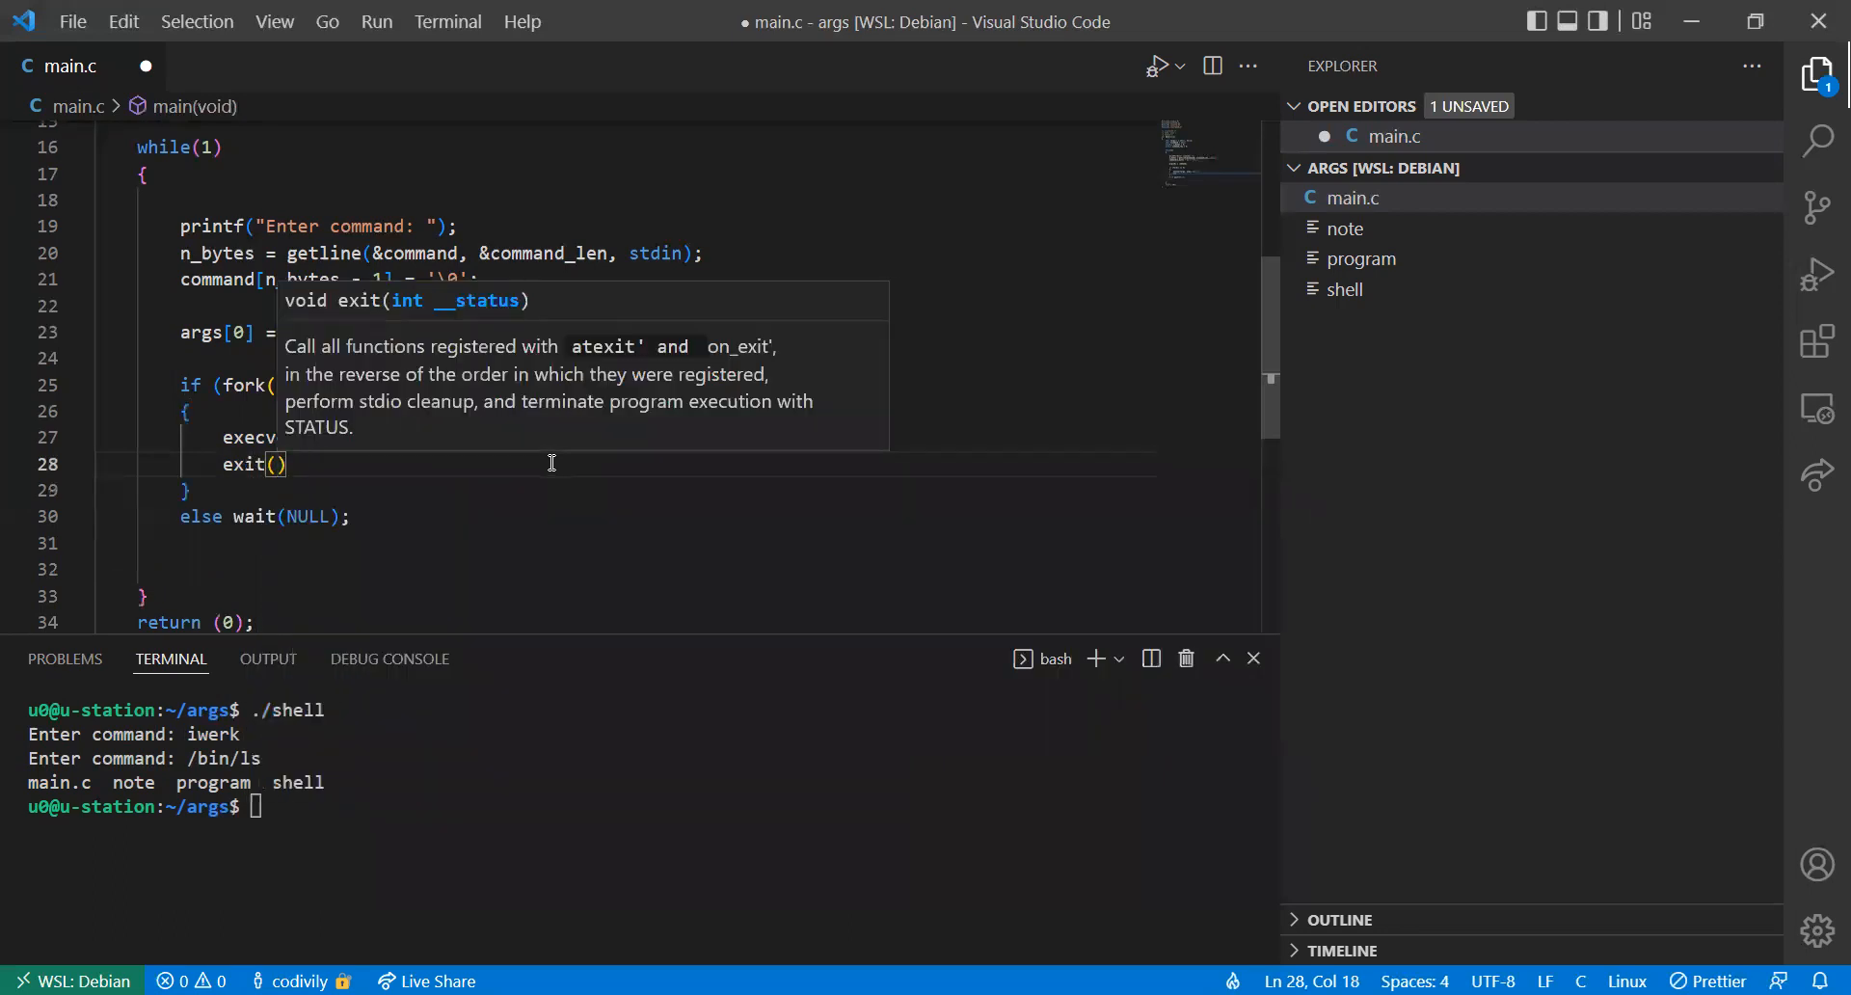
type("1);")
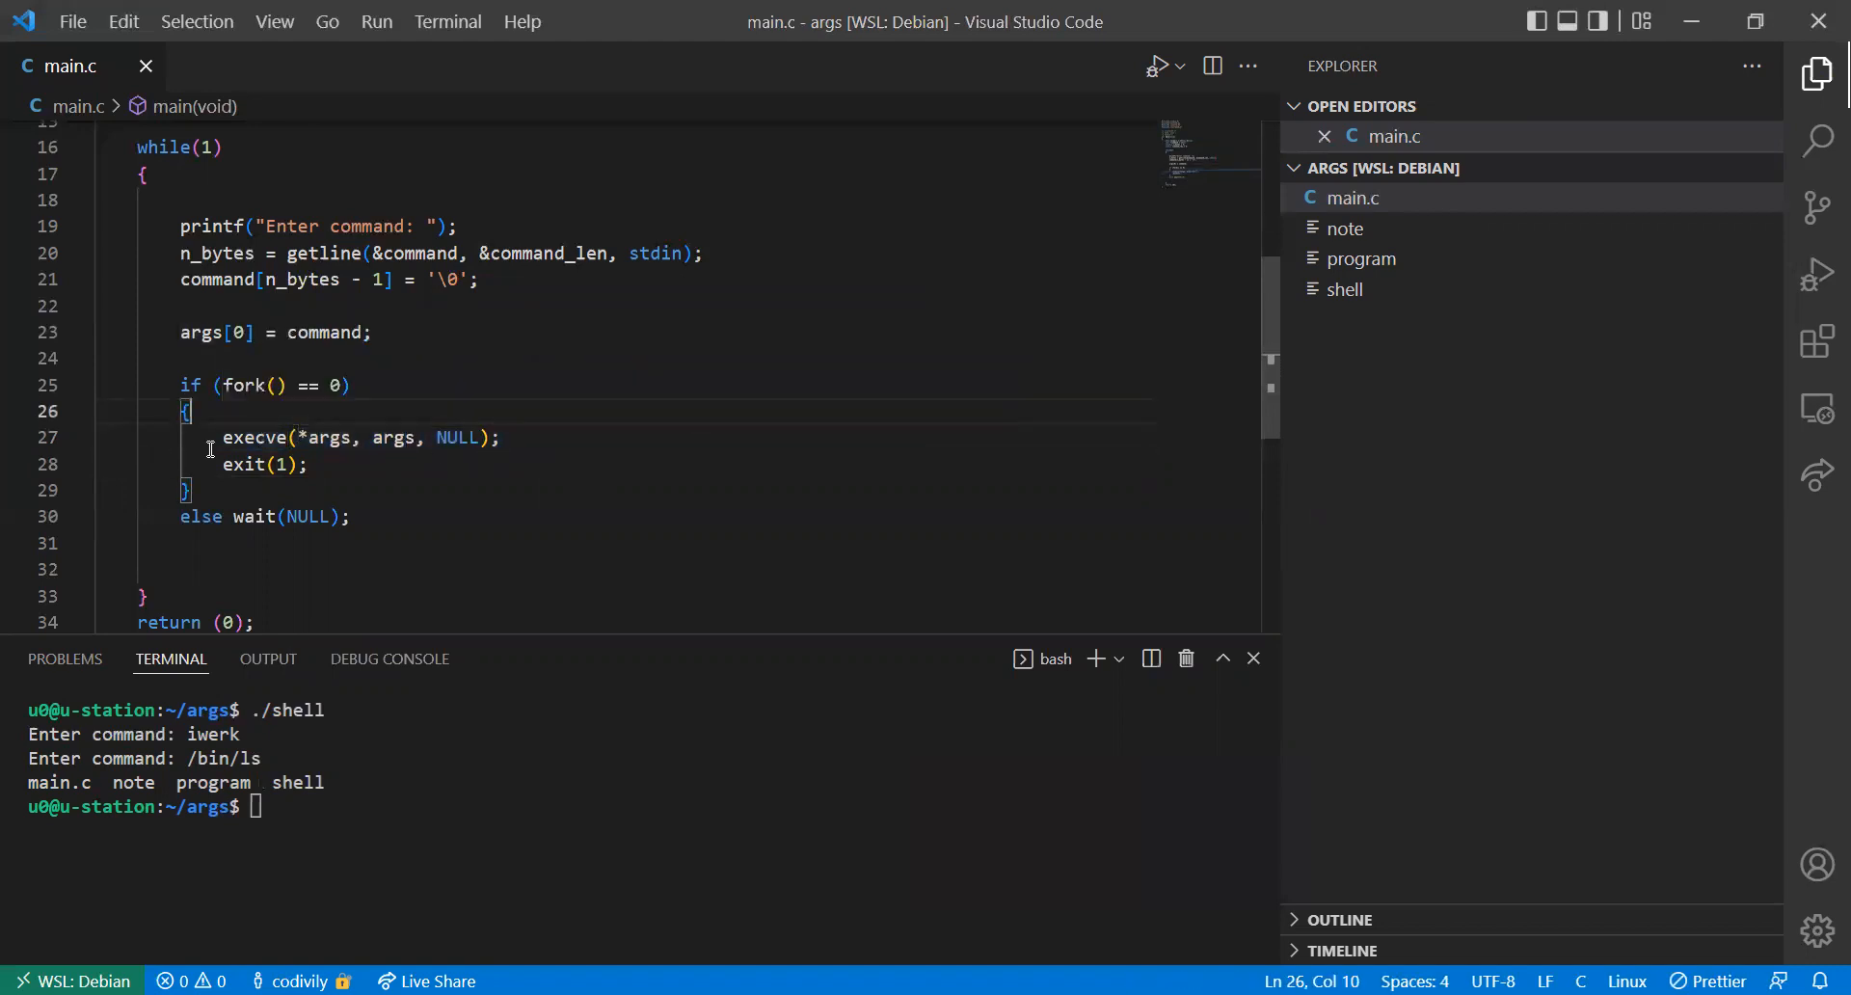
mouse_move(254, 438)
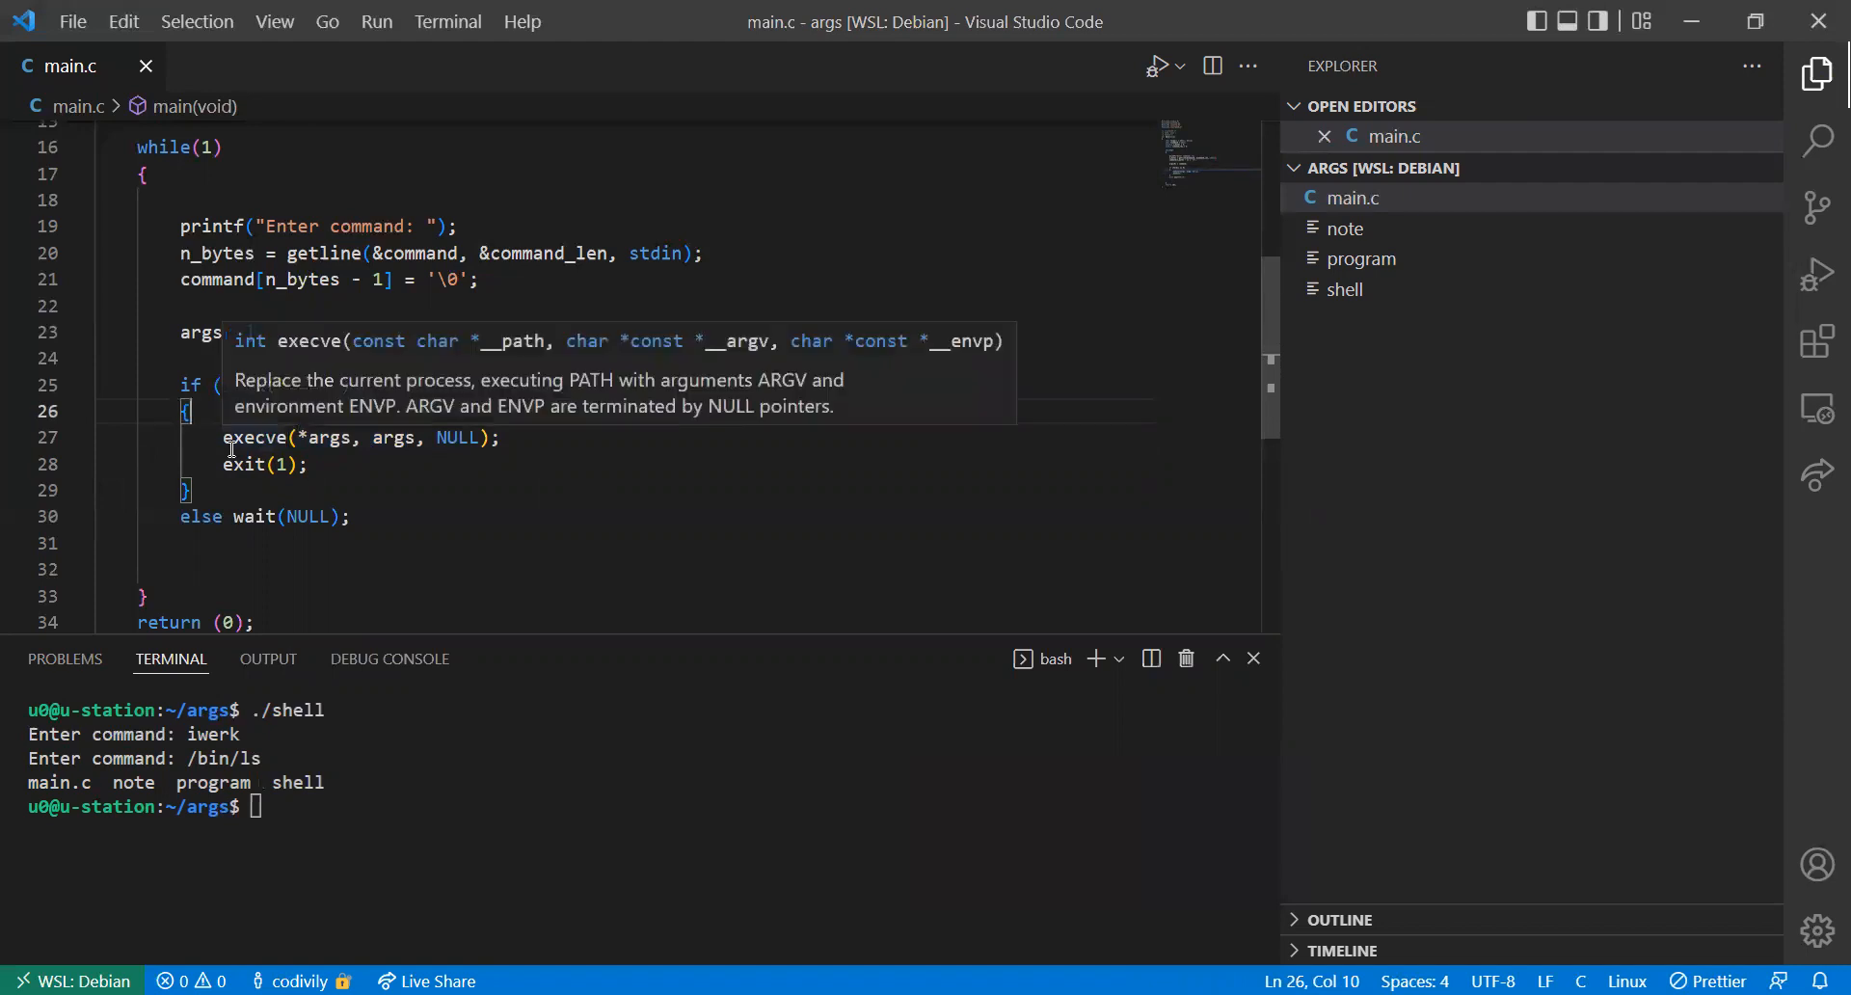
mouse_move(343, 470)
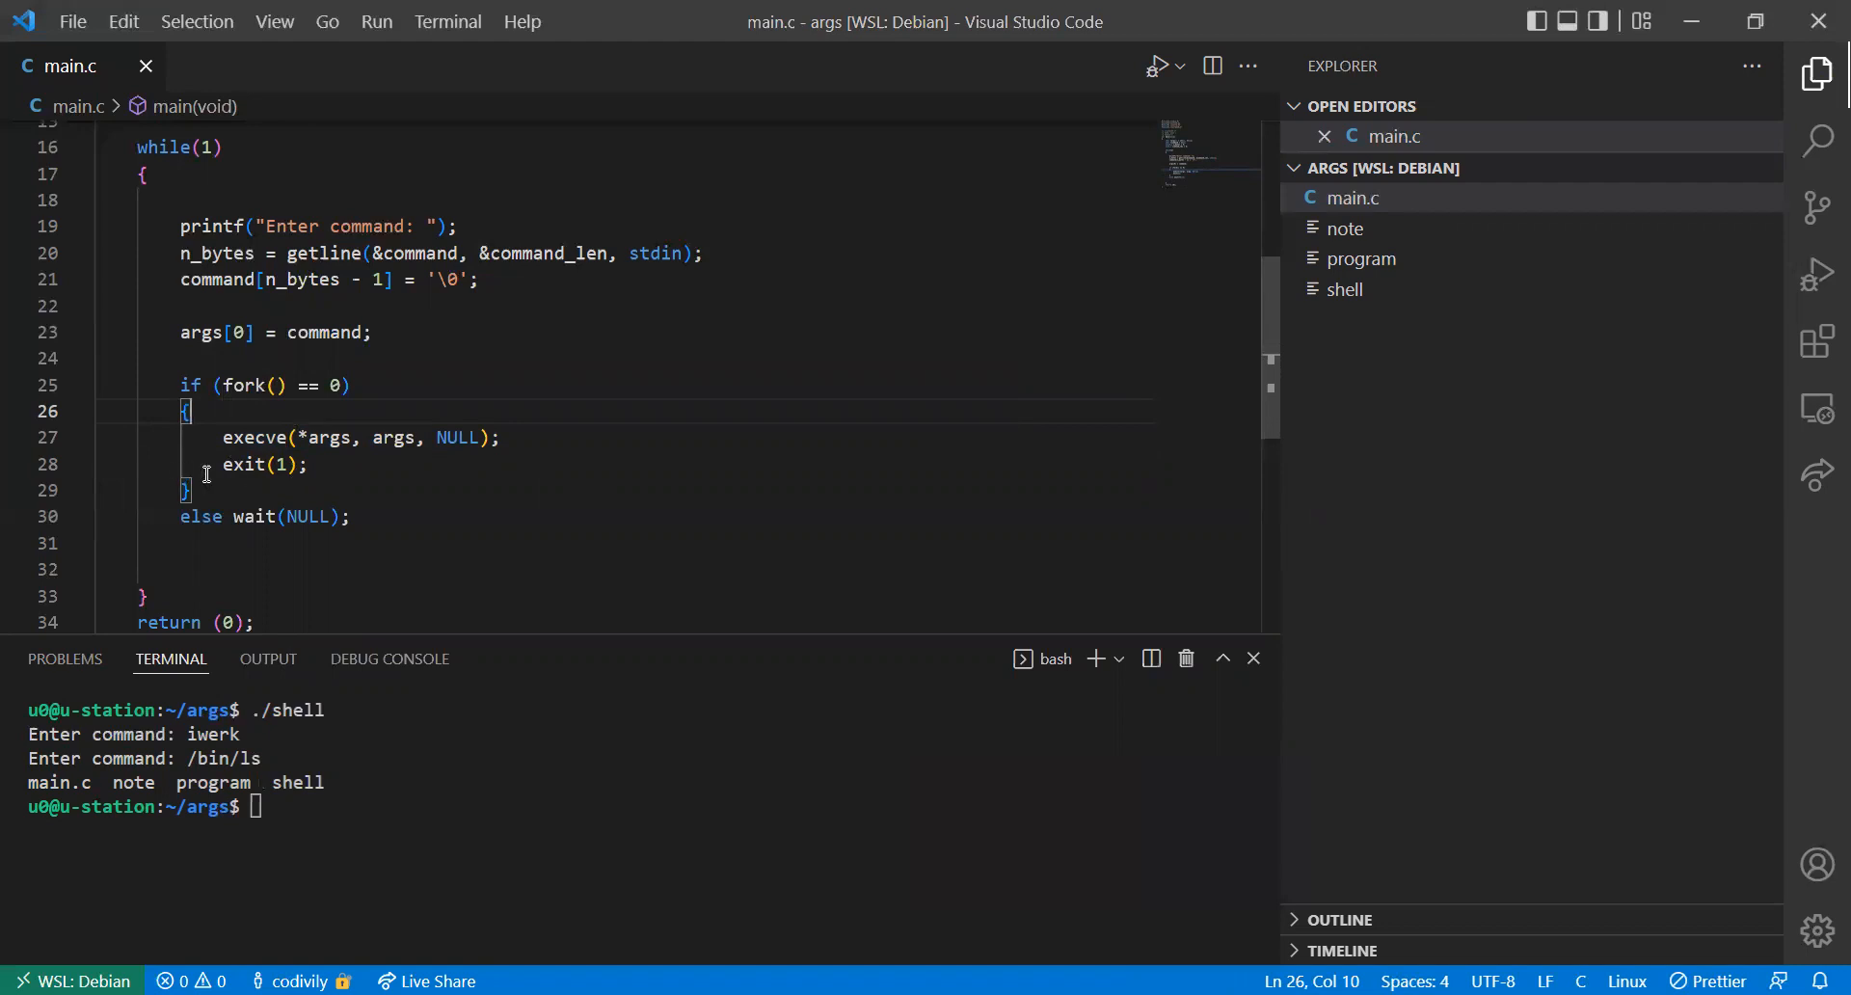
mouse_move(247, 463)
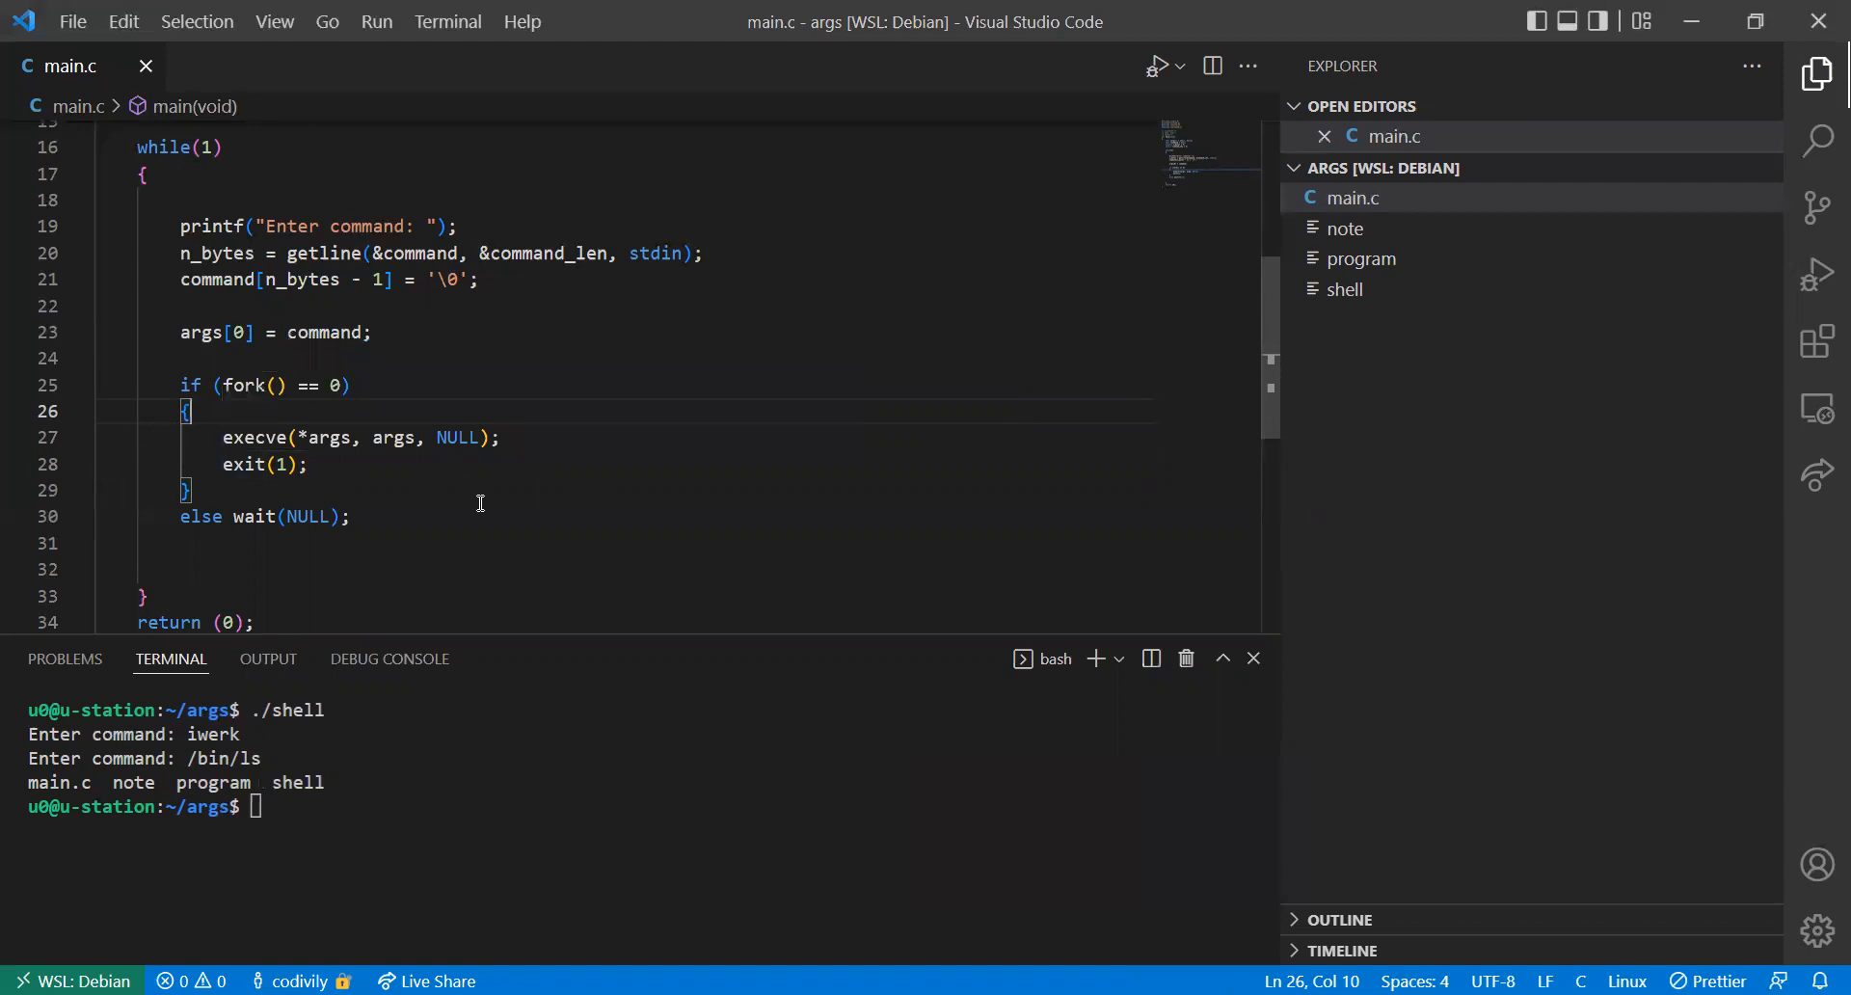
mouse_move(378, 525)
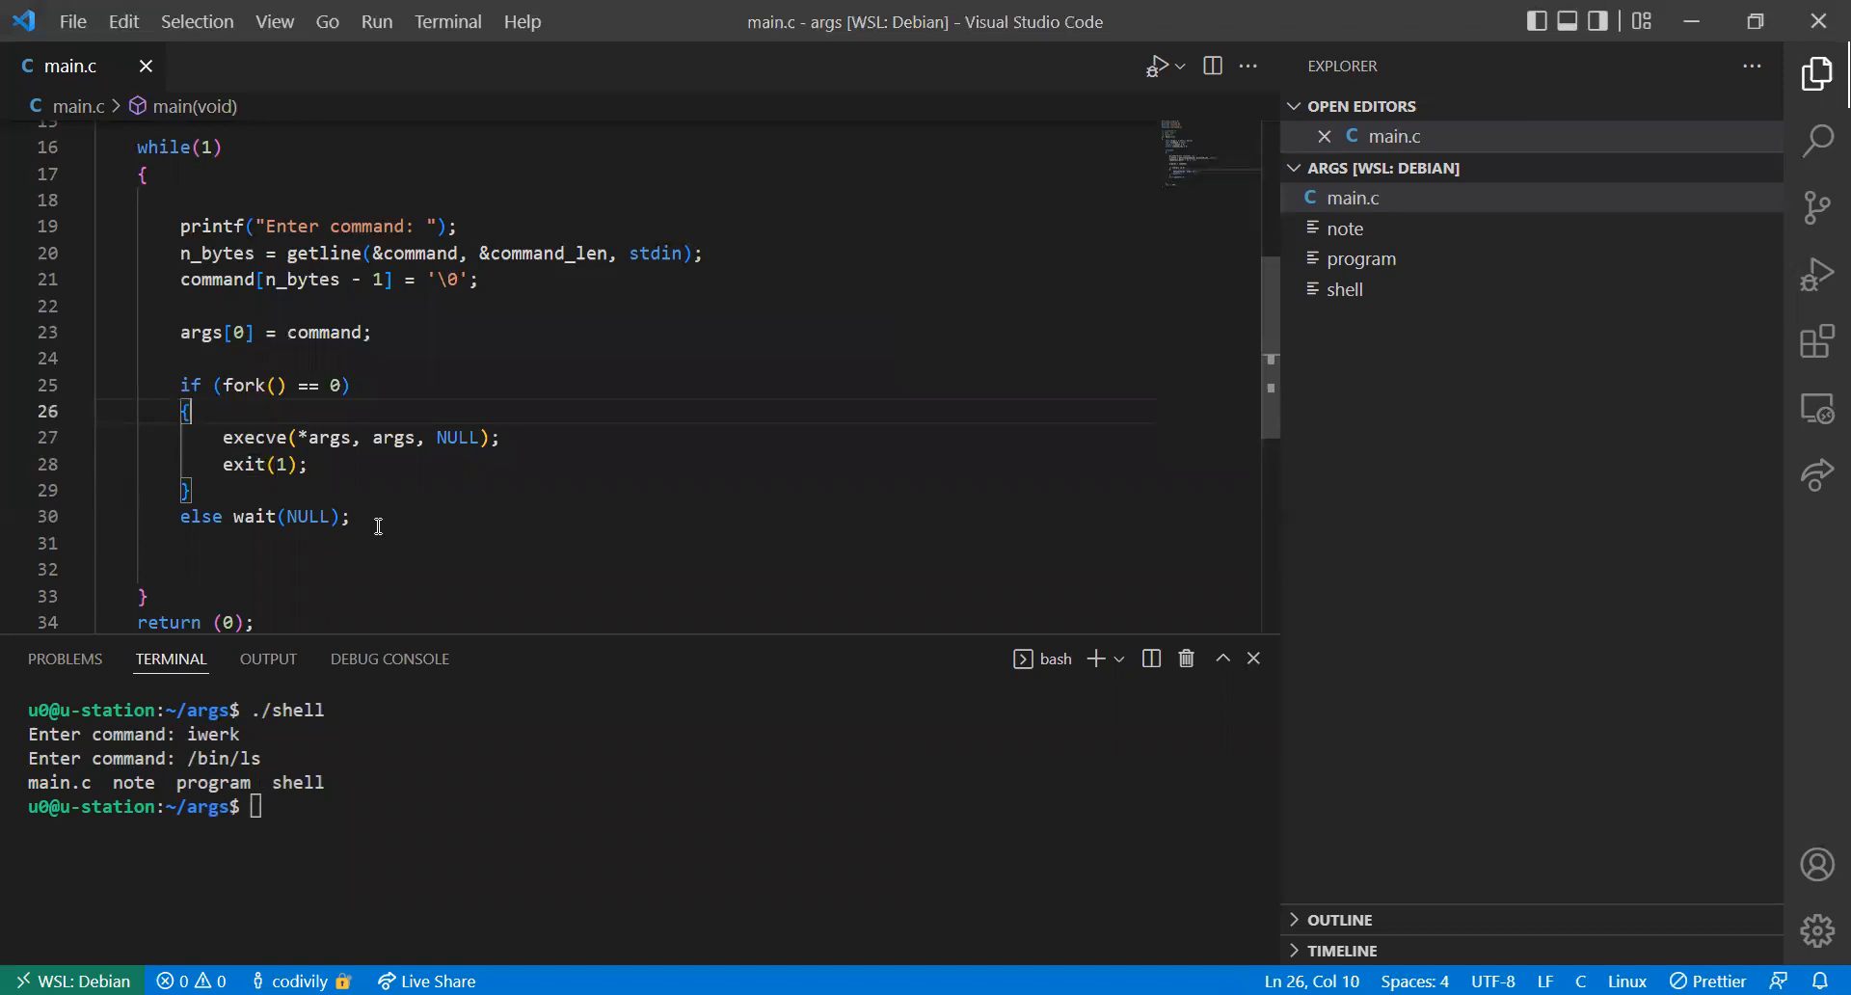
mouse_move(536, 464)
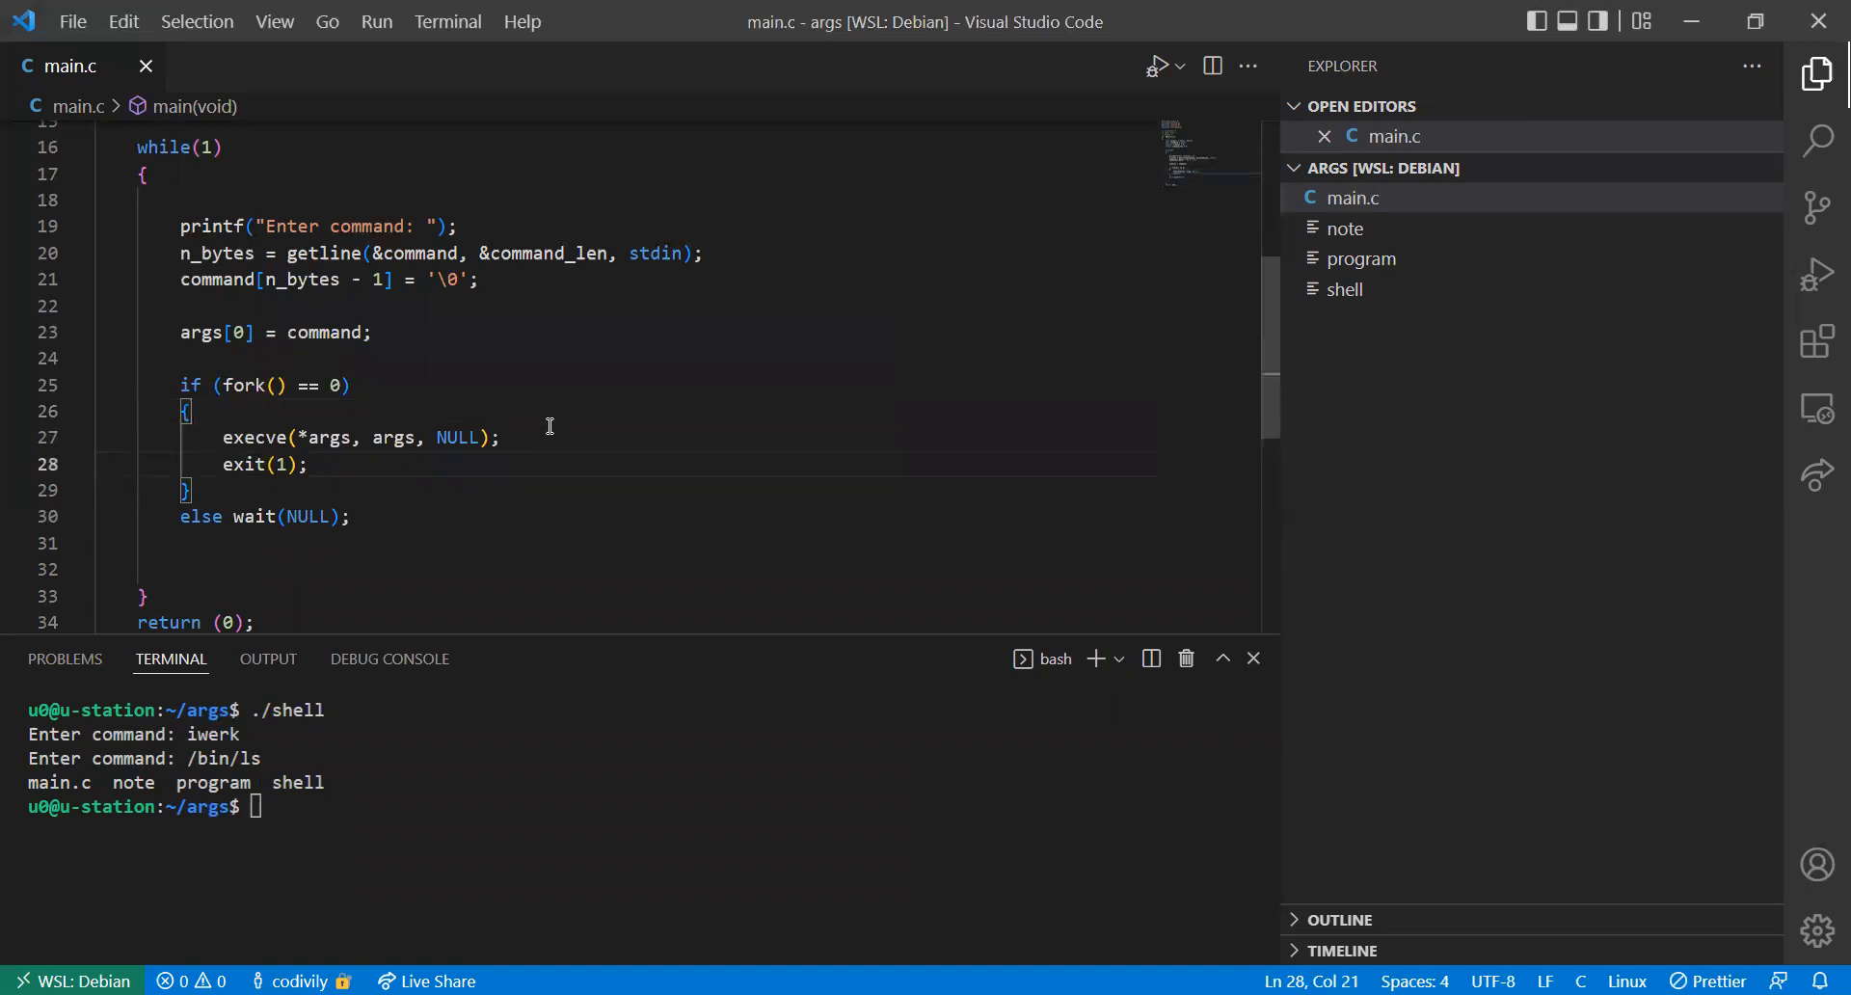
Add dprintf(STDERR_FILENO, "%s: Command not found.\n", *args) after execve and save
key("Enter")
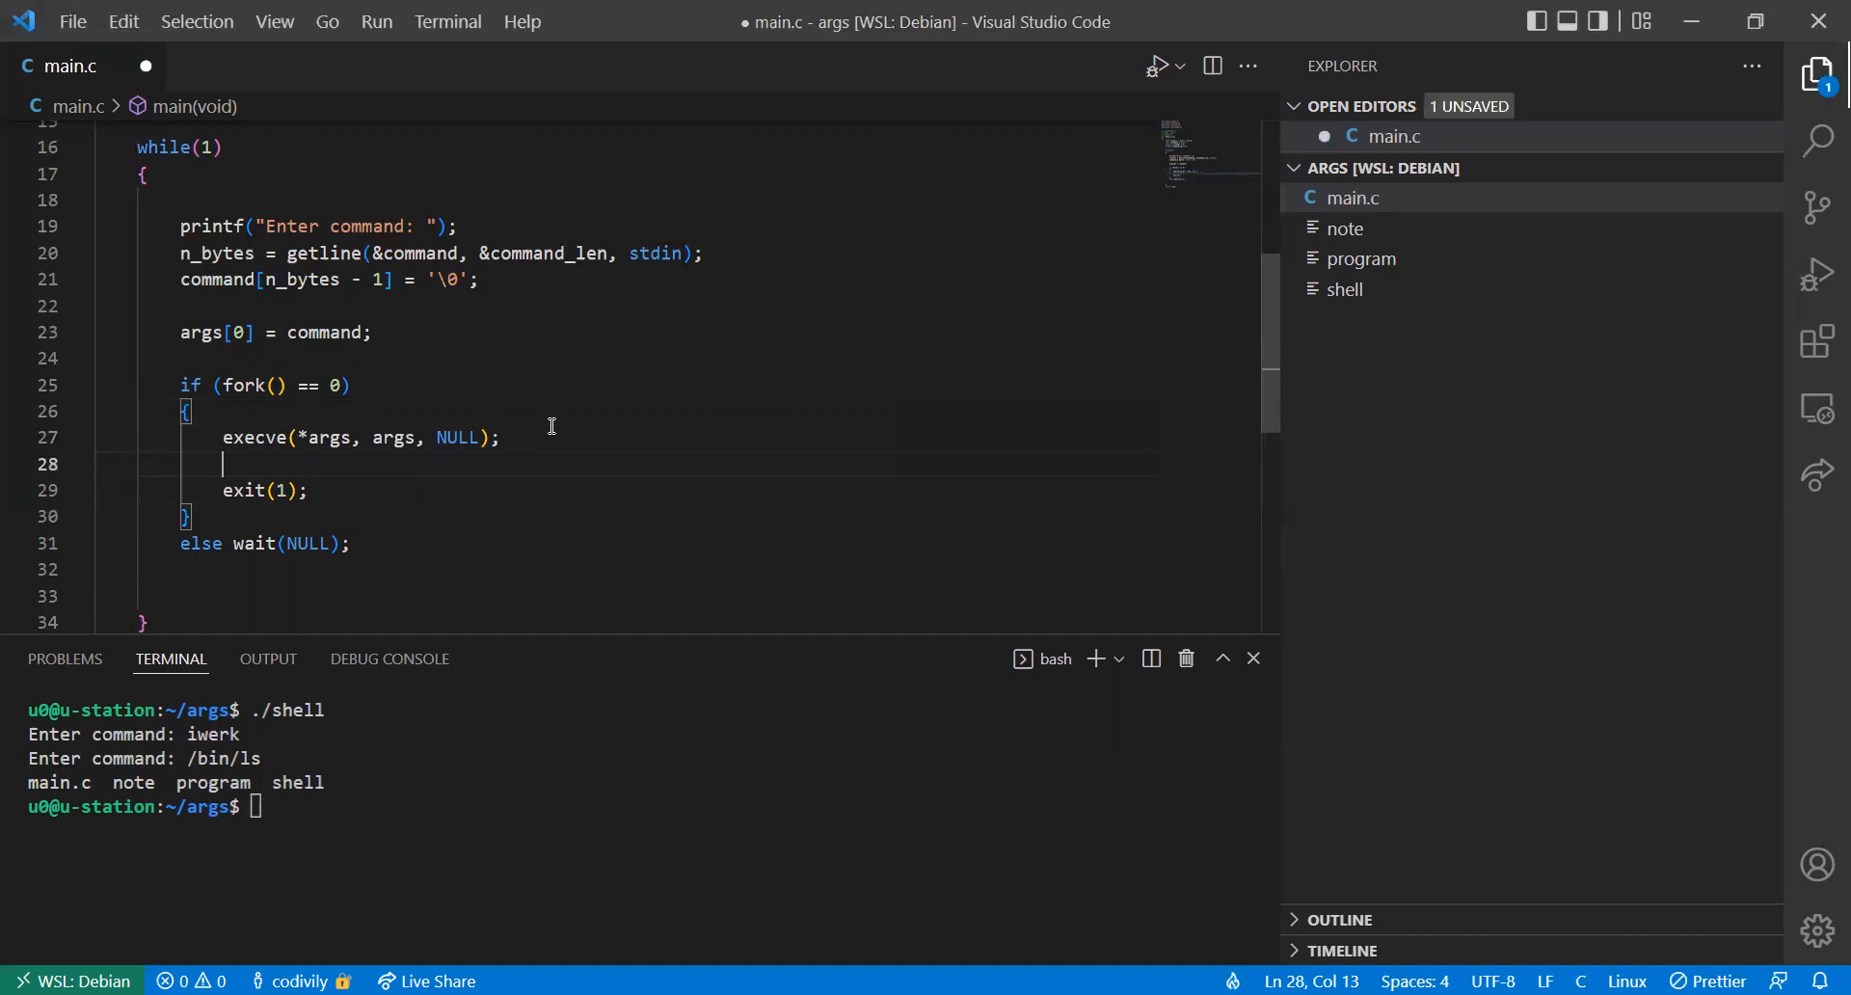
type("perror")
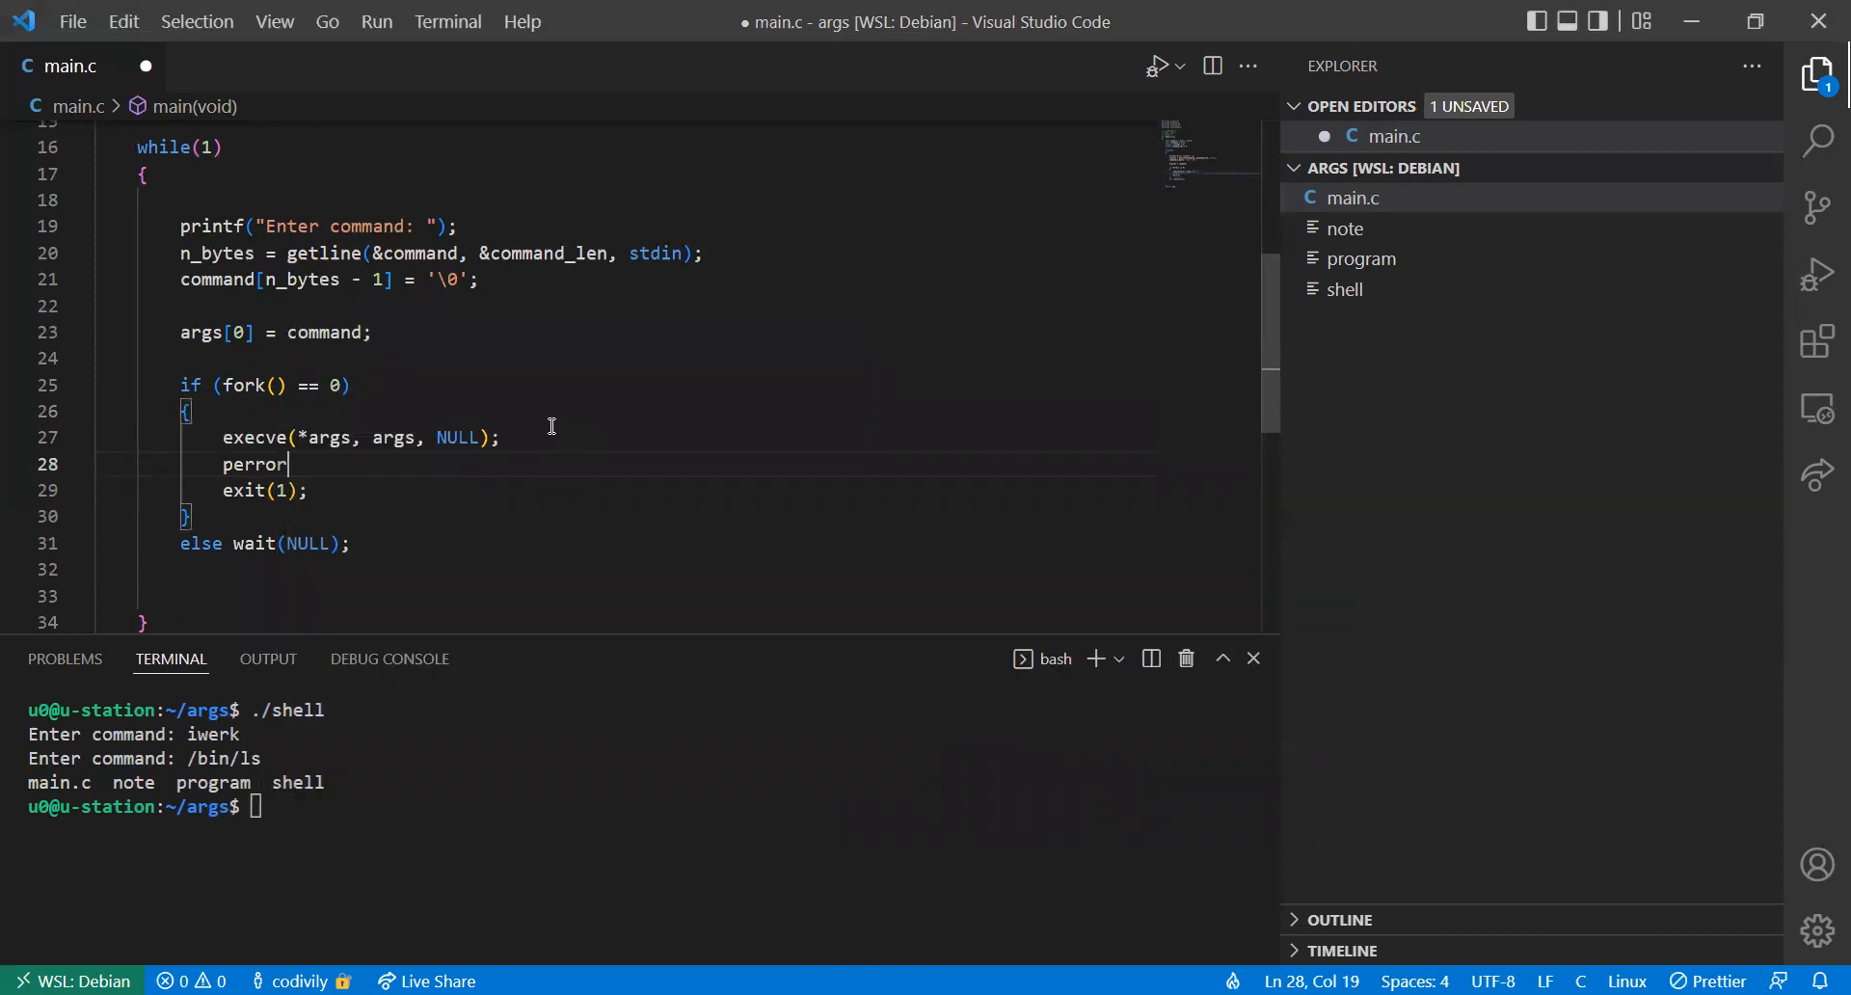
type("dprintf(")
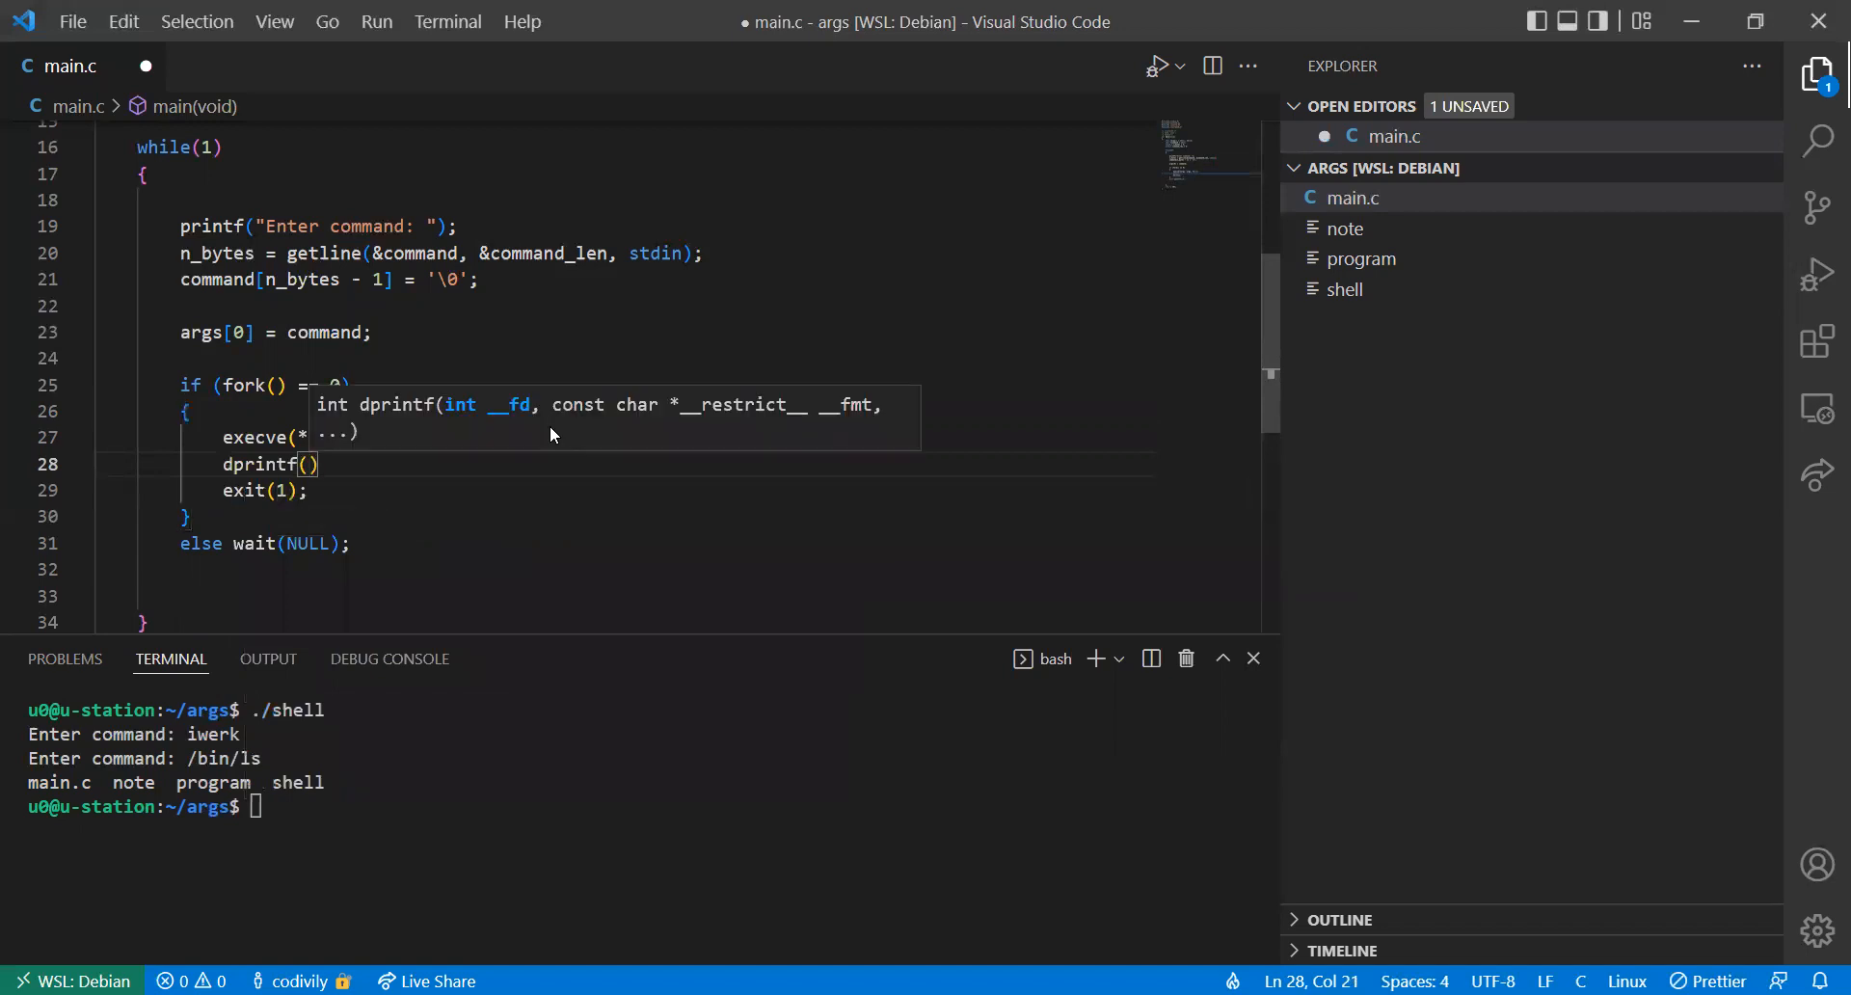
type("STDERR_FILENO,")
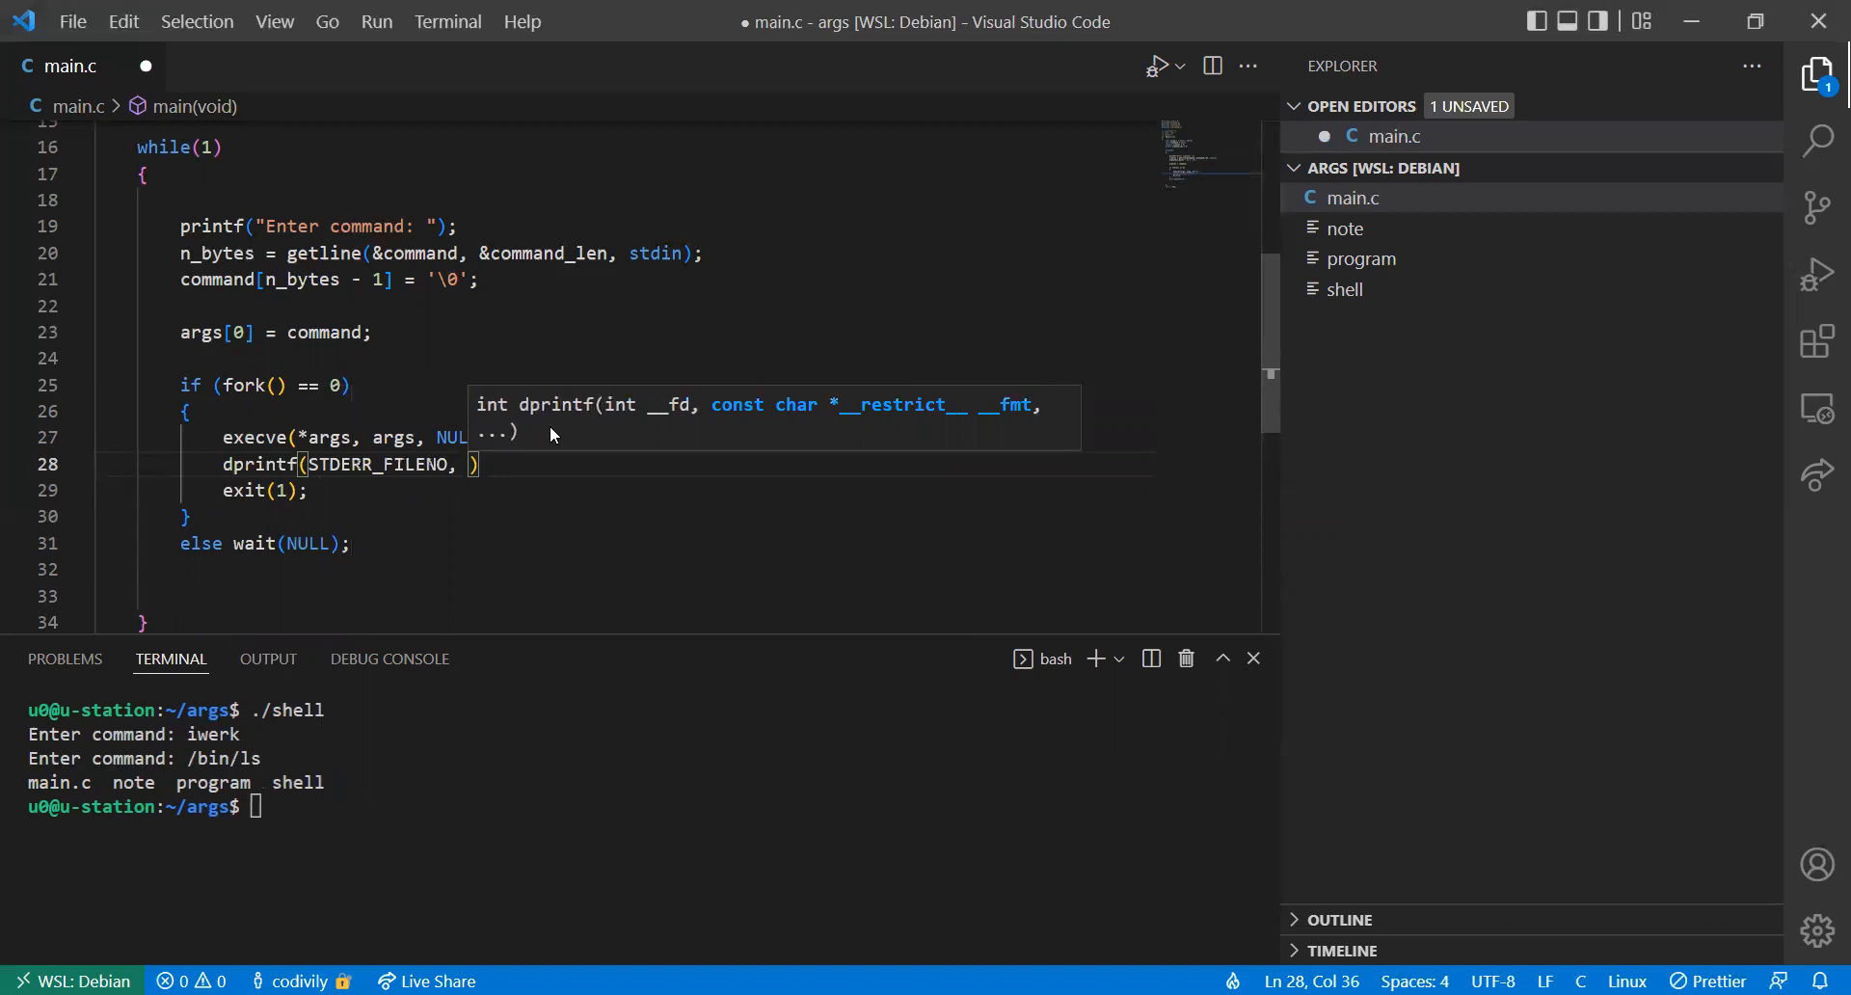
type("\"")
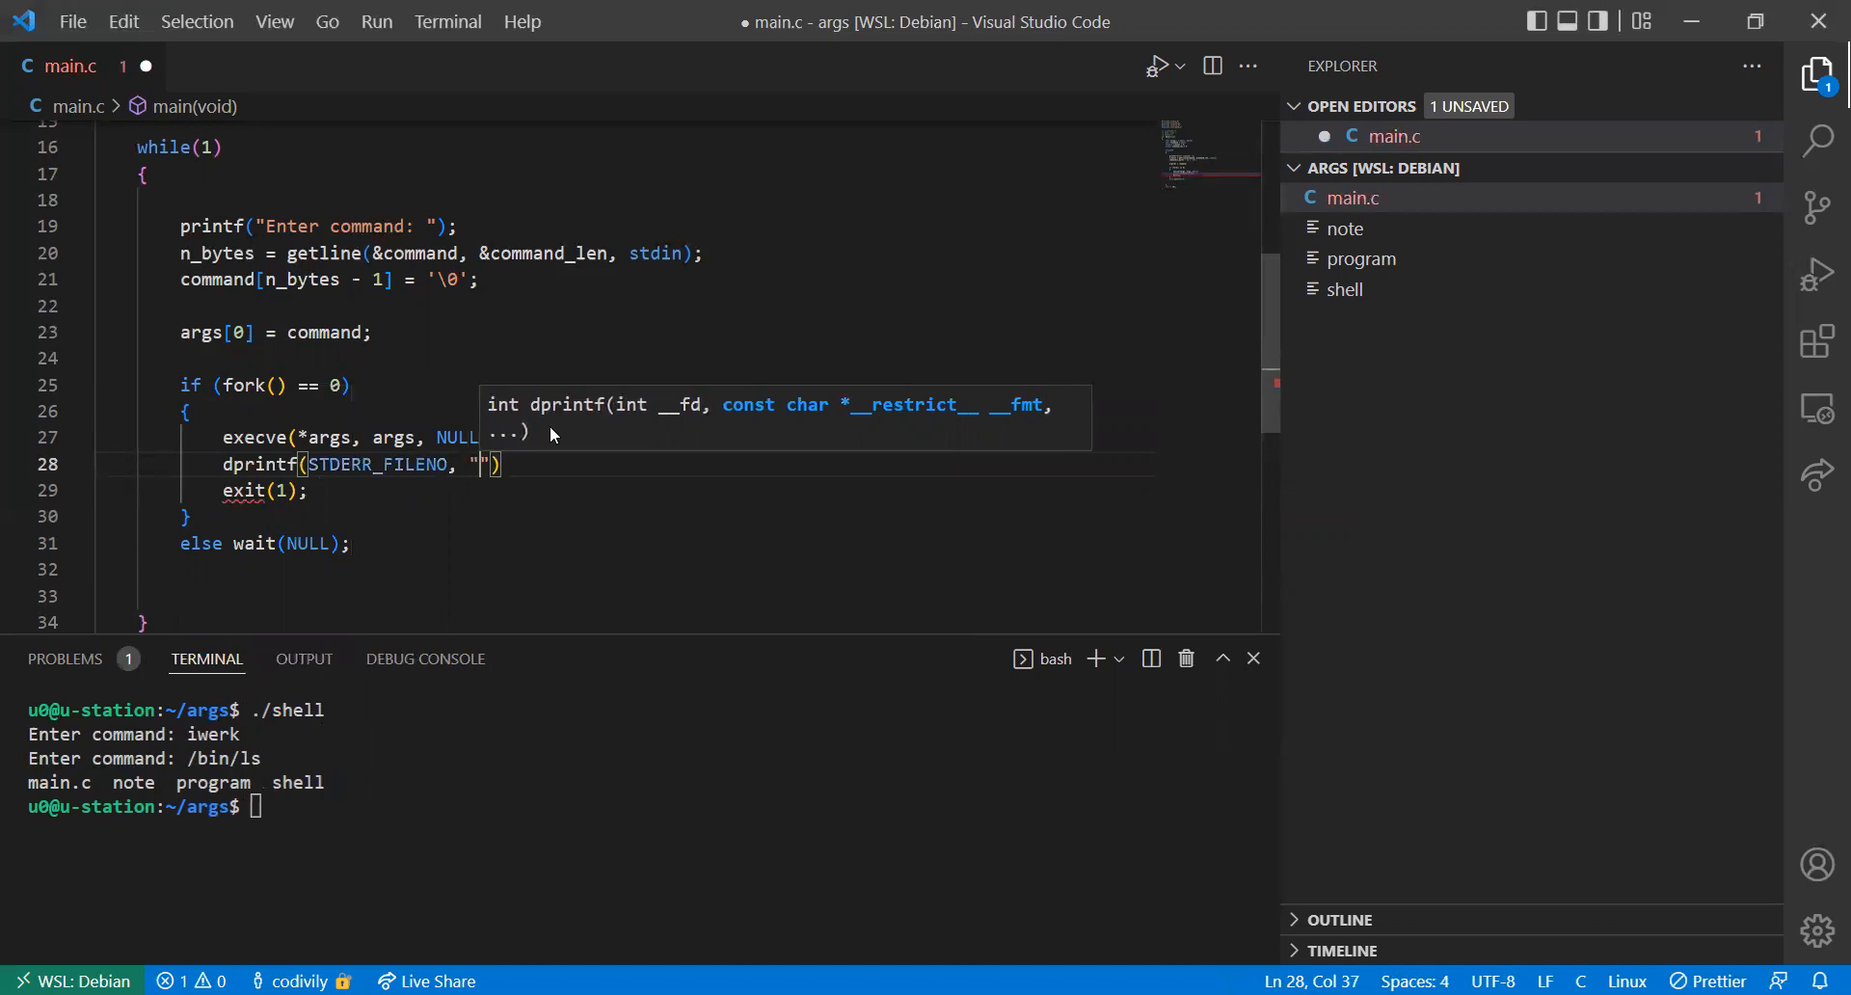
type("%")
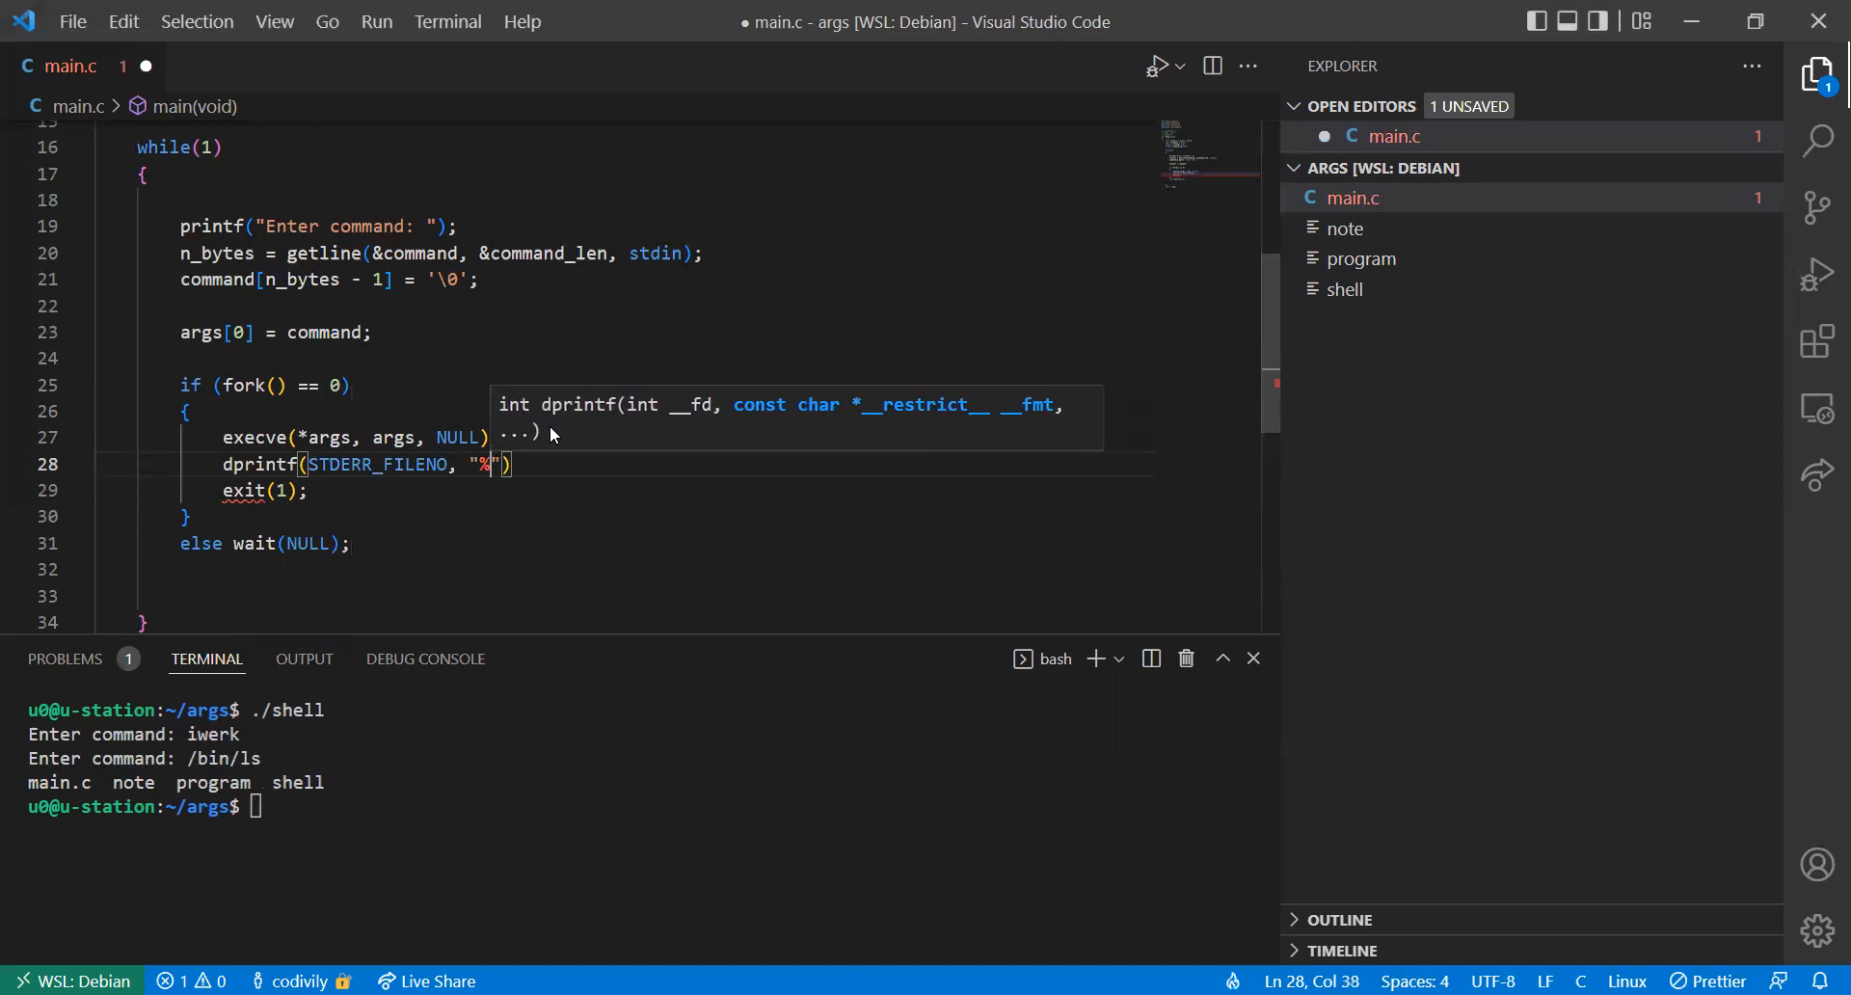
type("s: Command not found")
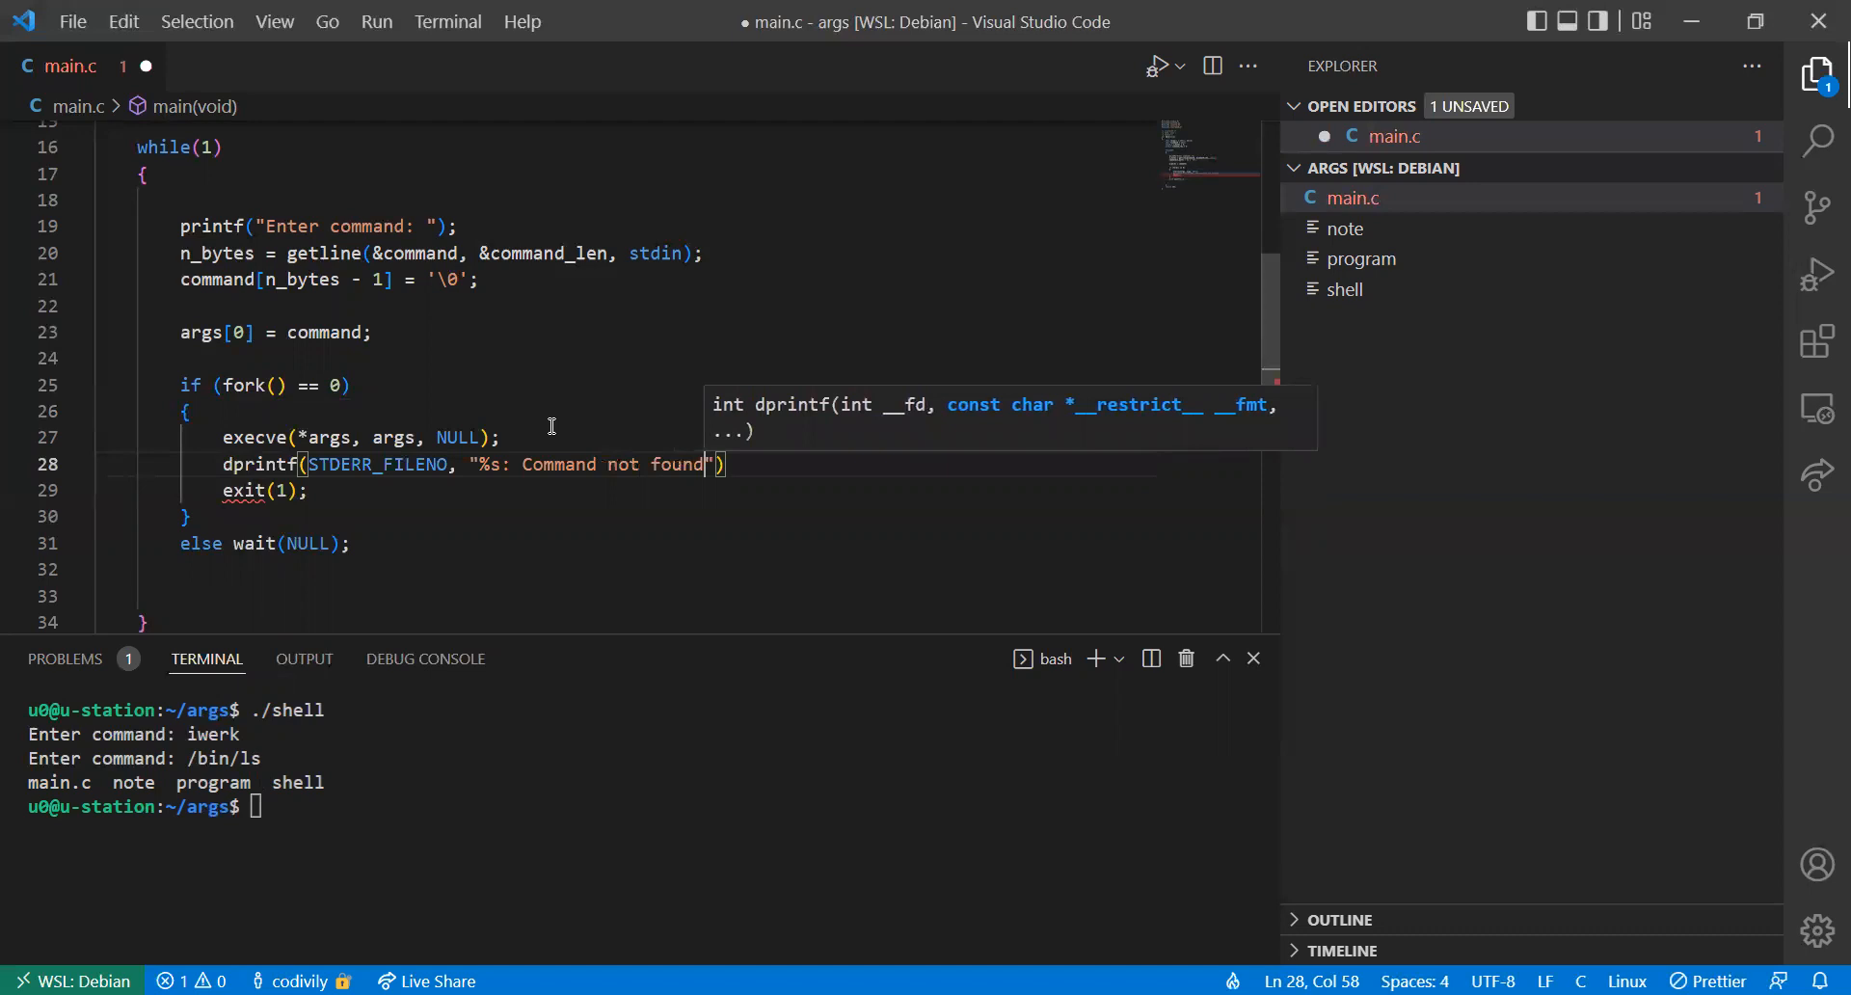
type(".\\n")
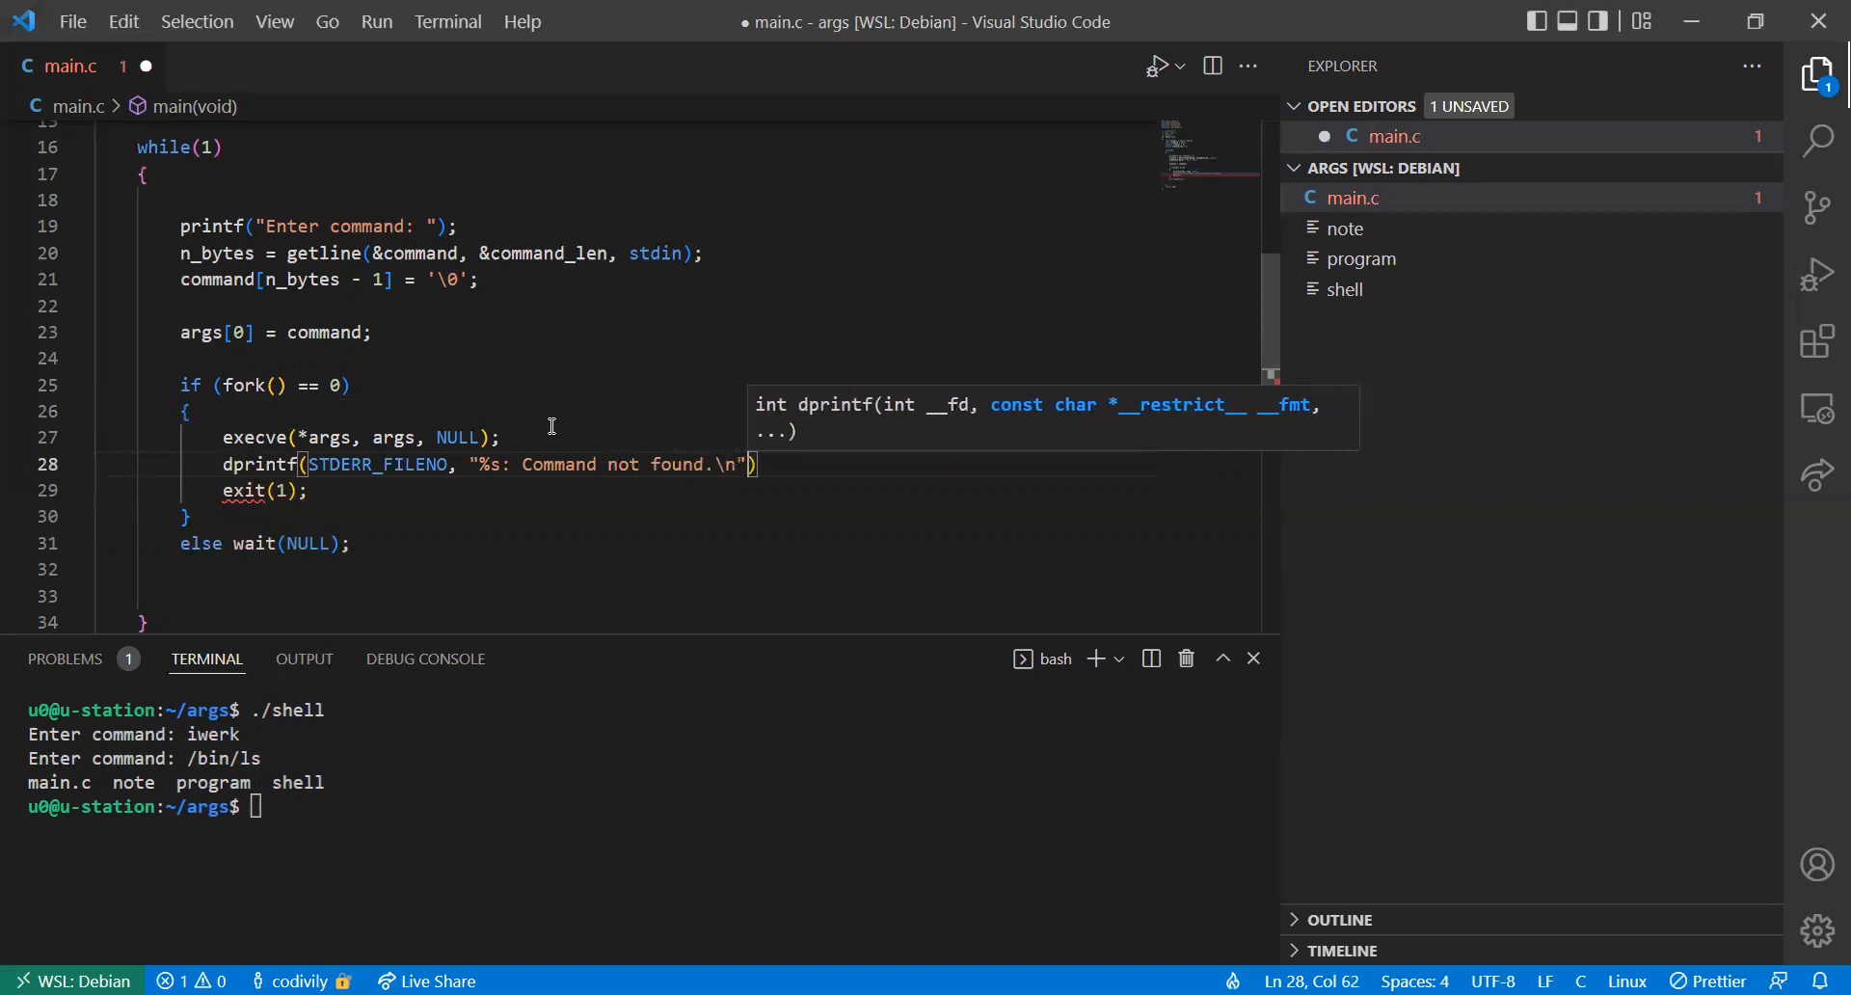
type(", *args")
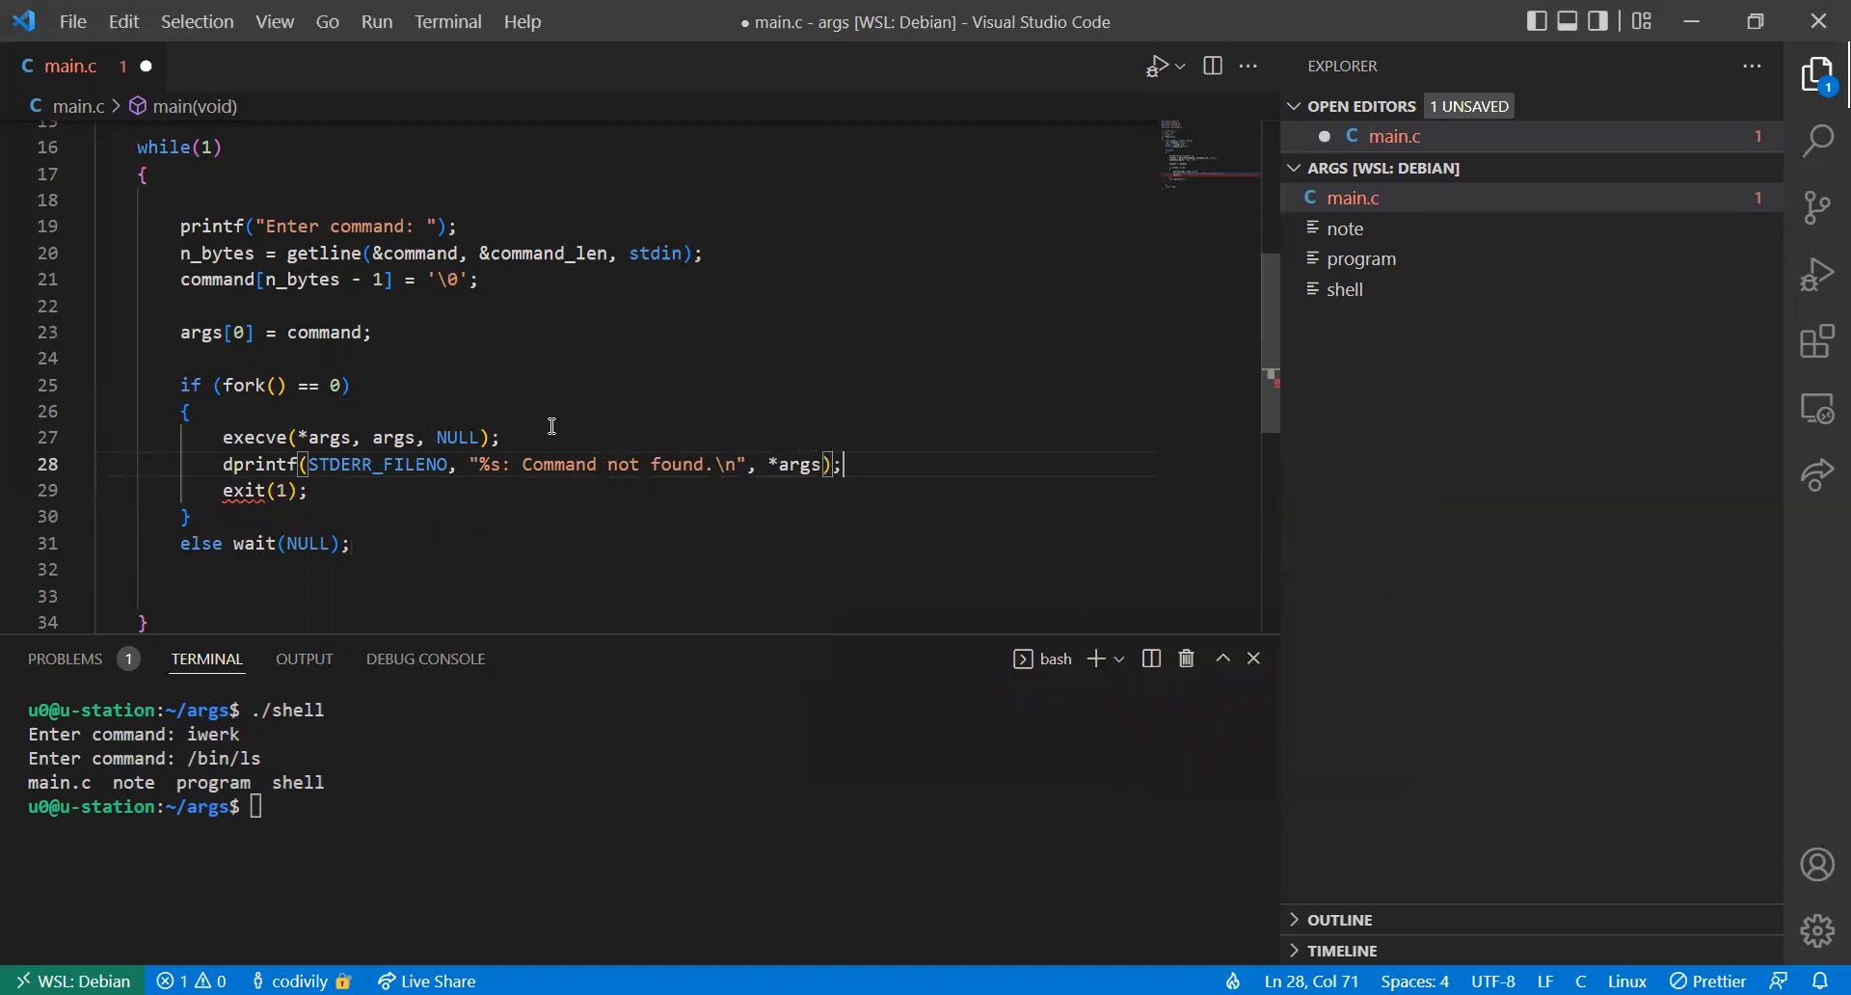
key("Ctrl+s")
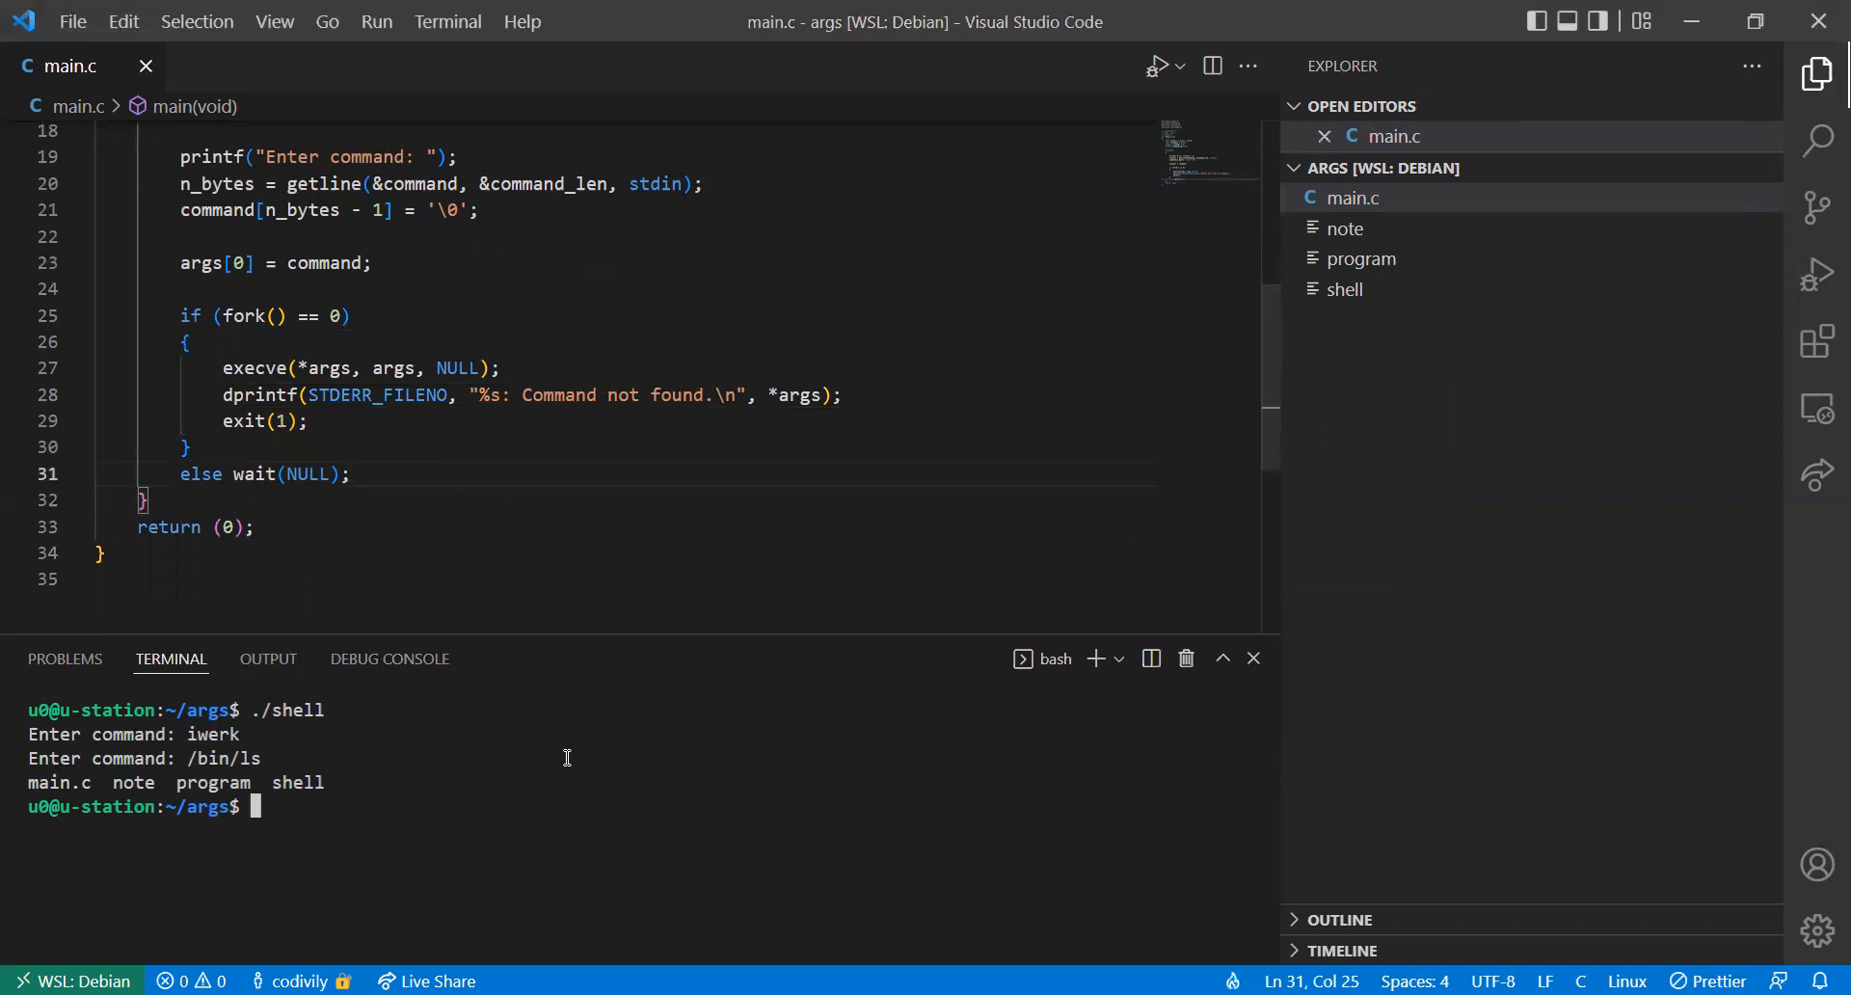
Recompile main.c into shell, run it, and enter /bin/ls to list the folder
type("gcc main.c -o shell")
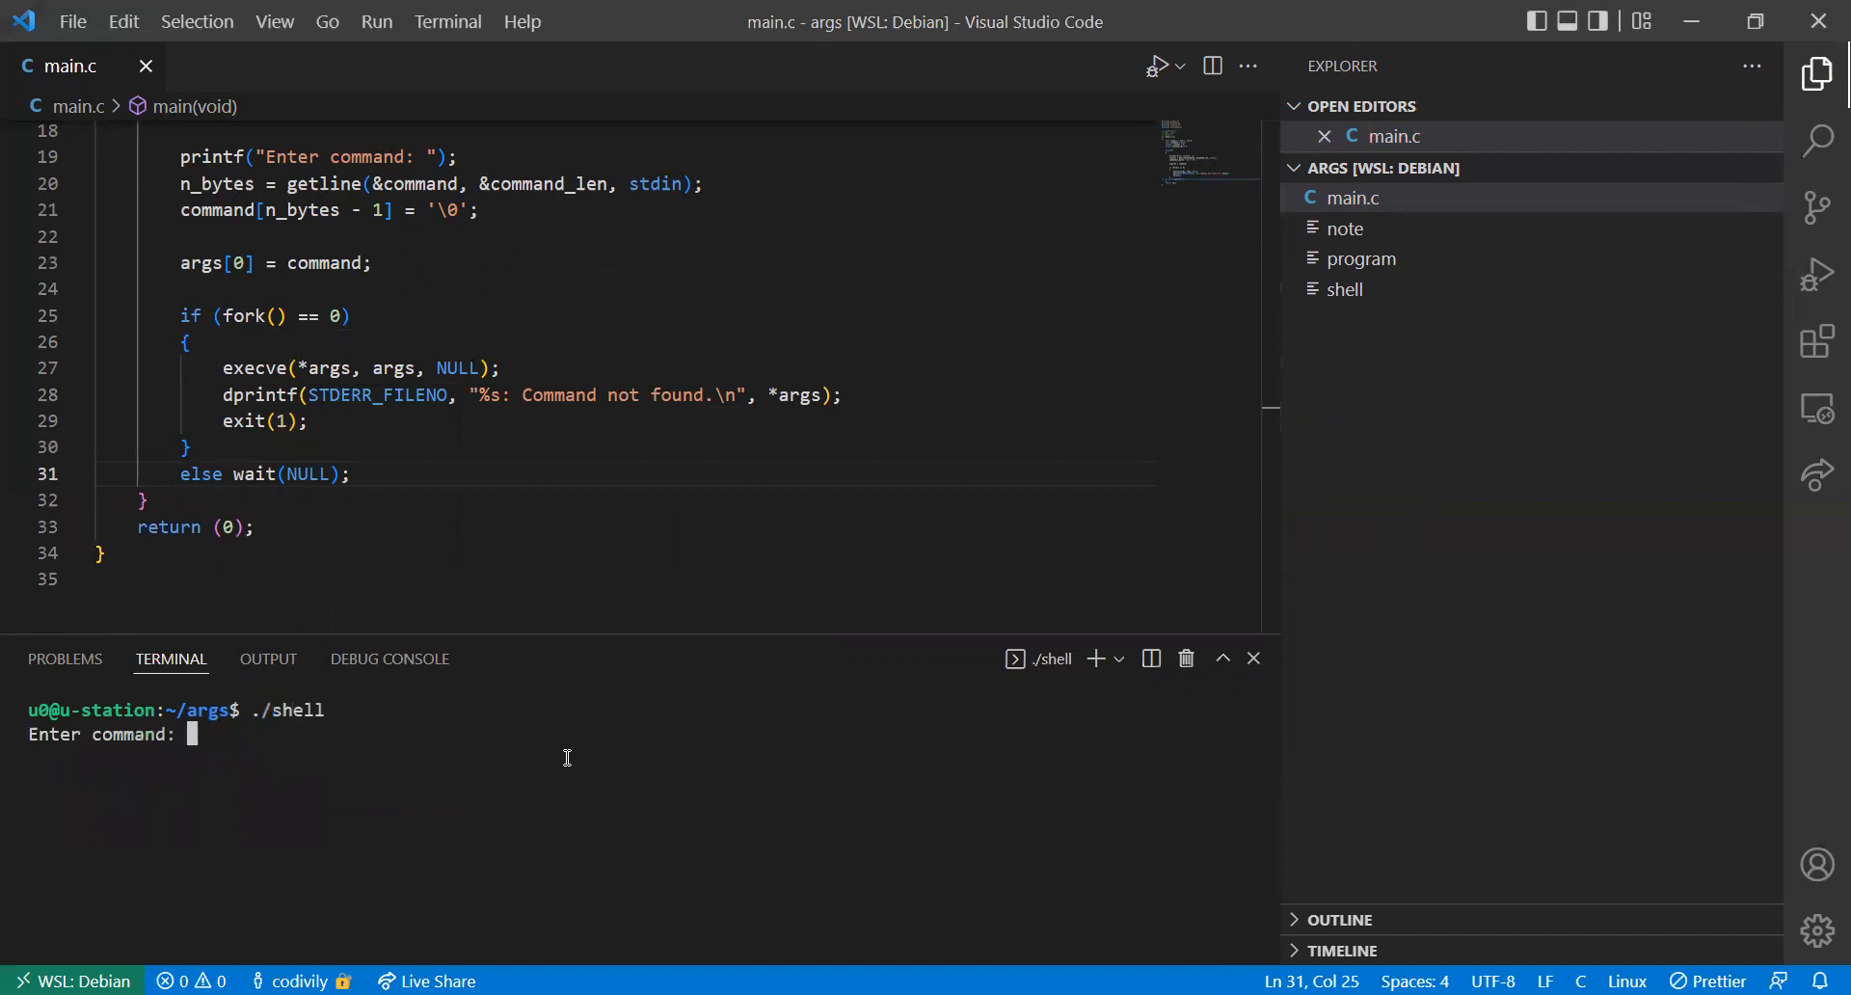
mouse_move(272, 745)
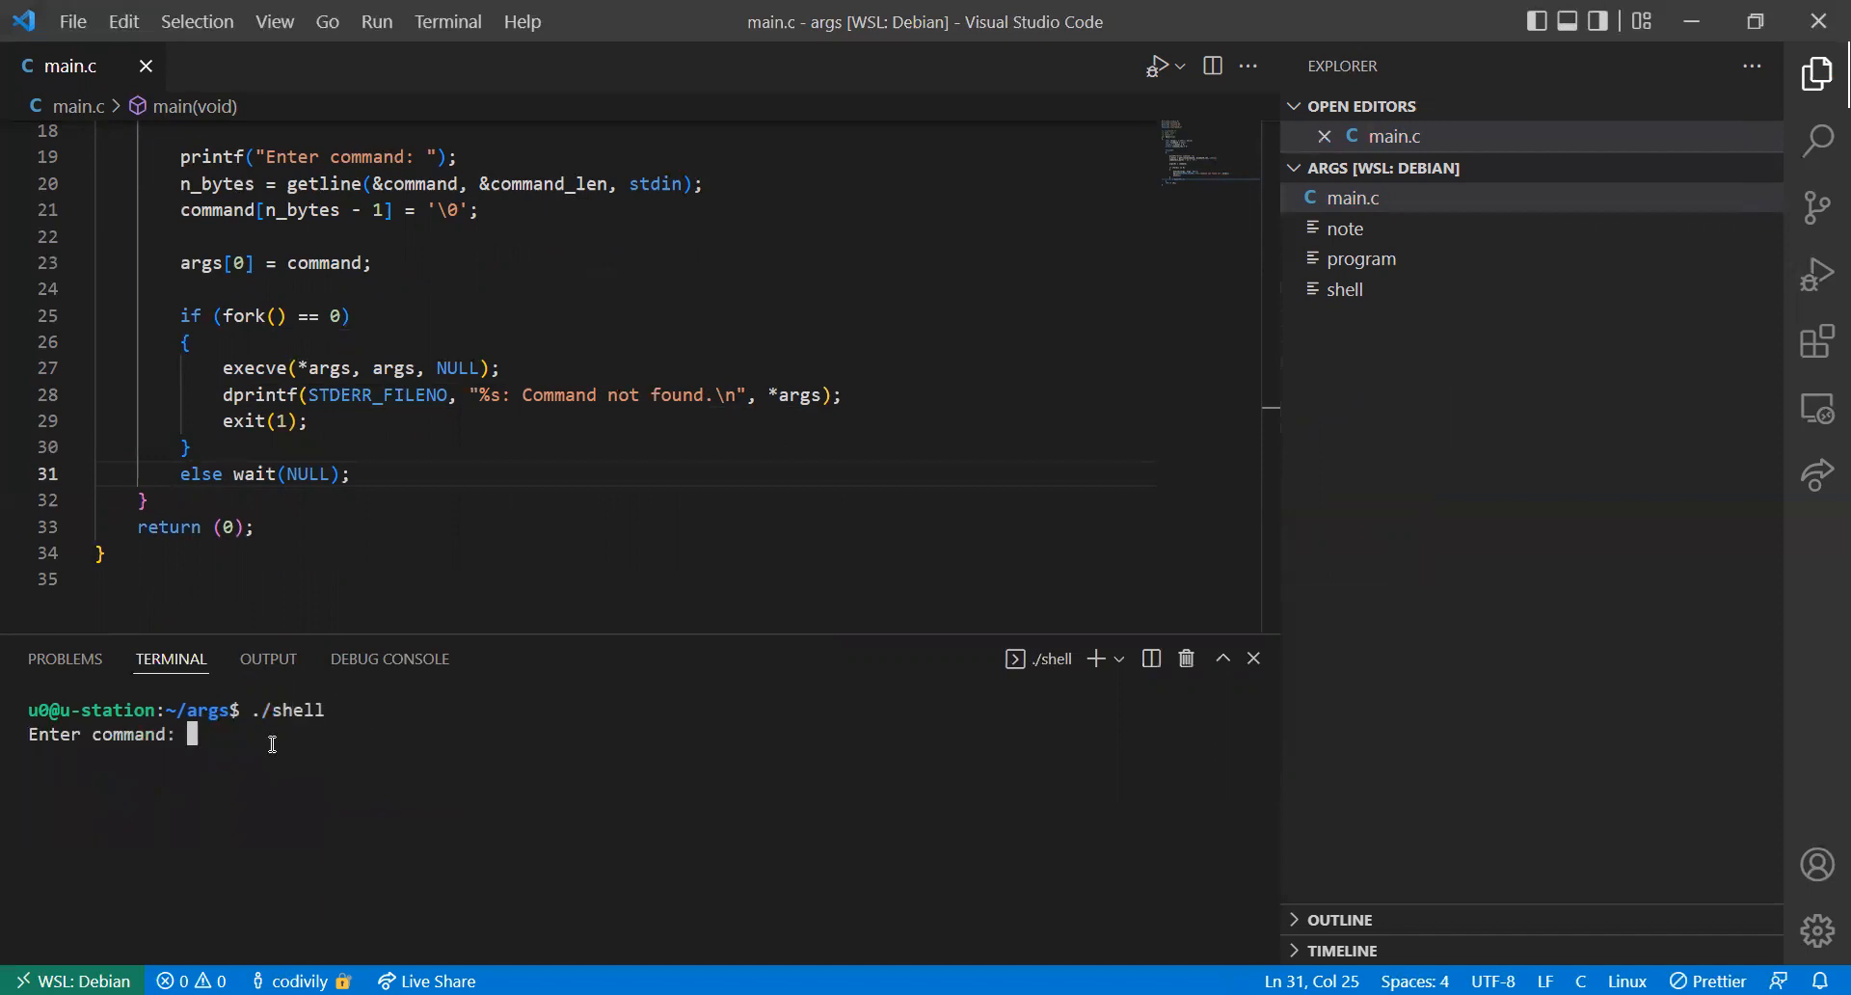
mouse_move(282, 744)
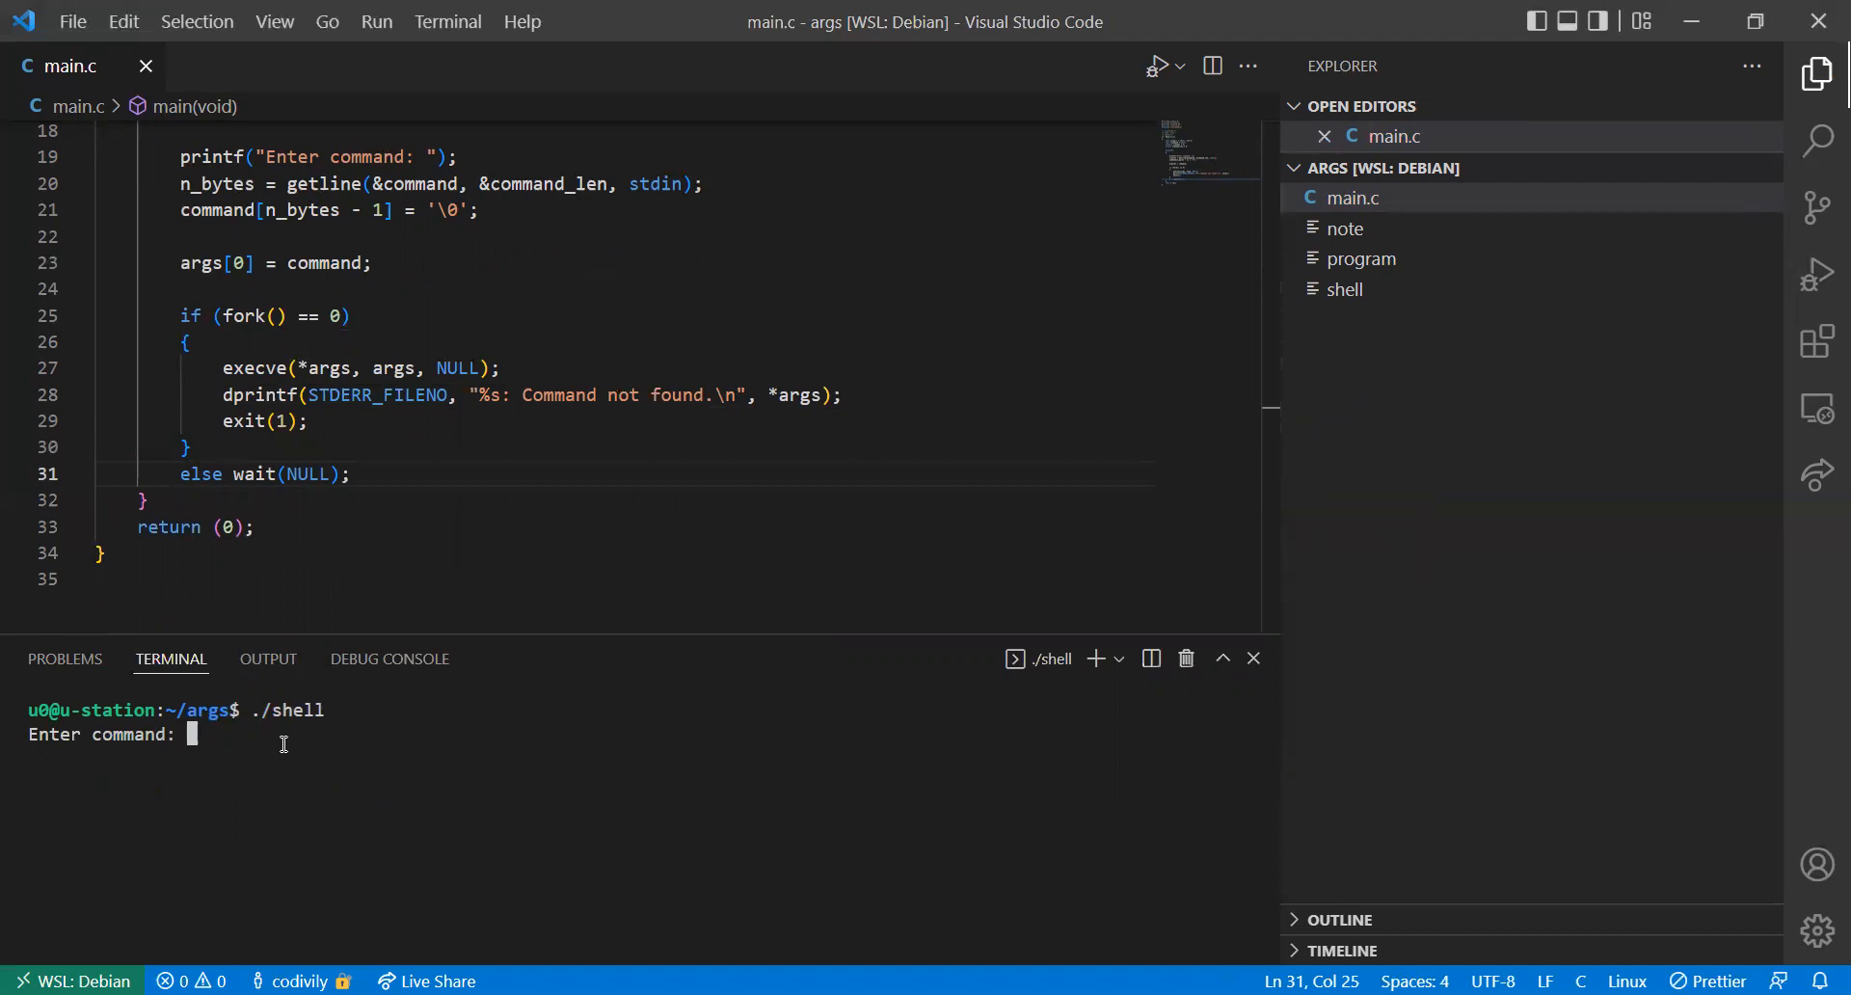
type("/bin")
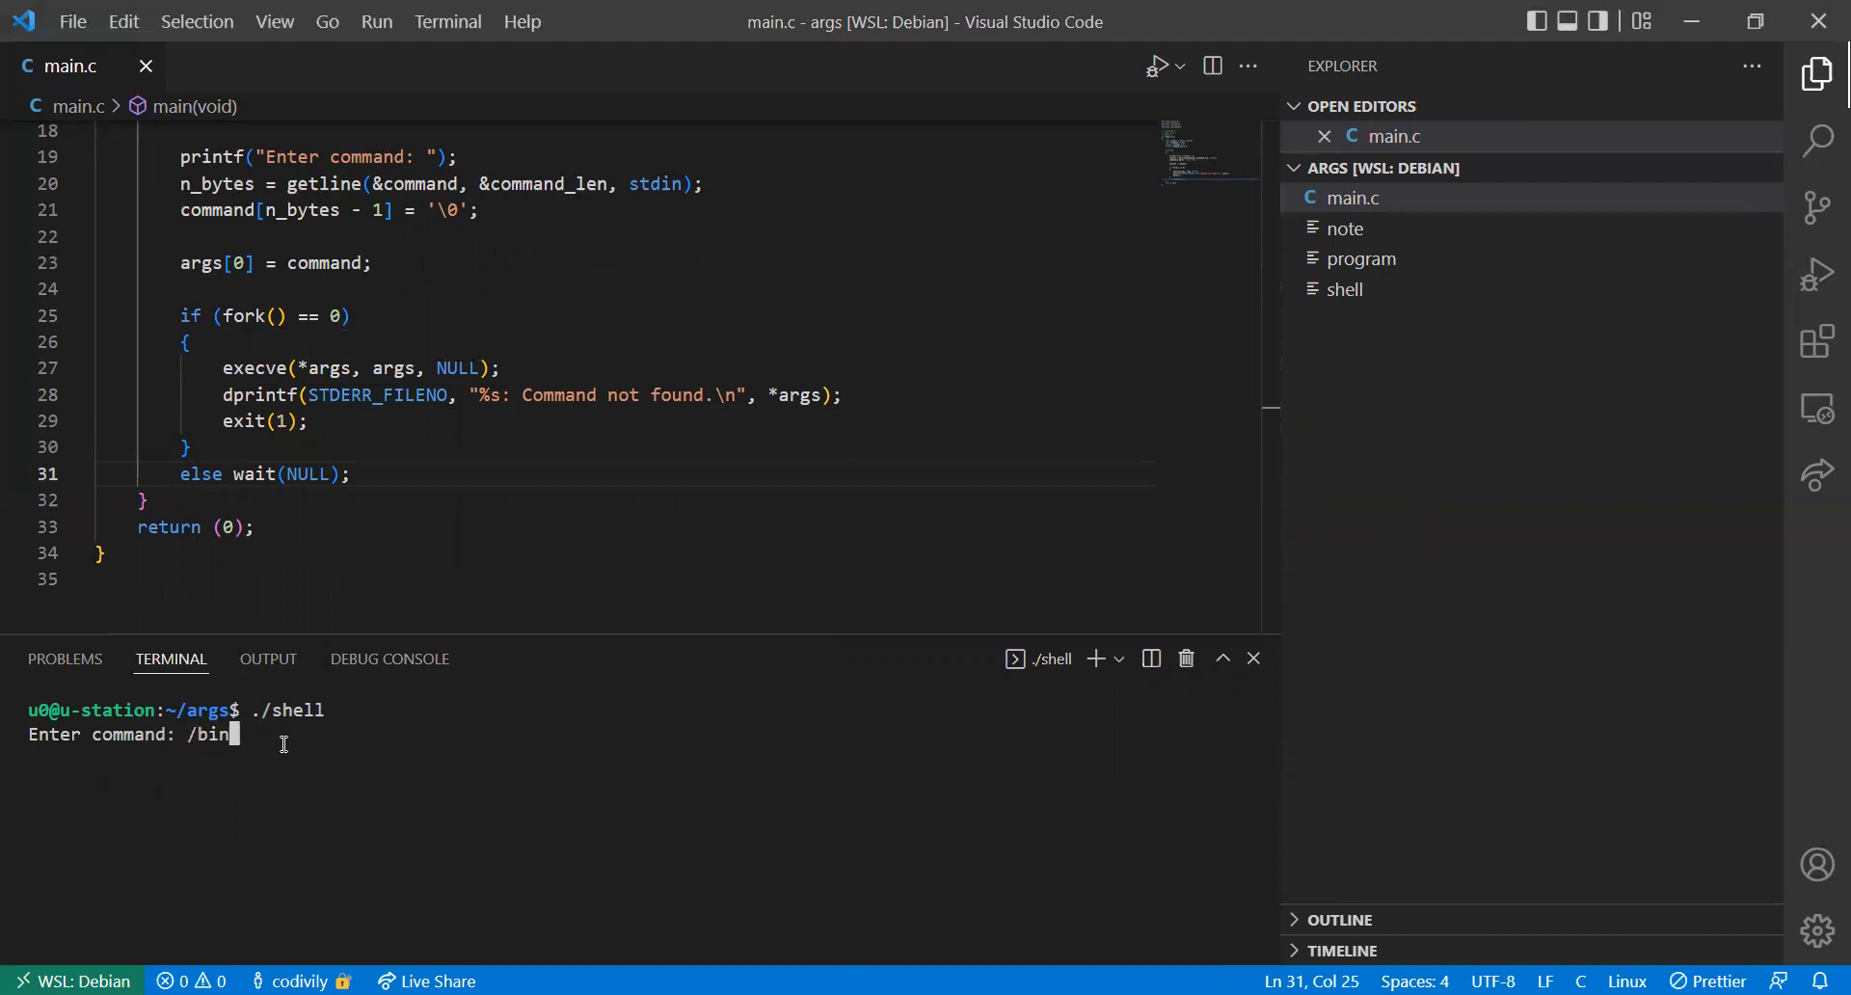
key("Enter")
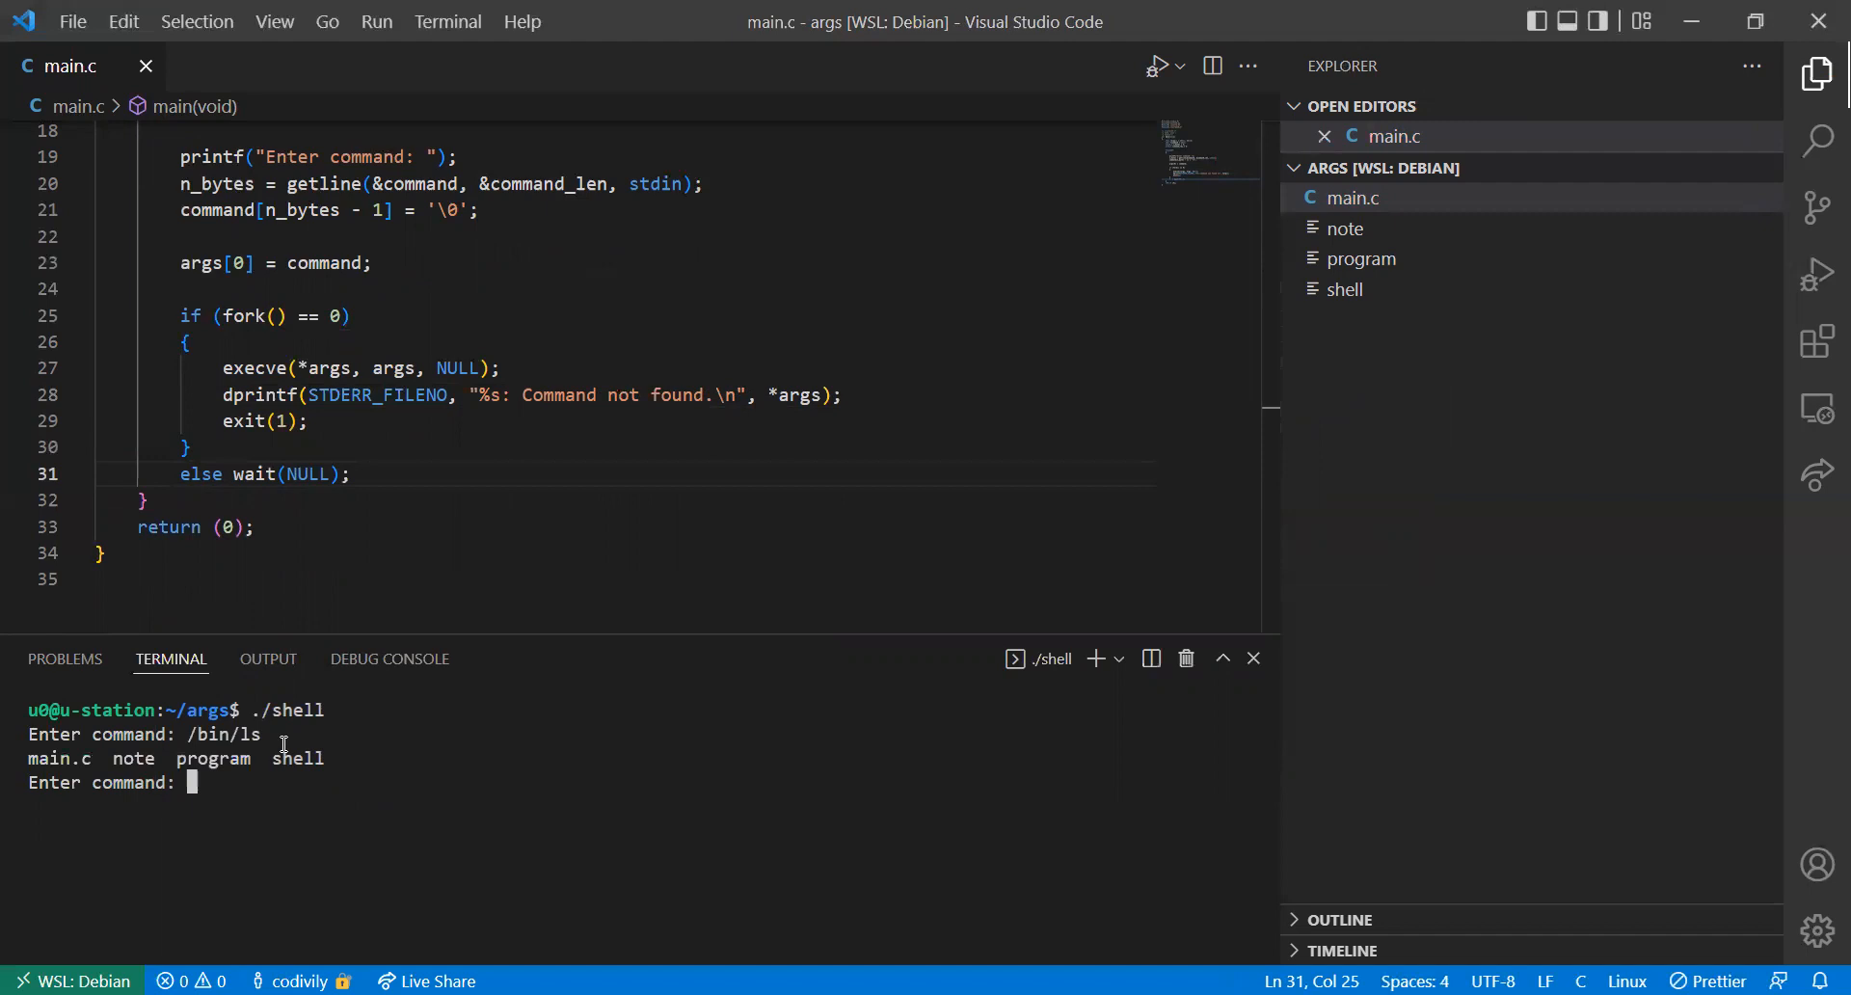
mouse_move(73, 757)
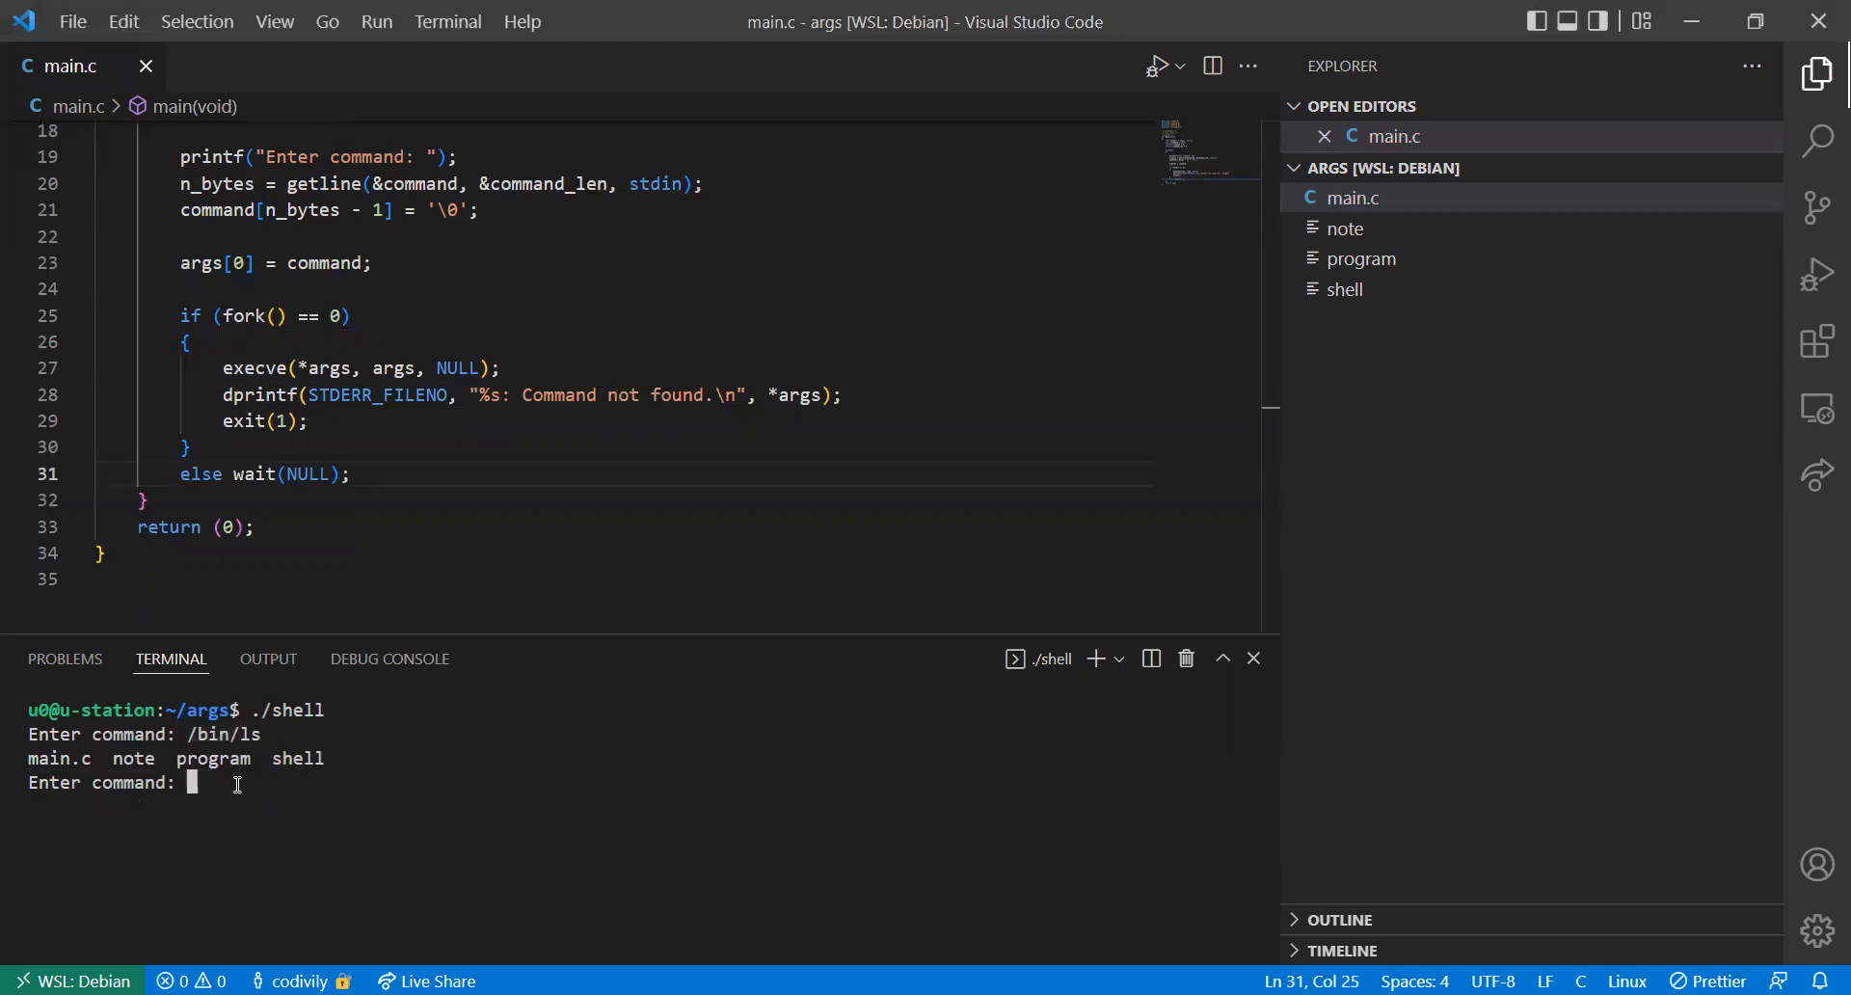
mouse_move(233, 405)
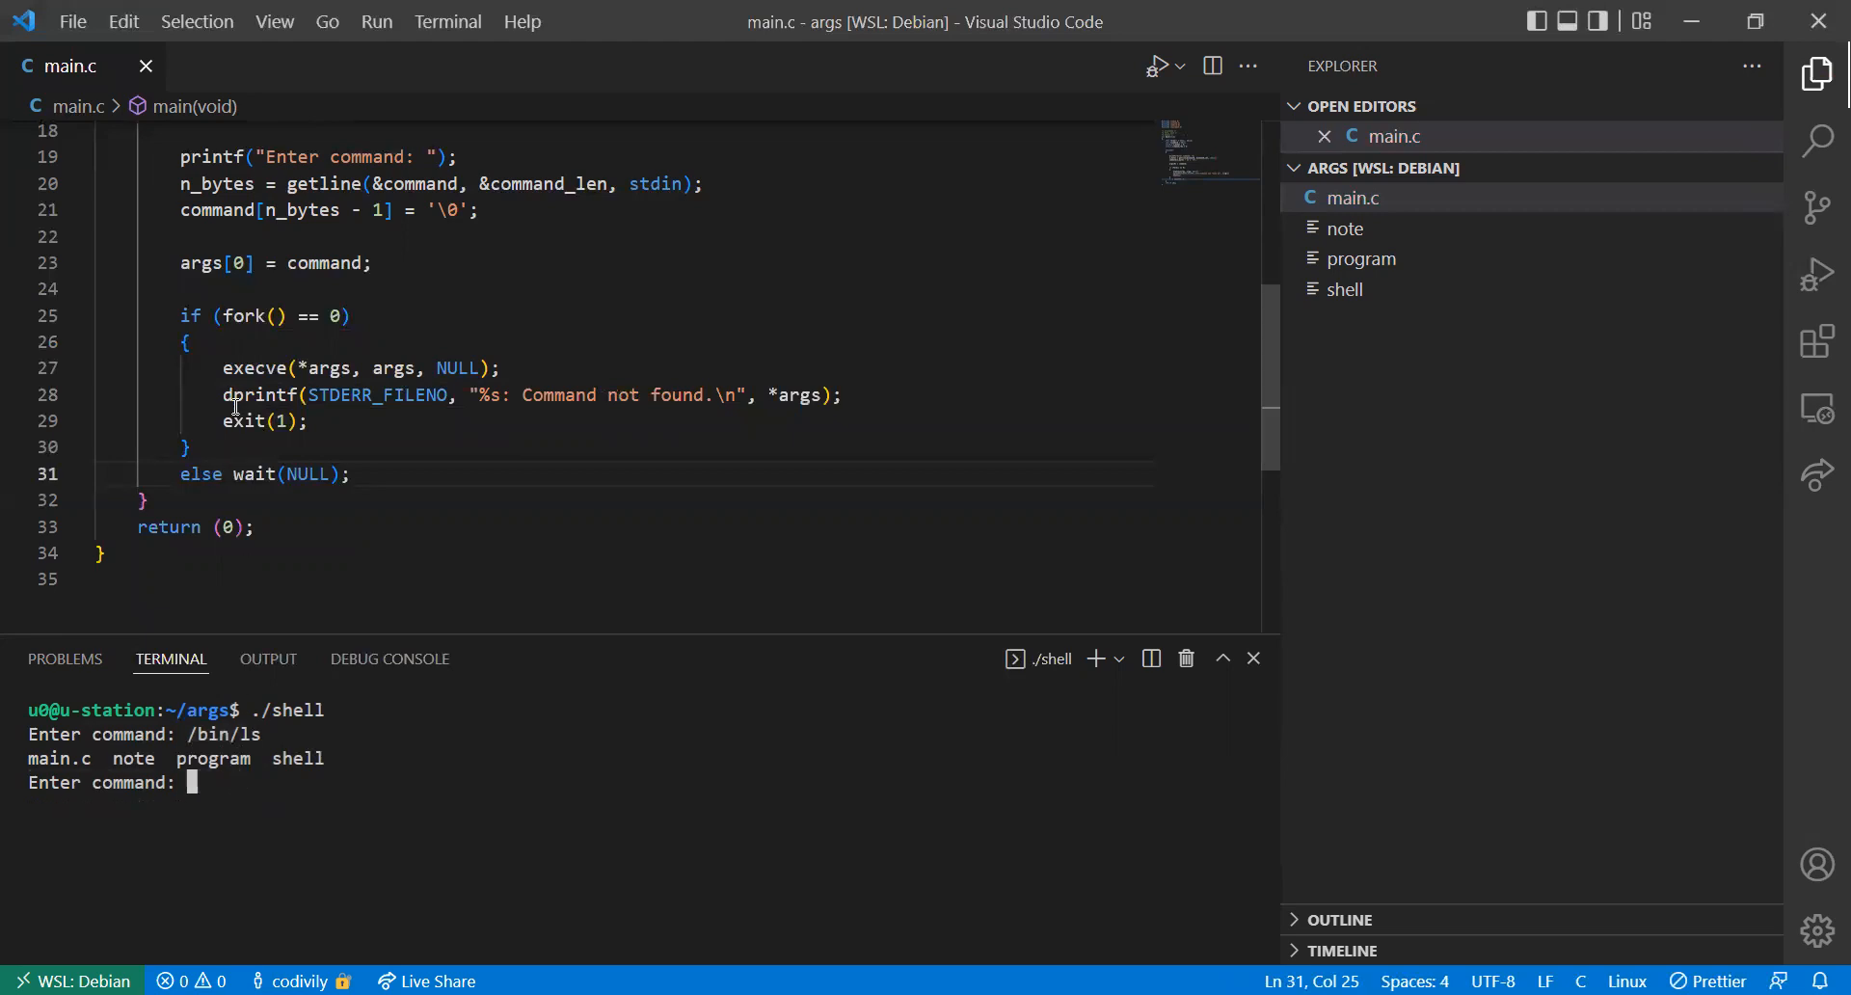
mouse_move(241, 715)
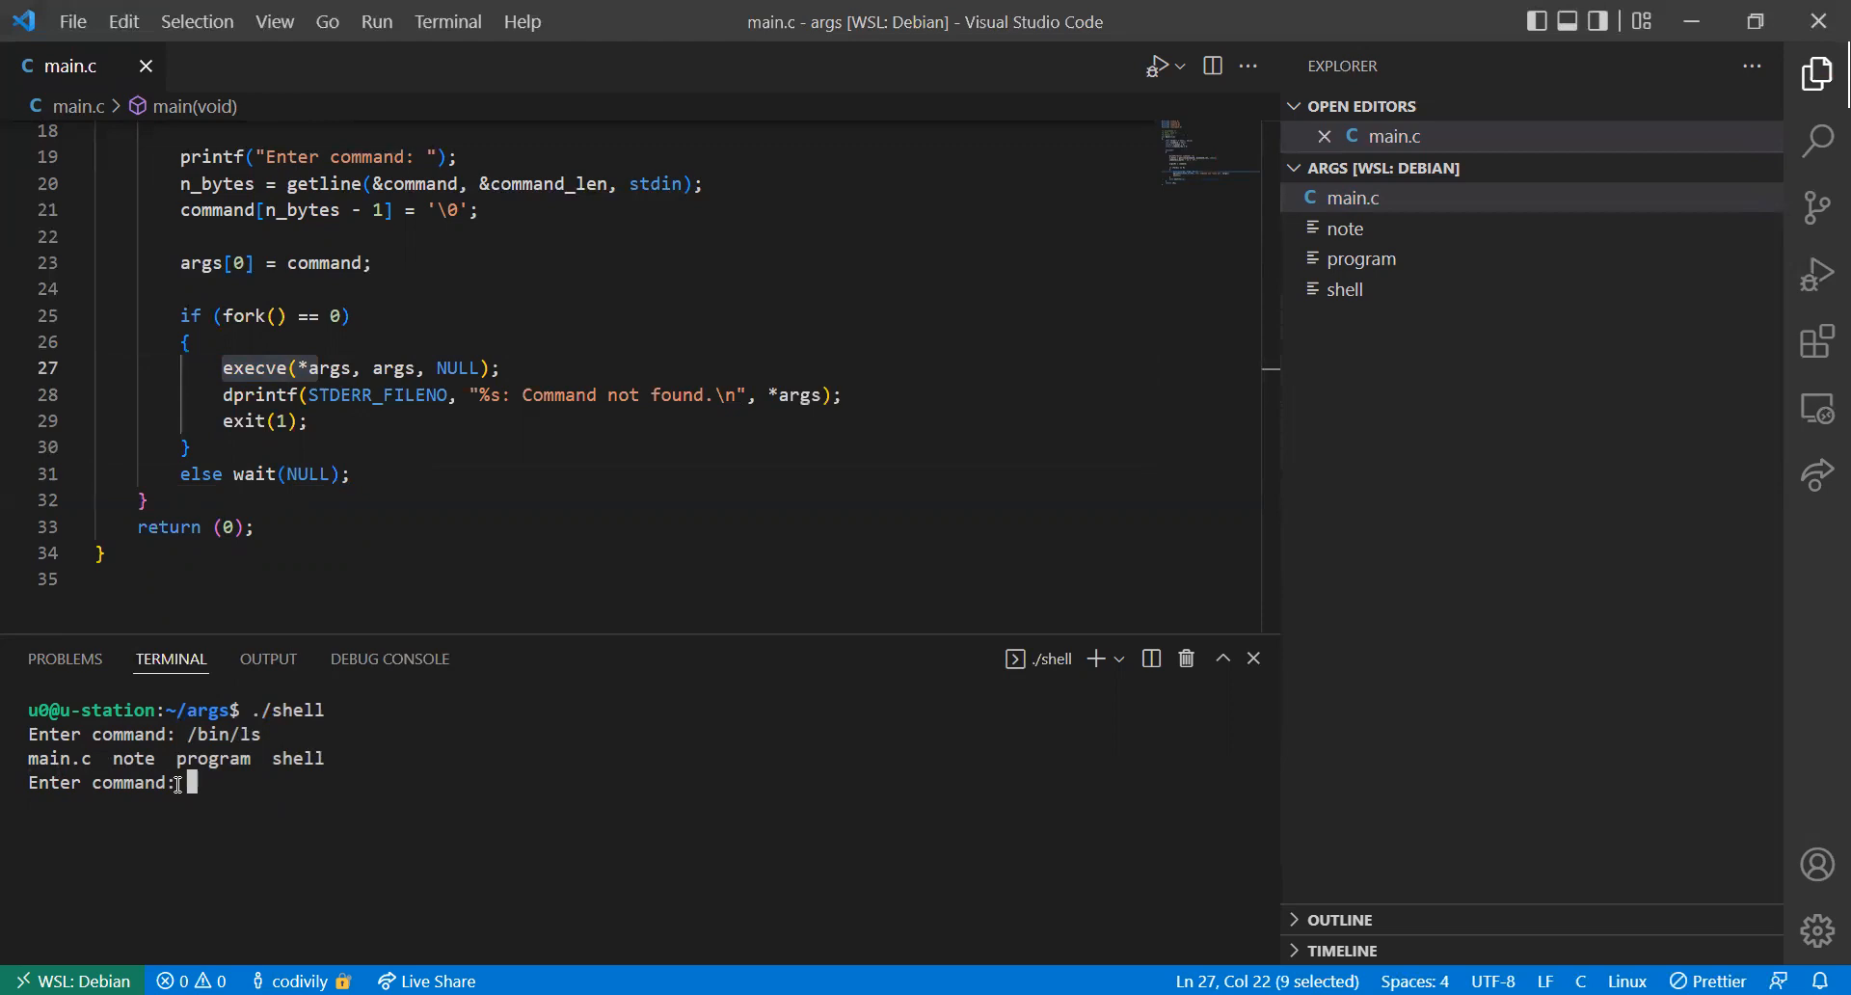
mouse_move(224, 787)
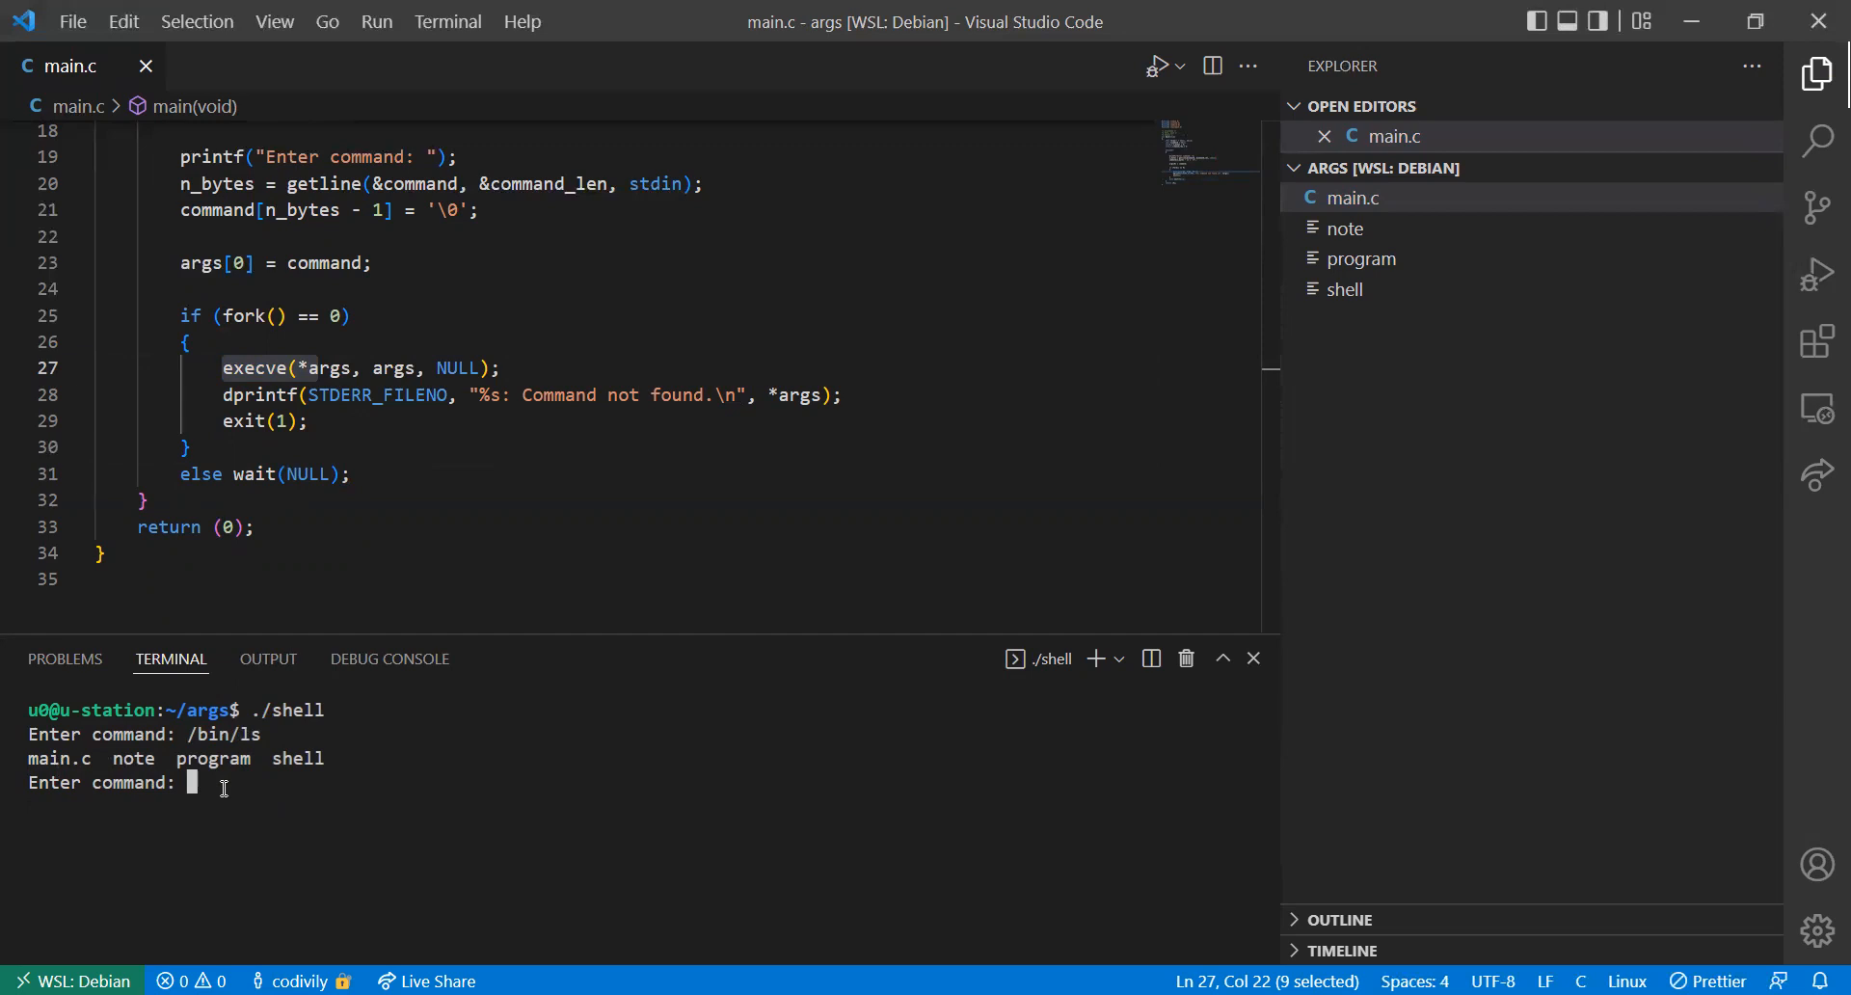
mouse_move(384, 697)
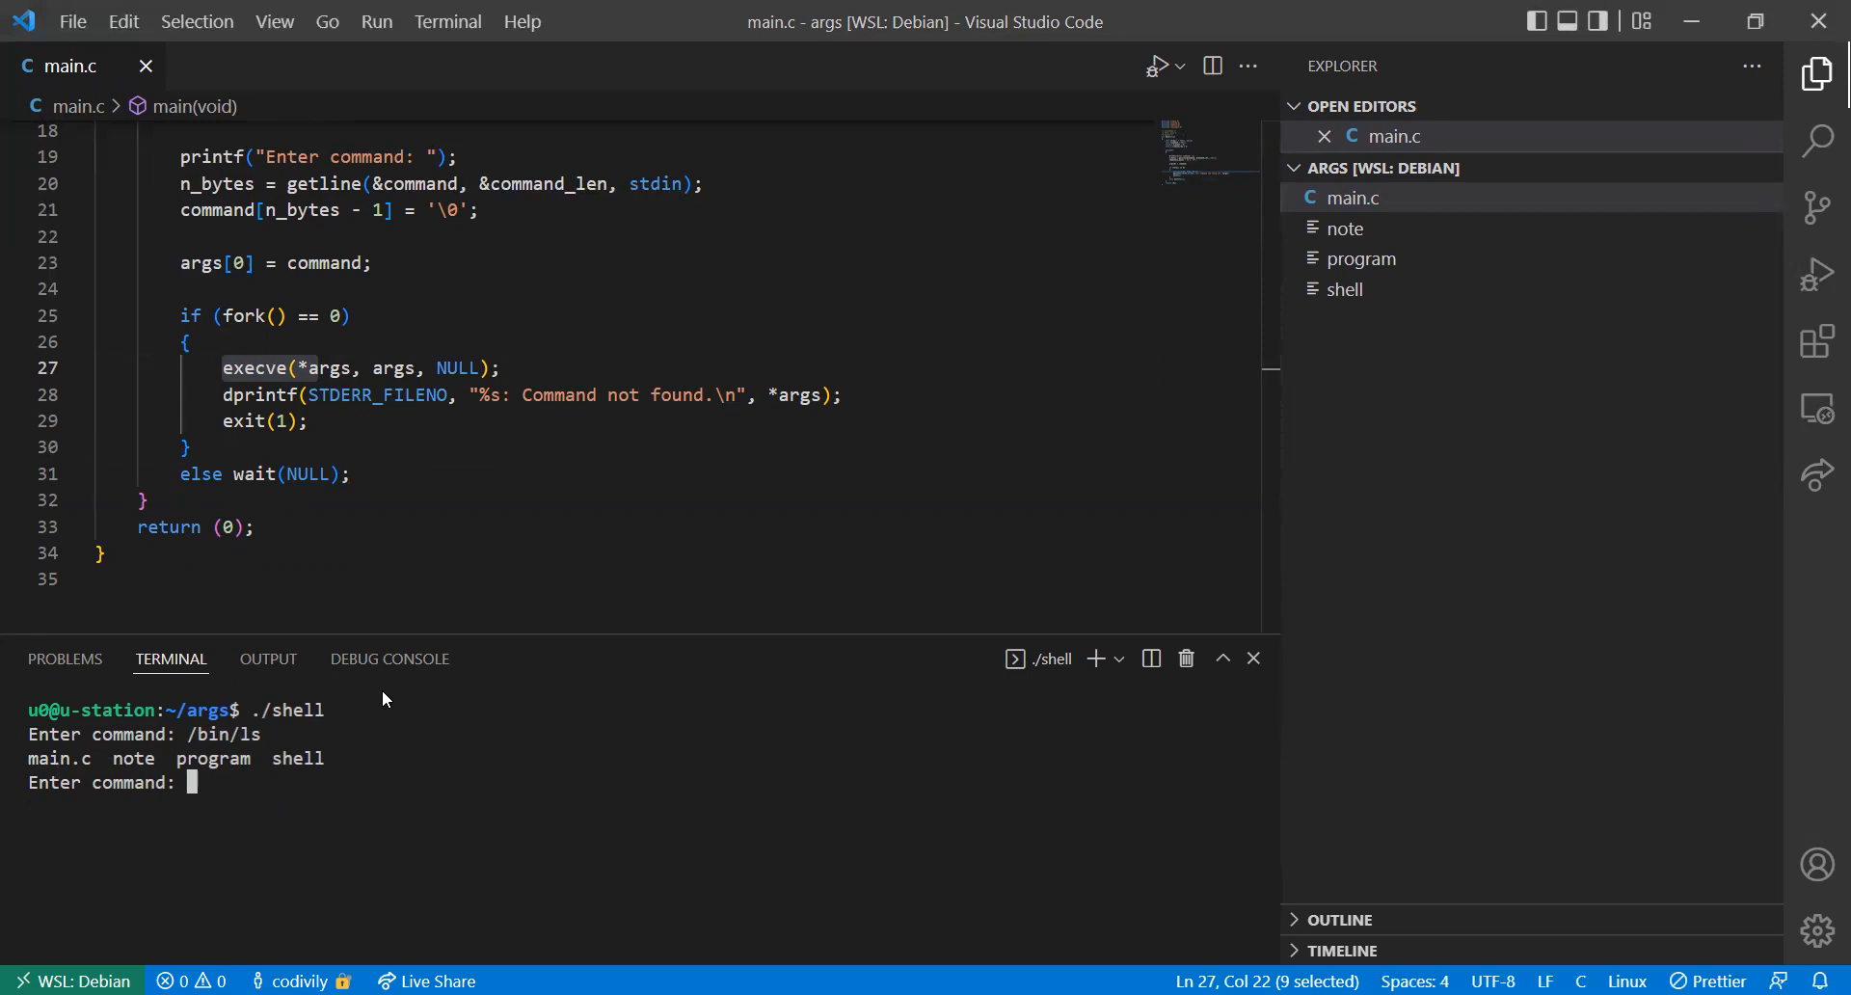
Enter the bogus command iwer to get 'iwer: Command not found.'
type("iwer")
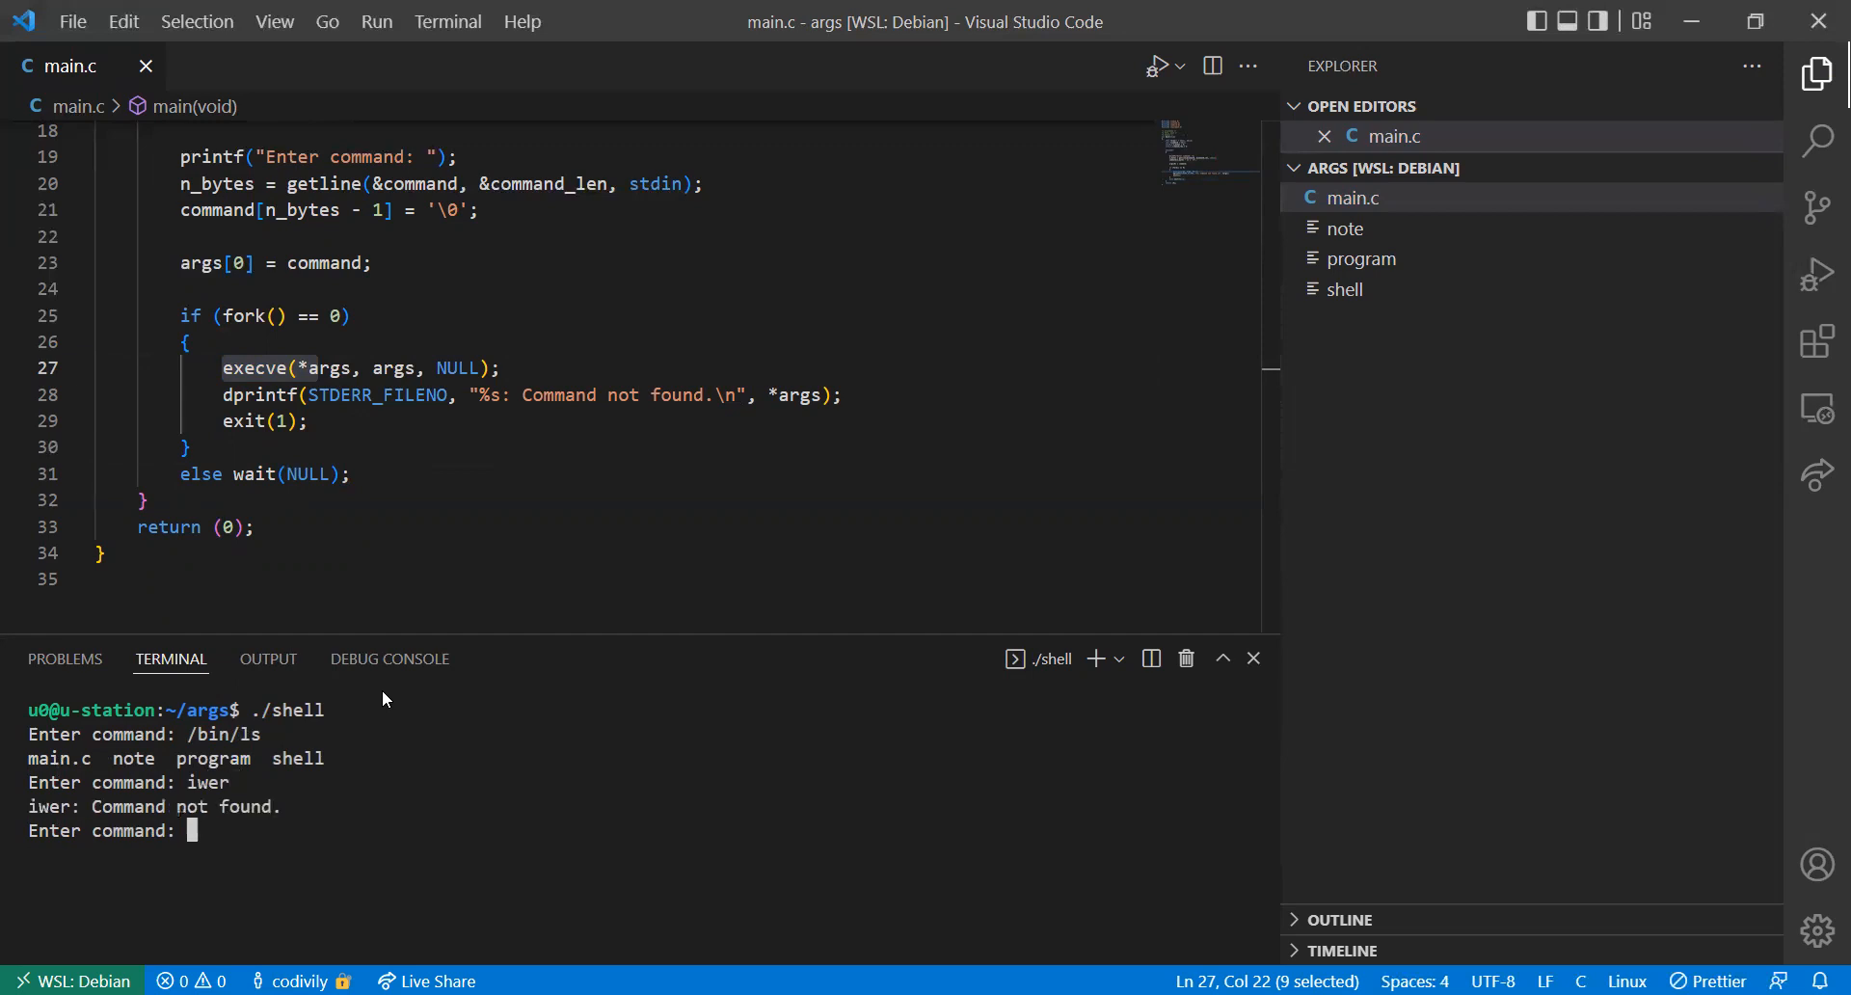
mouse_move(243, 783)
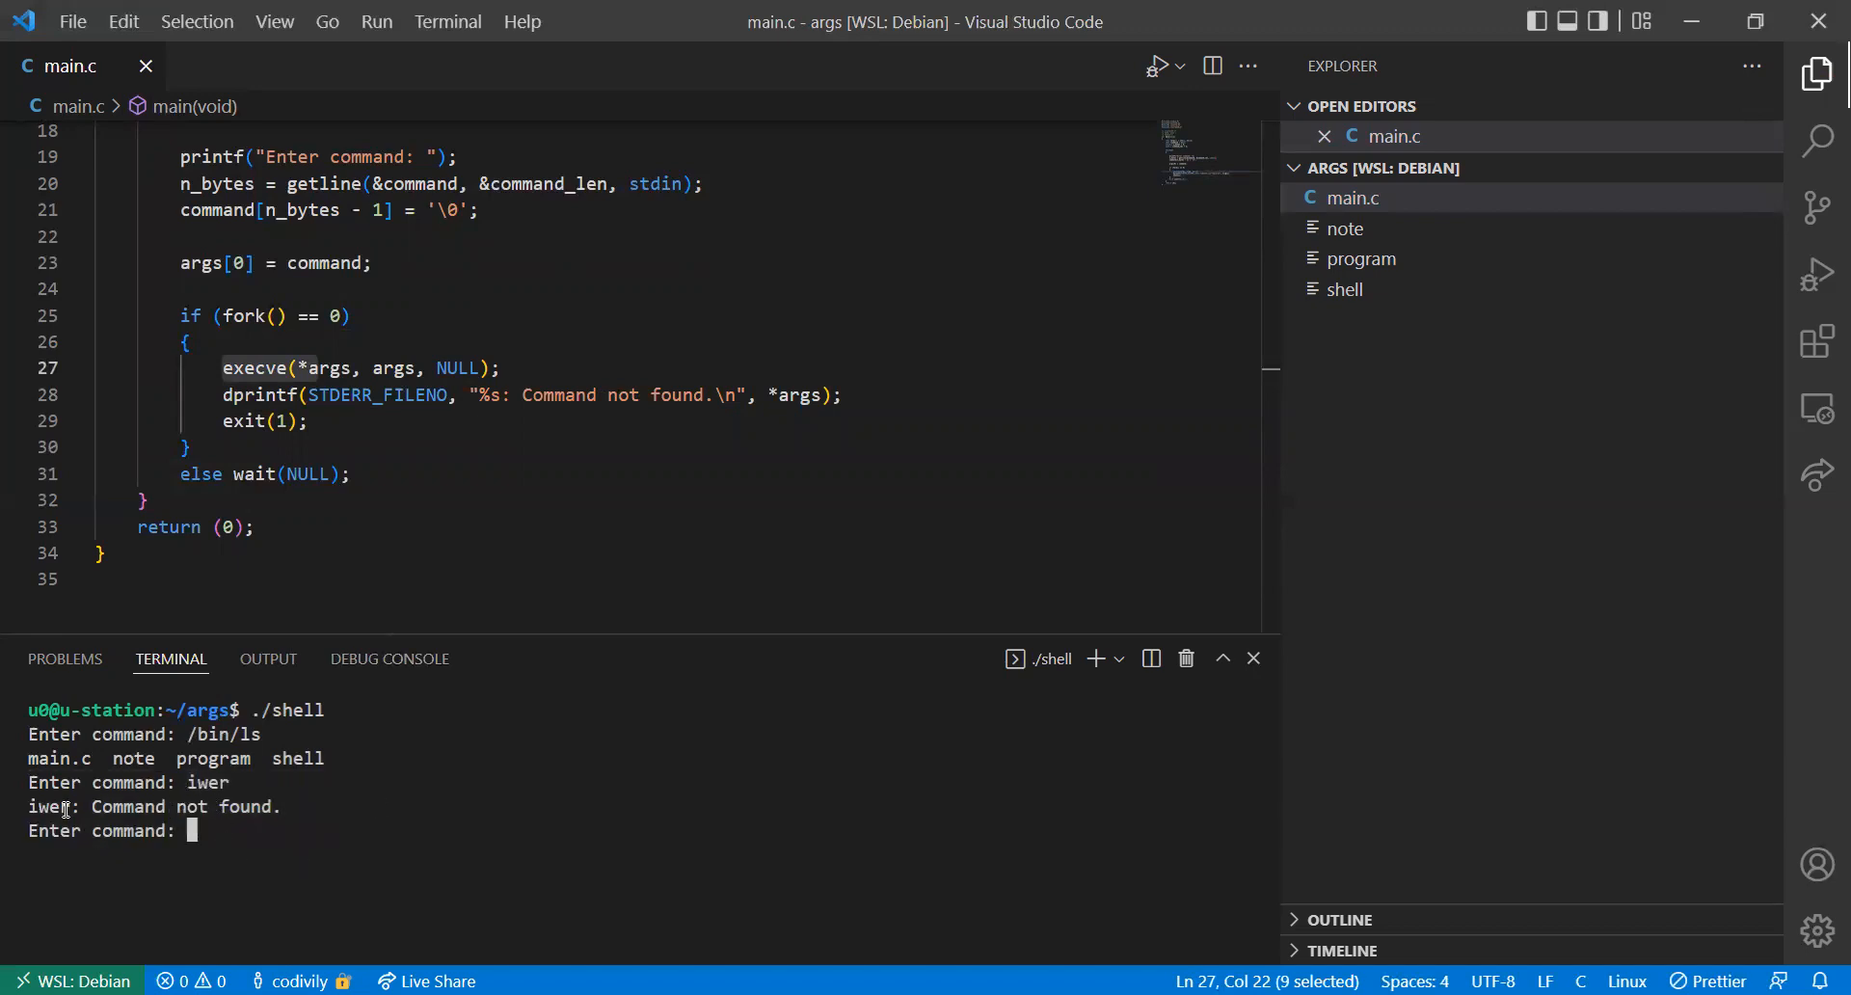
mouse_move(220, 829)
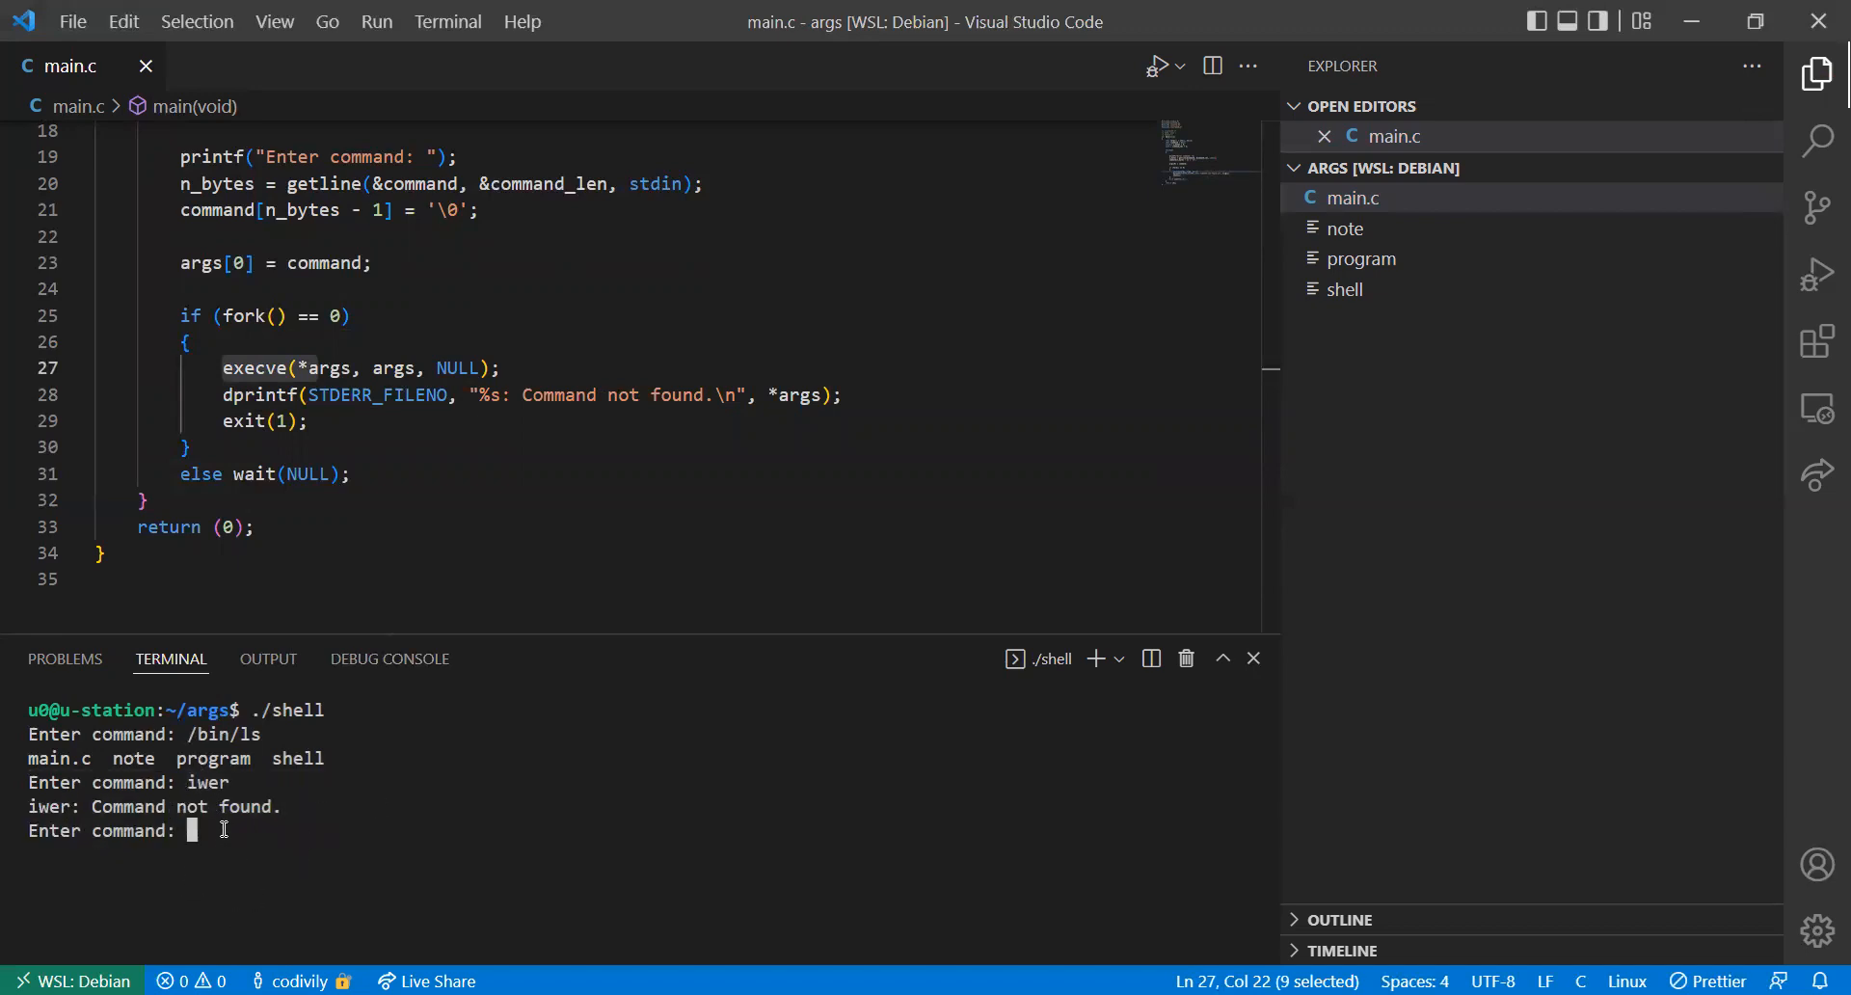